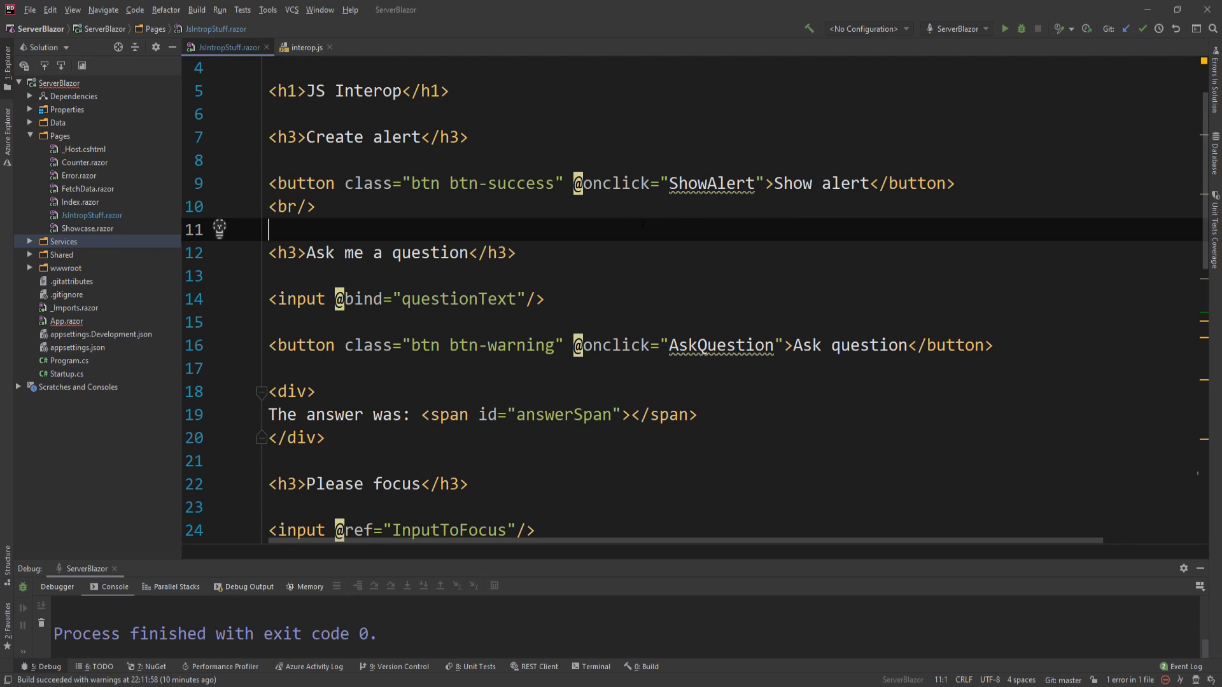
Add a 'Give me random int' heading and a 'The random number is:' line to the page
scroll(down, 3)
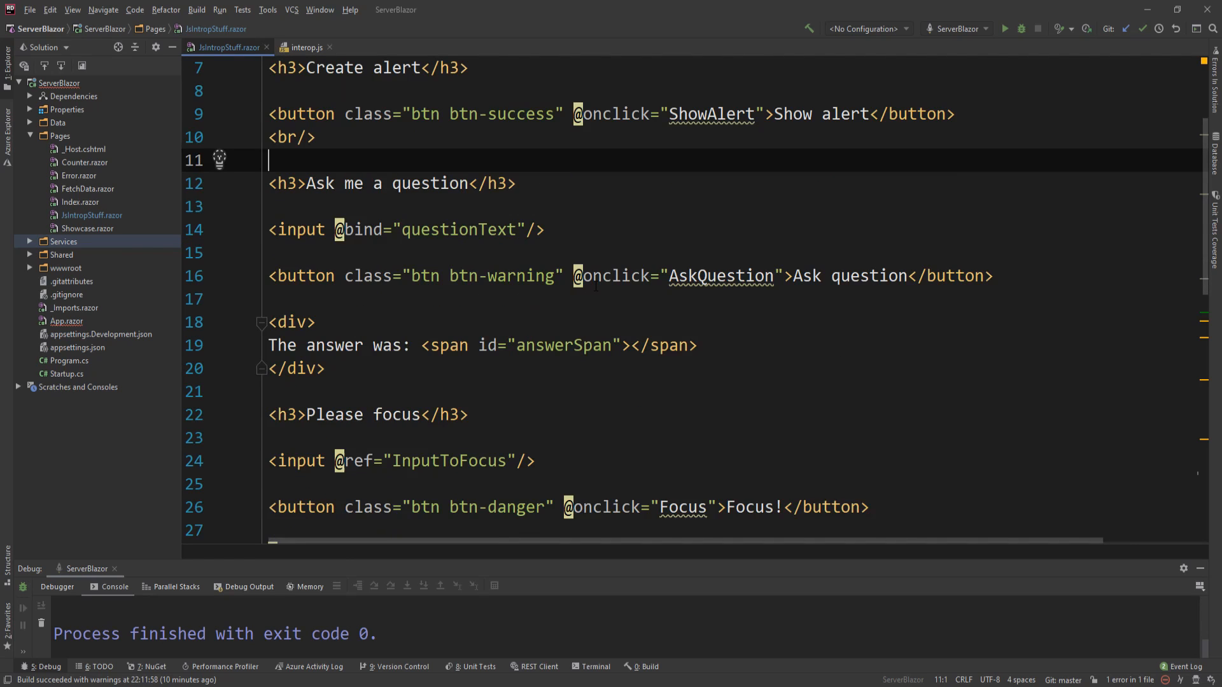
scroll(down, 3)
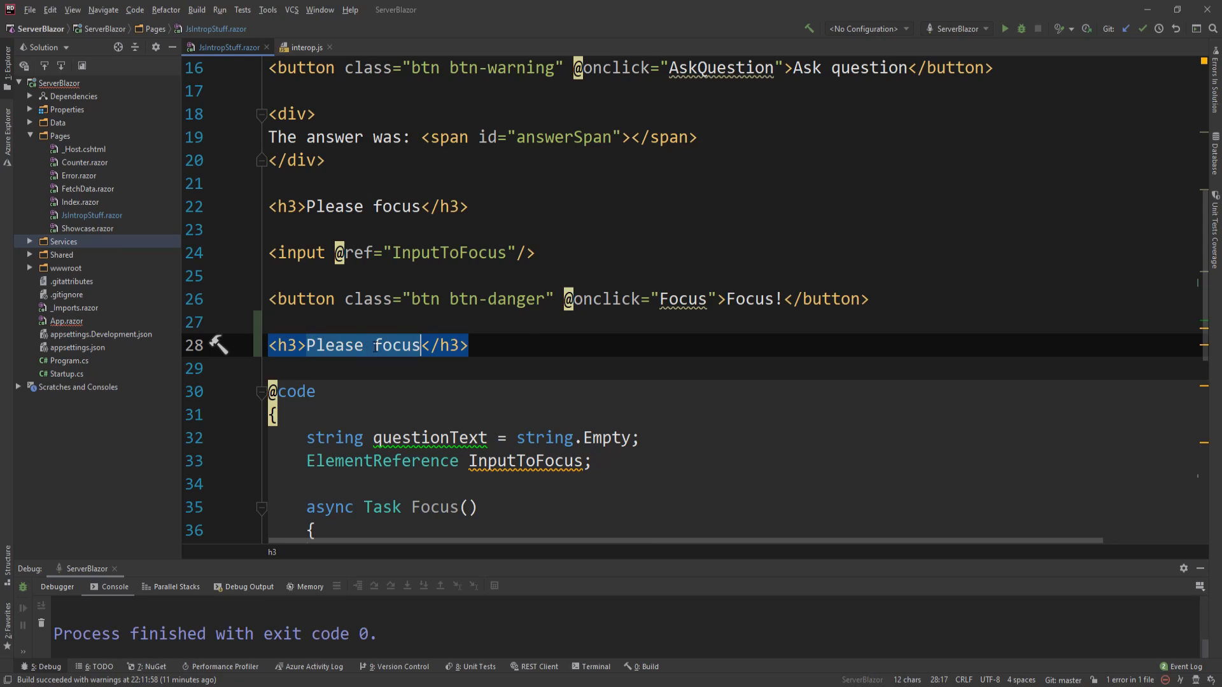
text(Give me ra)
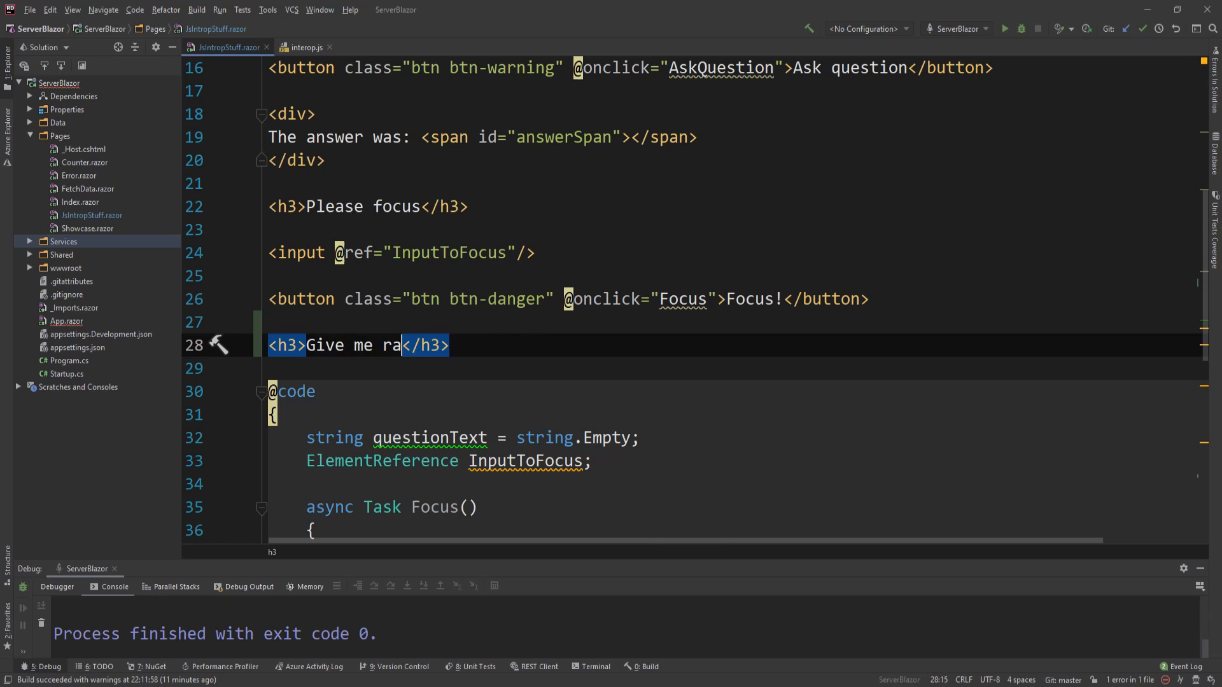
text(ndom int)
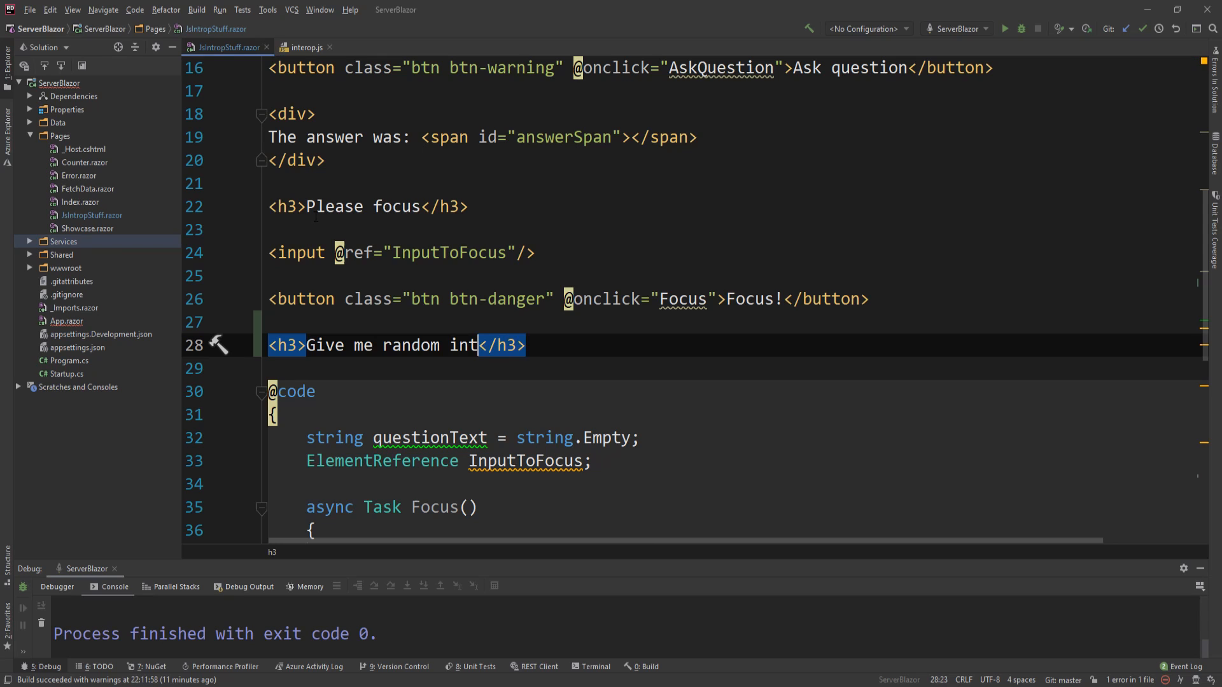
scroll(up, 3)
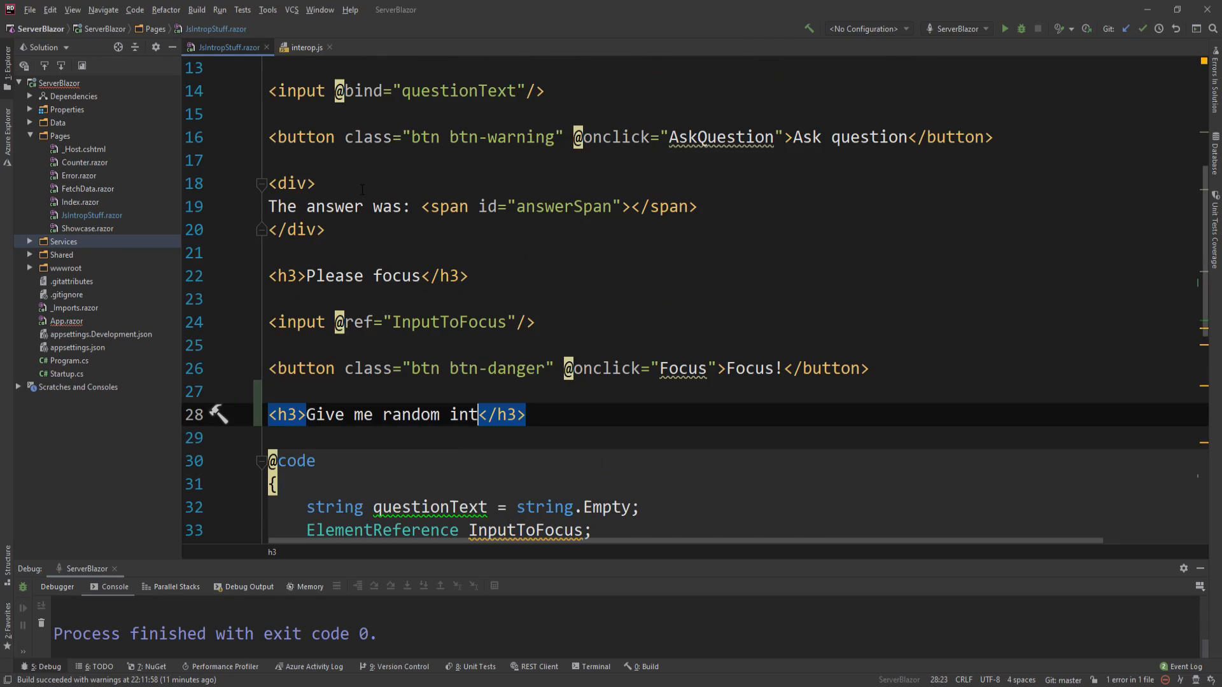
scroll(down, 3)
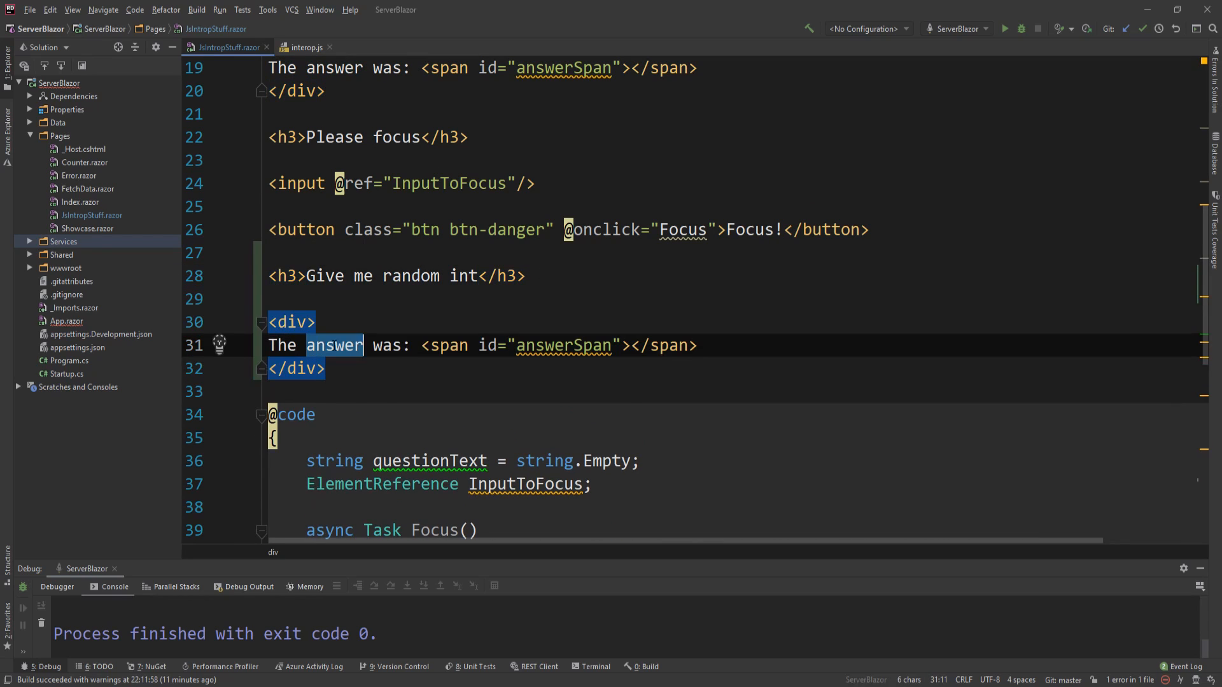
text(random)
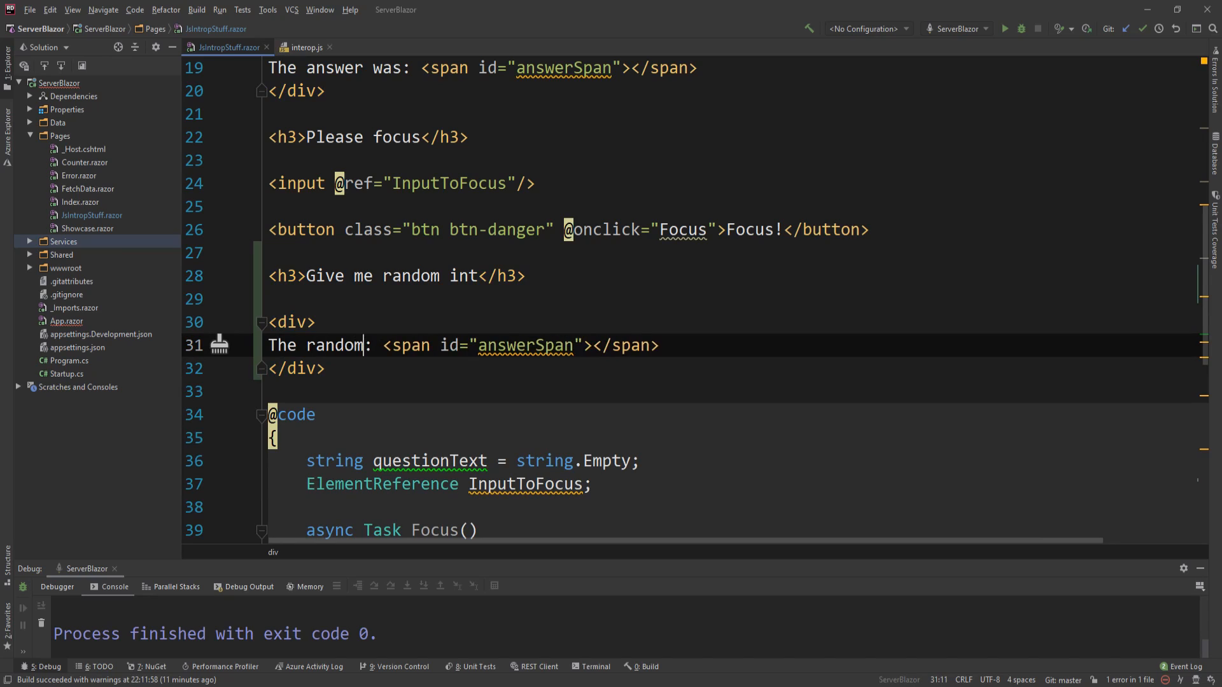
text(number is)
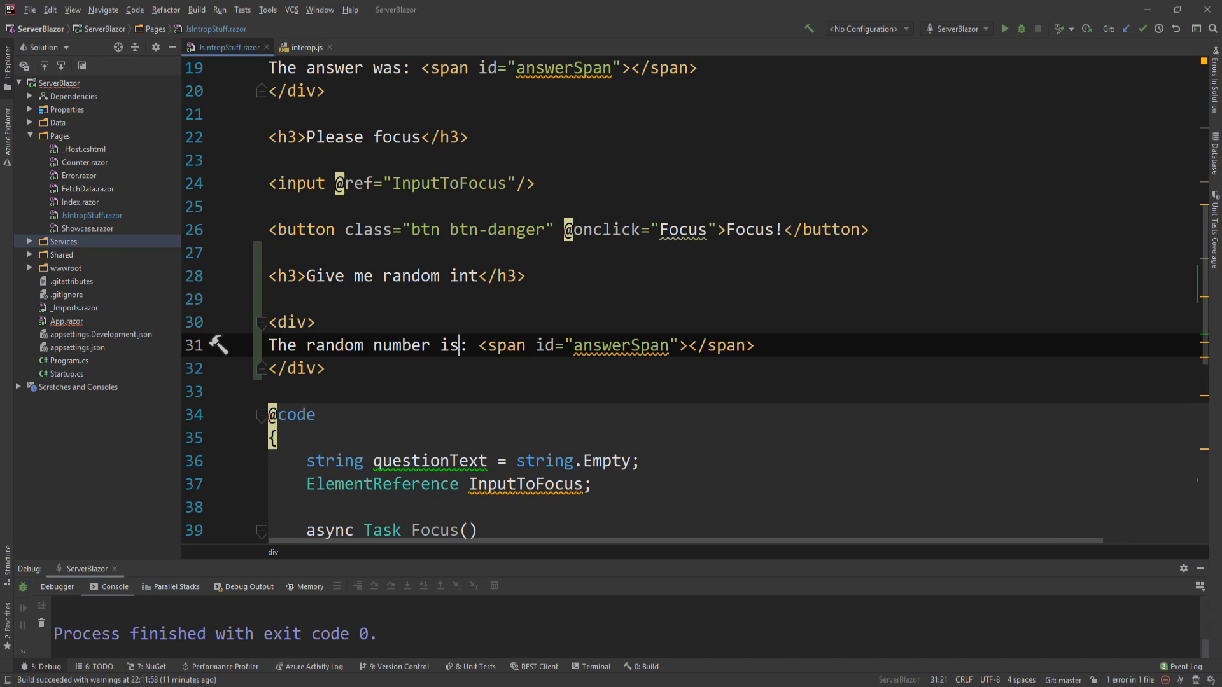
Replace the copied answerSpan id with randomNumberSpan on the new span
double_click(619, 345)
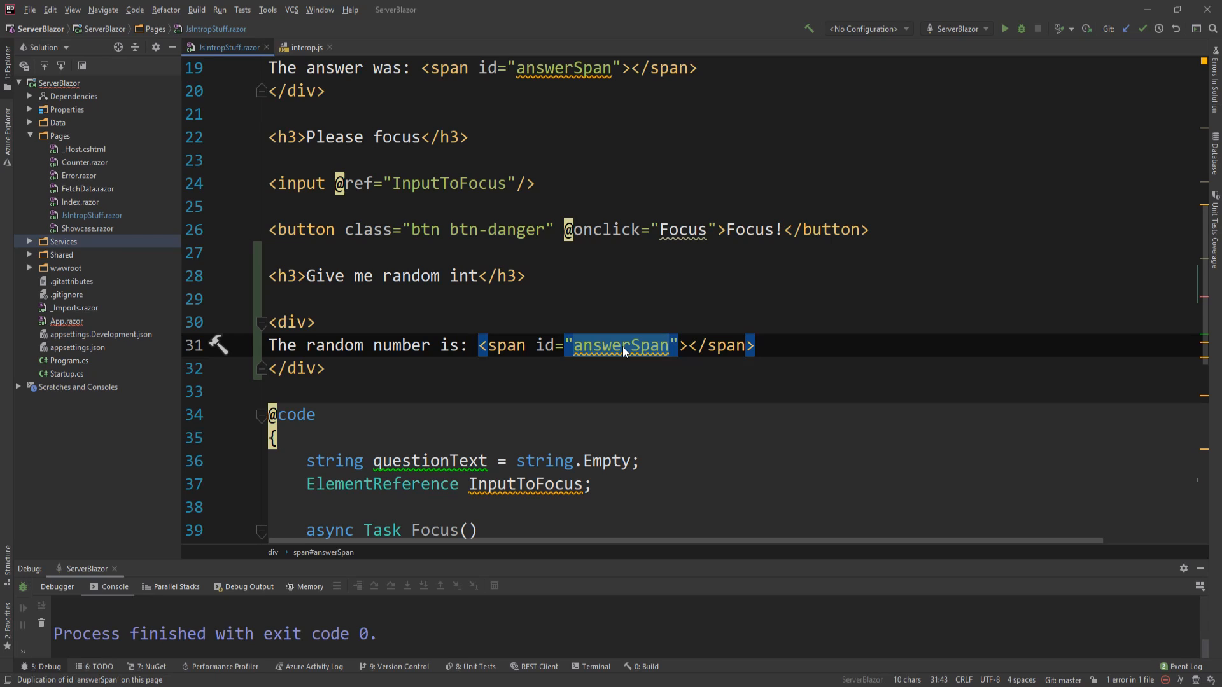
key(Delete)
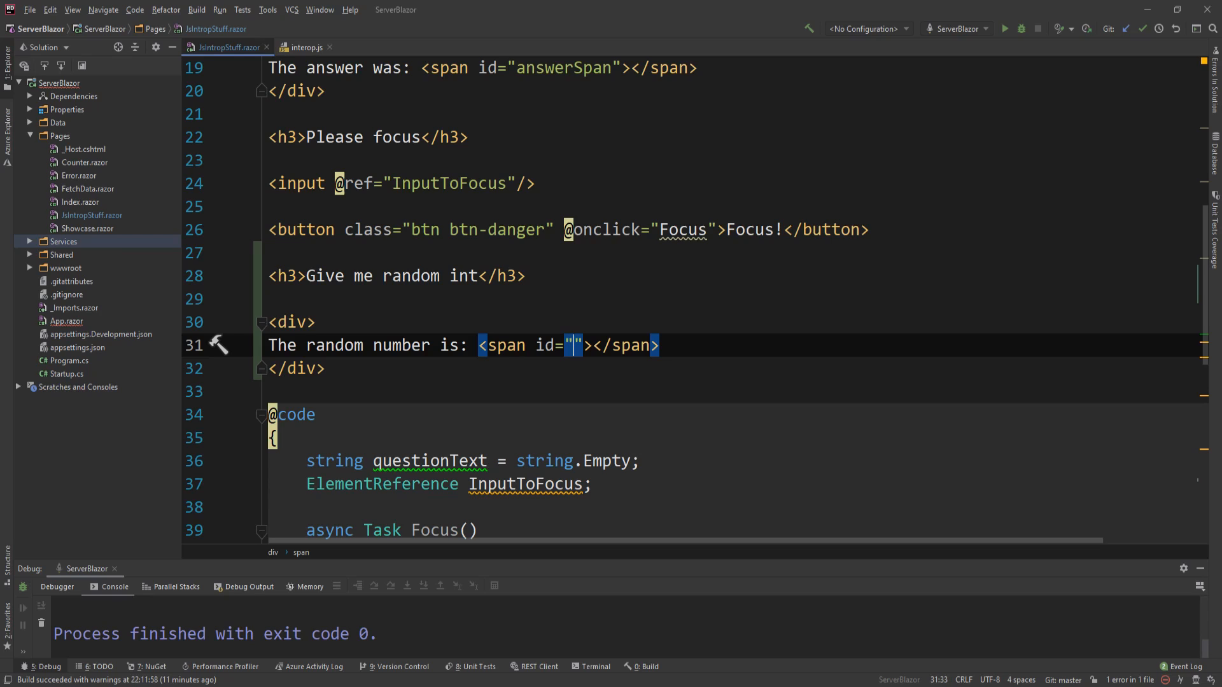
text(random)
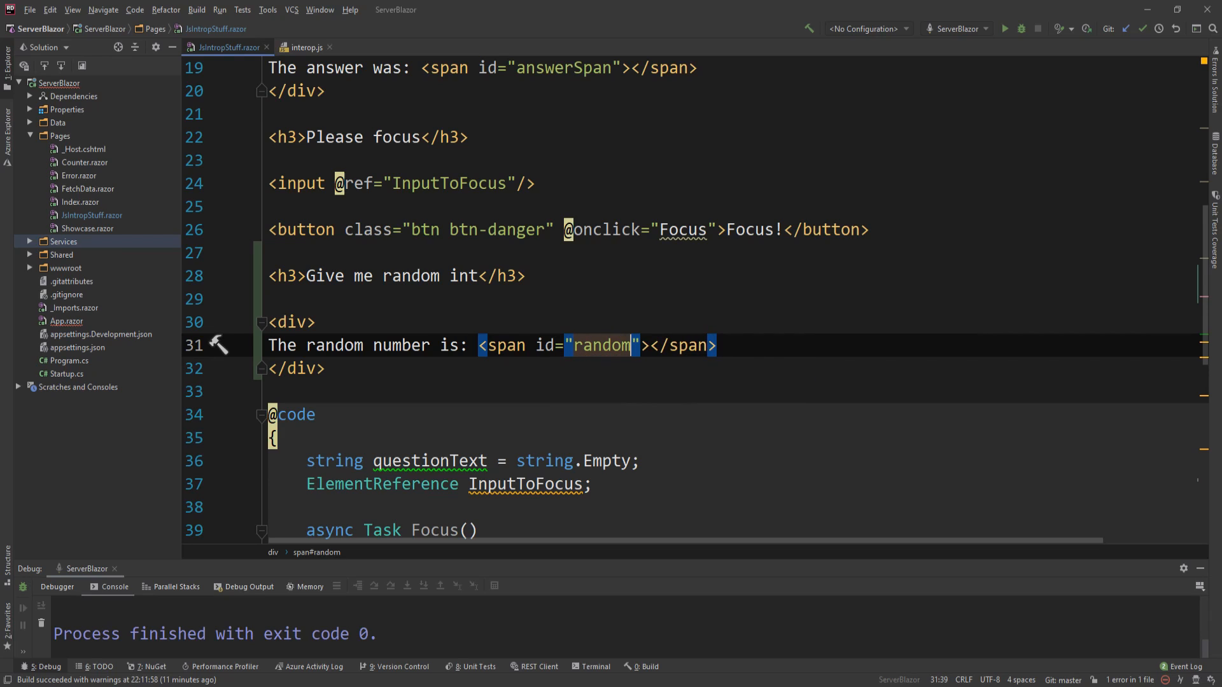
text(NumberSpan)
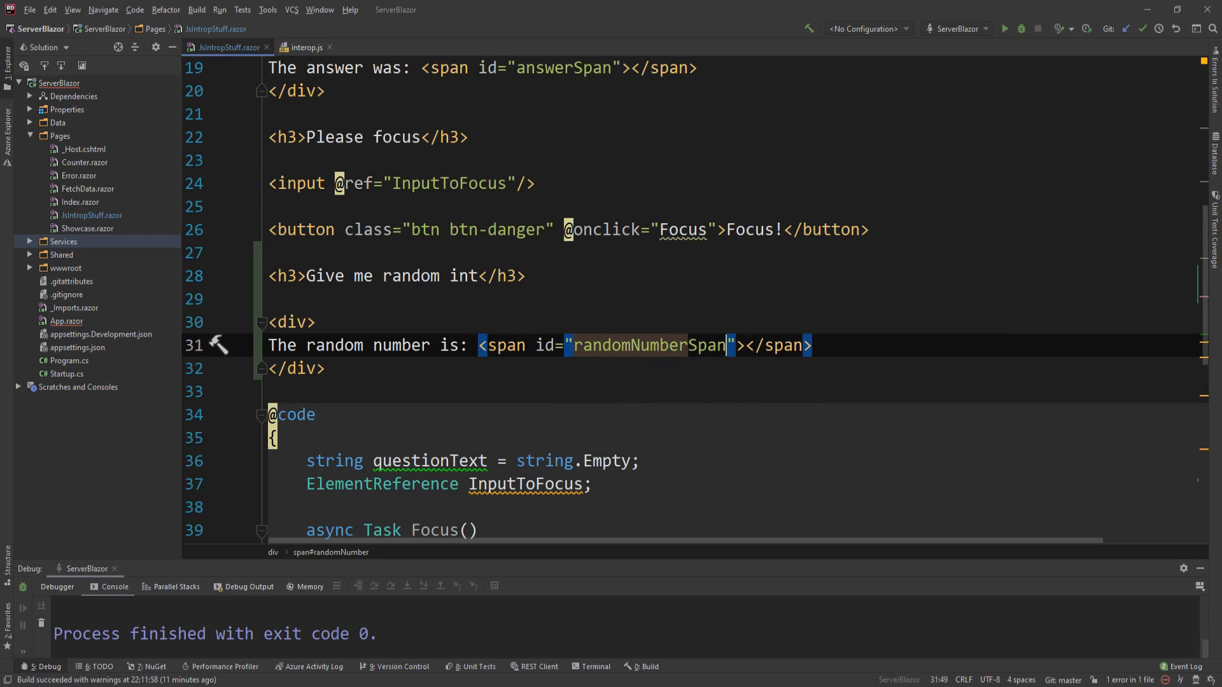
scroll(down, 3)
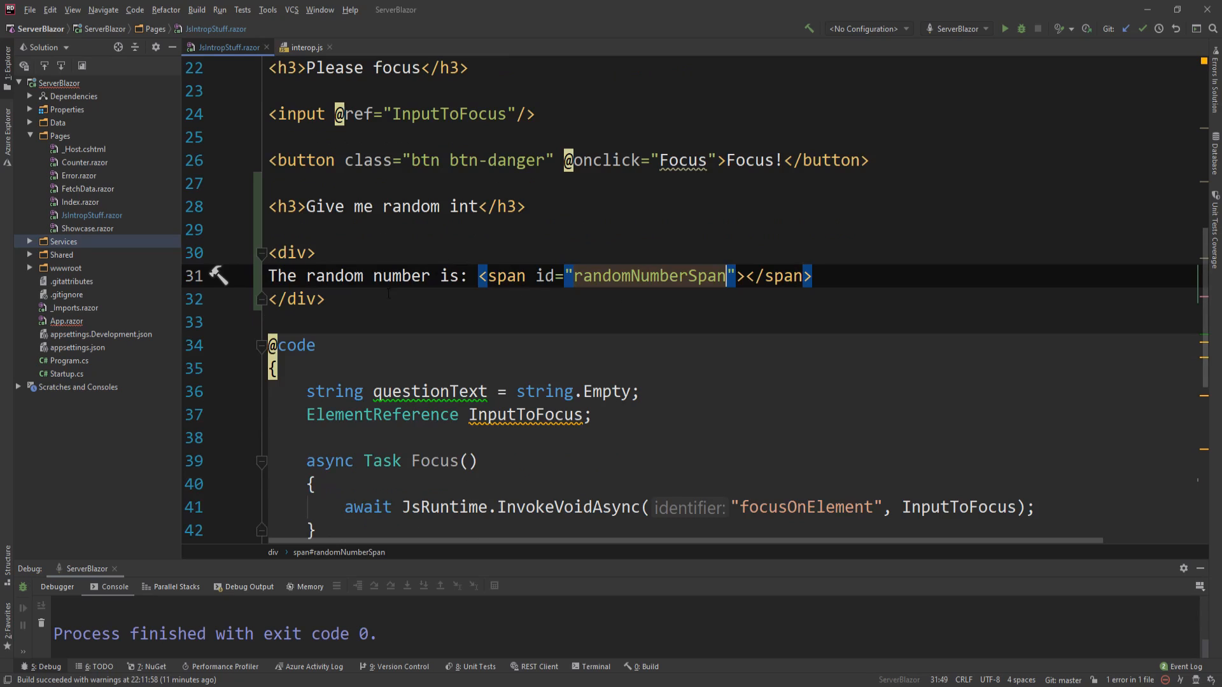
Add a Randomize! button styled btn-info below the random number line
key(enter)
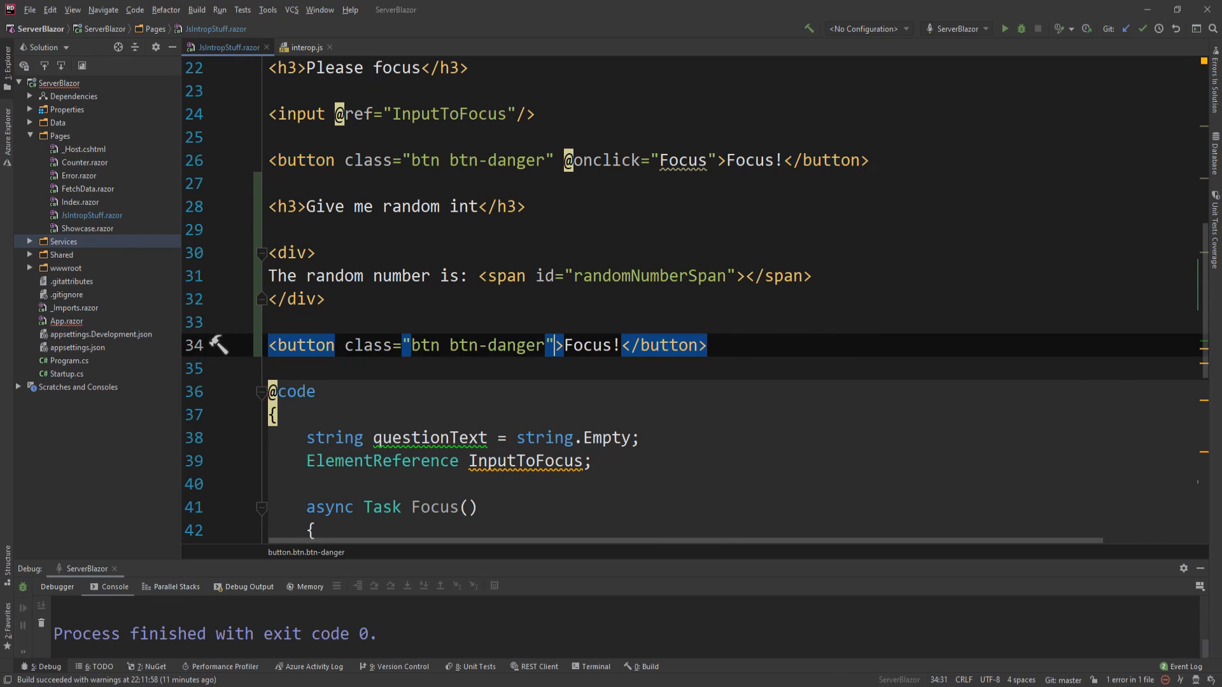
key(Backspace)
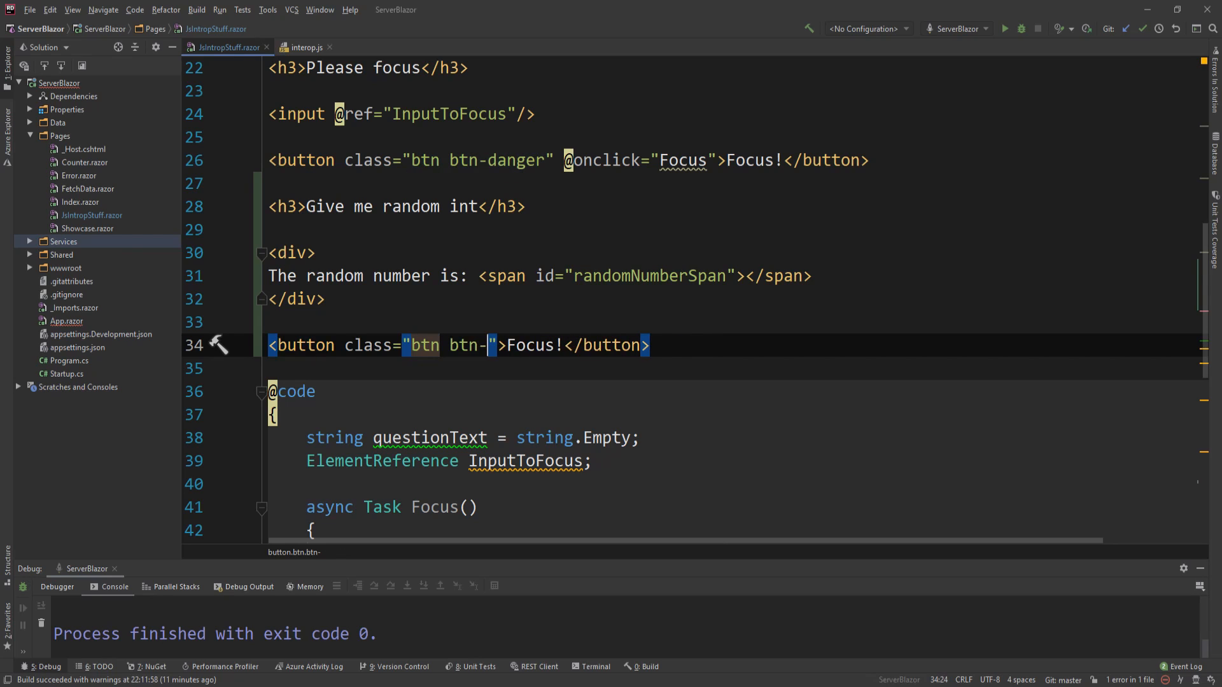
text(info)
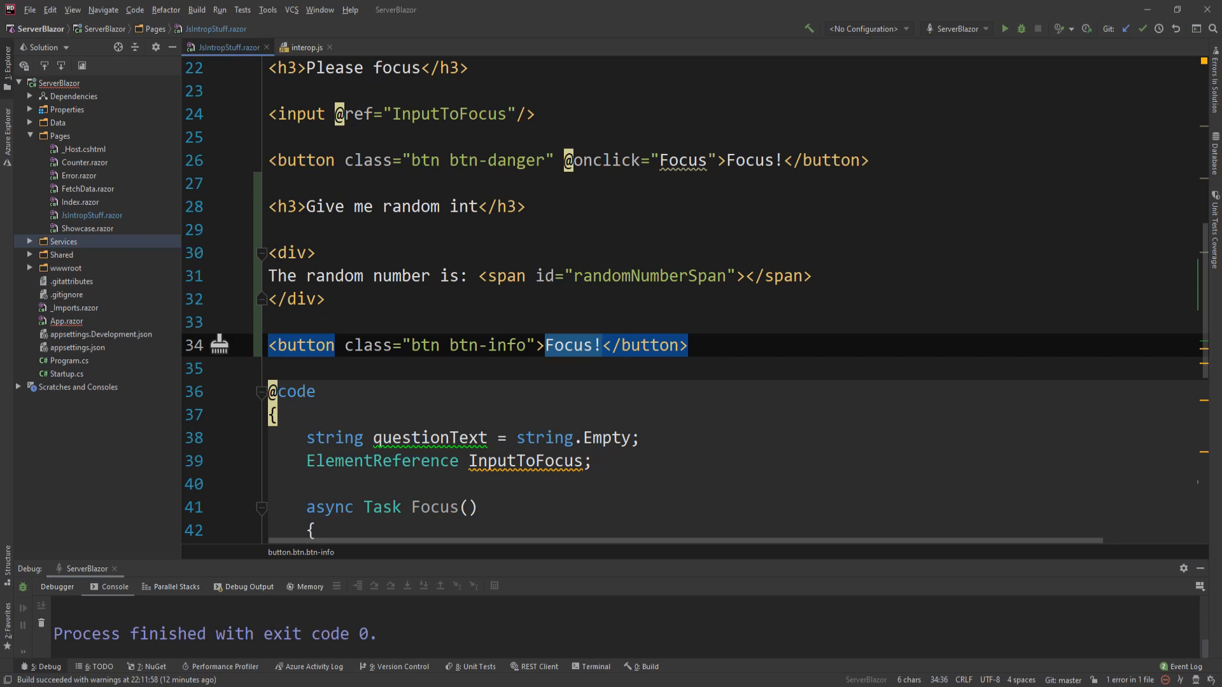
text(Ra)
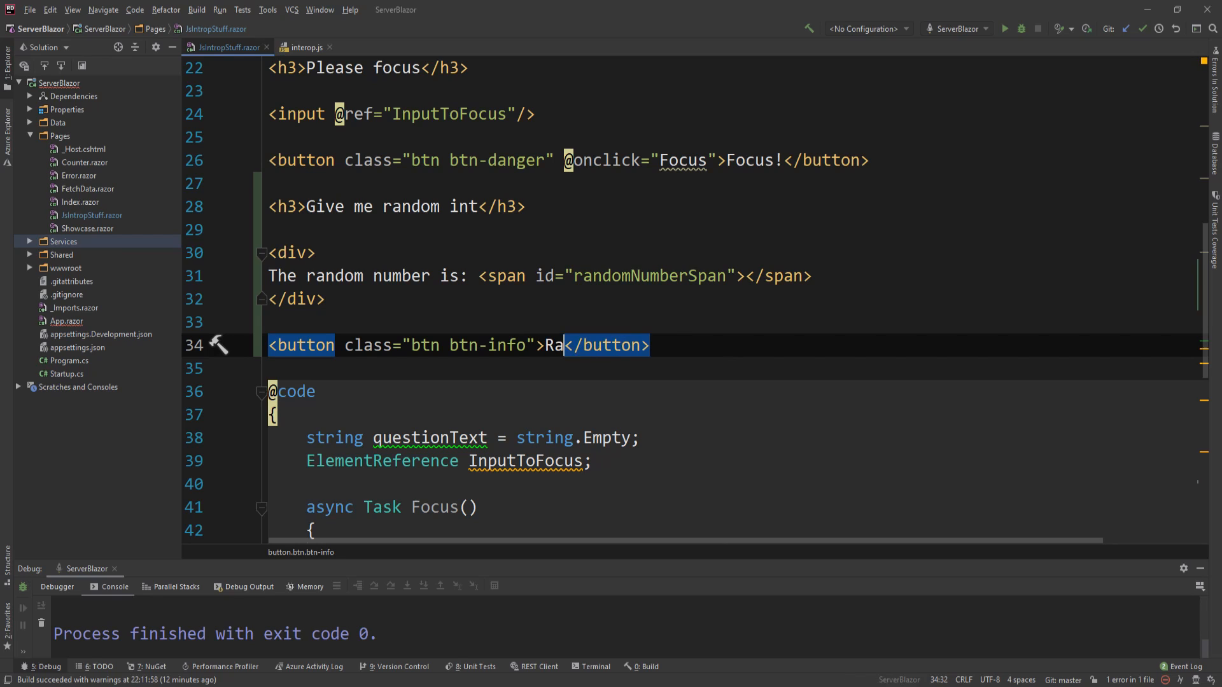
text(ndomize)
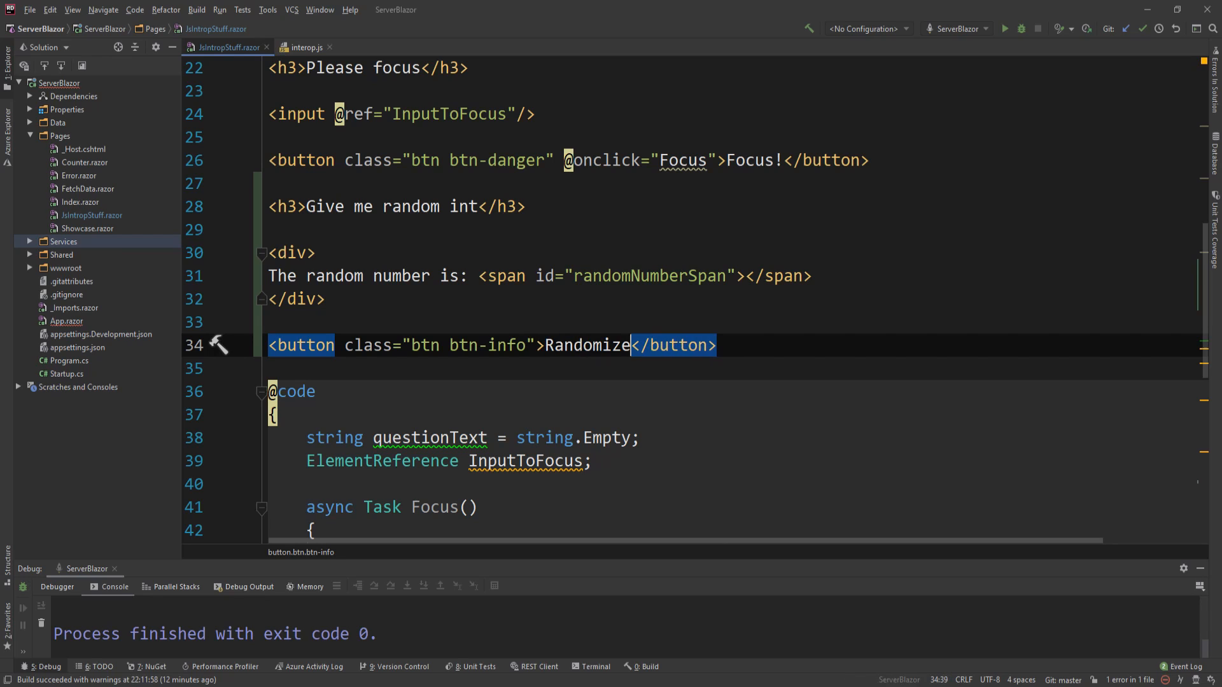
text(!)
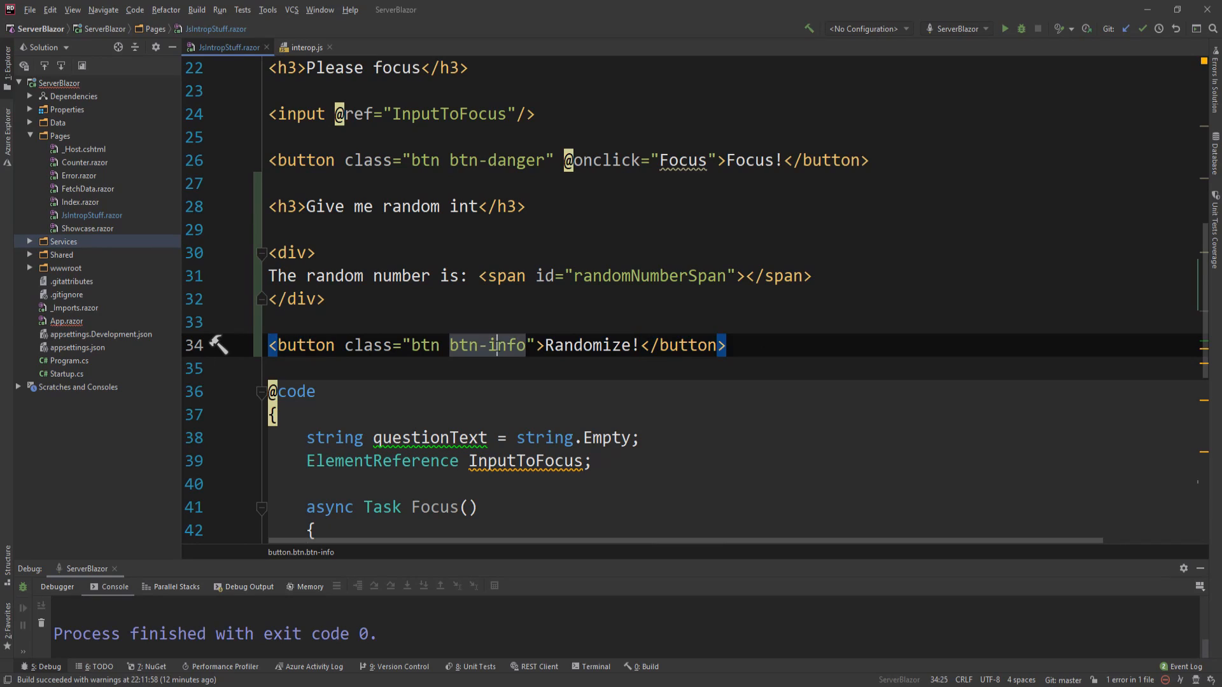
click(630, 277)
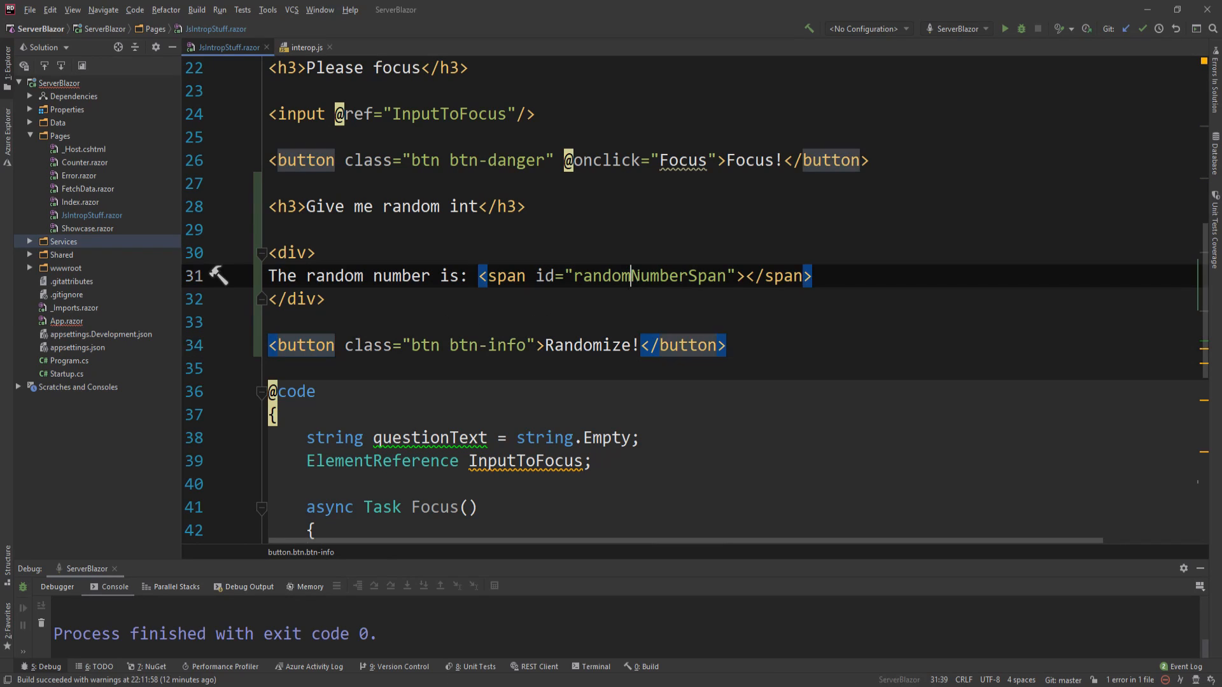
double_click(646, 276)
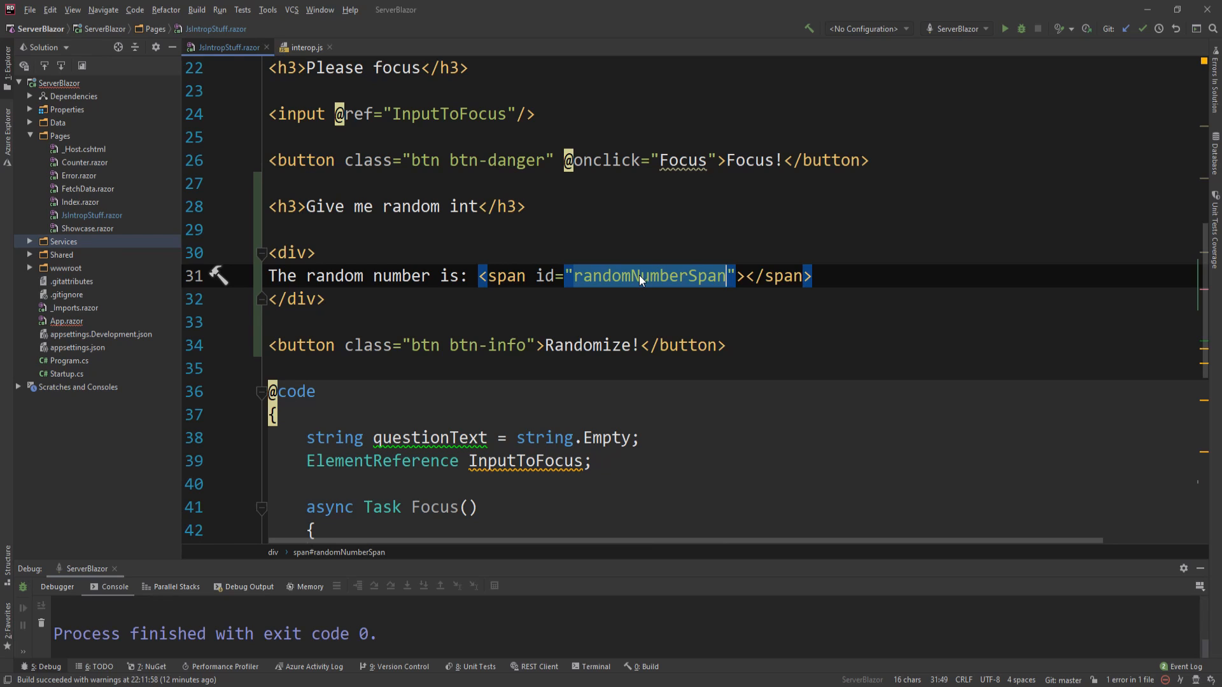
Declare a [JSInvokable] public static Task<int> GenerateRandomInt() method below ShowAlert
scroll(down, 3)
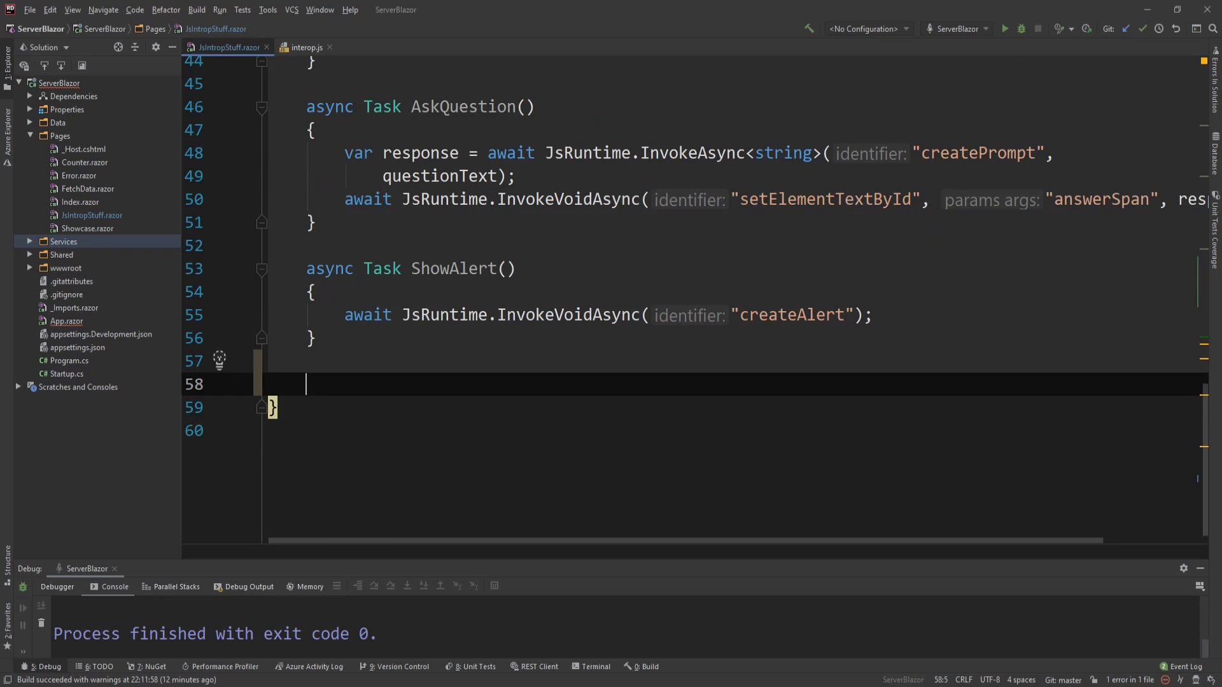
text(public)
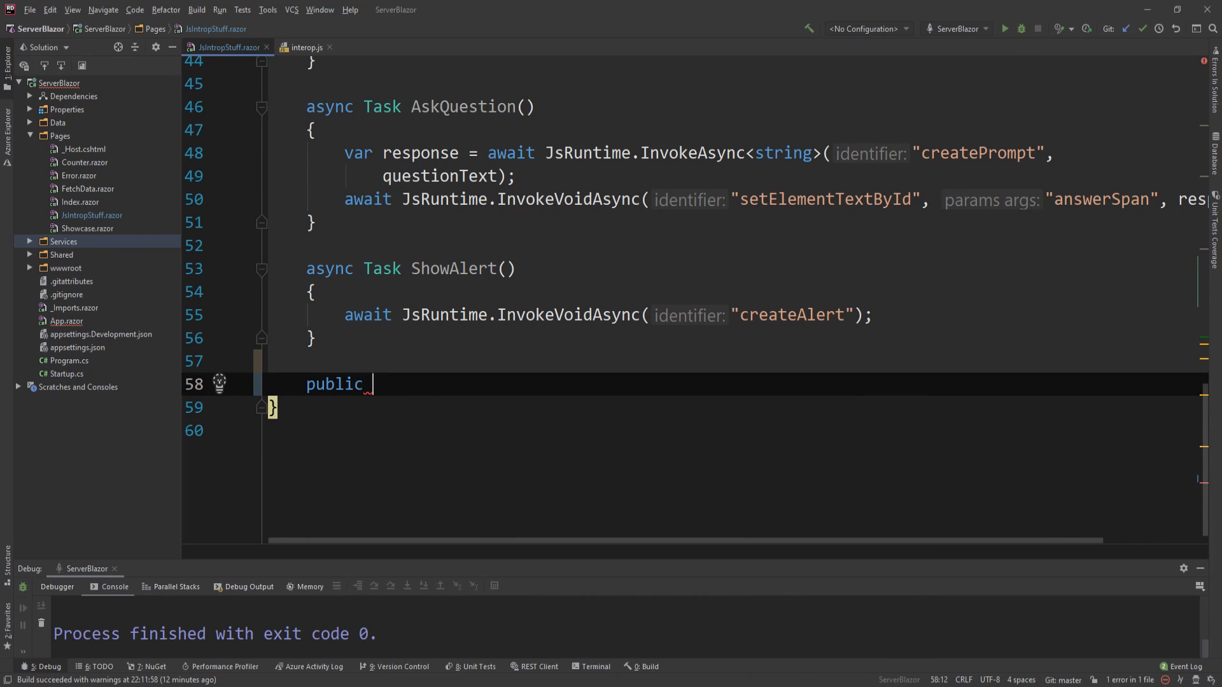
text(static Task<>)
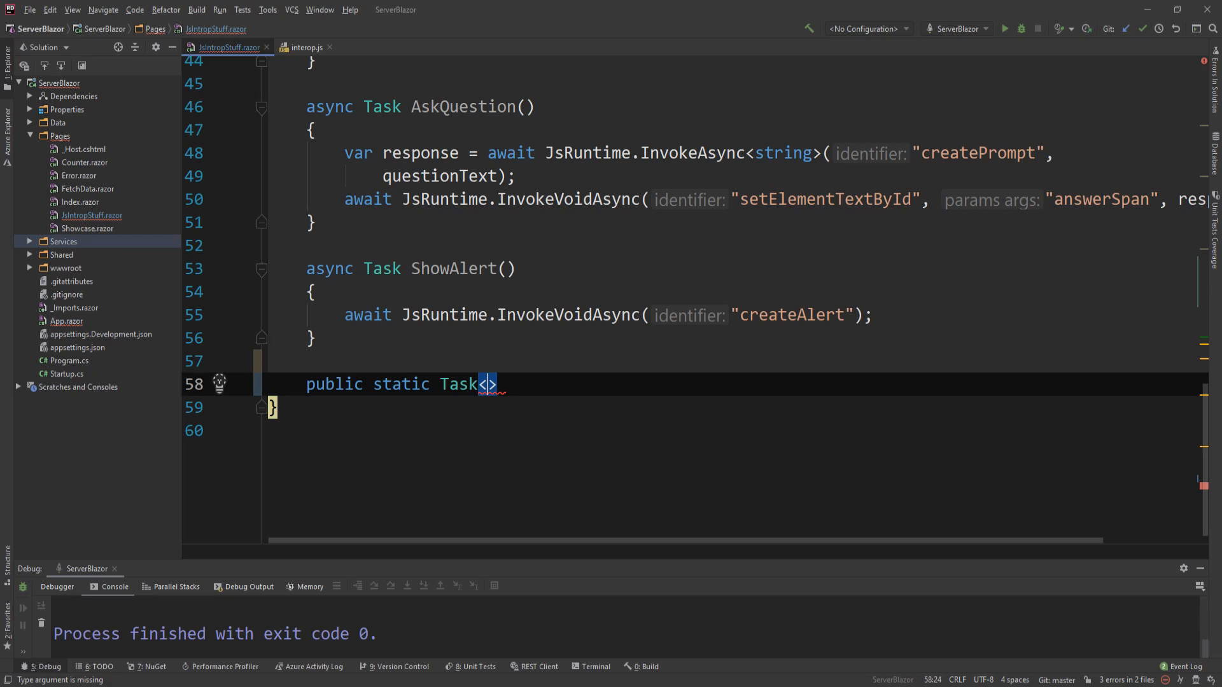
text(ub)
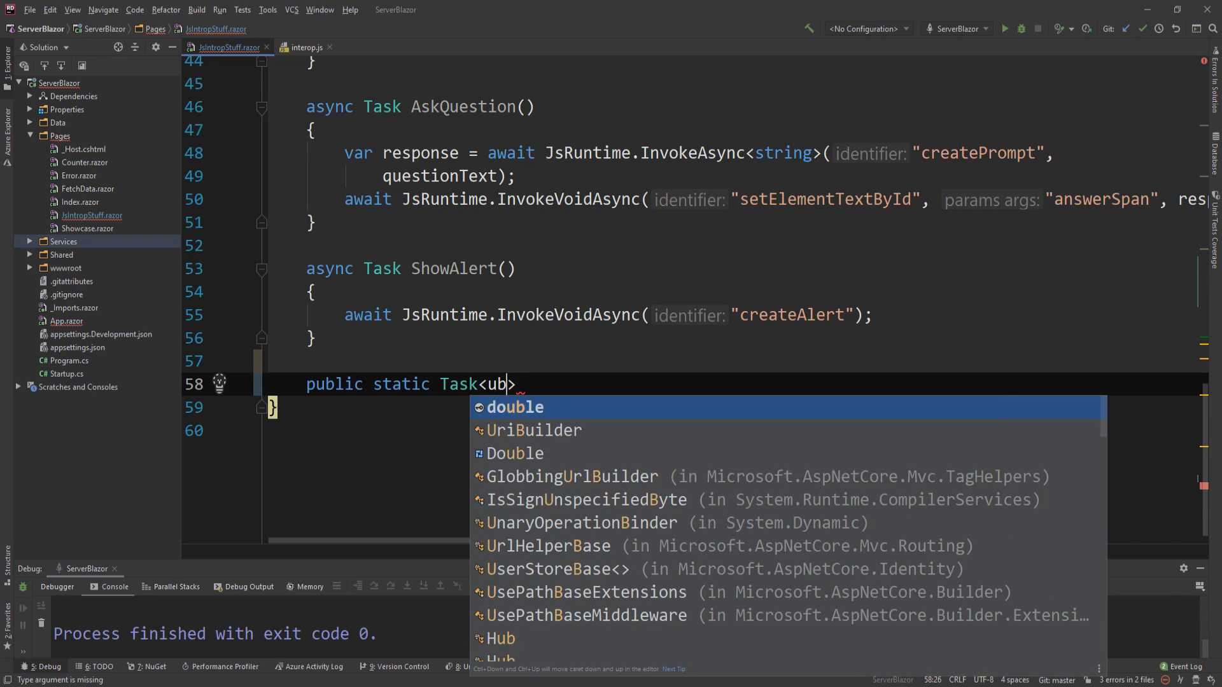
text(int)
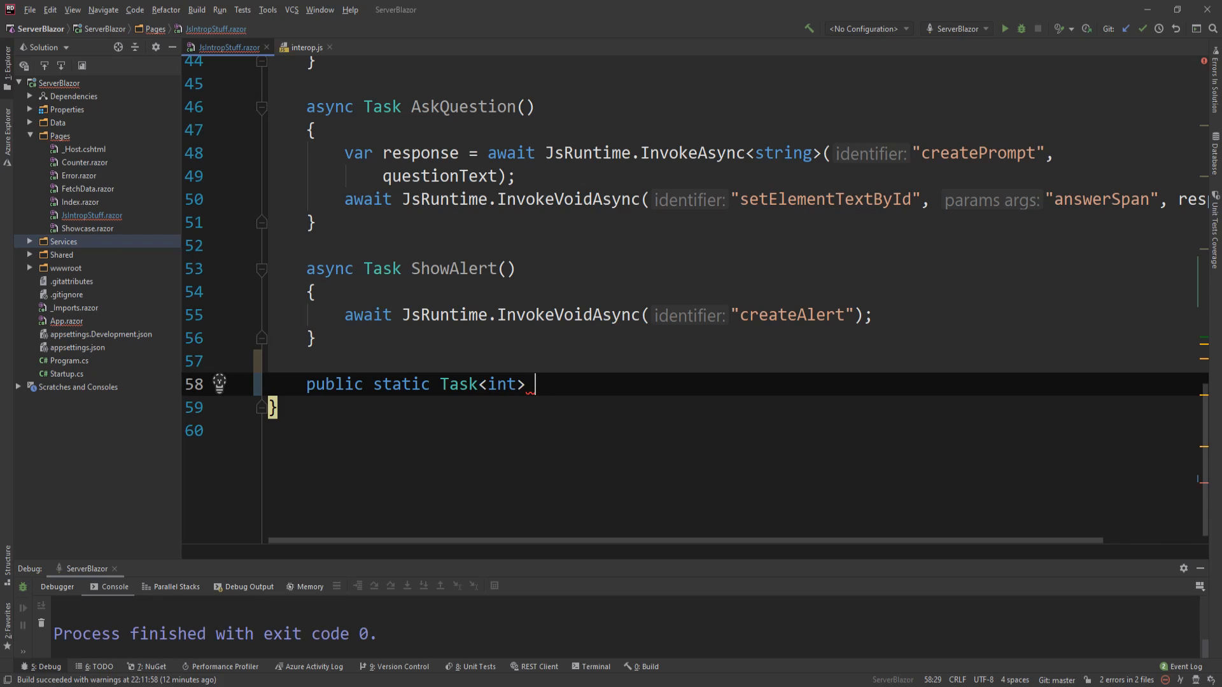
text(GenerateRando)
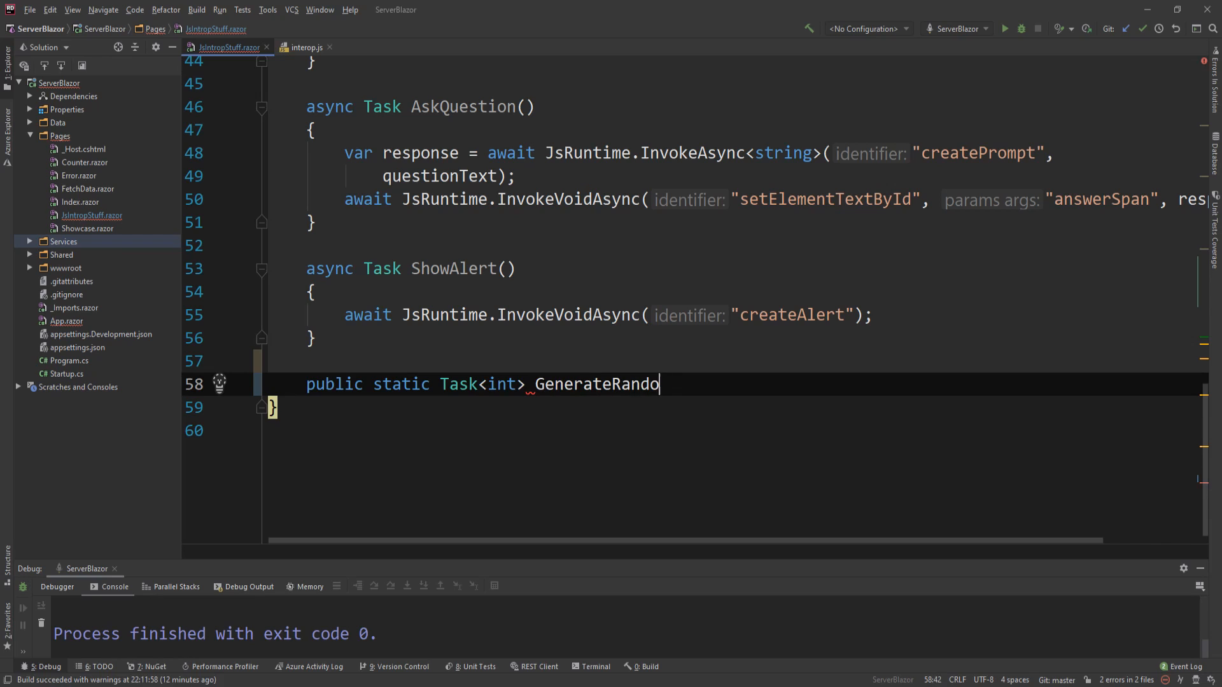
text(mInt())
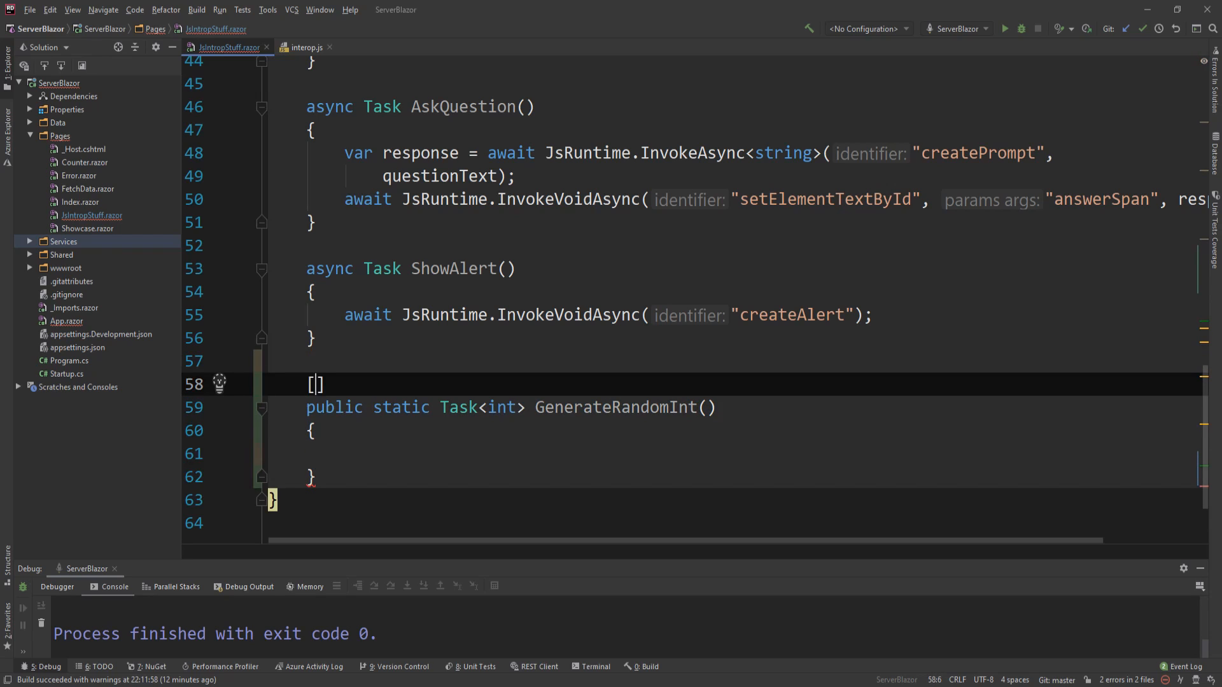
text(JSInvokable)
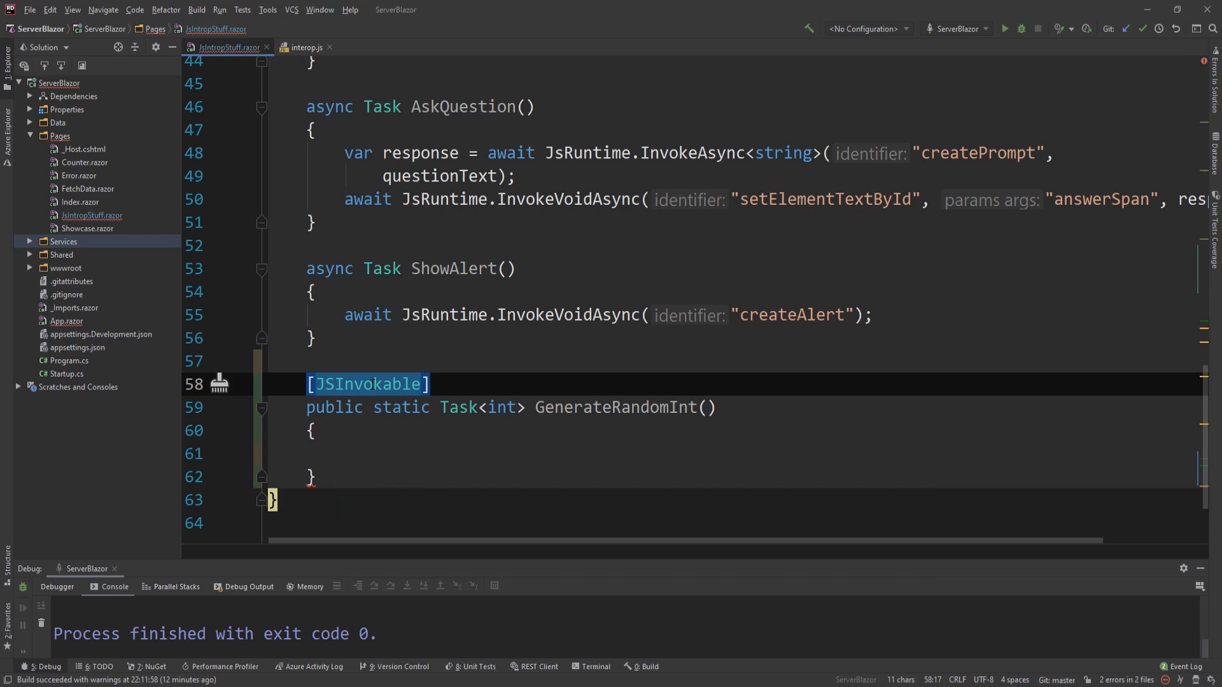
mouse_move(372, 388)
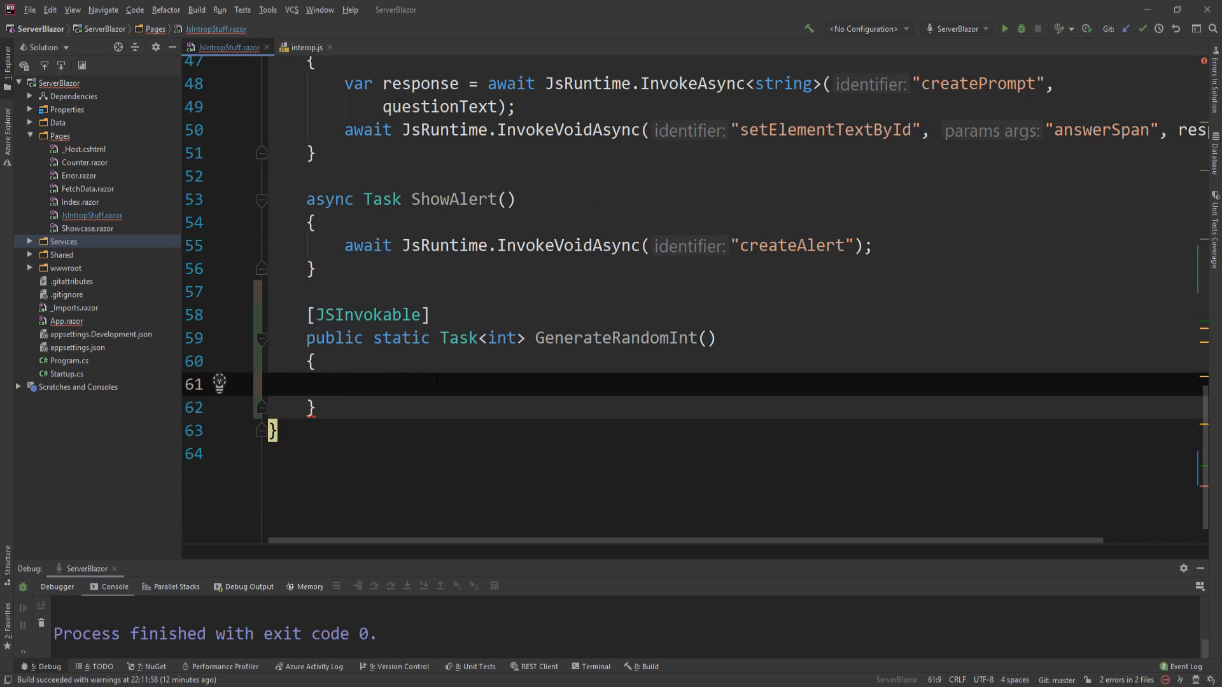
Return Task.FromResult(new Random().Next()) from GenerateRandomInt
text(return Task.FromResult(n)
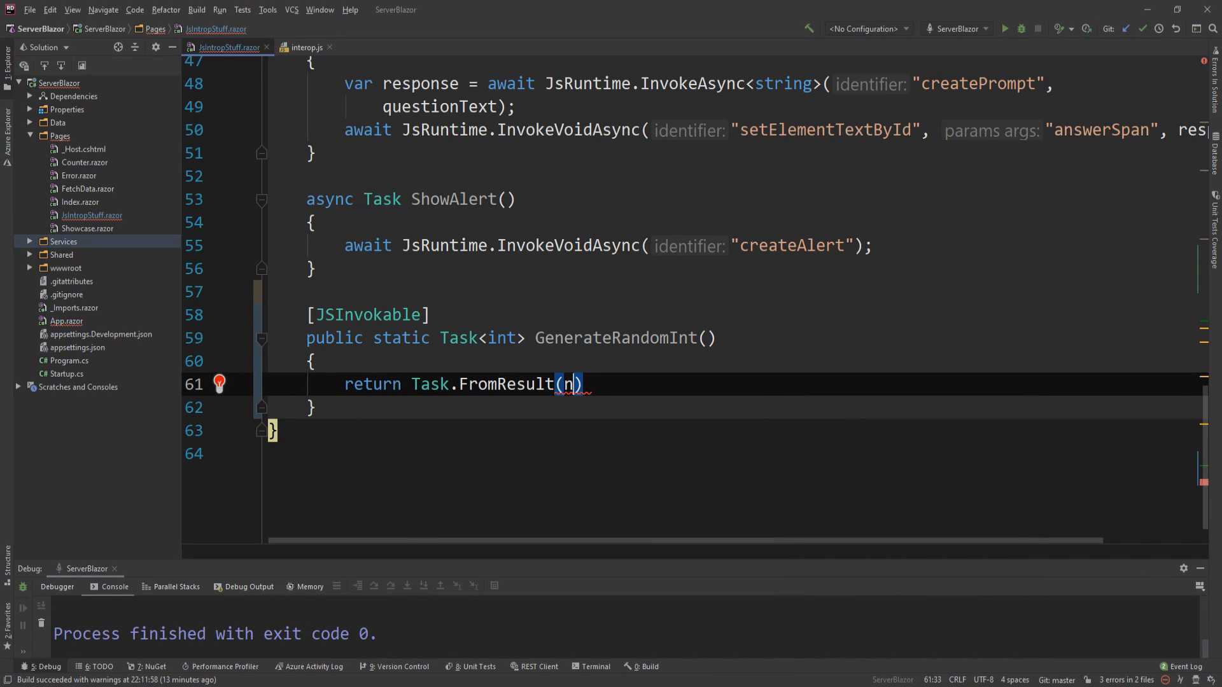
text(ew R)
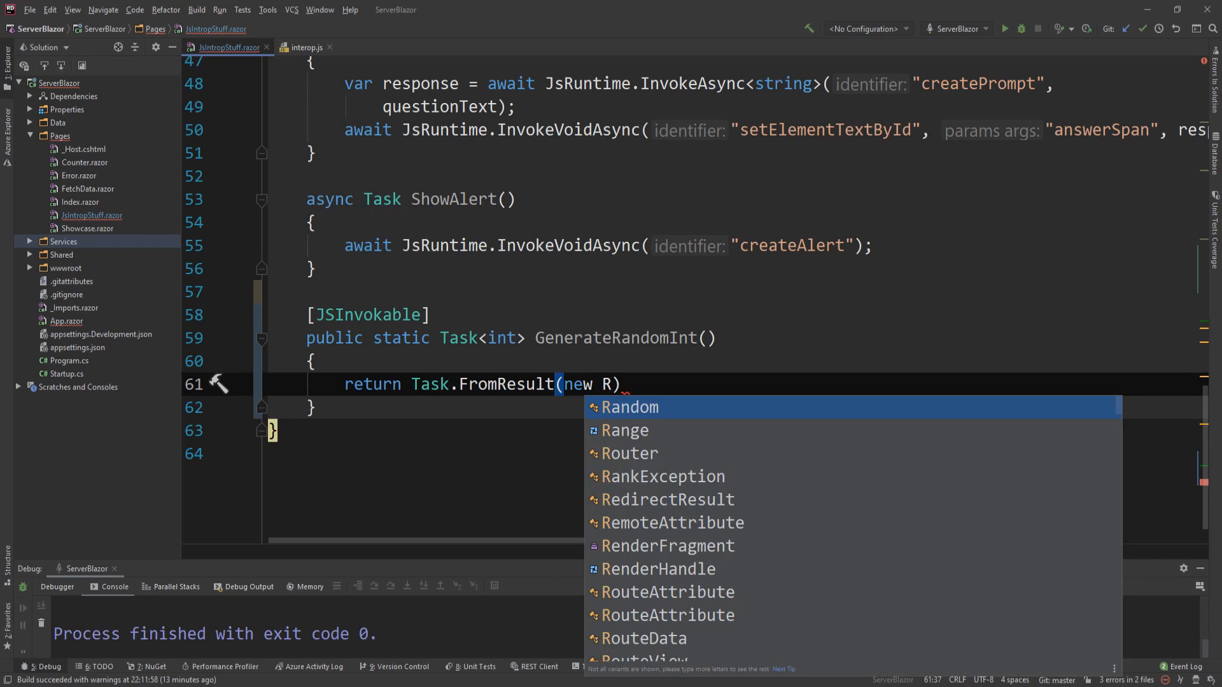
text(andom().))
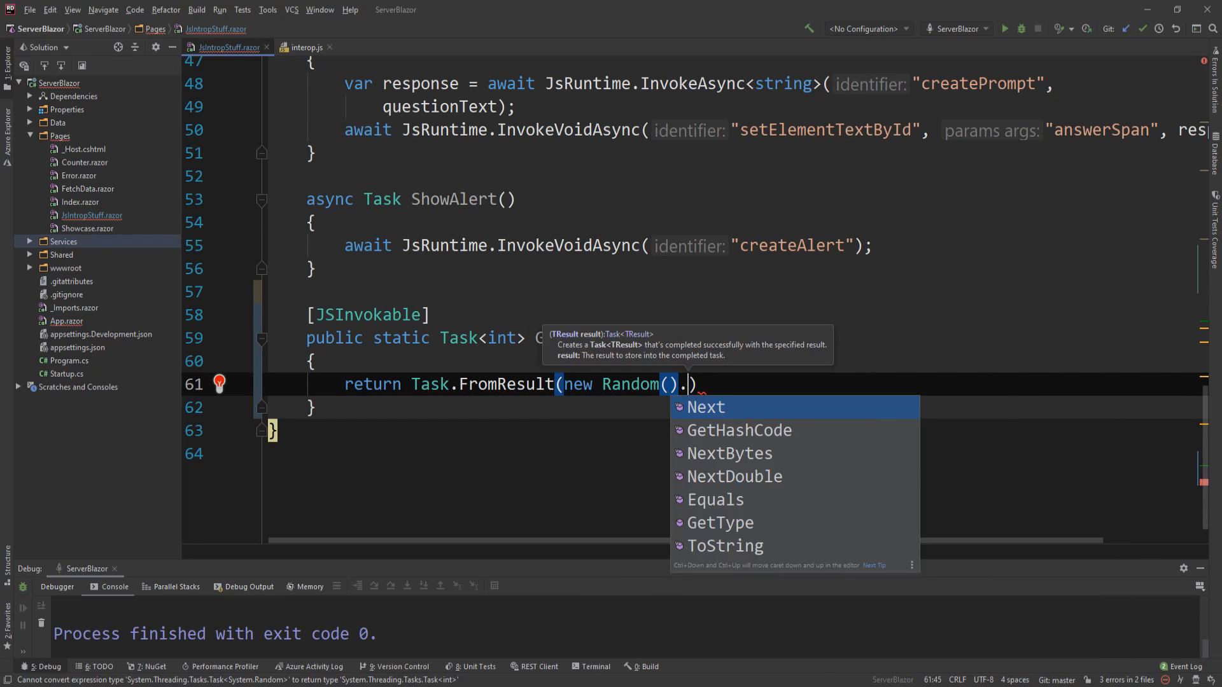
click(704, 408)
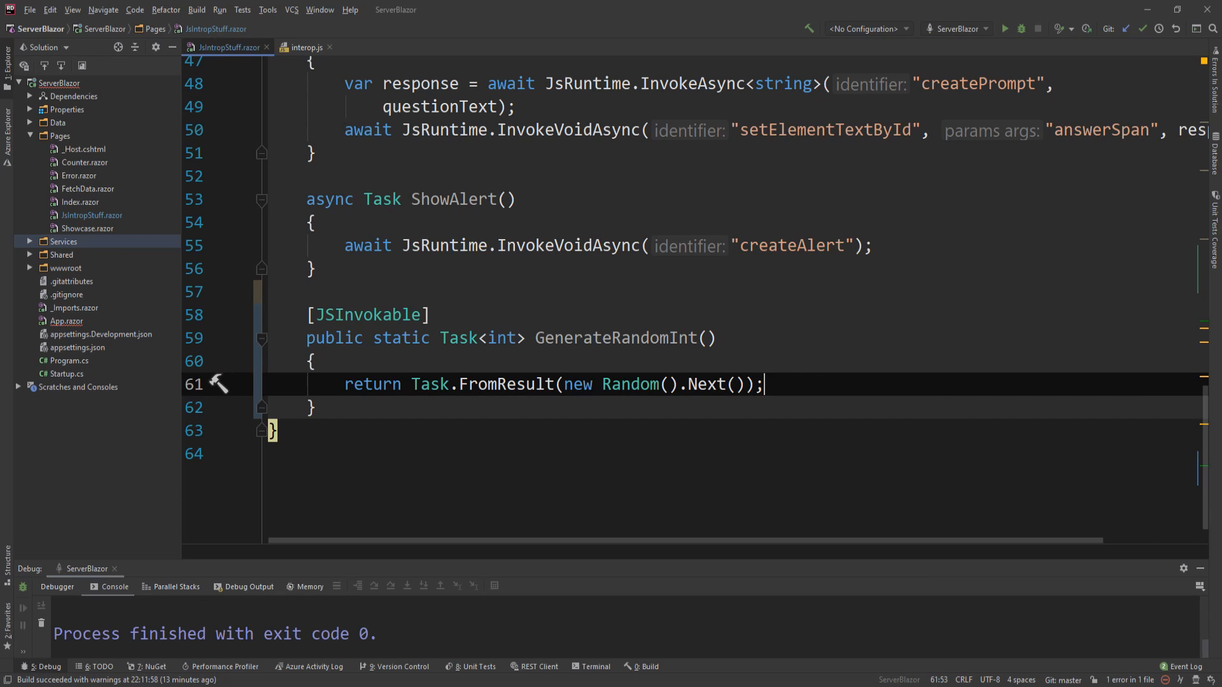
double_click(624, 337)
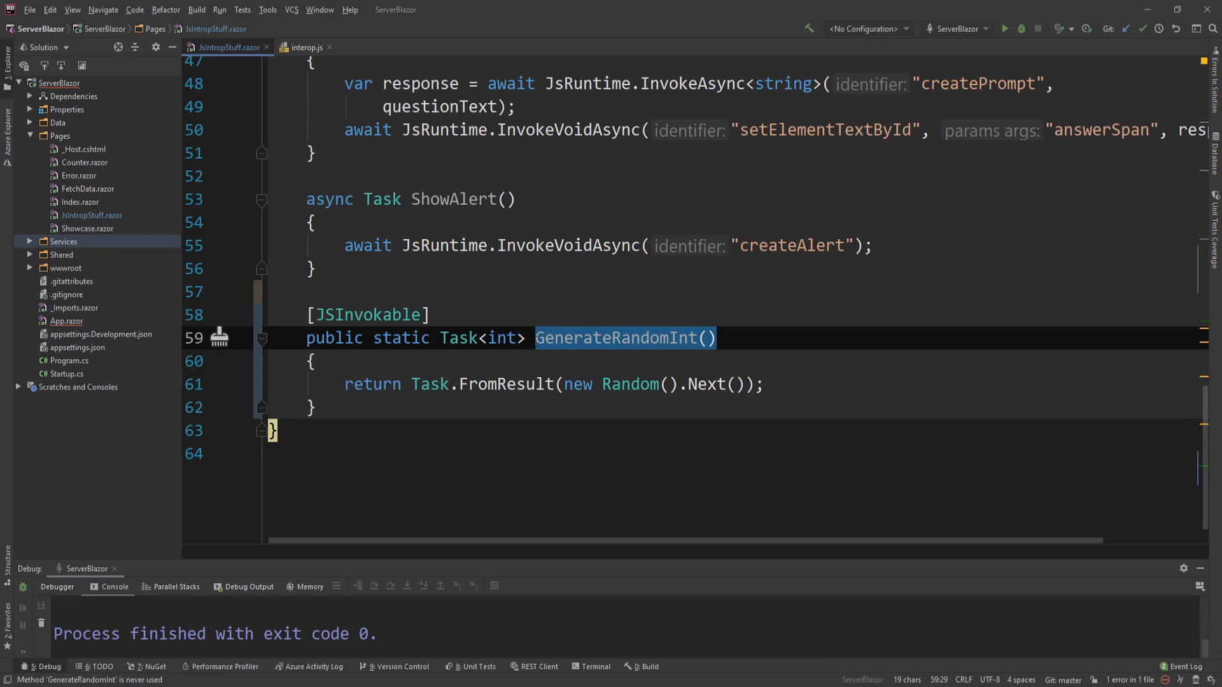
scroll(up, 3)
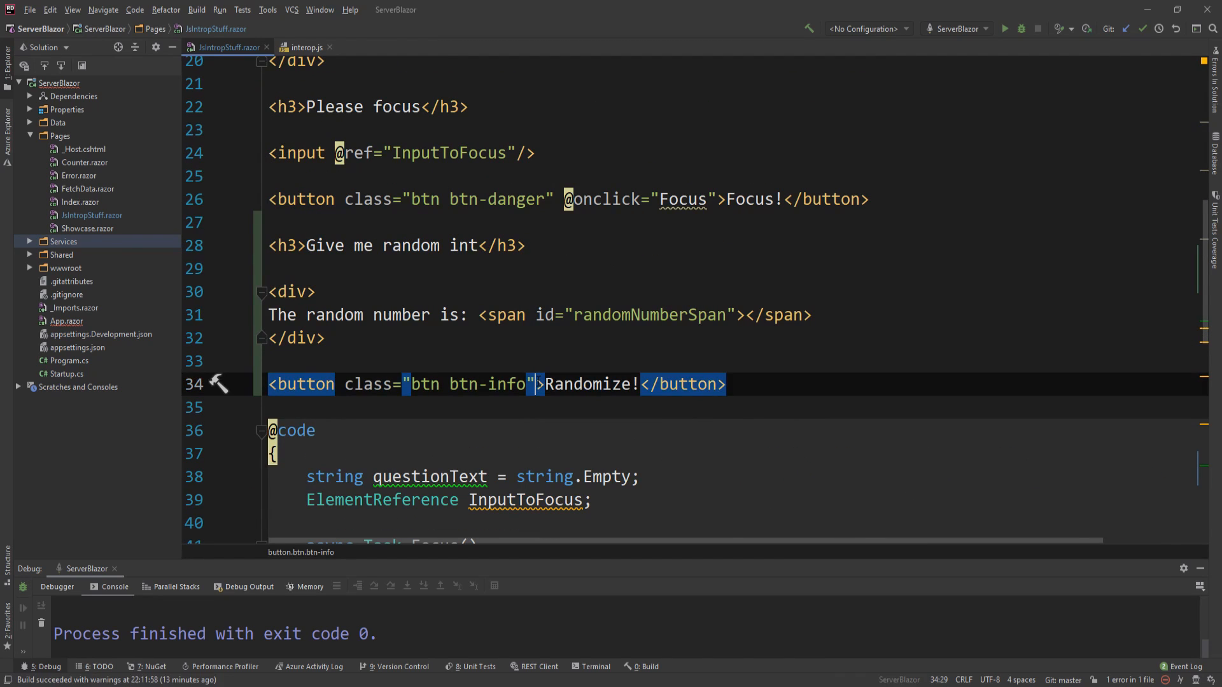
Give the Randomize button onclick="giveMeRandomInt()" in JsIntropStuff.razor
text(onclick="")
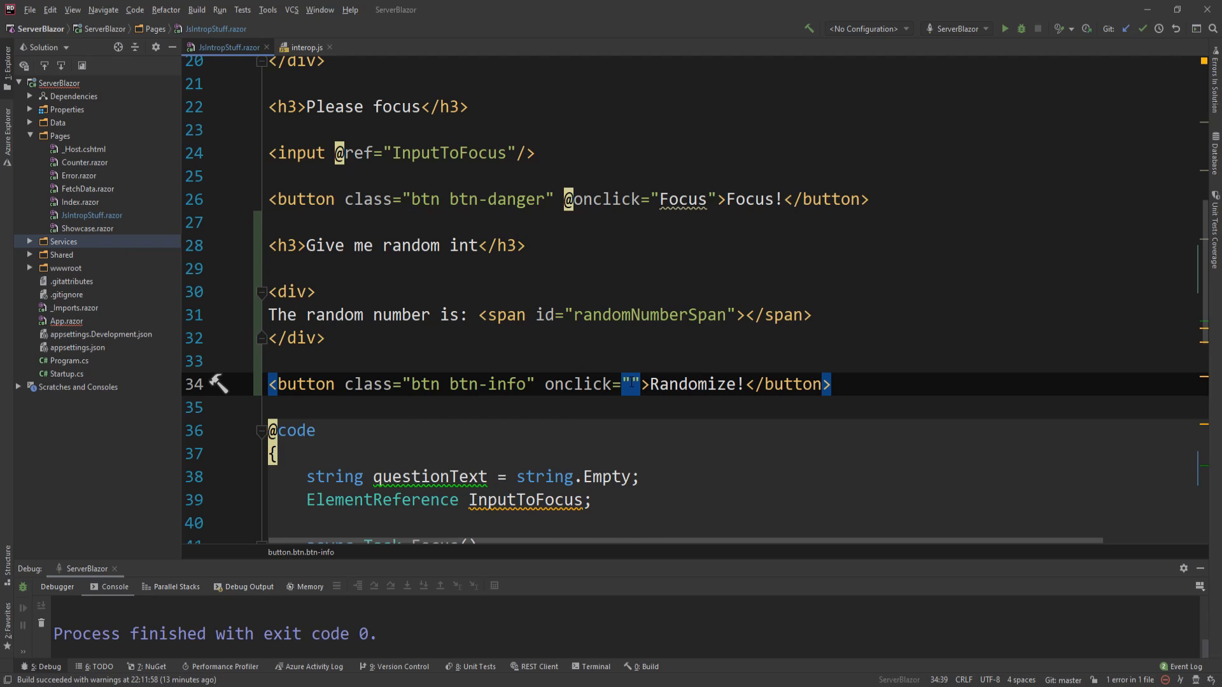
text(giveMeRan)
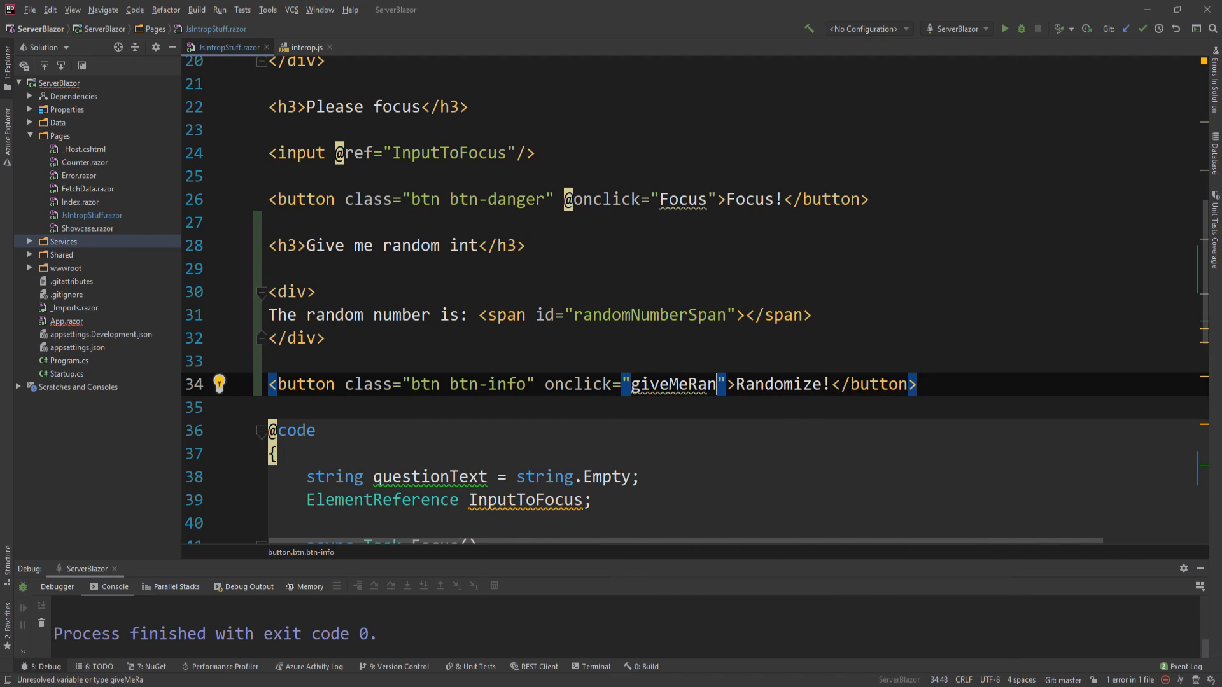
text(domInt)
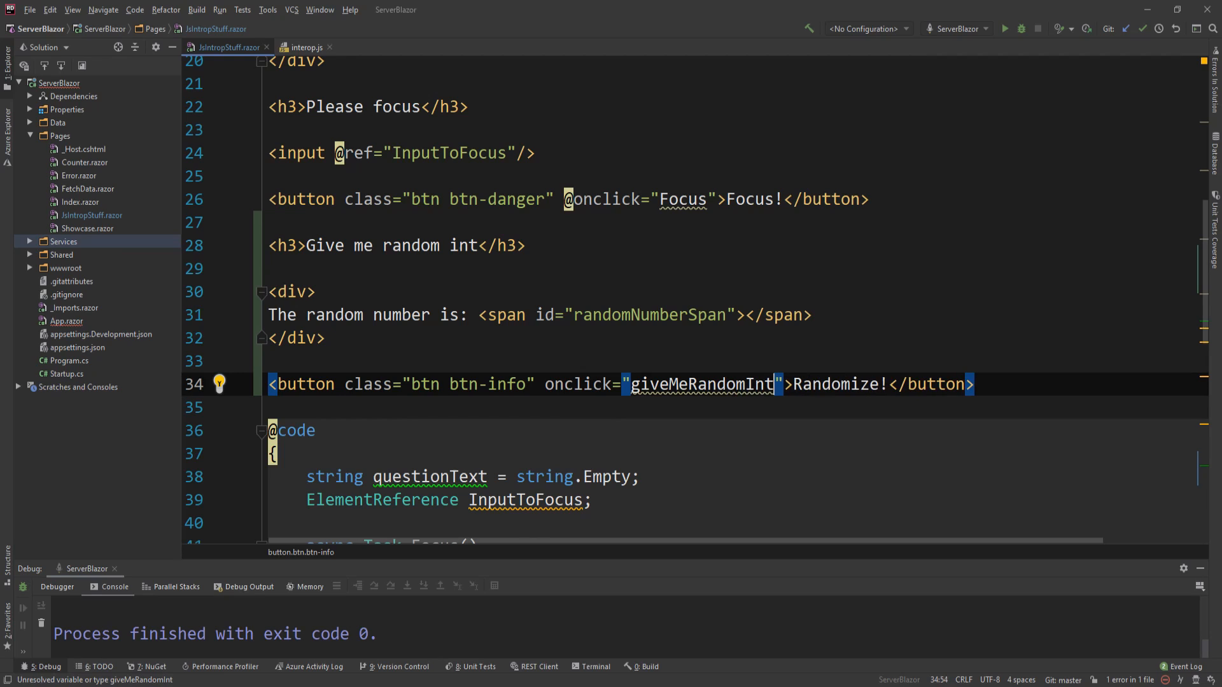
text(())
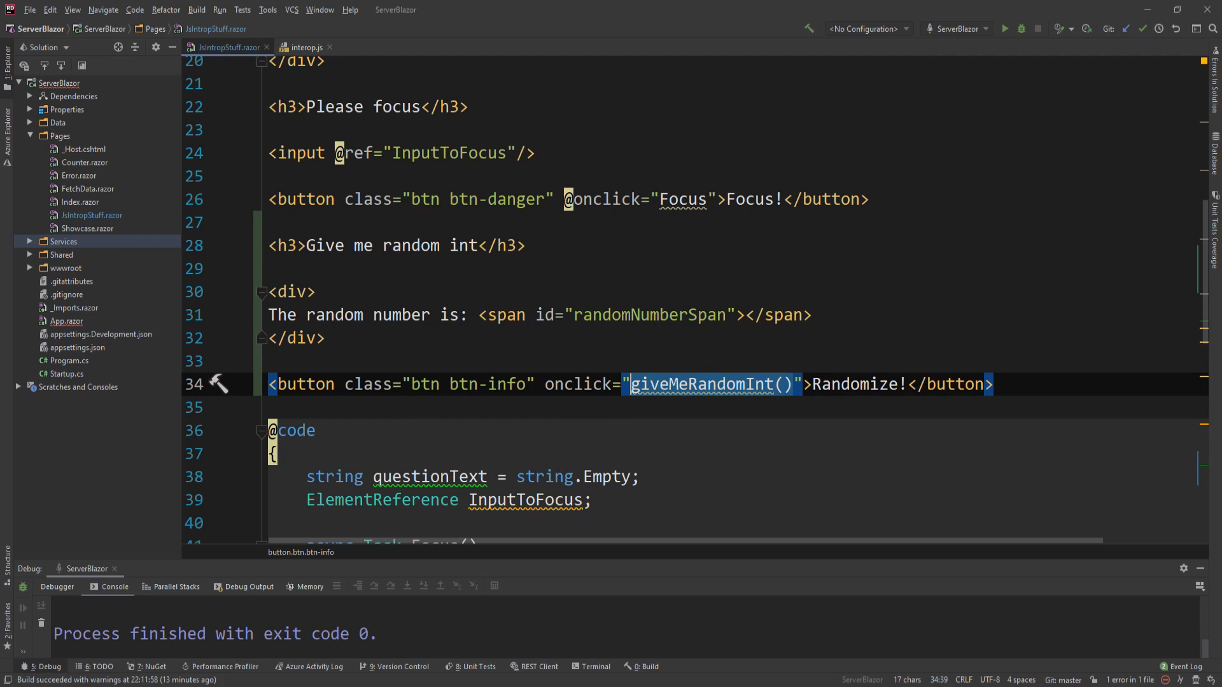
click(304, 48)
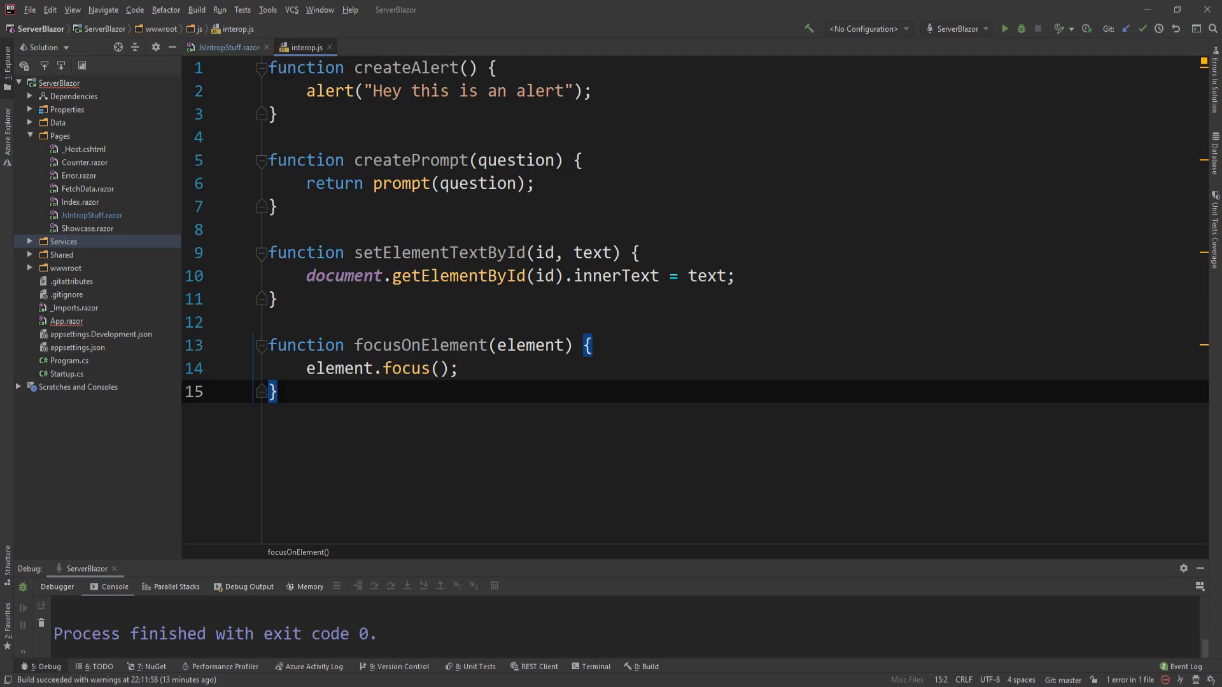
Write function giveMeRandomInt() calling DotNet.invokeMethodAsync with 'ServerBlazor' as first argument
text(function f() {)
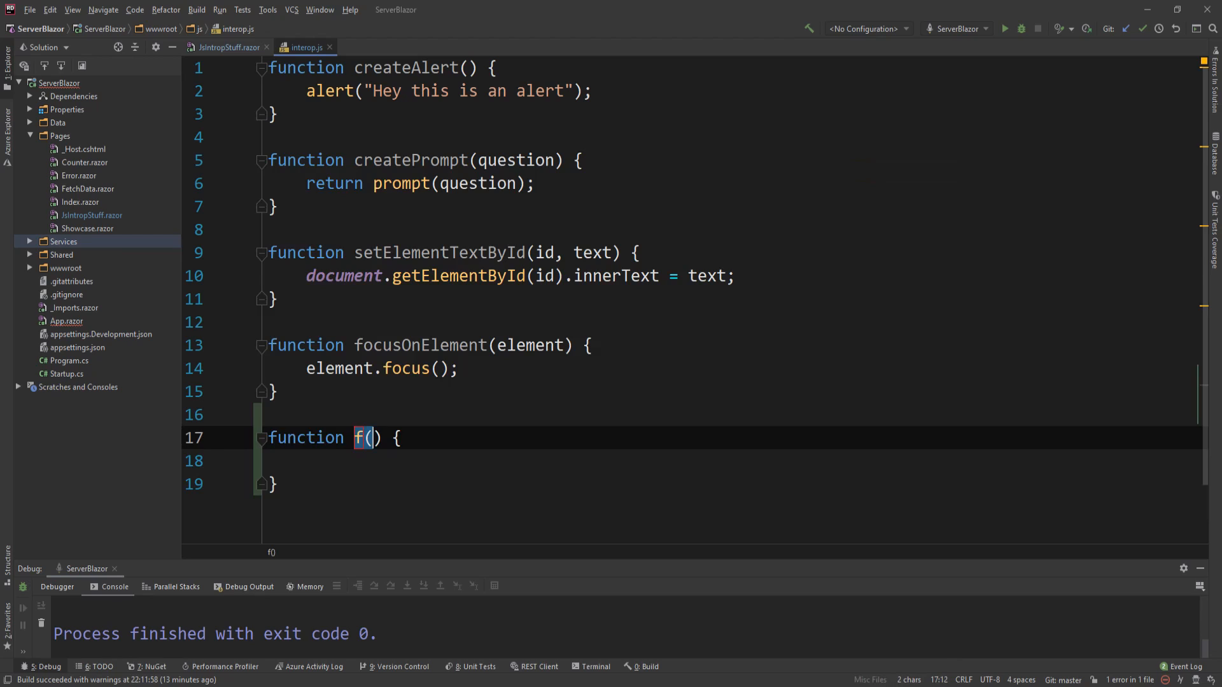
text(iveMeRandomInt)
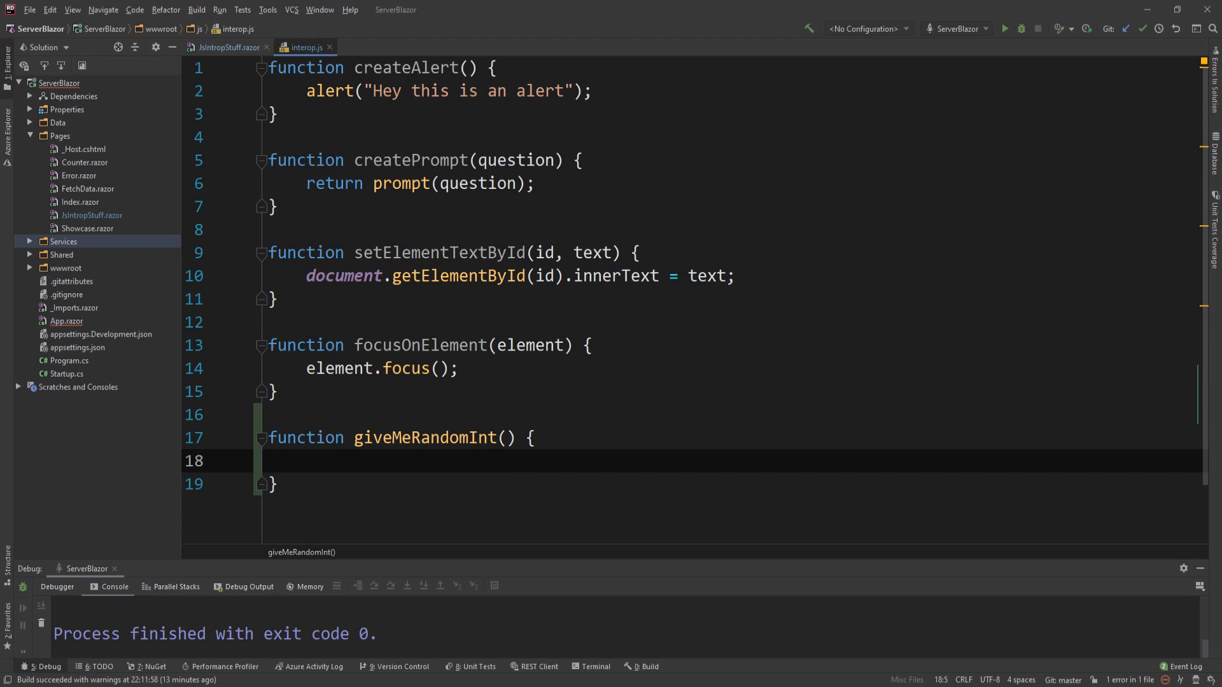
click(307, 461)
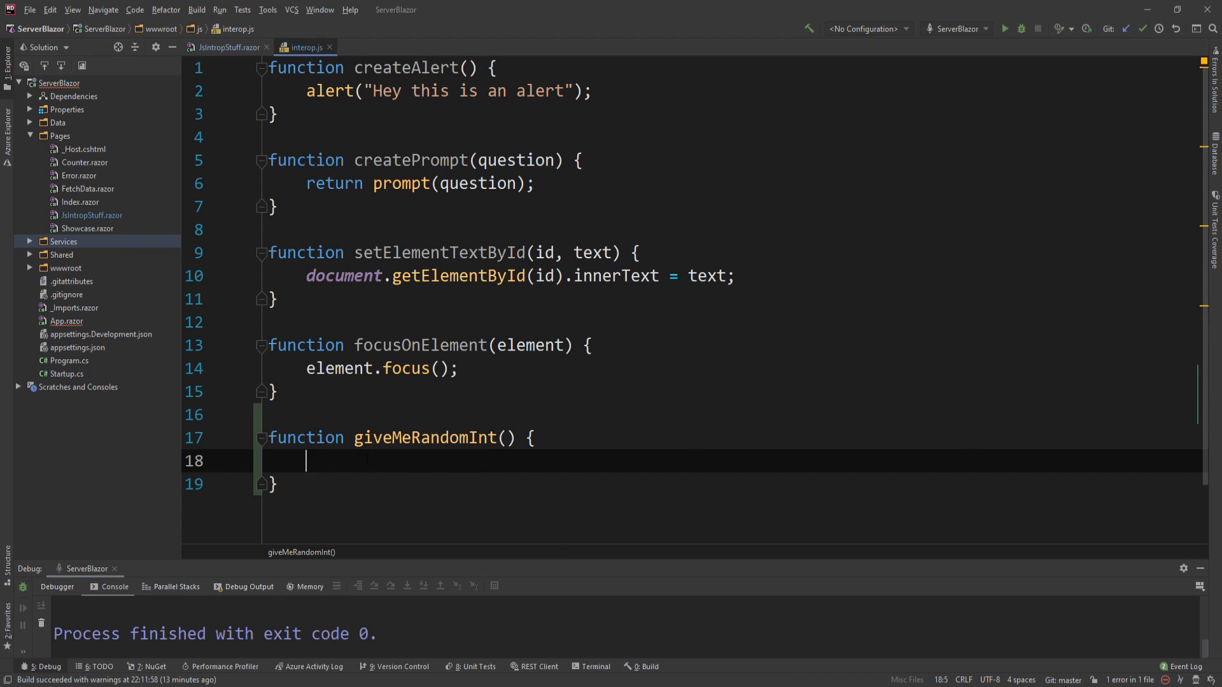
text(Dot)
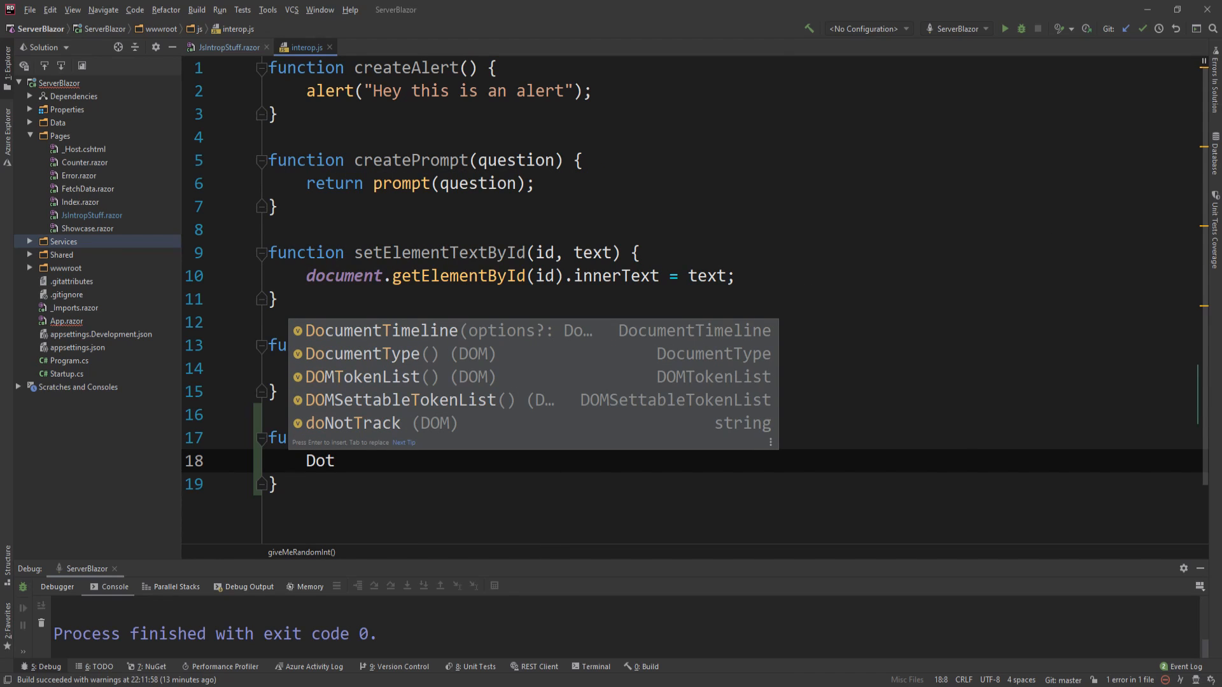
text(Net.invoke)
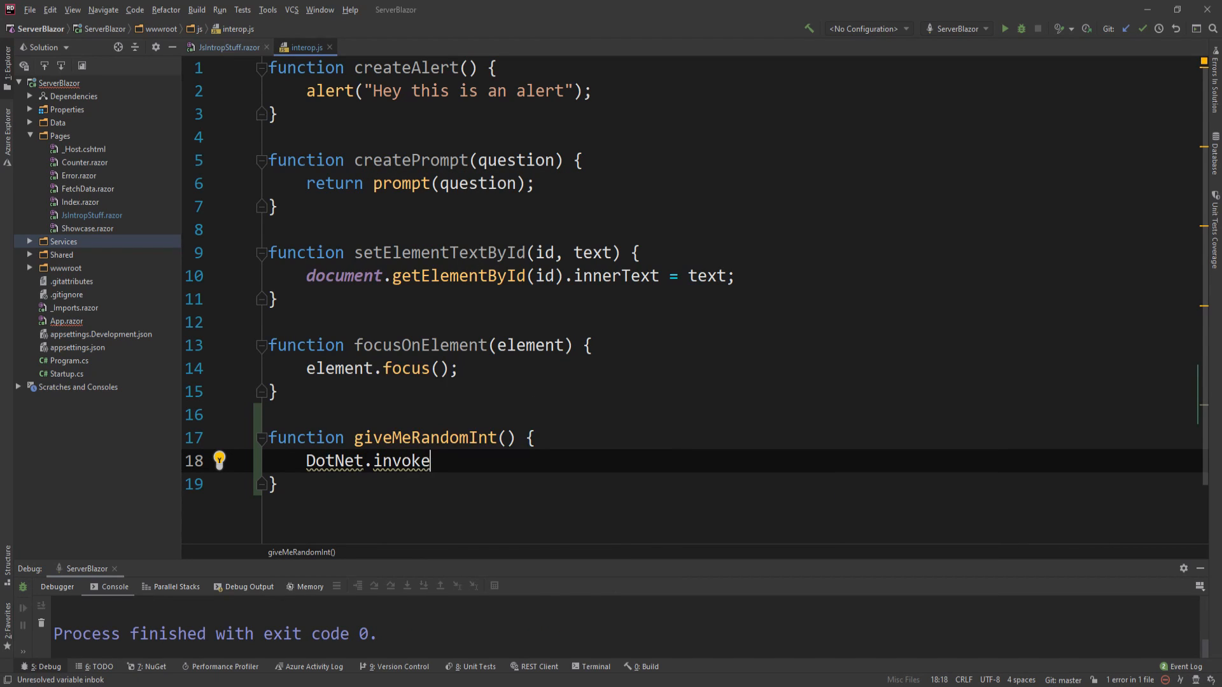
text(MethodAsync)
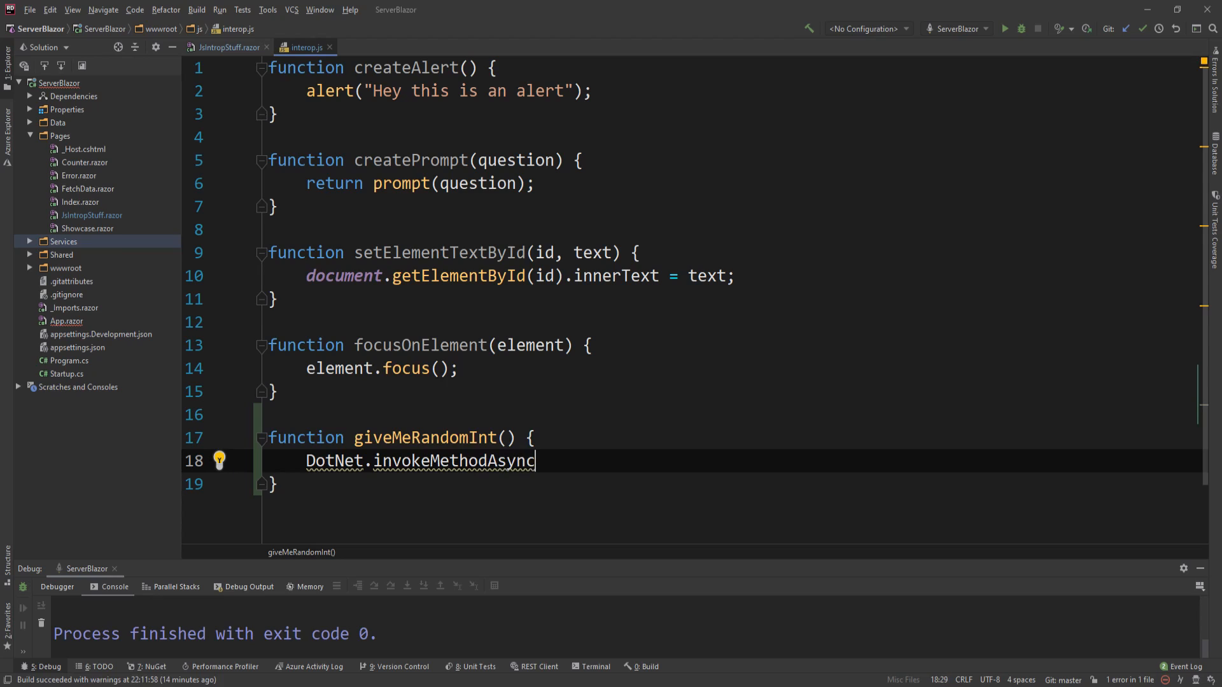
text(())
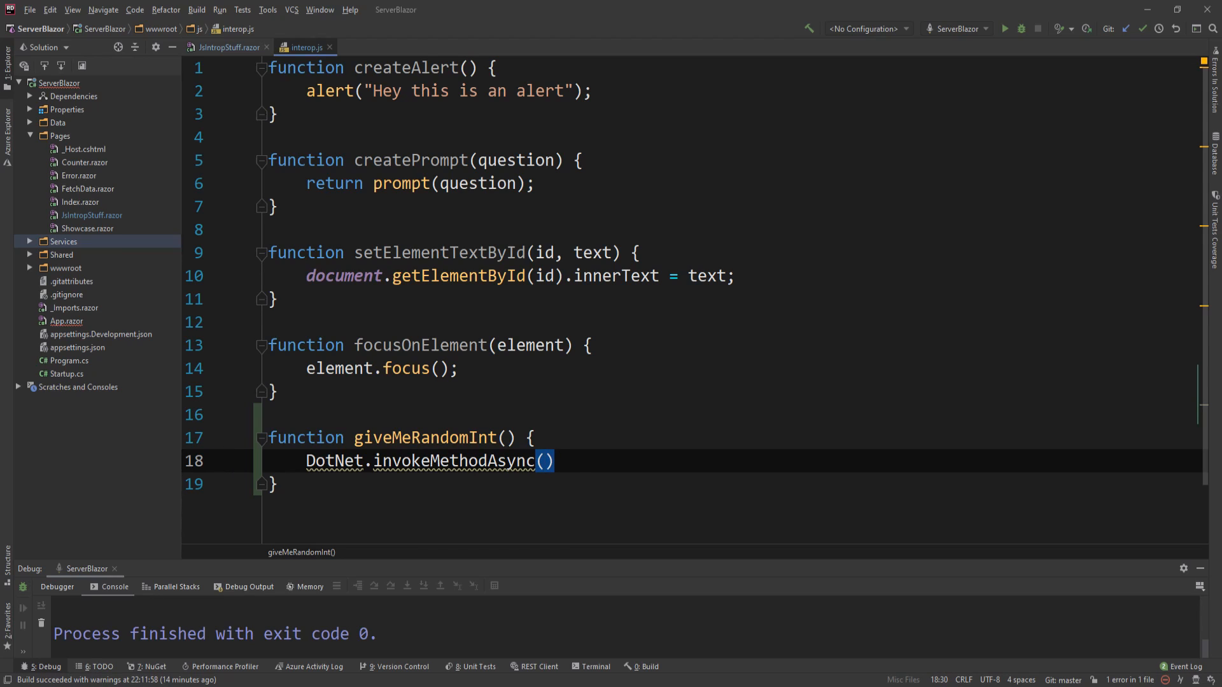
text('')
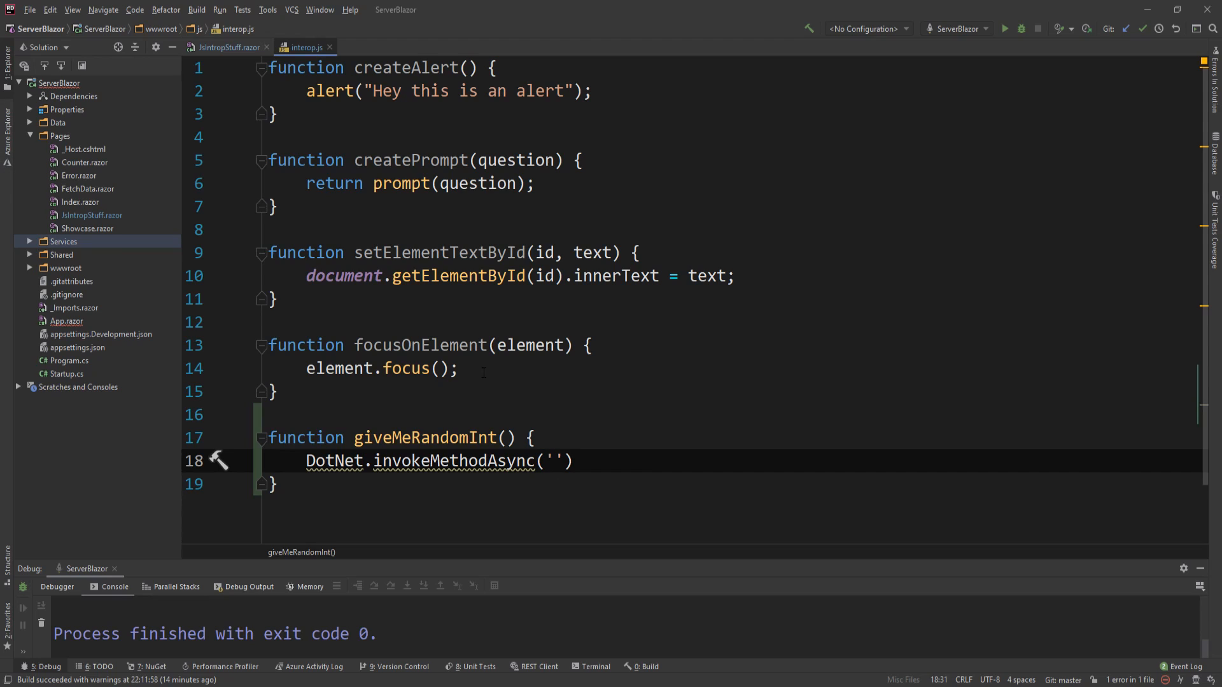
text(Server)
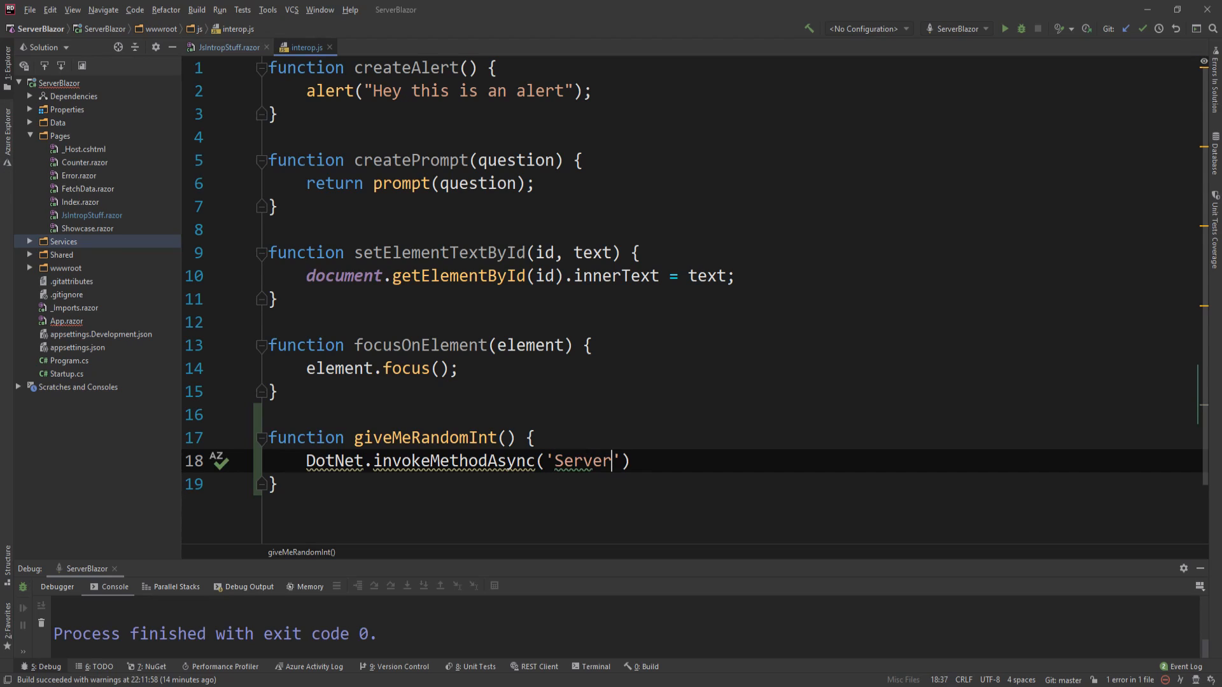
text(Blazor)
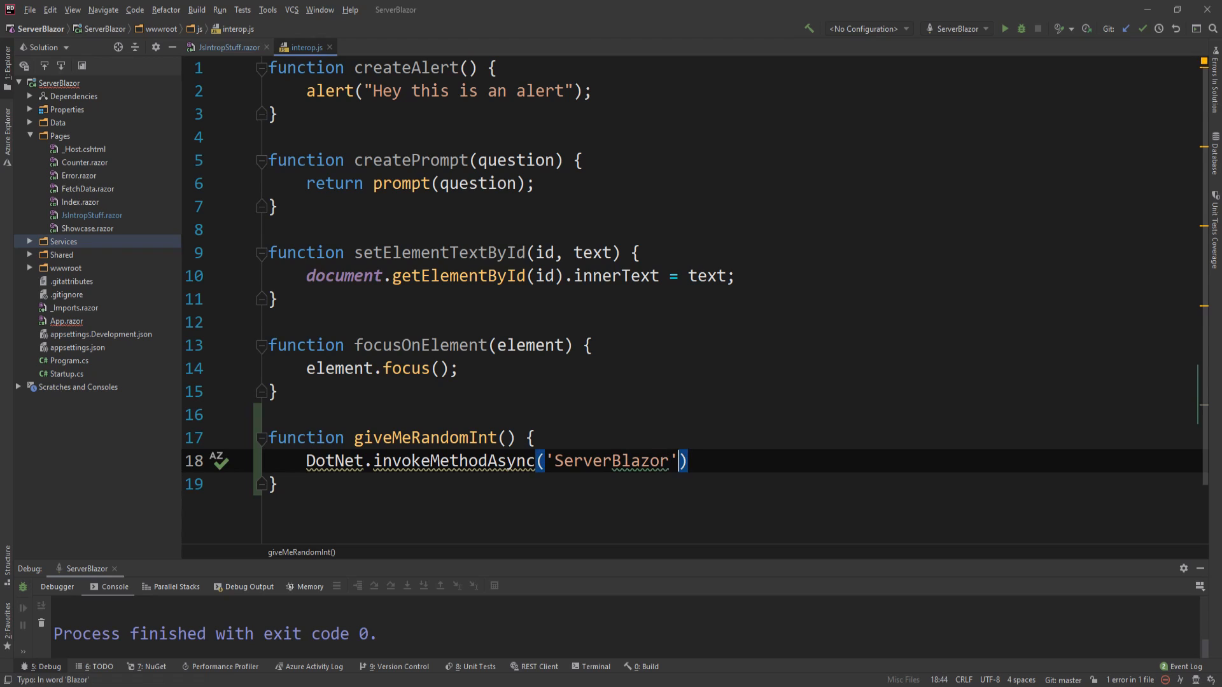
text(, '')
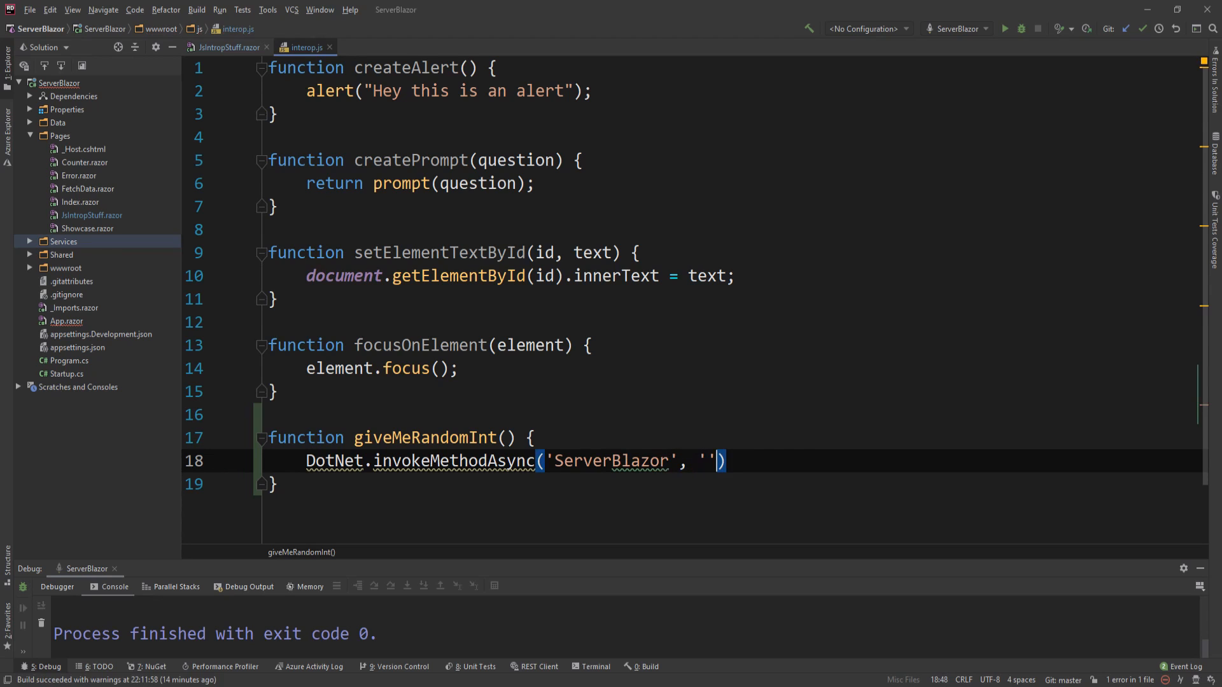
Pass 'GenerateRandomInt' as the method name and begin a .then(result) callback
click(226, 47)
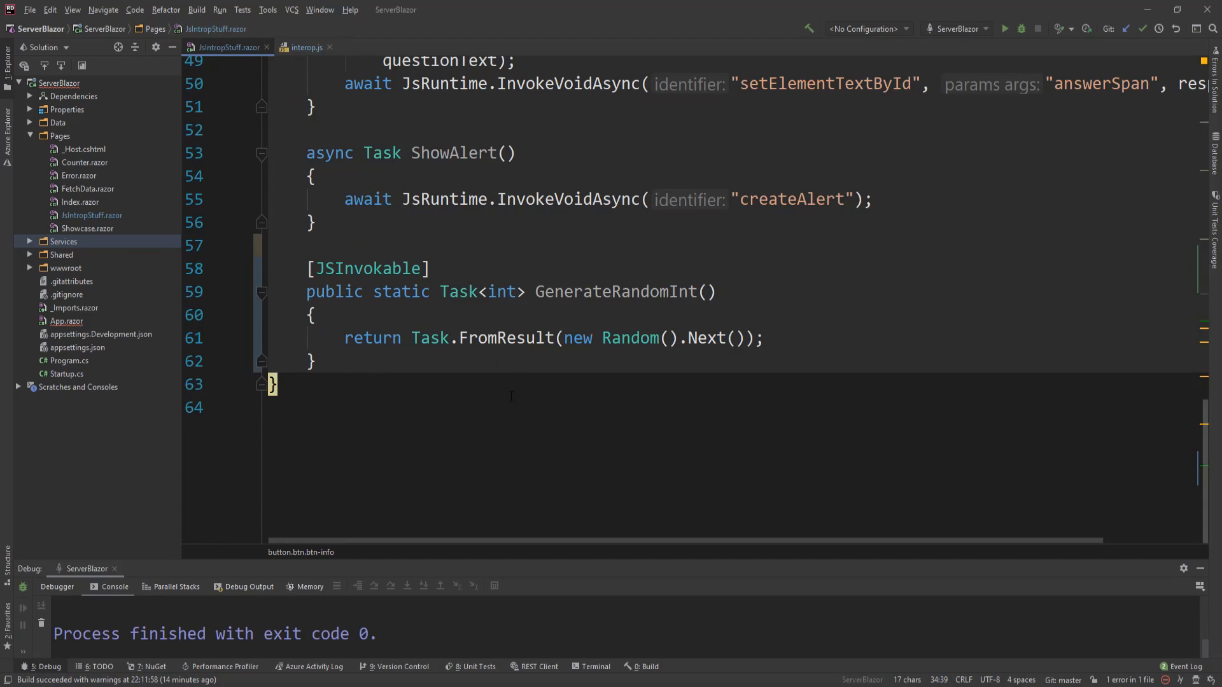
double_click(624, 292)
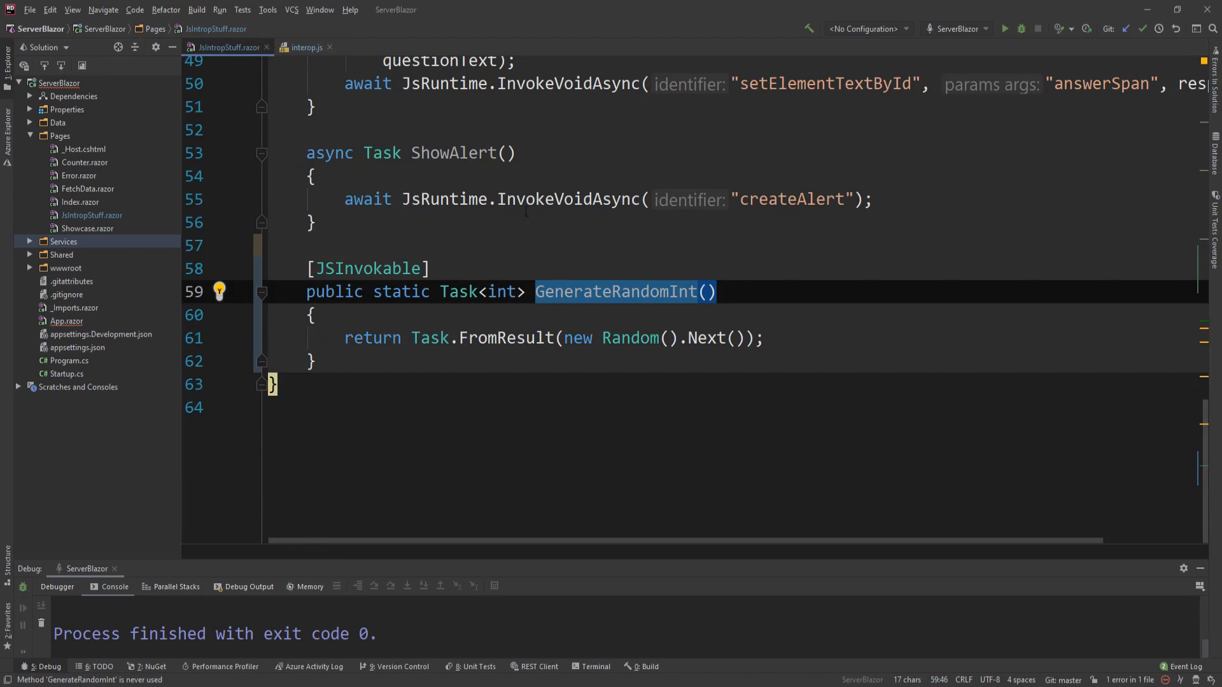
click(303, 47)
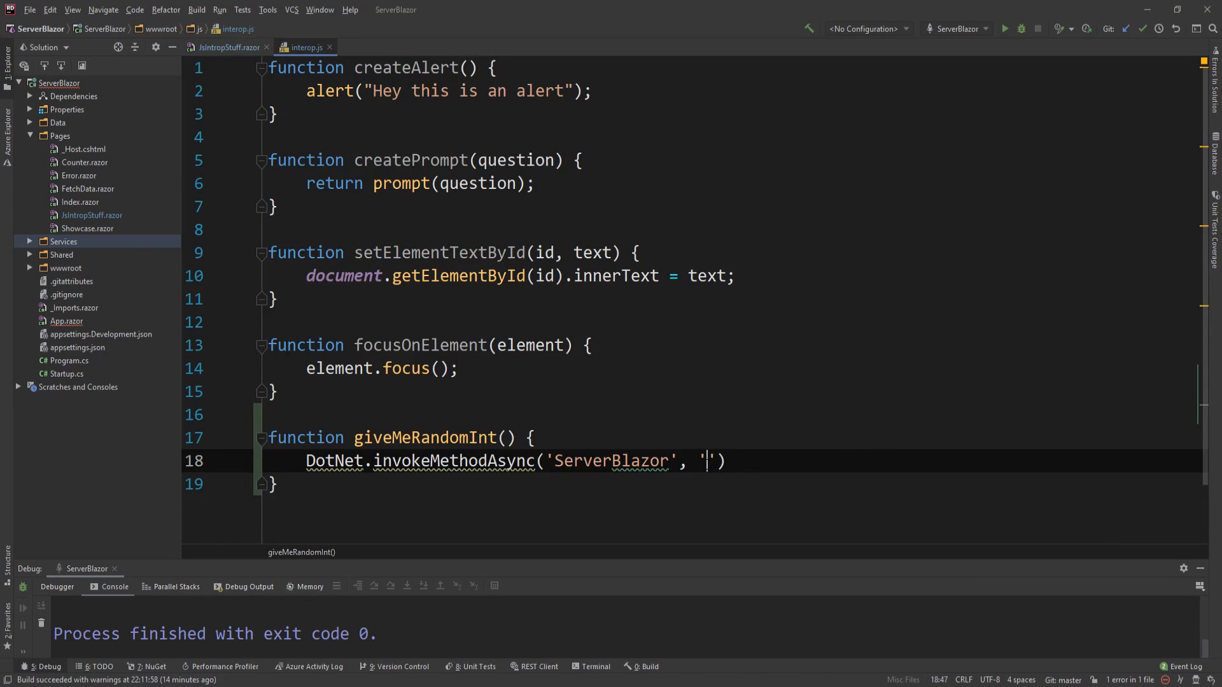
text(GenerateRandomInt)
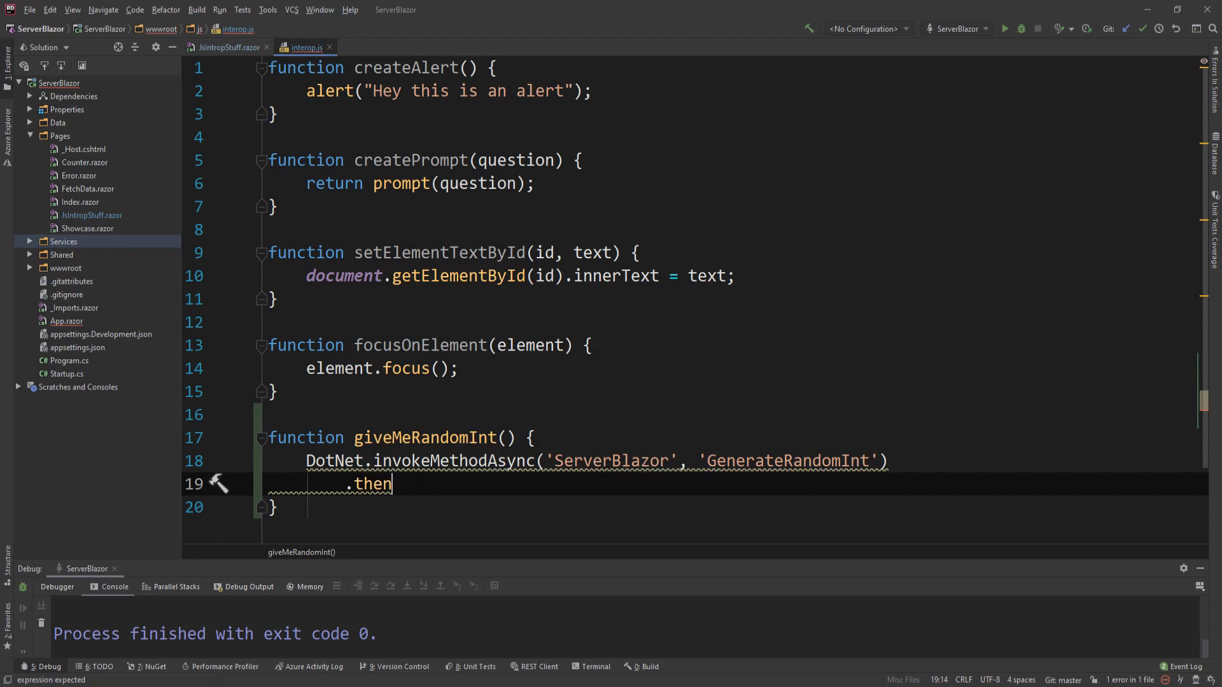
text(())
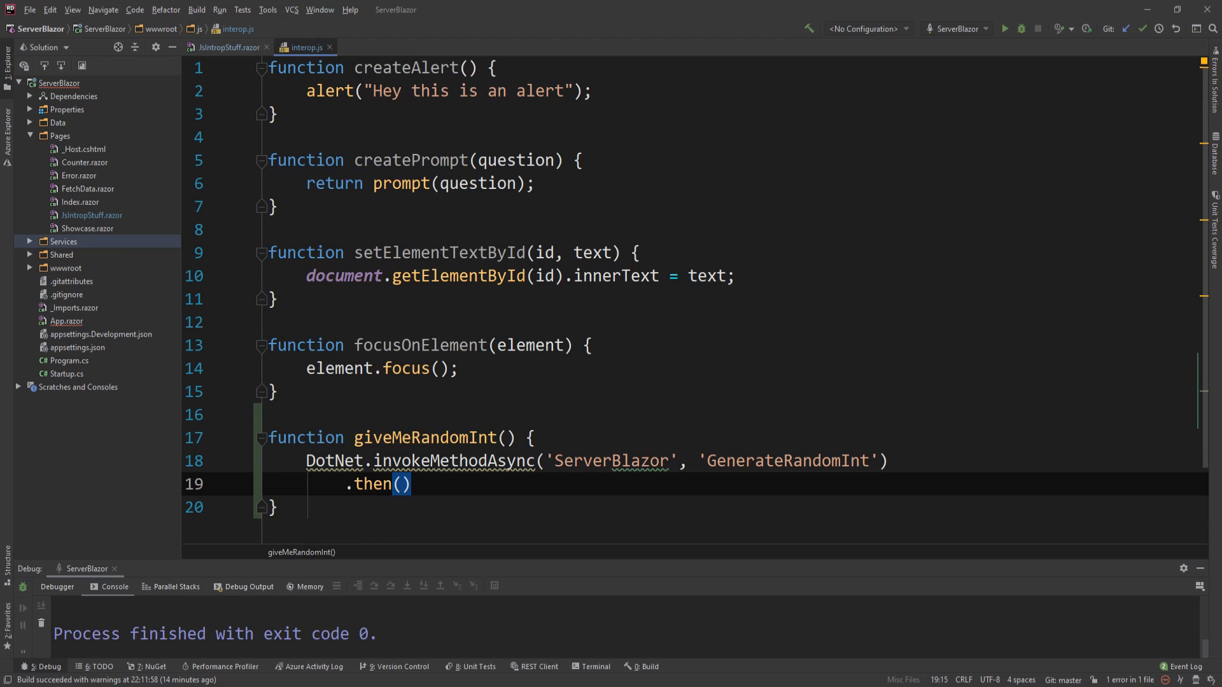
text(result => {)
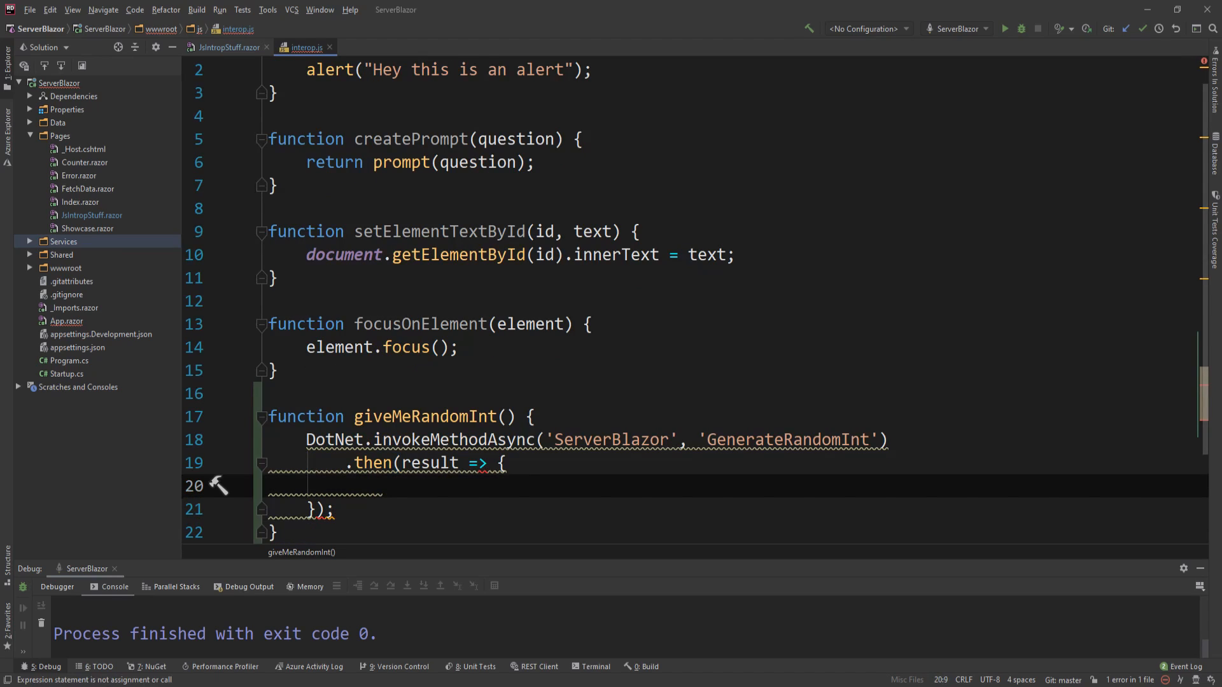
Call setElementTextById inside the .then callback, reusing the existing helper
click(224, 47)
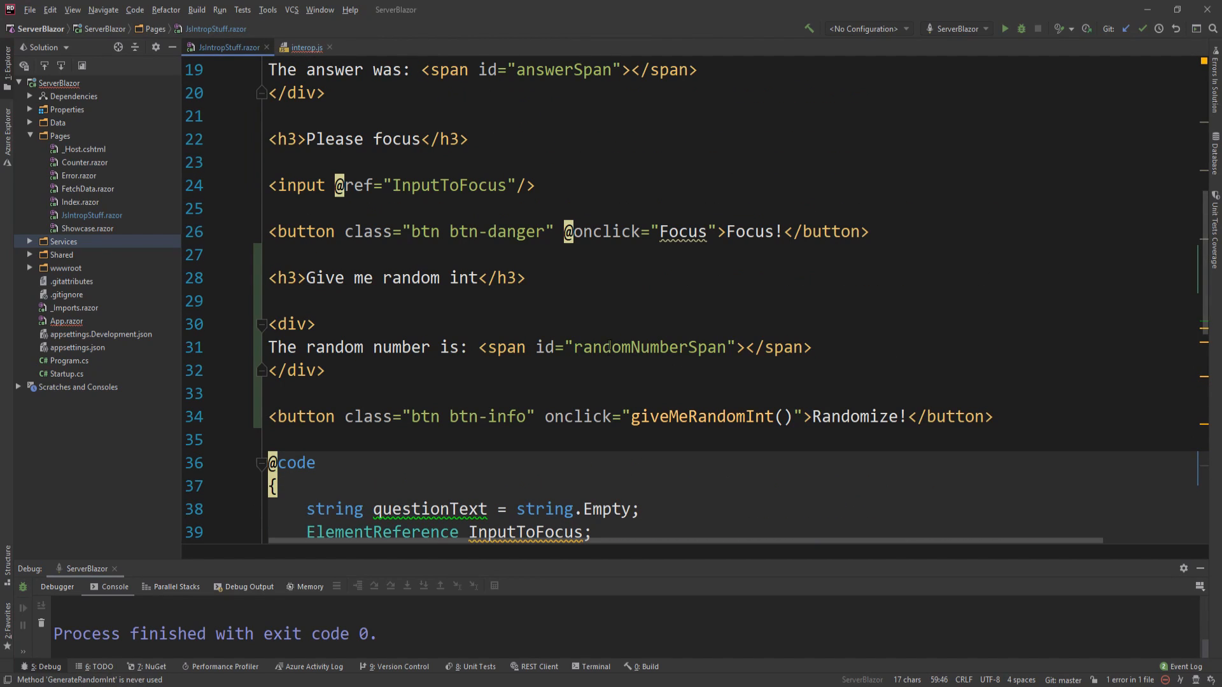
double_click(646, 346)
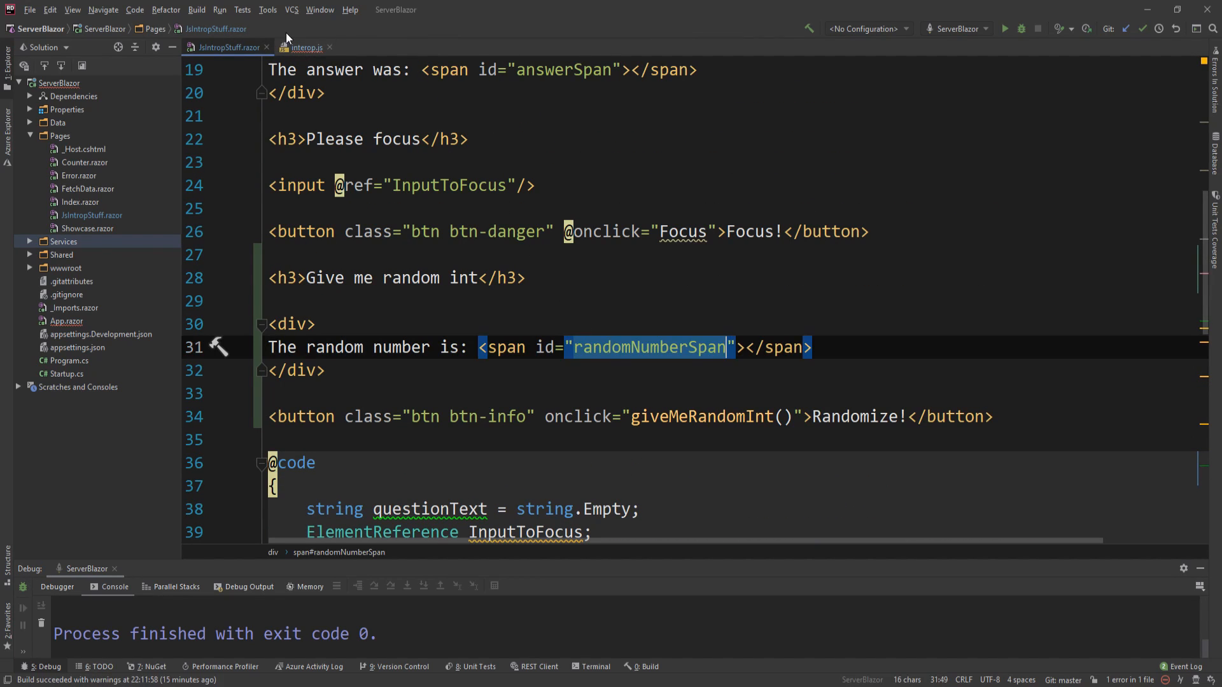
click(303, 48)
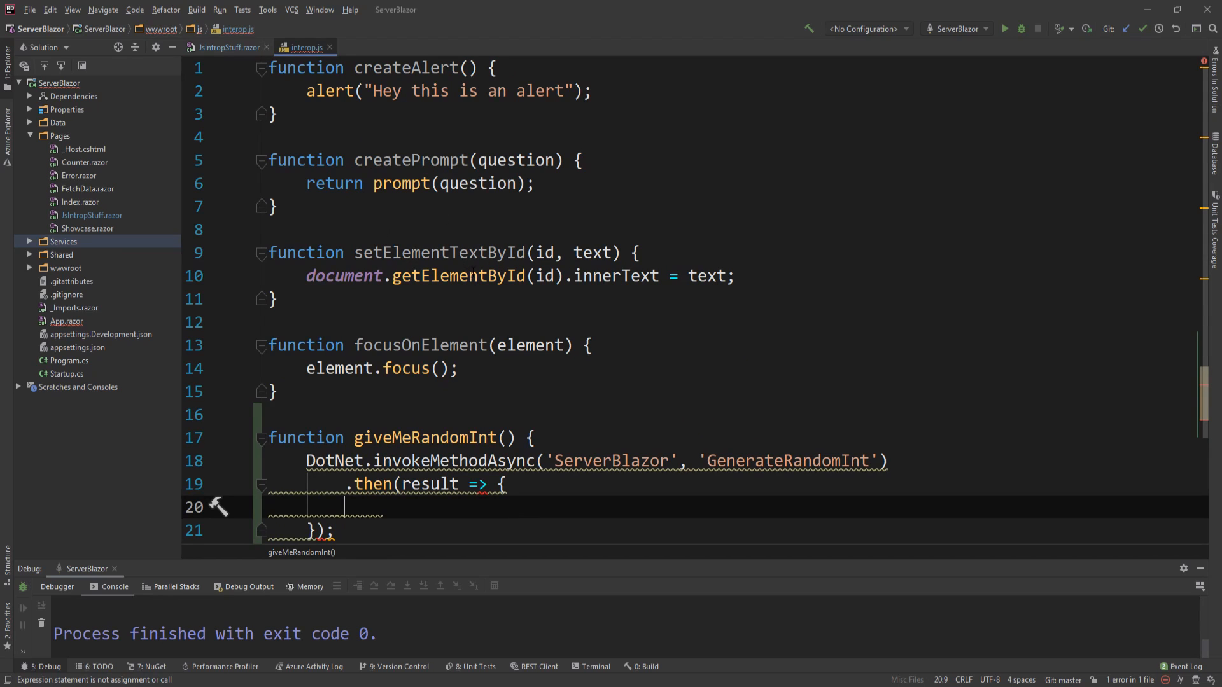
double_click(439, 116)
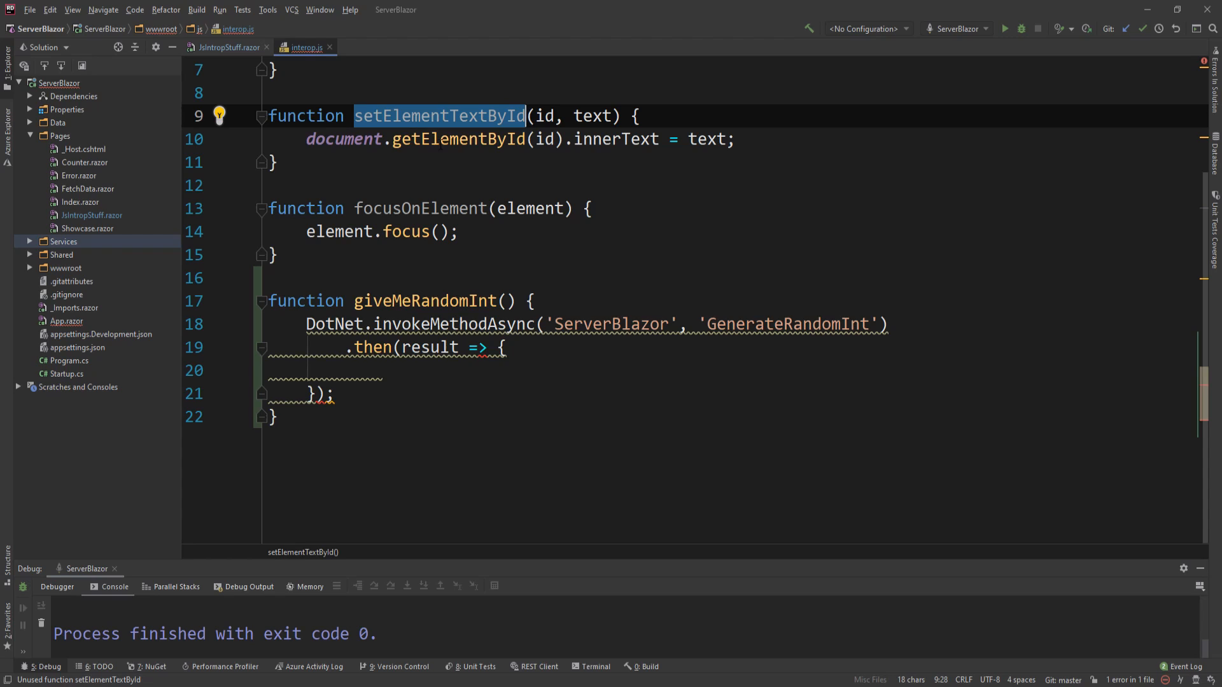
click(618, 138)
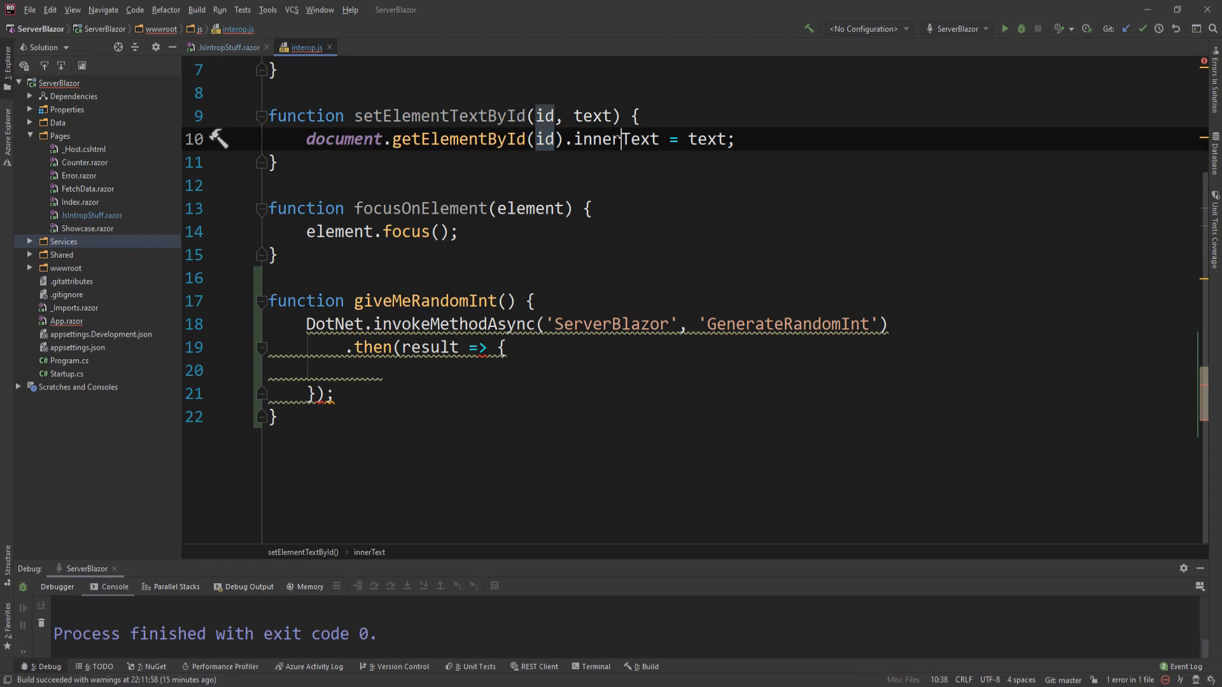
text(setElementTextById)
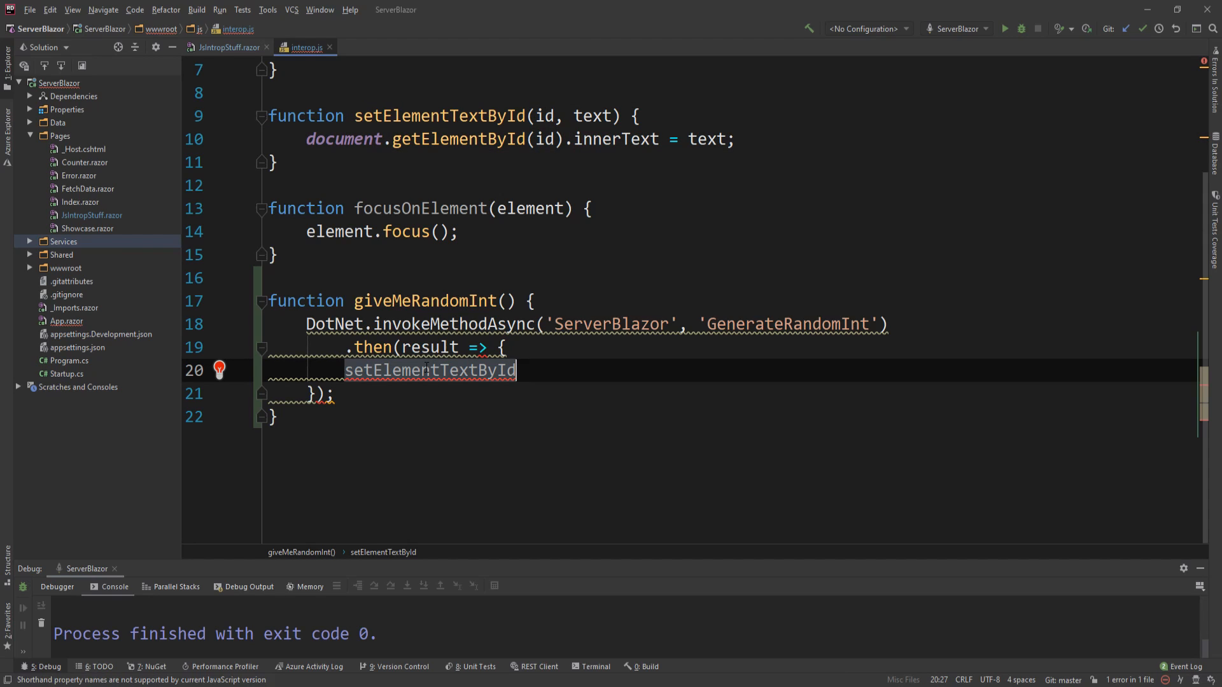
text(())
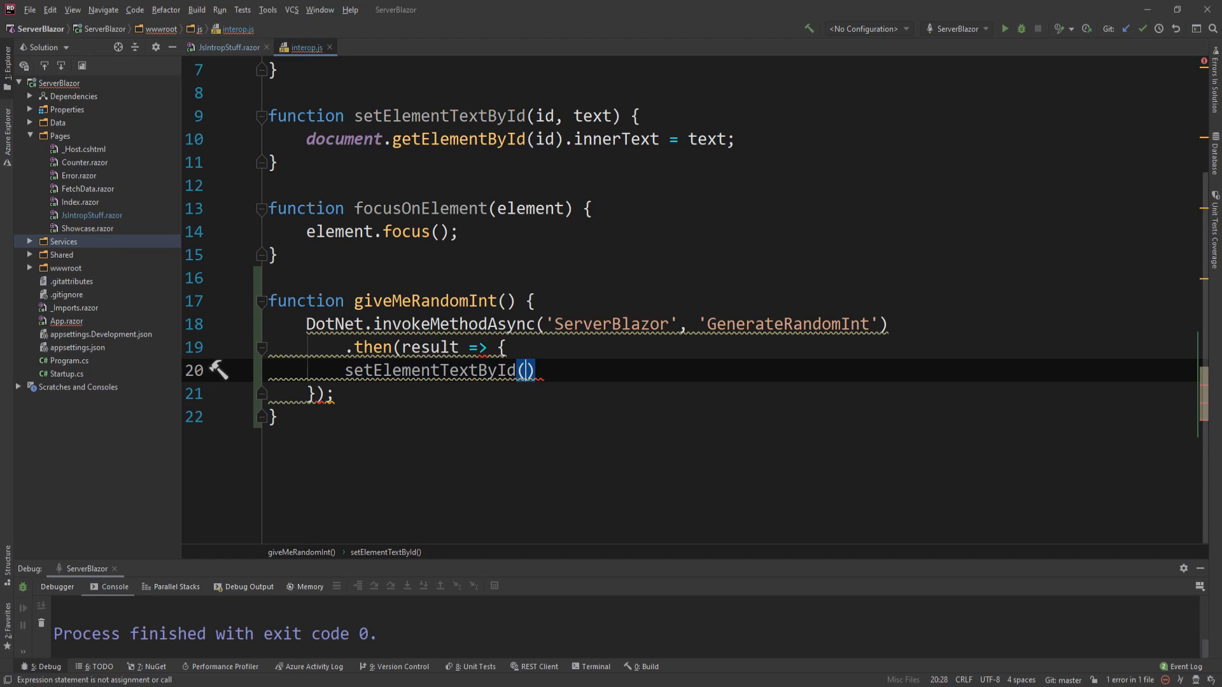
Pass 'randomNumberSpan' and result to setElementTextById to fill the span
click(228, 47)
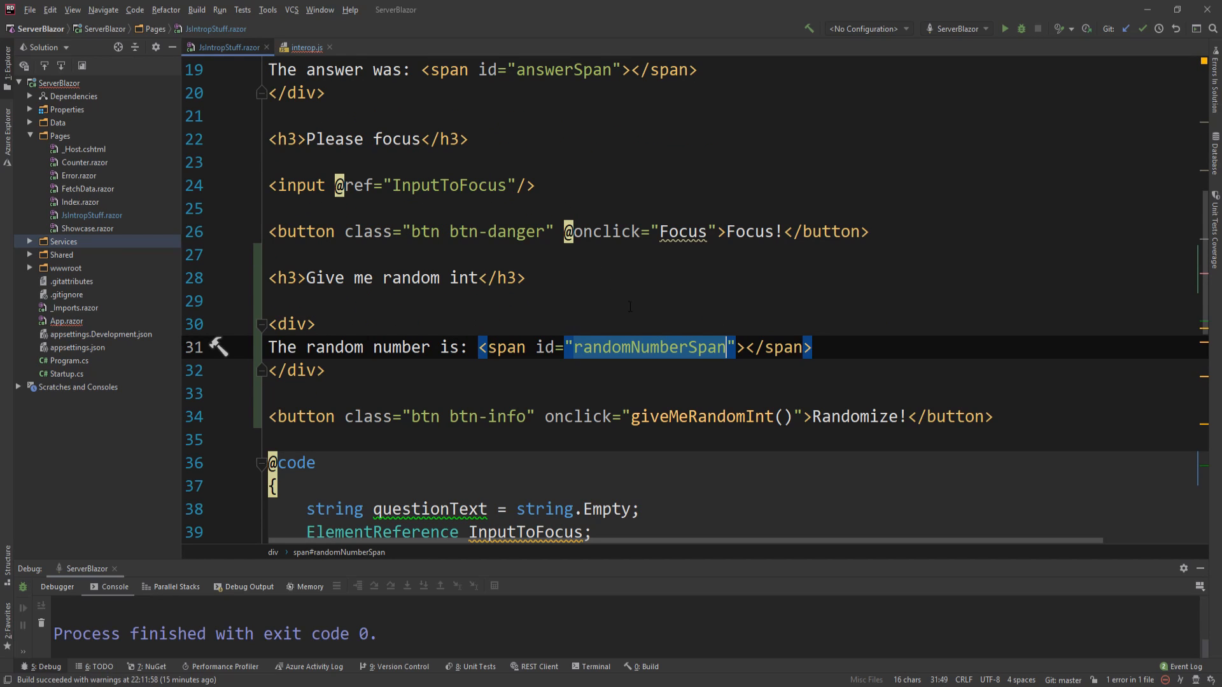
click(304, 47)
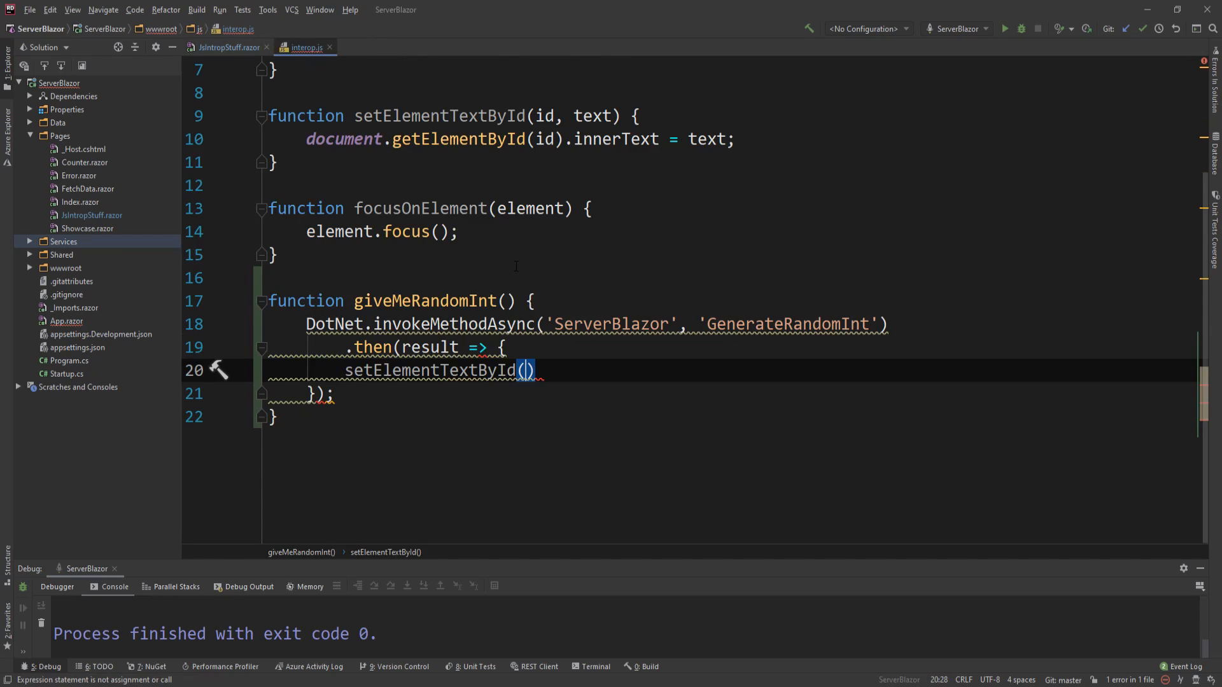
text('randomNumberSpan')
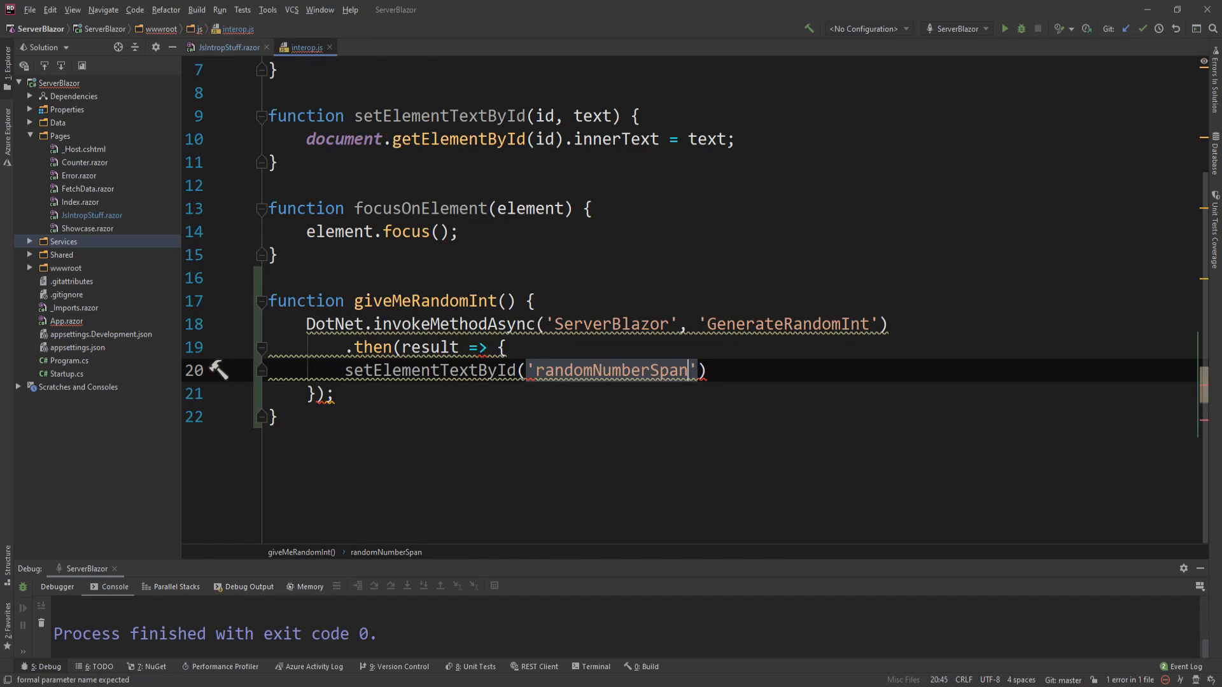
text(,)
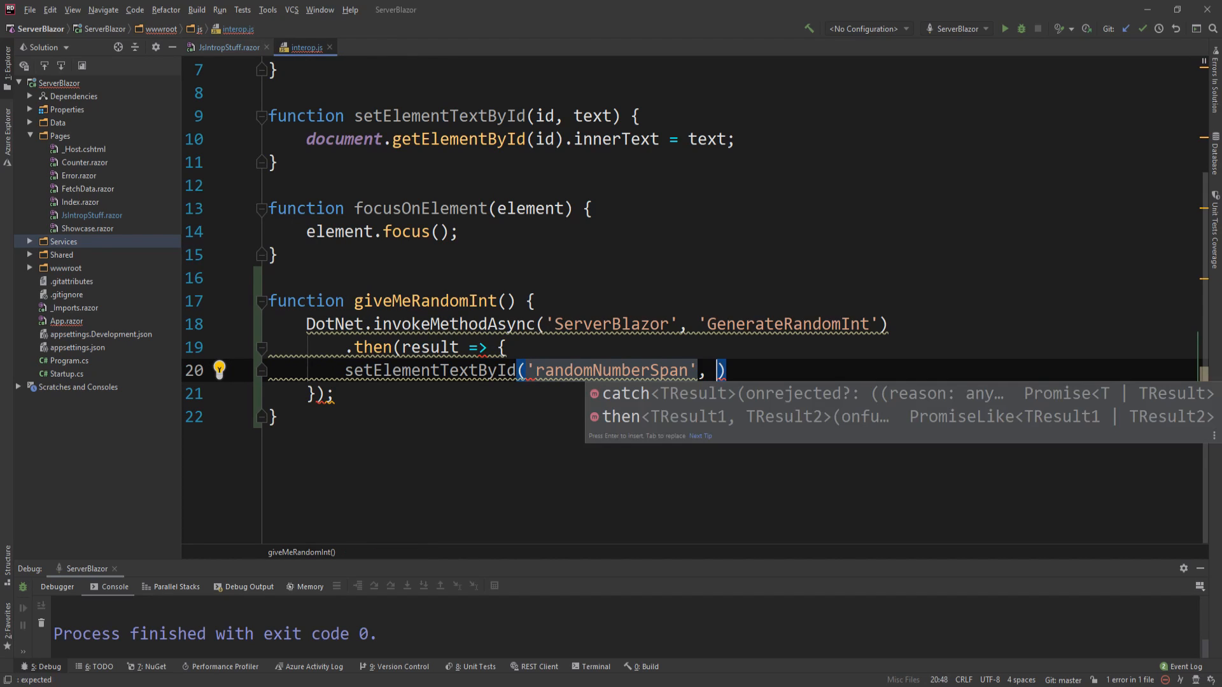
text(resu)
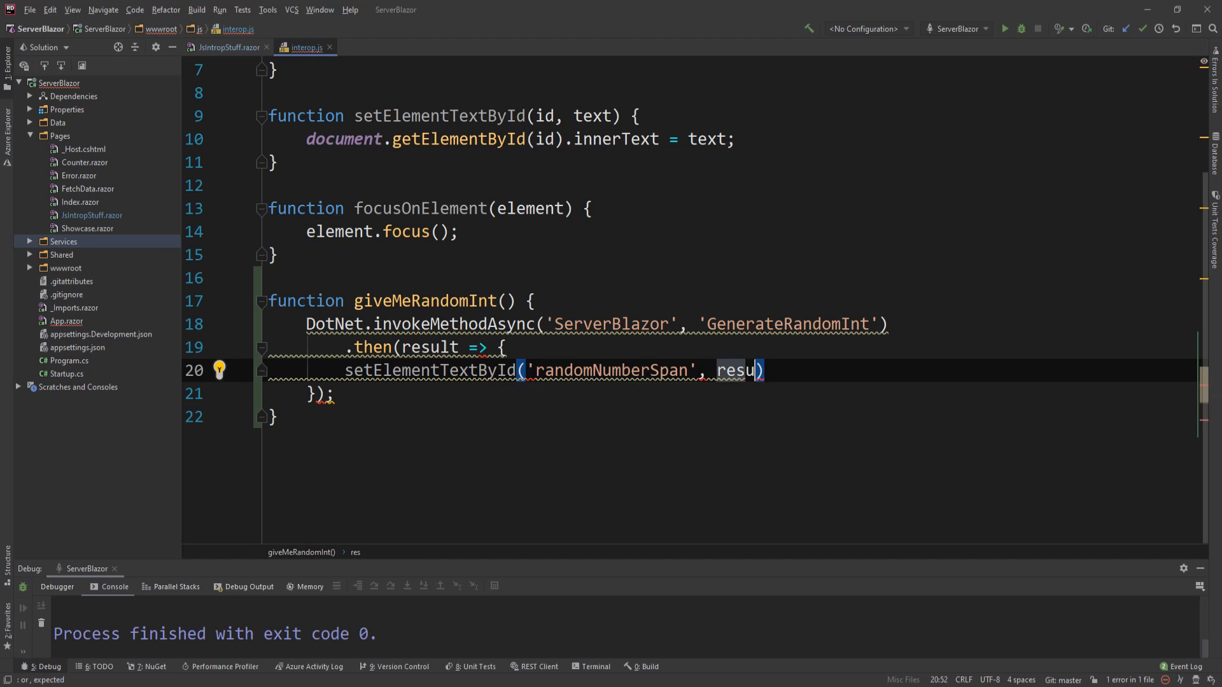
text(lt)
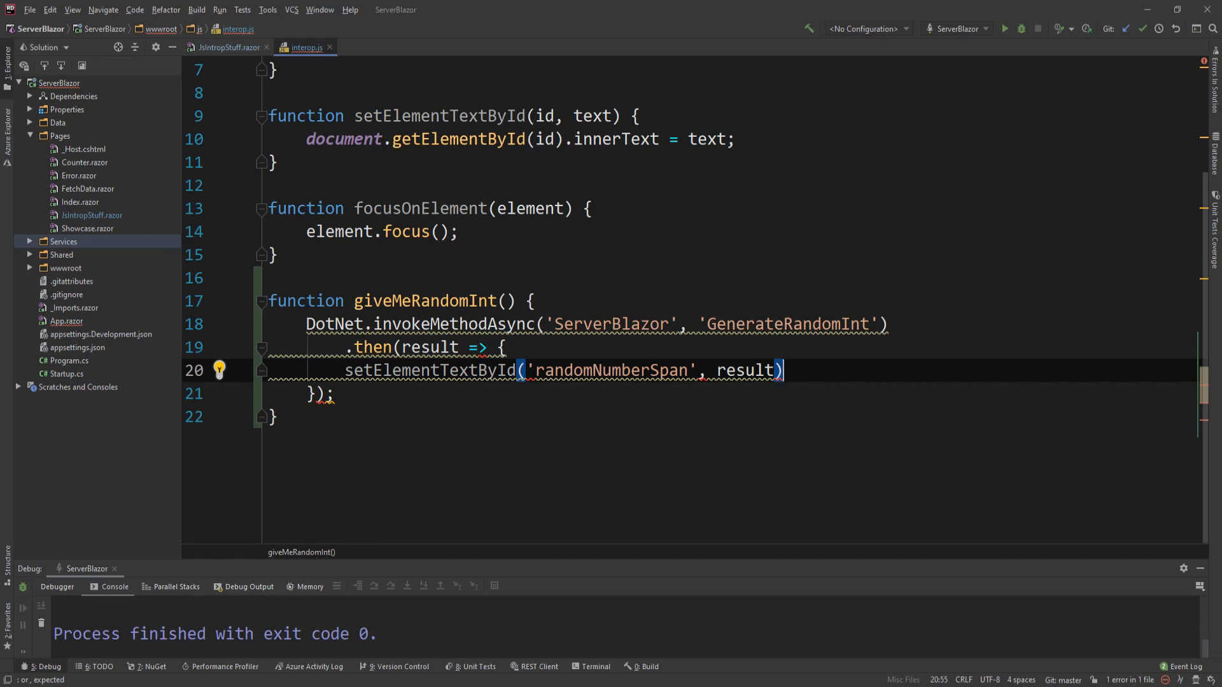
text(;)
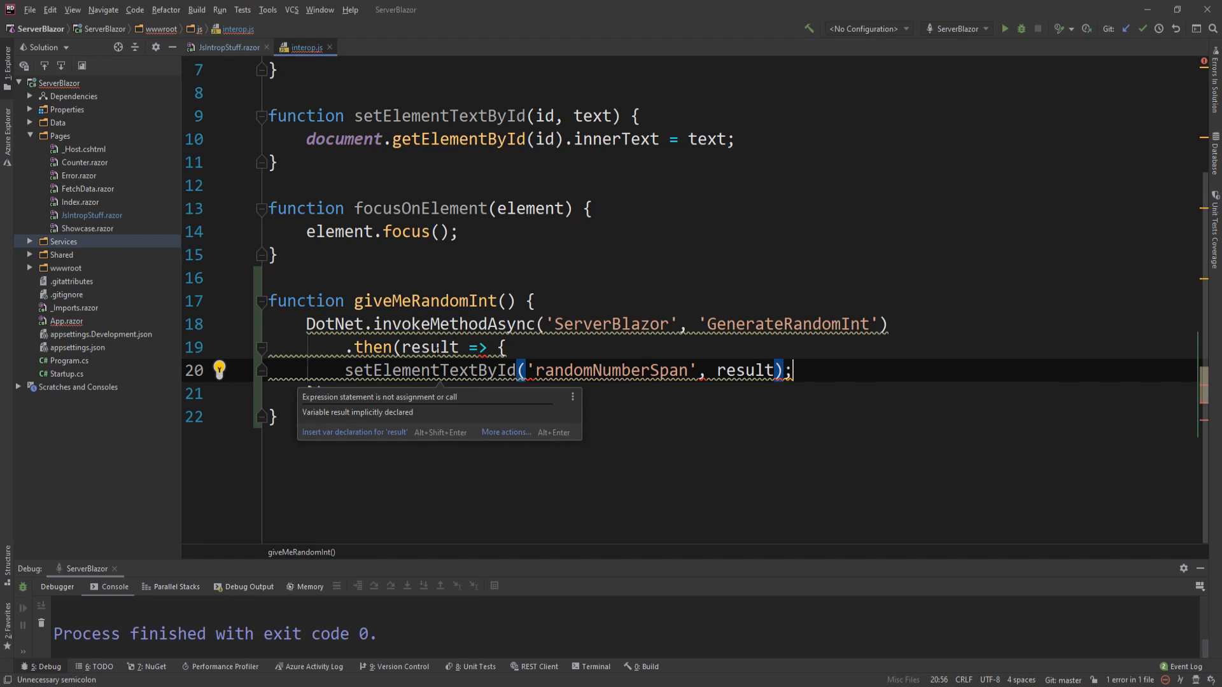
click(494, 279)
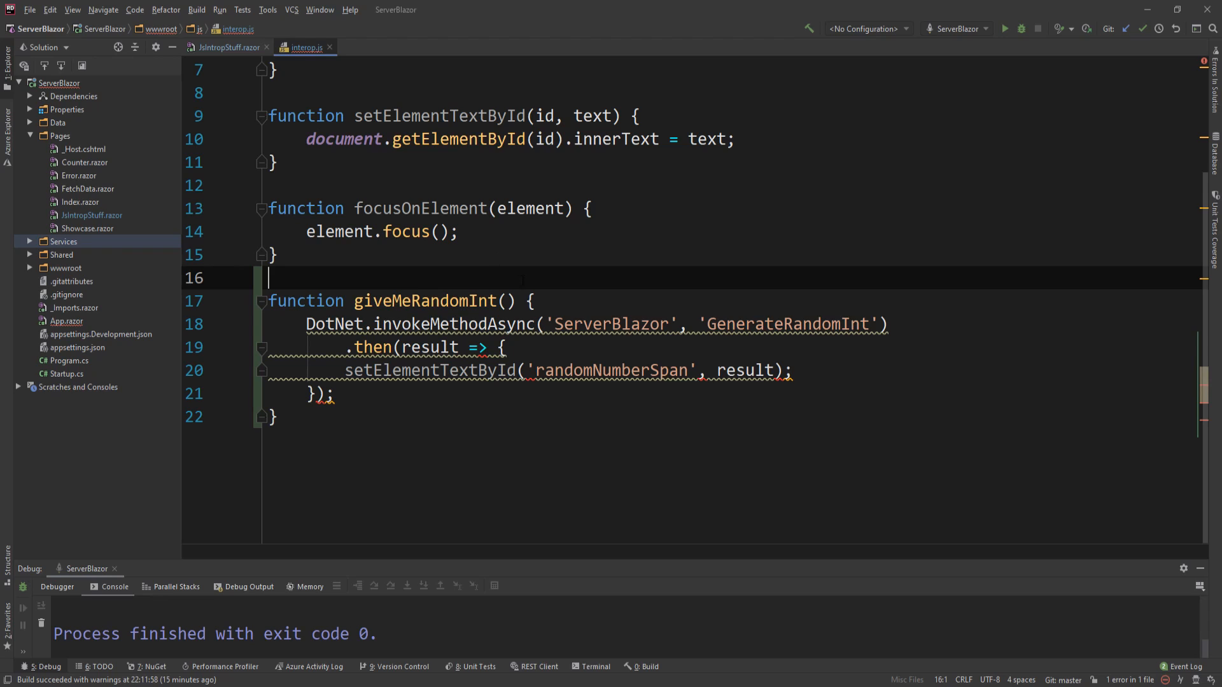
Review the random number markup and the GenerateRandomInt method in the razor page
click(227, 47)
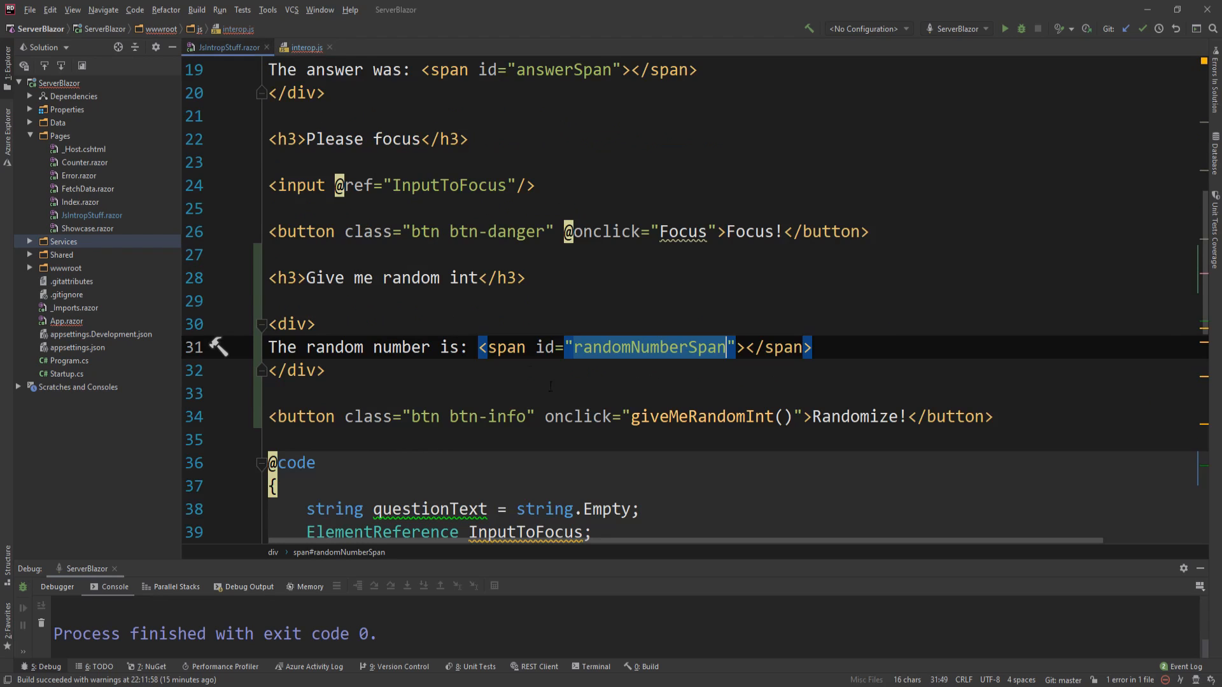
scroll(down, 3)
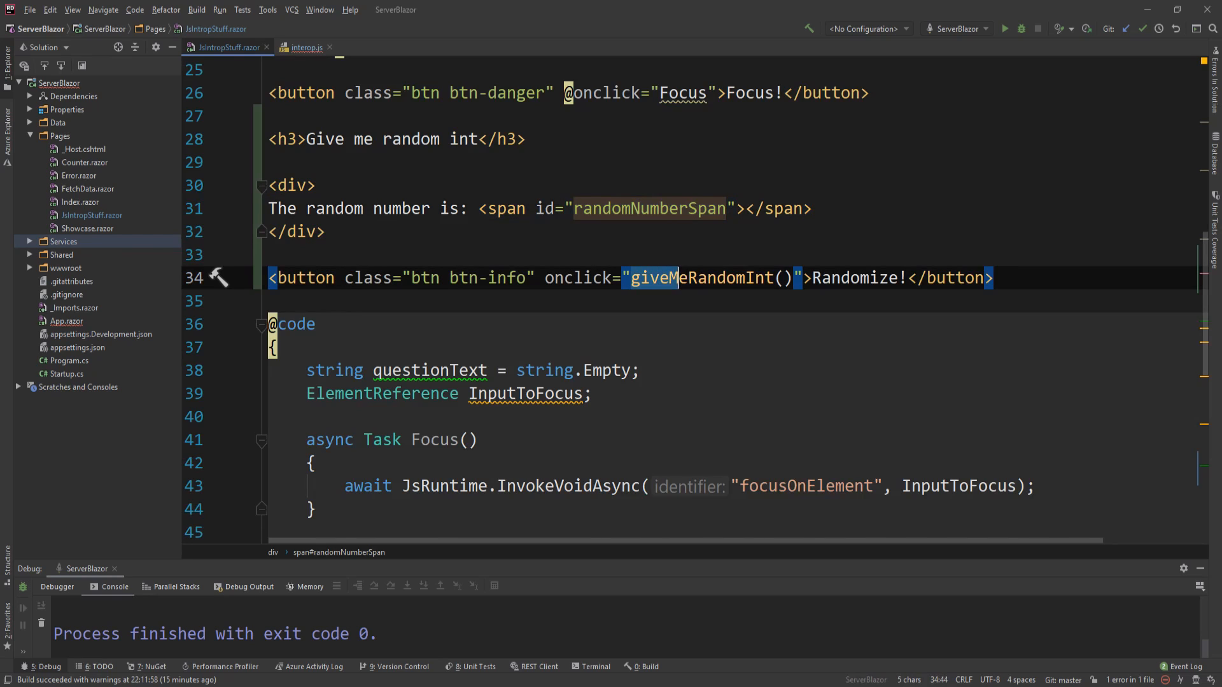
click(304, 47)
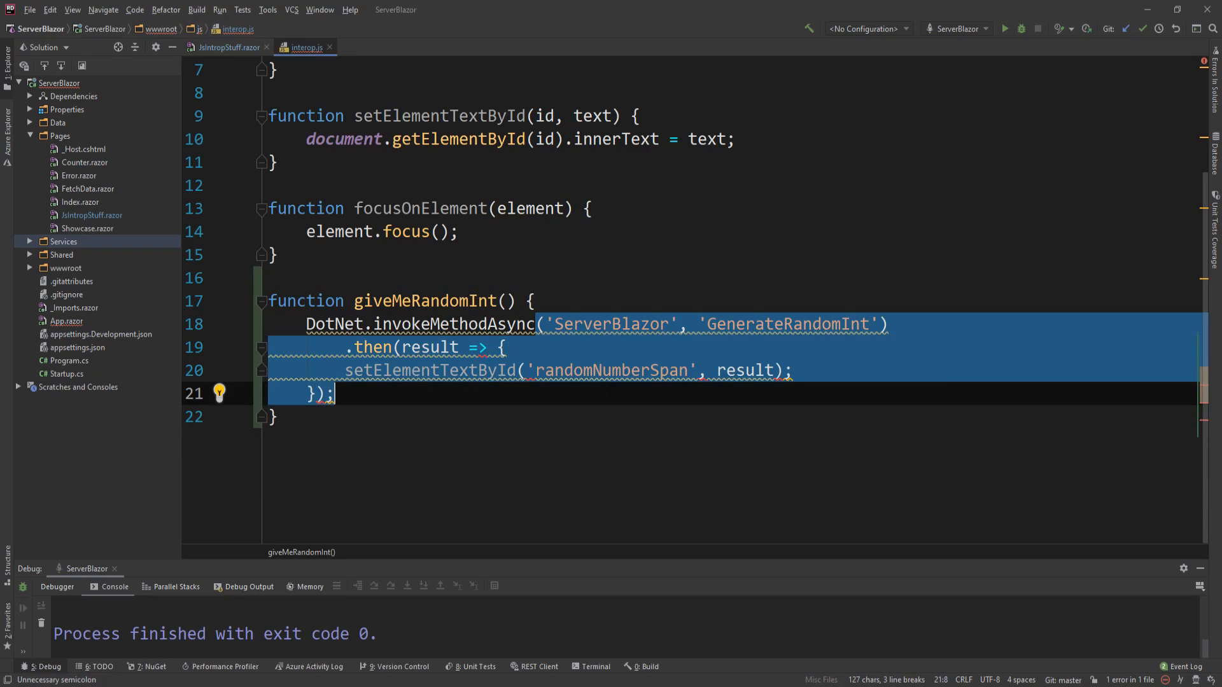
click(227, 47)
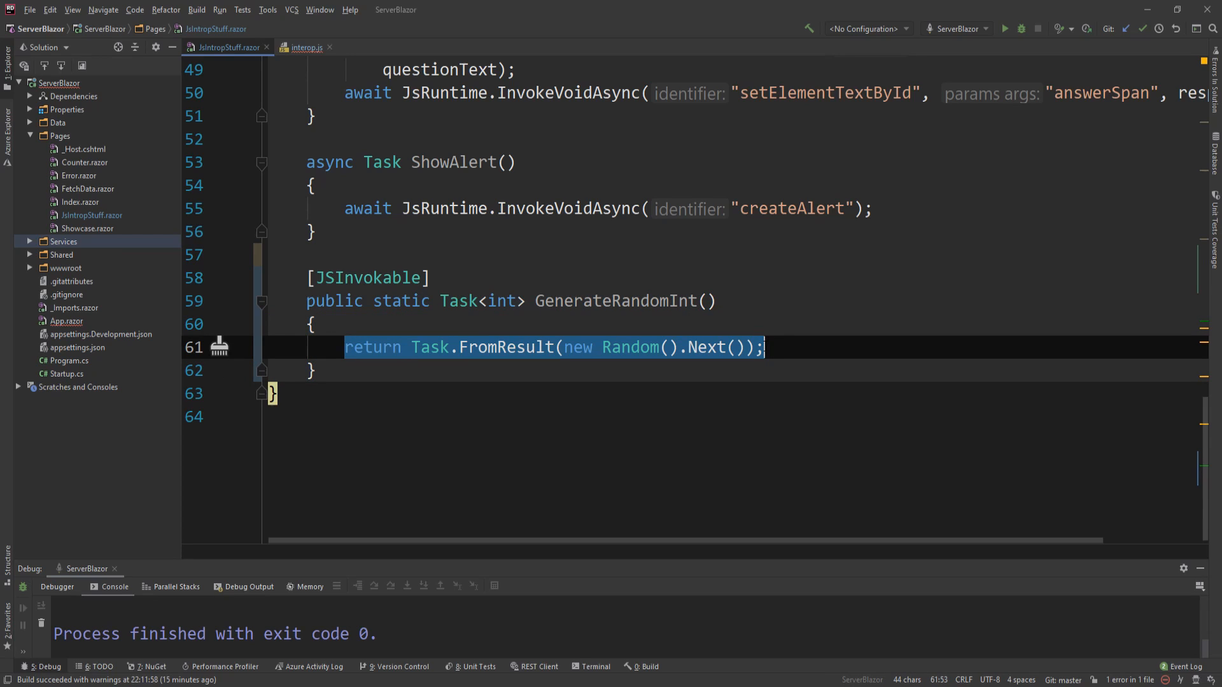
Generate random numbers with Randomize! in the running Chrome app
click(367, 277)
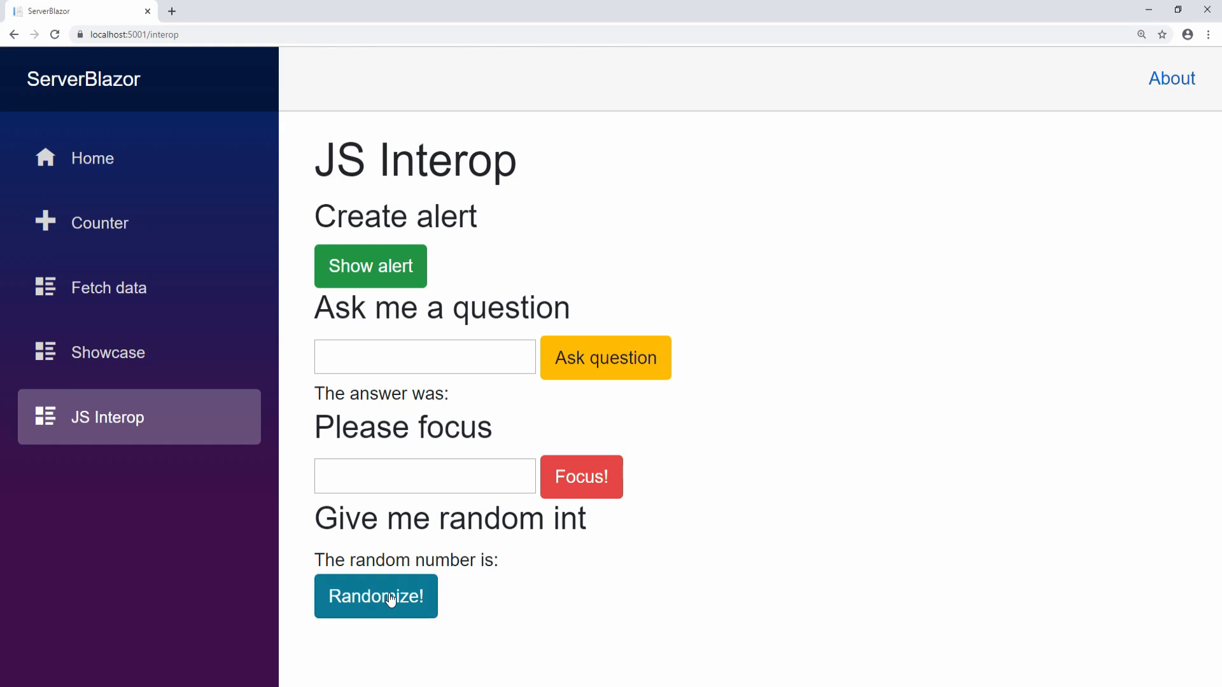
click(375, 595)
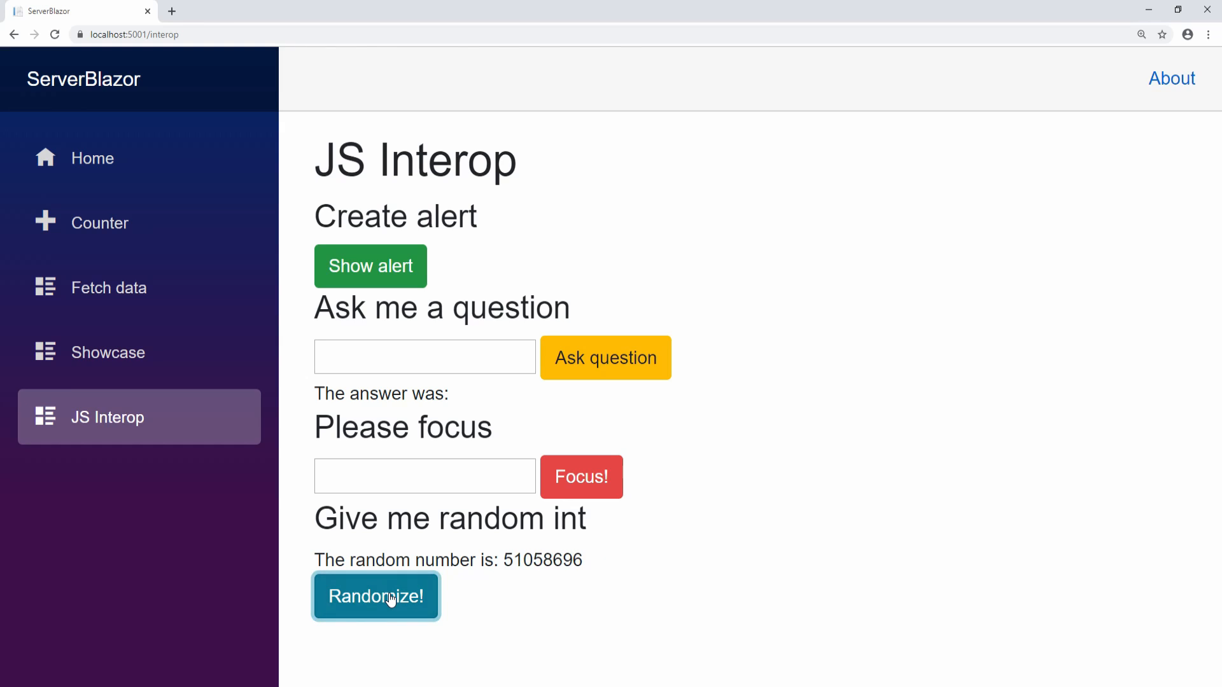
click(376, 596)
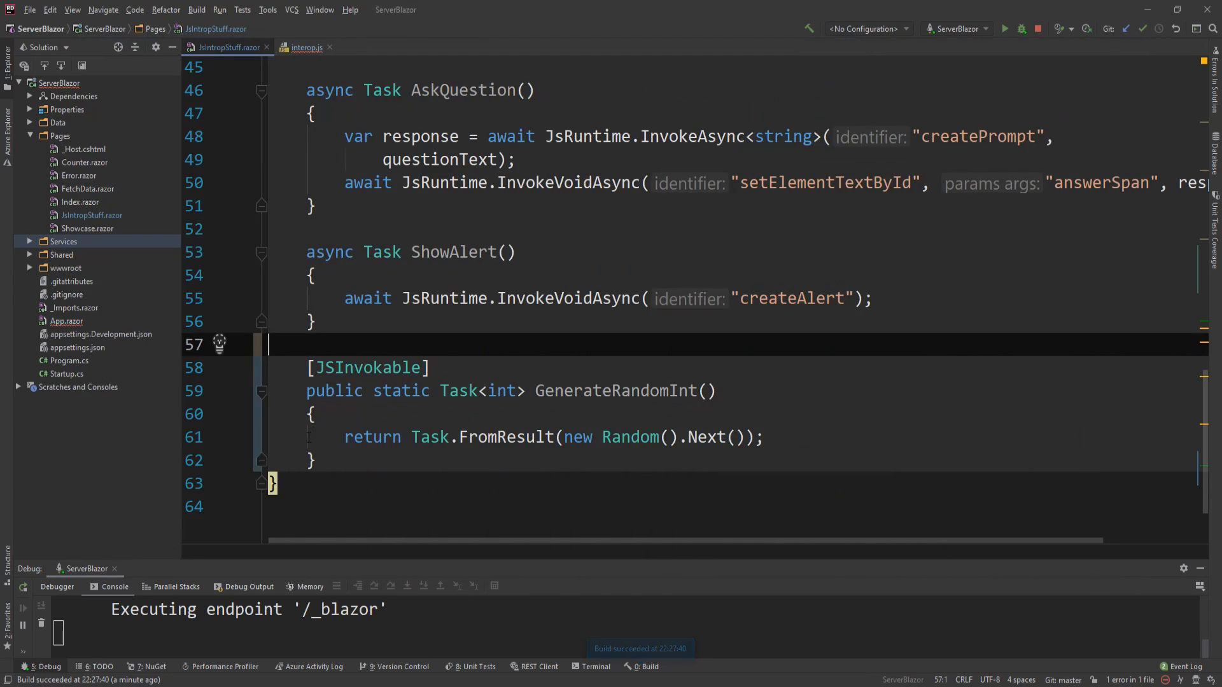
Set a breakpoint inside GenerateRandomInt and hit it by randomizing again
click(244, 414)
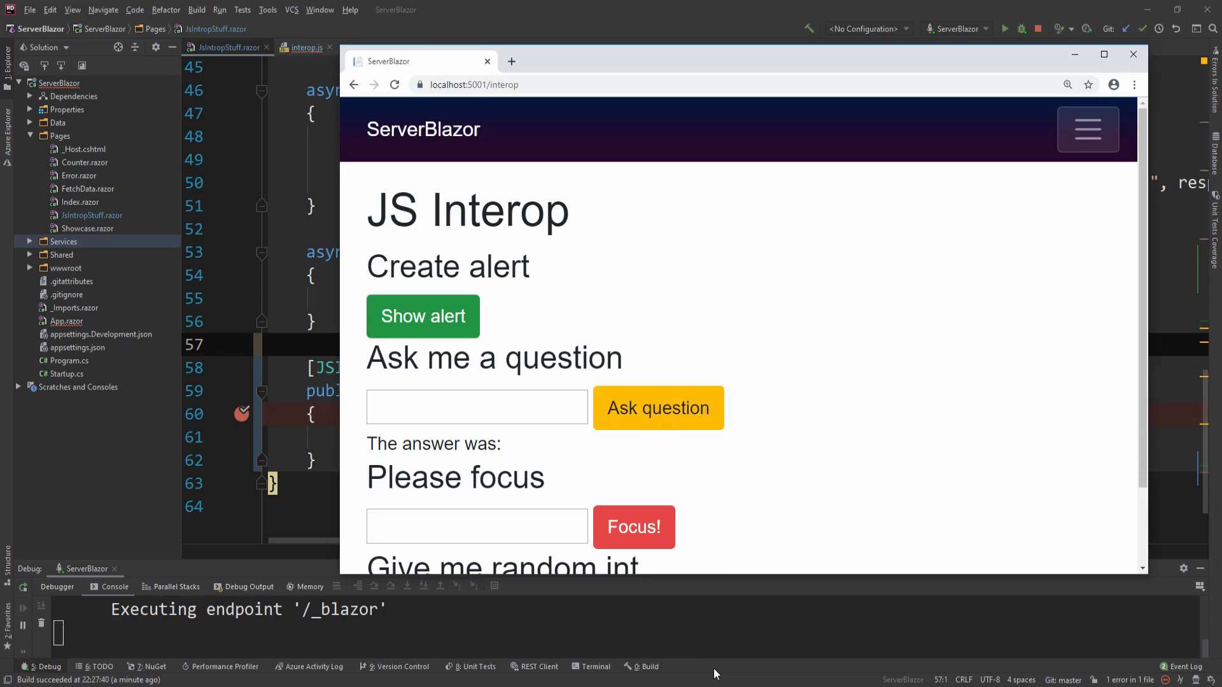
scroll(down, 3)
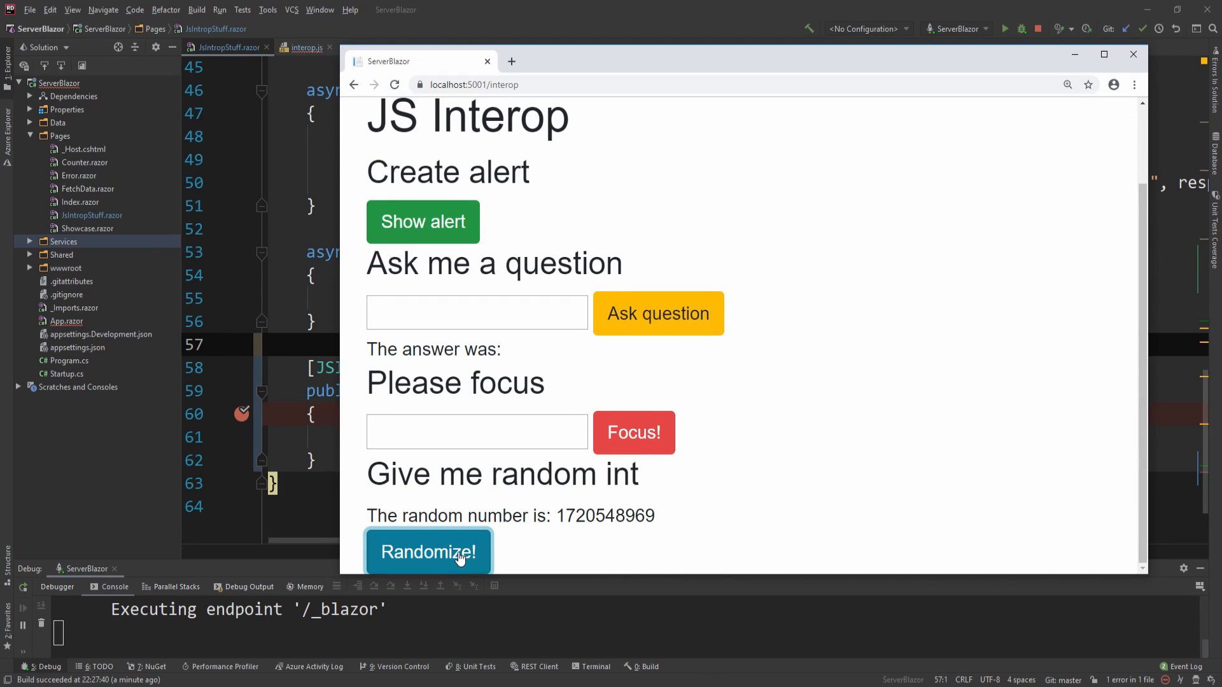
click(428, 551)
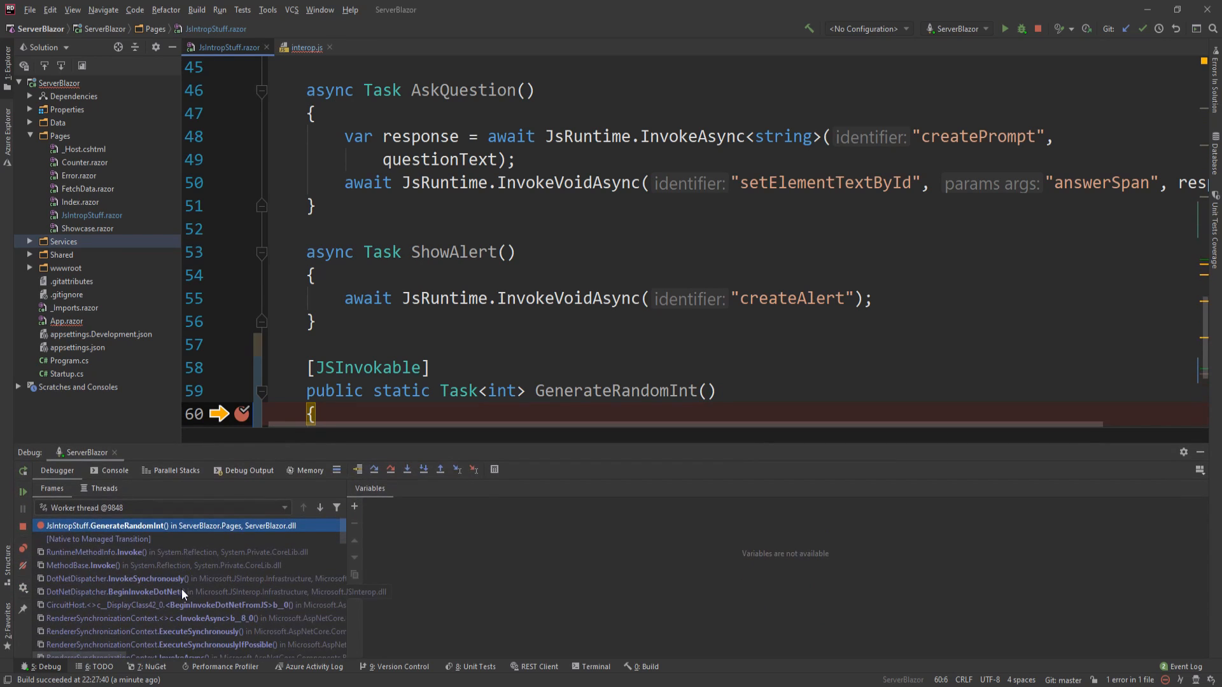
Resume execution past the GenerateRandomInt breakpoint
scroll(down, 3)
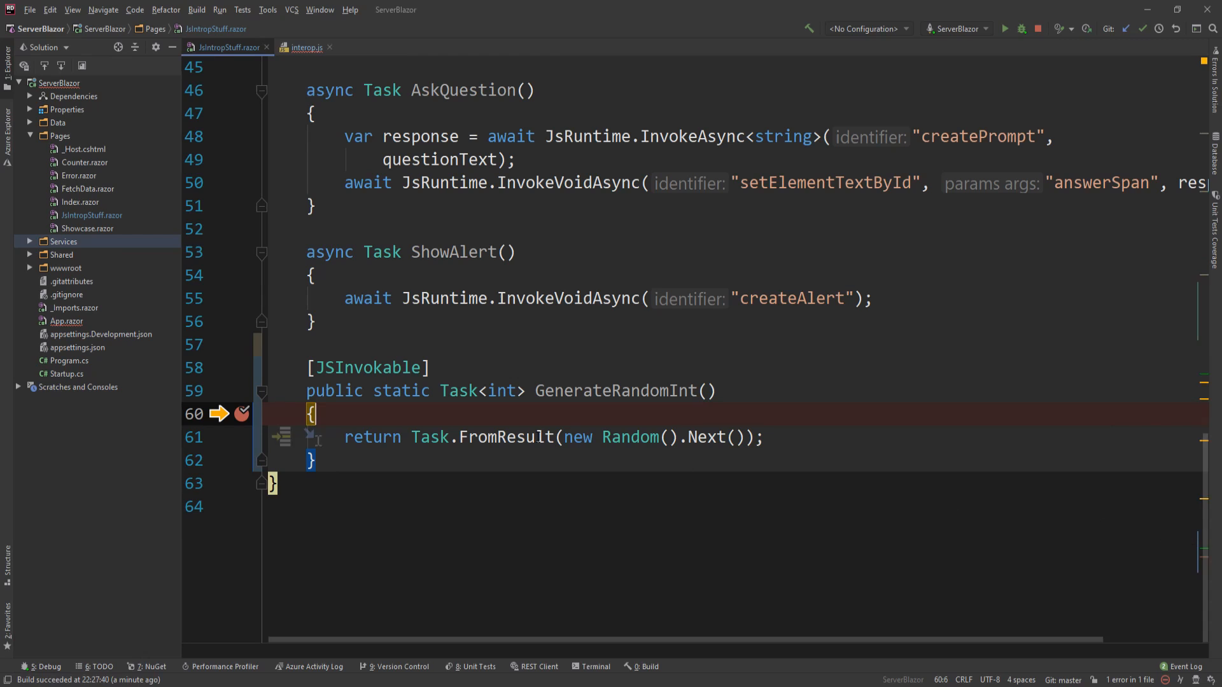
key(F10)
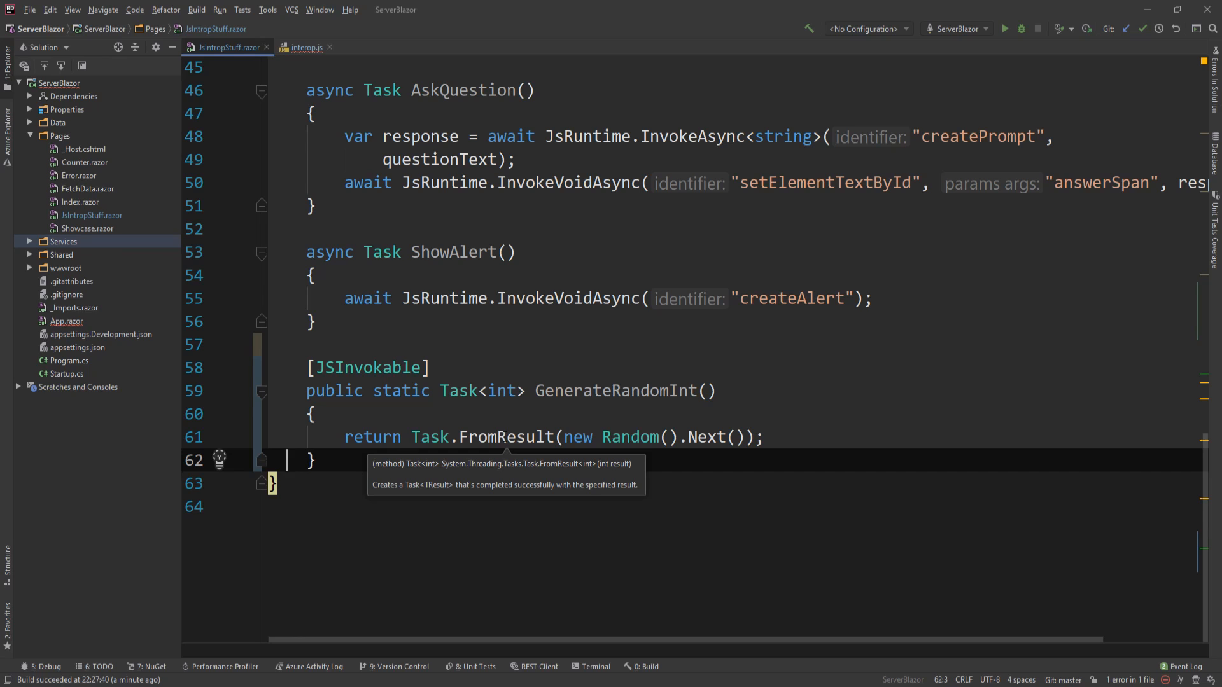
mouse_move(406, 306)
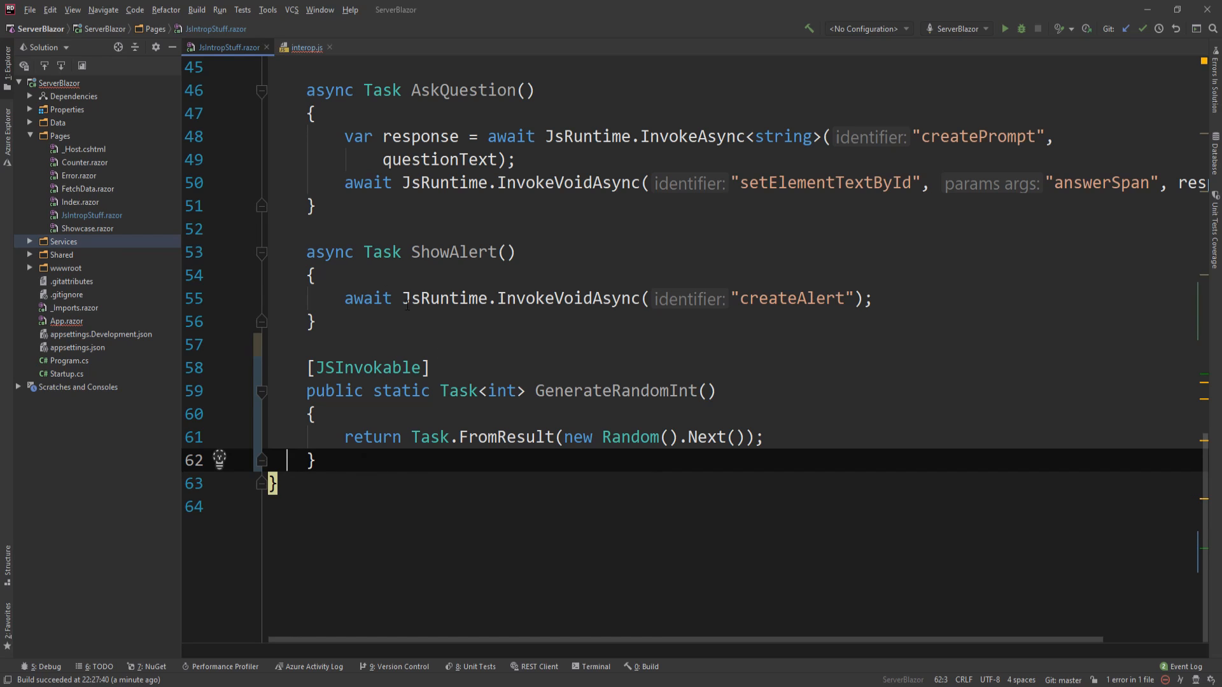
Make GenerateRandomInt take int maxValue and use it in Random().Next instead of 100
scroll(up, 3)
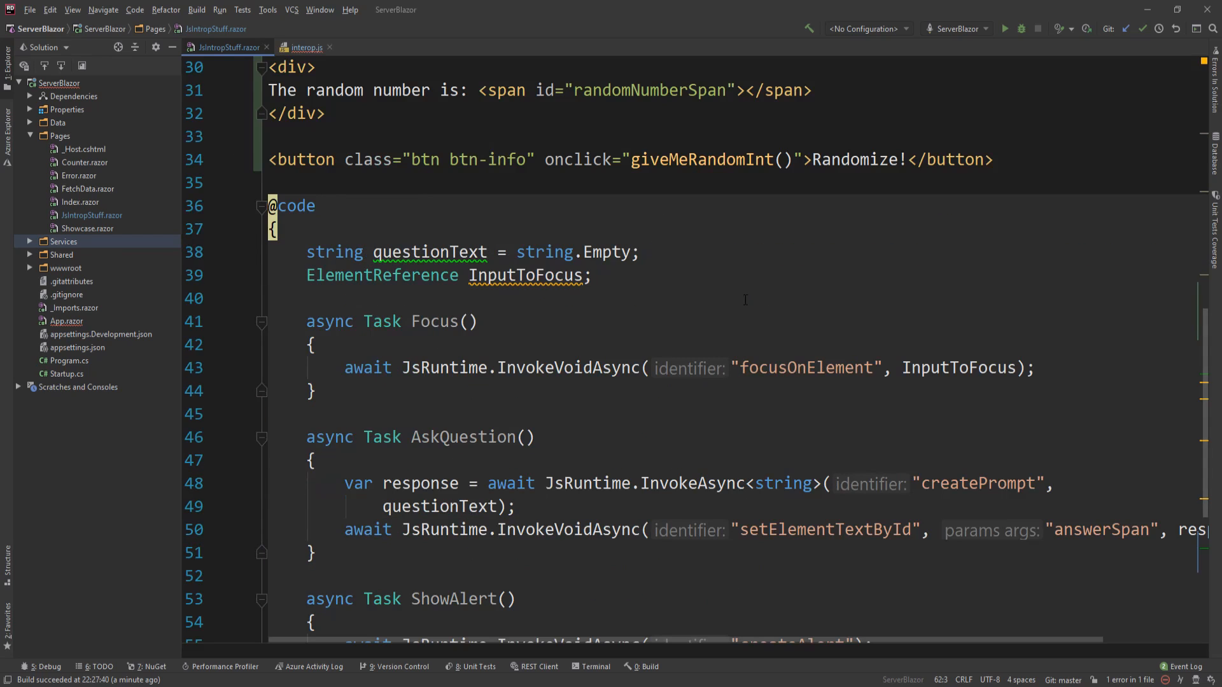
scroll(down, 3)
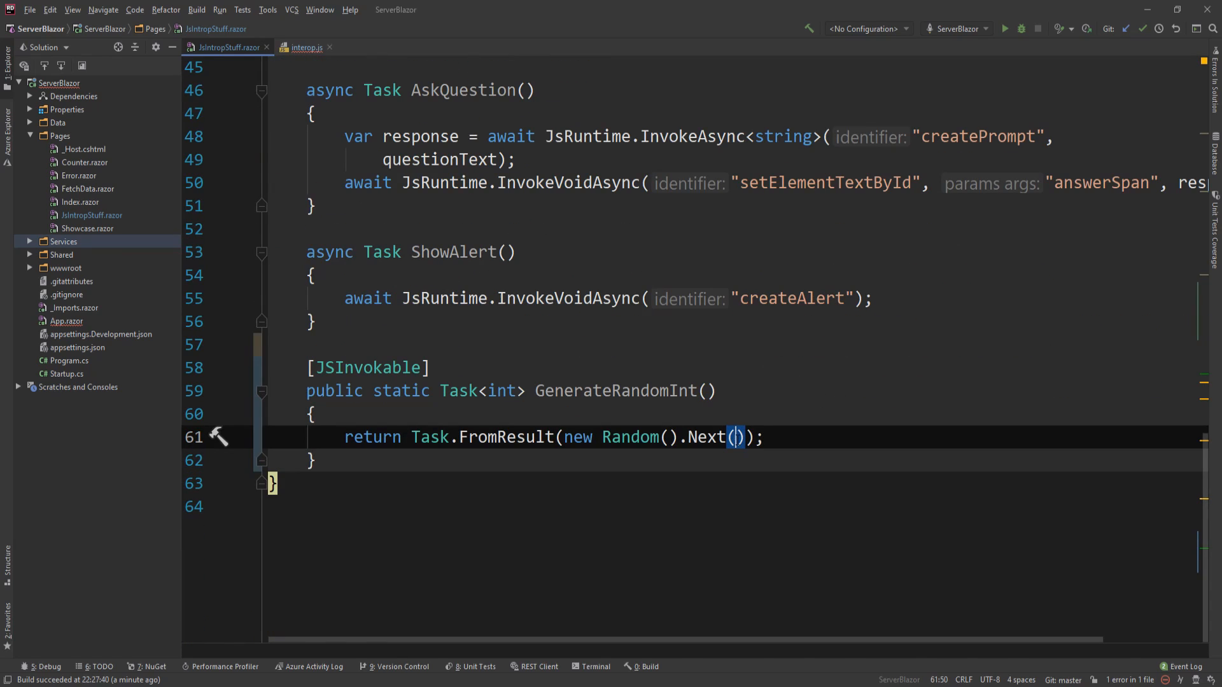
text(1)
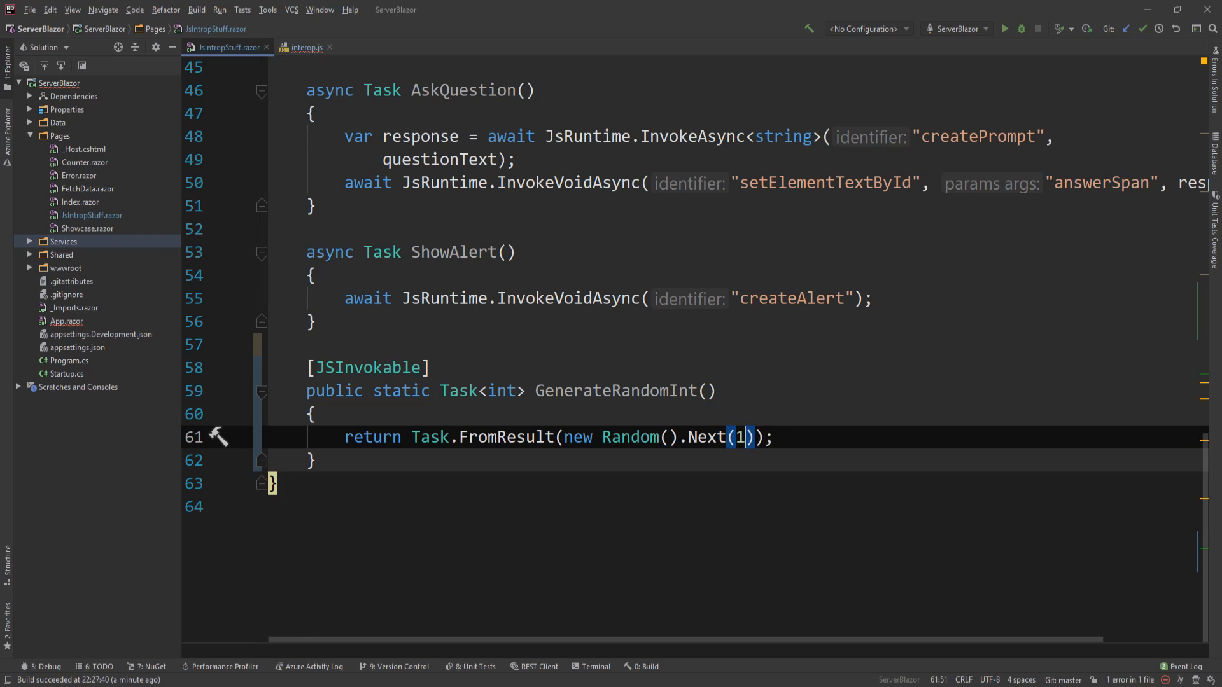
text(00)
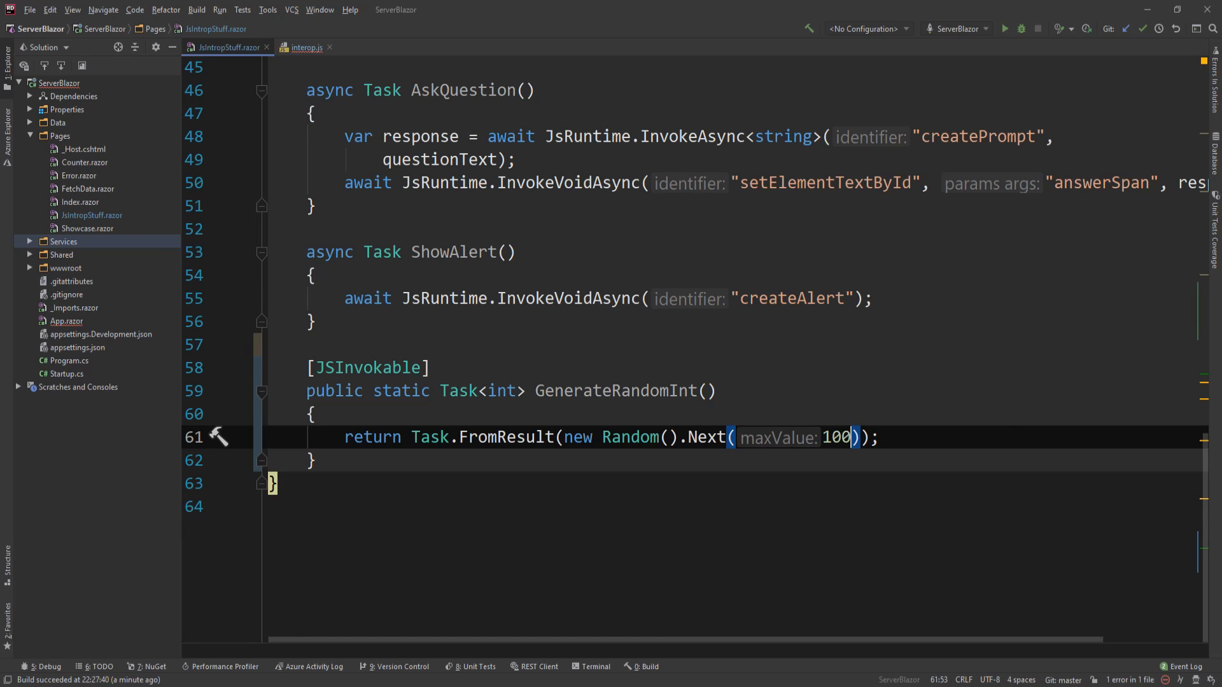
double_click(835, 436)
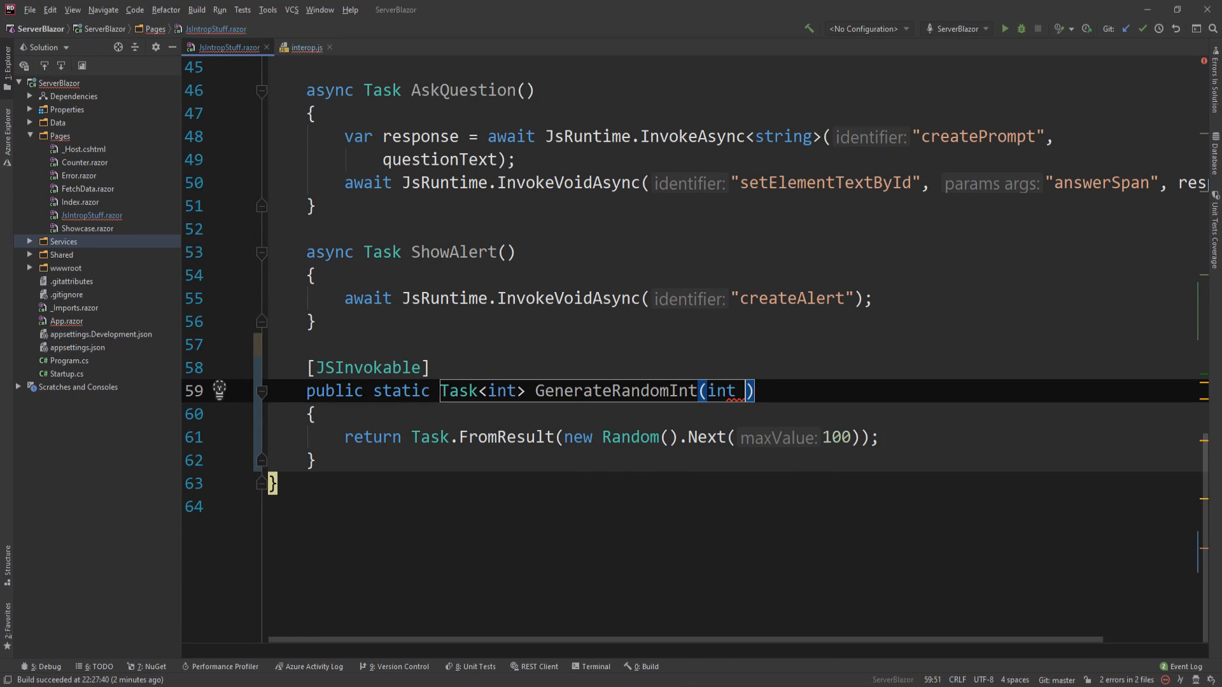
text(maxValue)
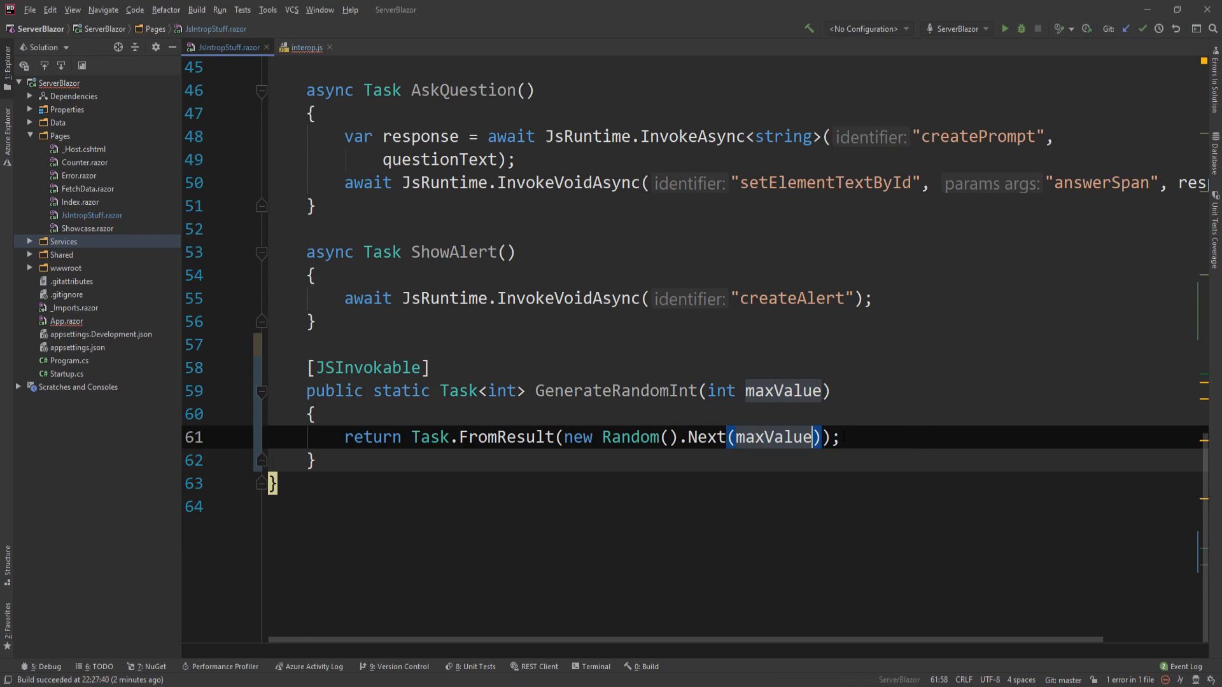
double_click(707, 437)
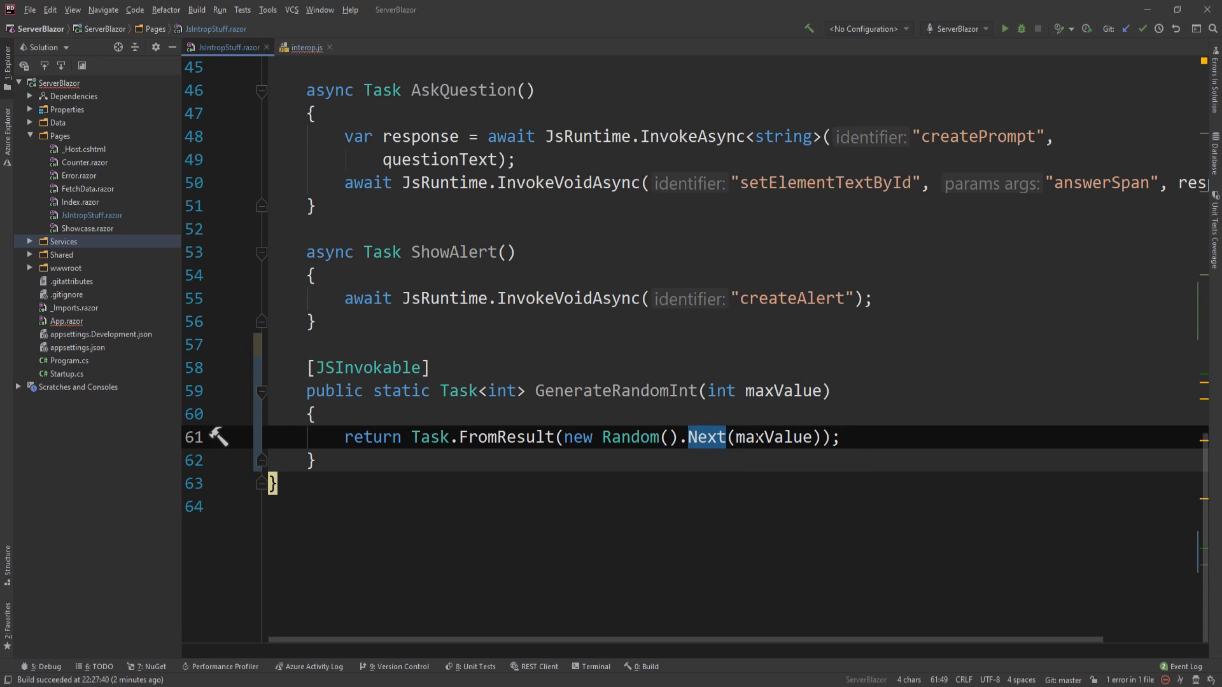
Add maxIntSize as the third argument of DotNet.invokeMethodAsync in interop.js
click(306, 47)
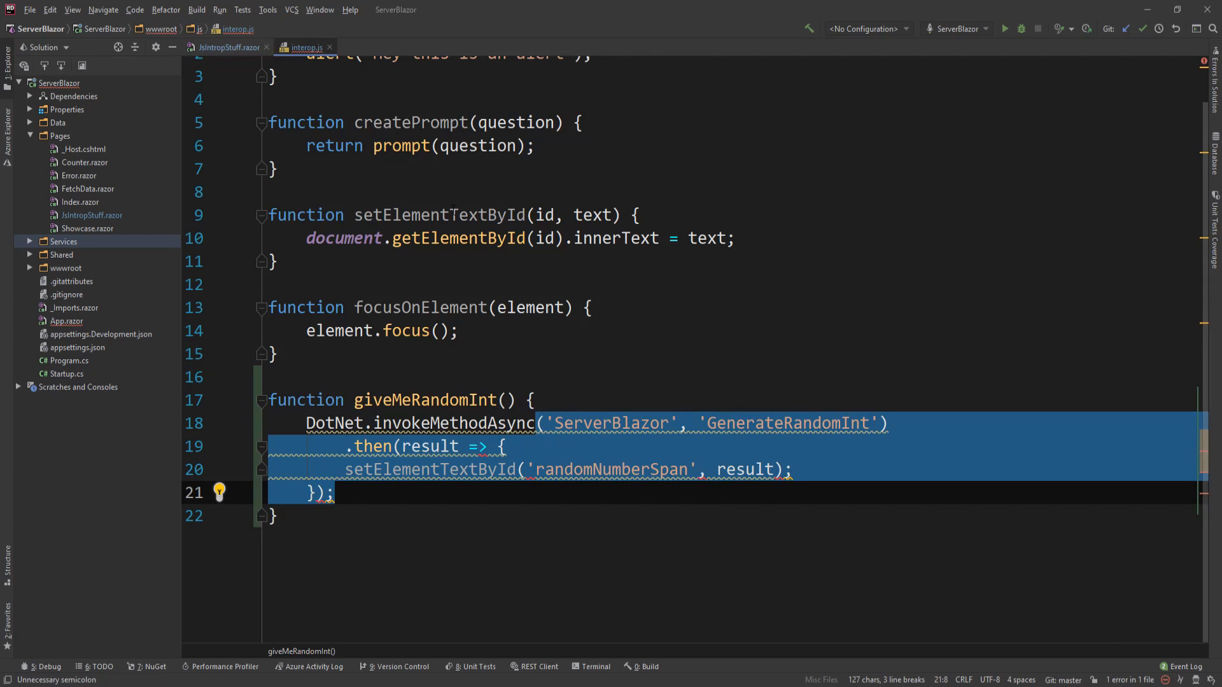
click(226, 47)
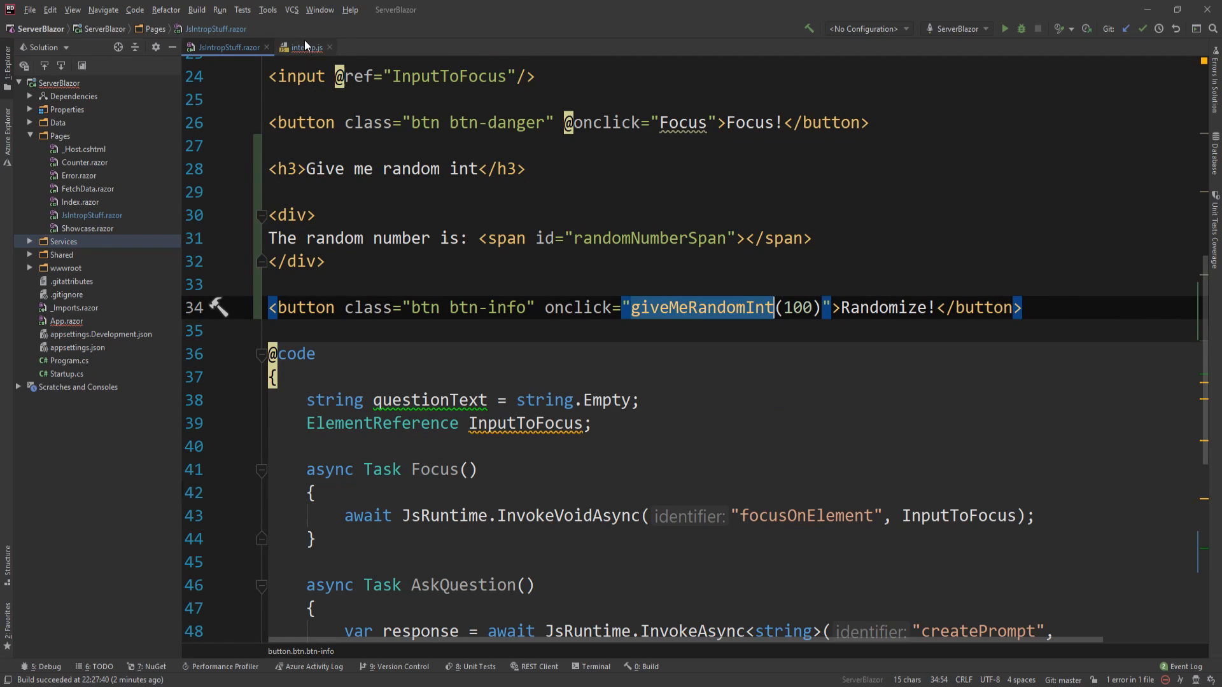
click(304, 47)
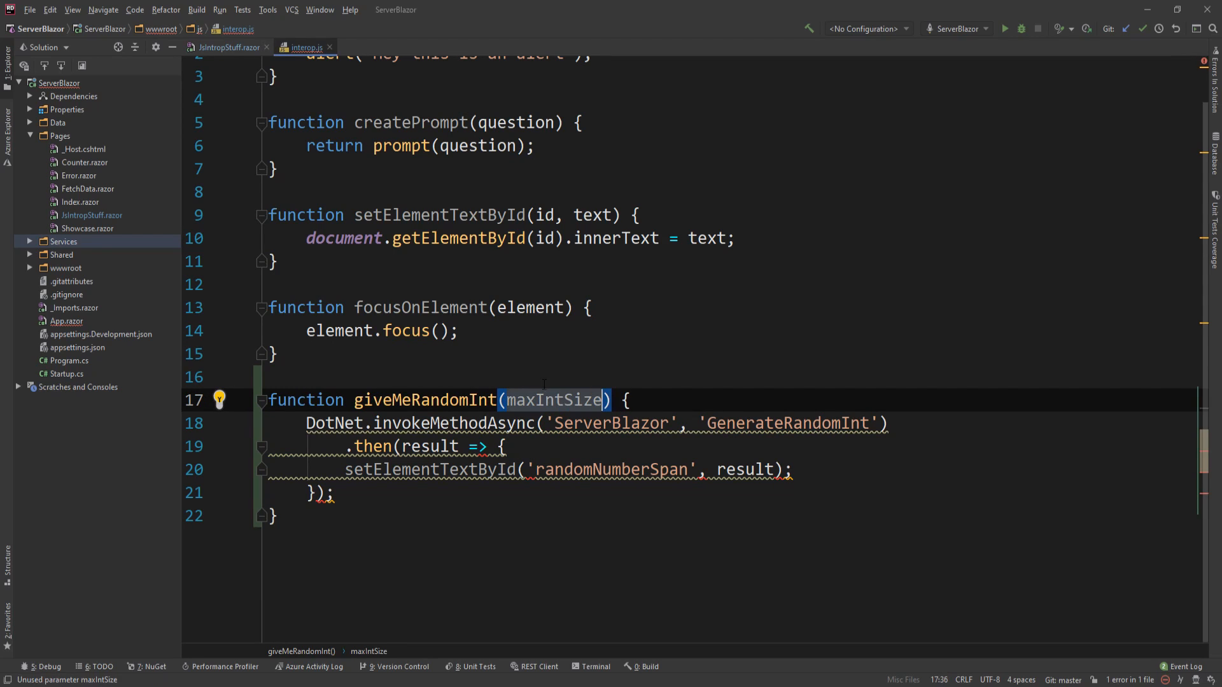
click(883, 422)
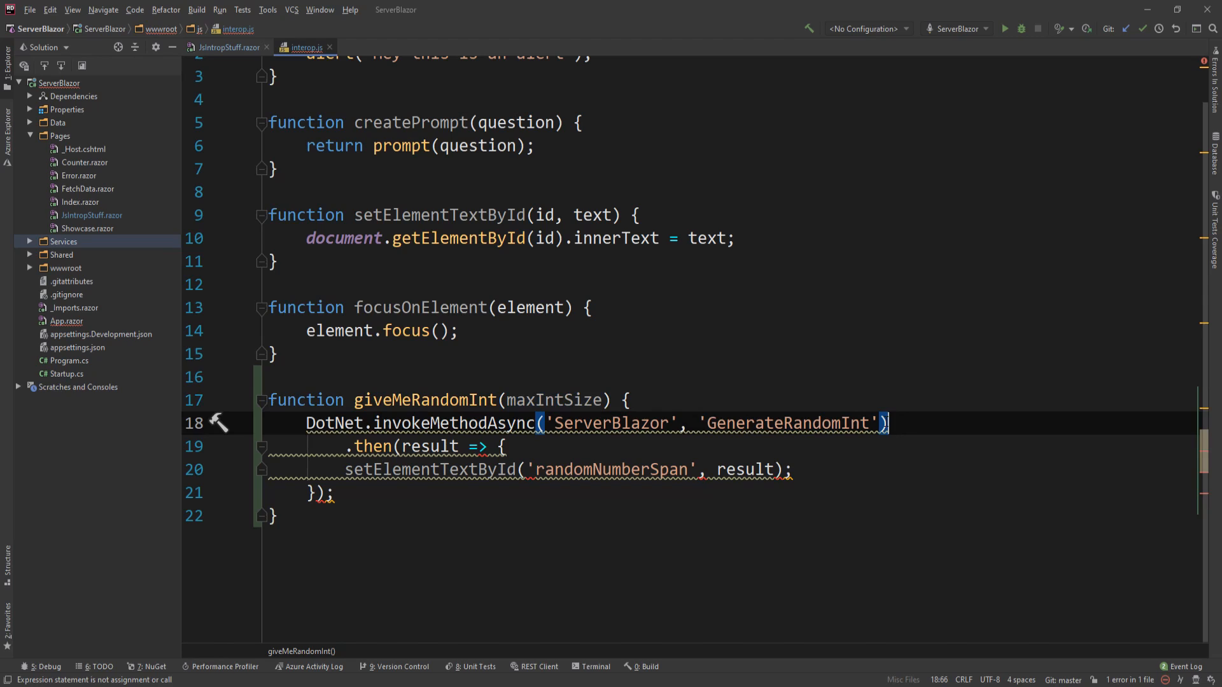
double_click(451, 423)
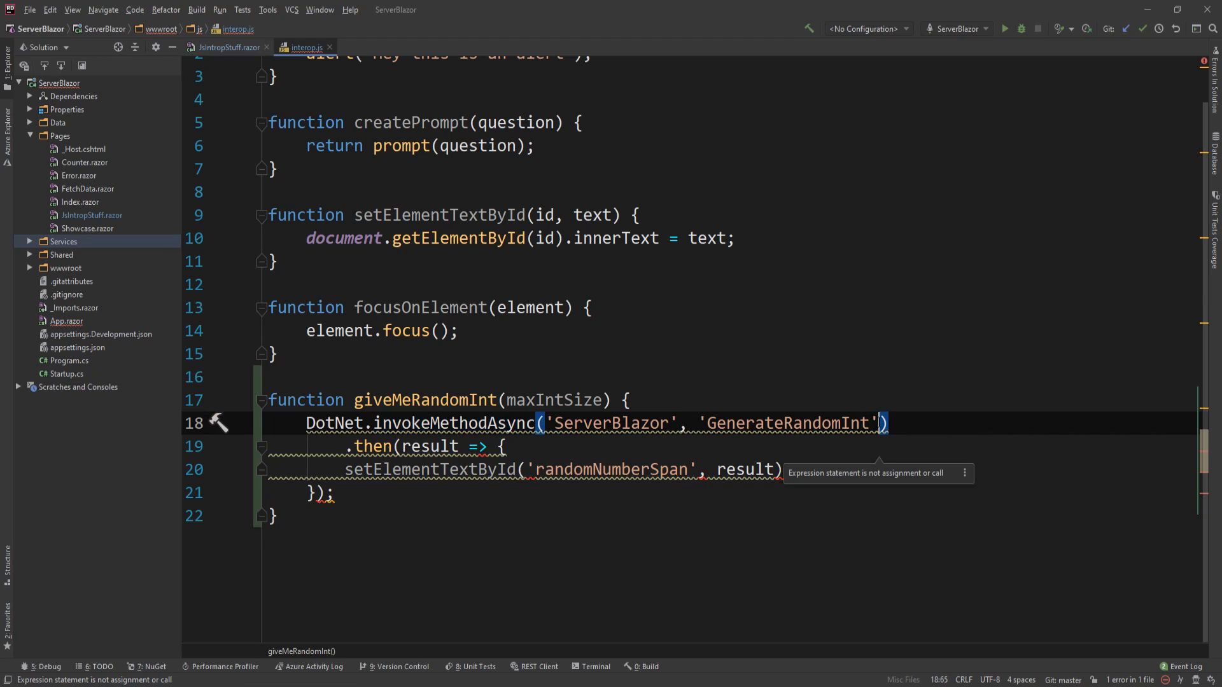
text(, maxIntSize)
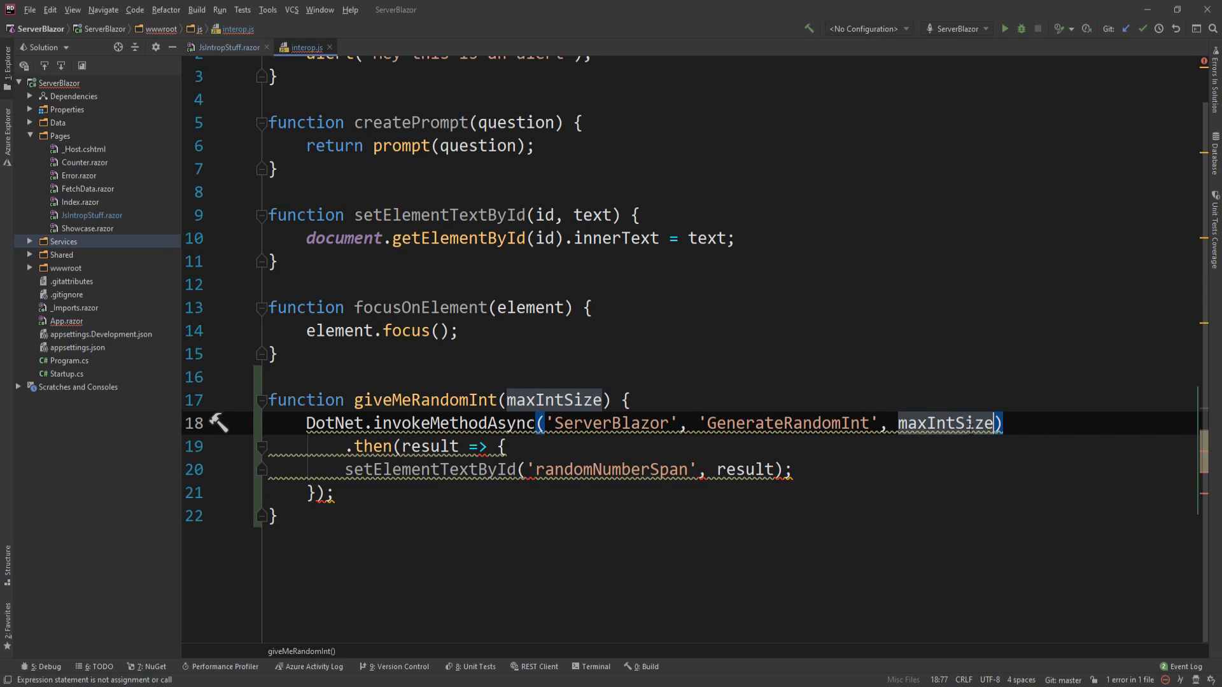
double_click(947, 423)
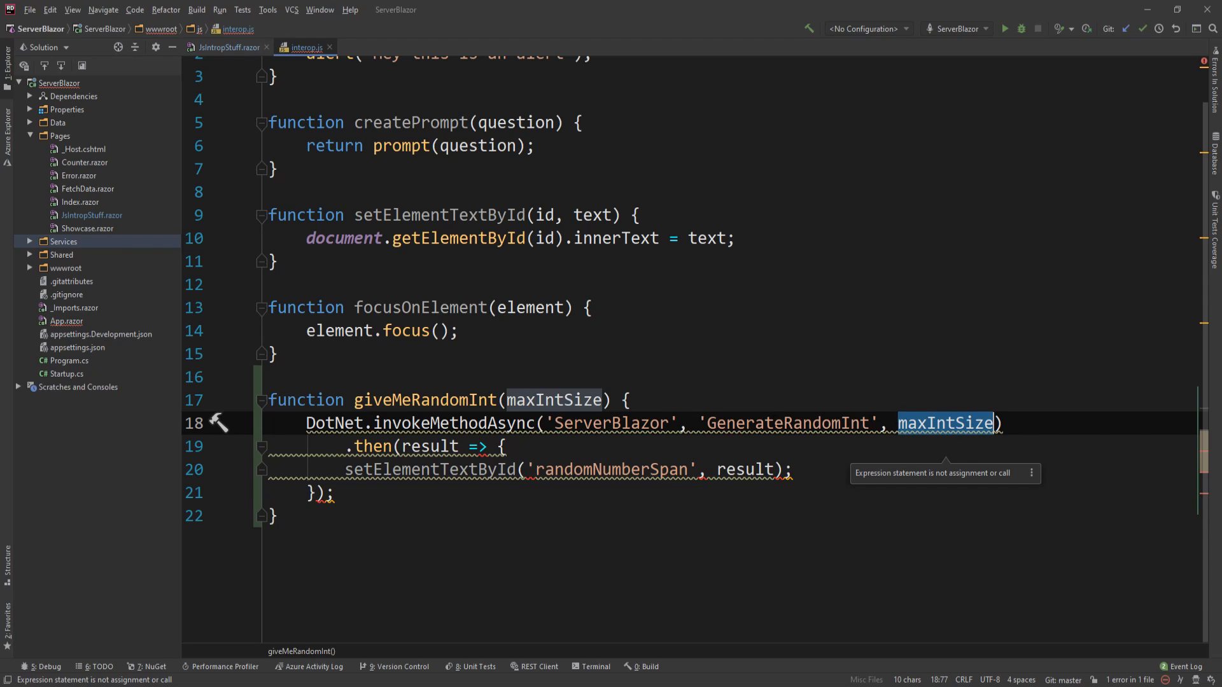
double_click(786, 423)
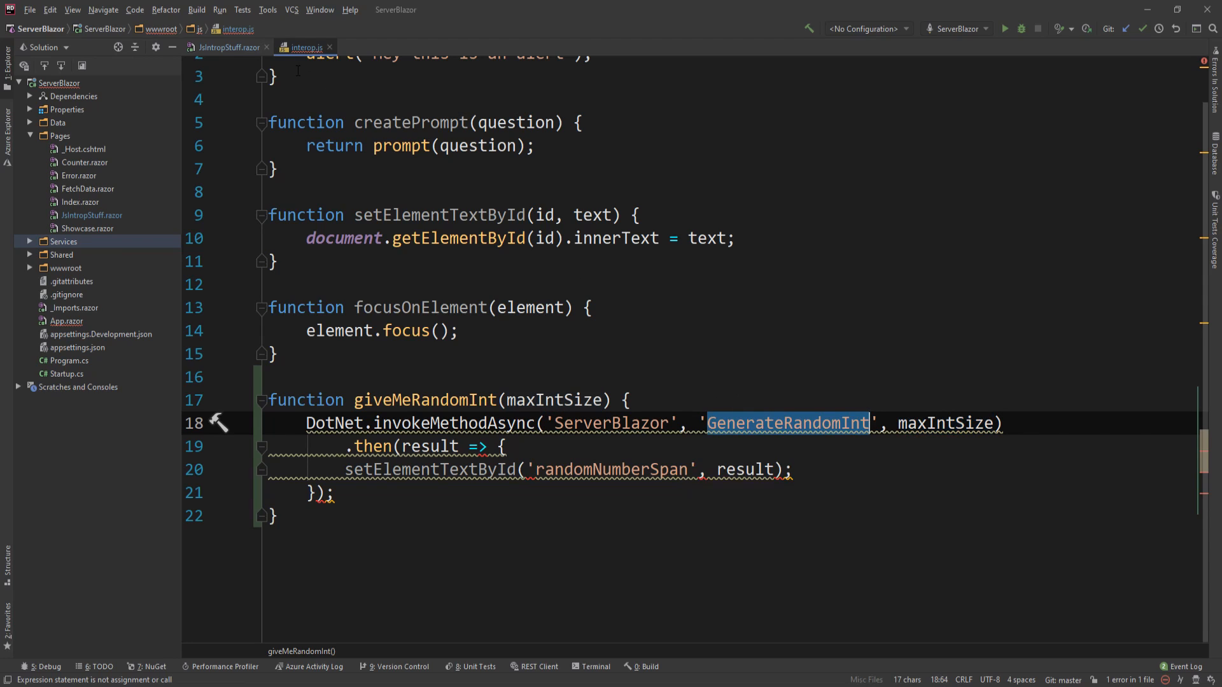
Check the maxValue parameter in the razor page and rebuild the project
click(227, 47)
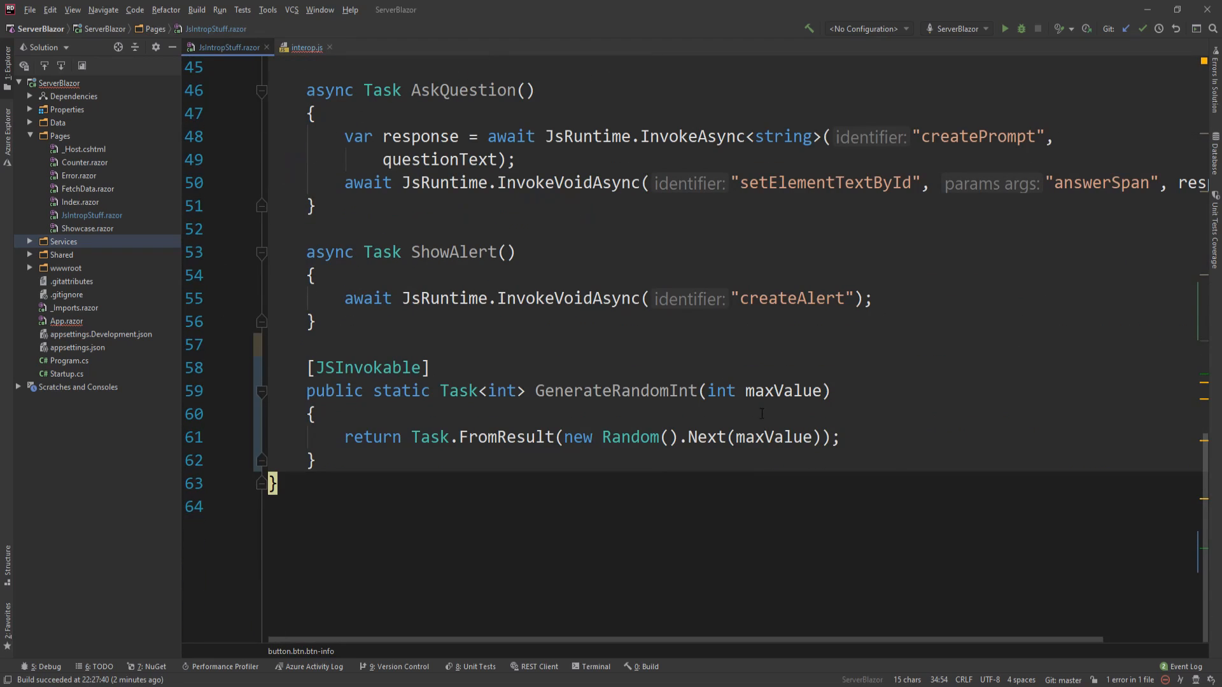
double_click(786, 390)
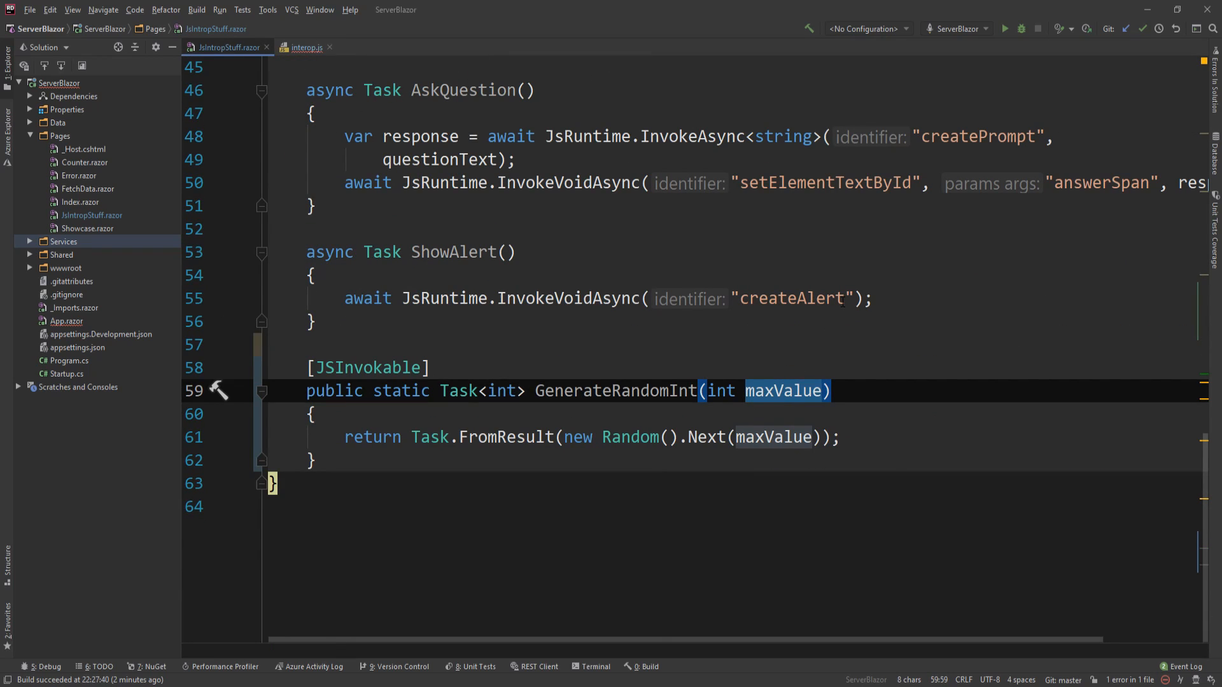
click(316, 321)
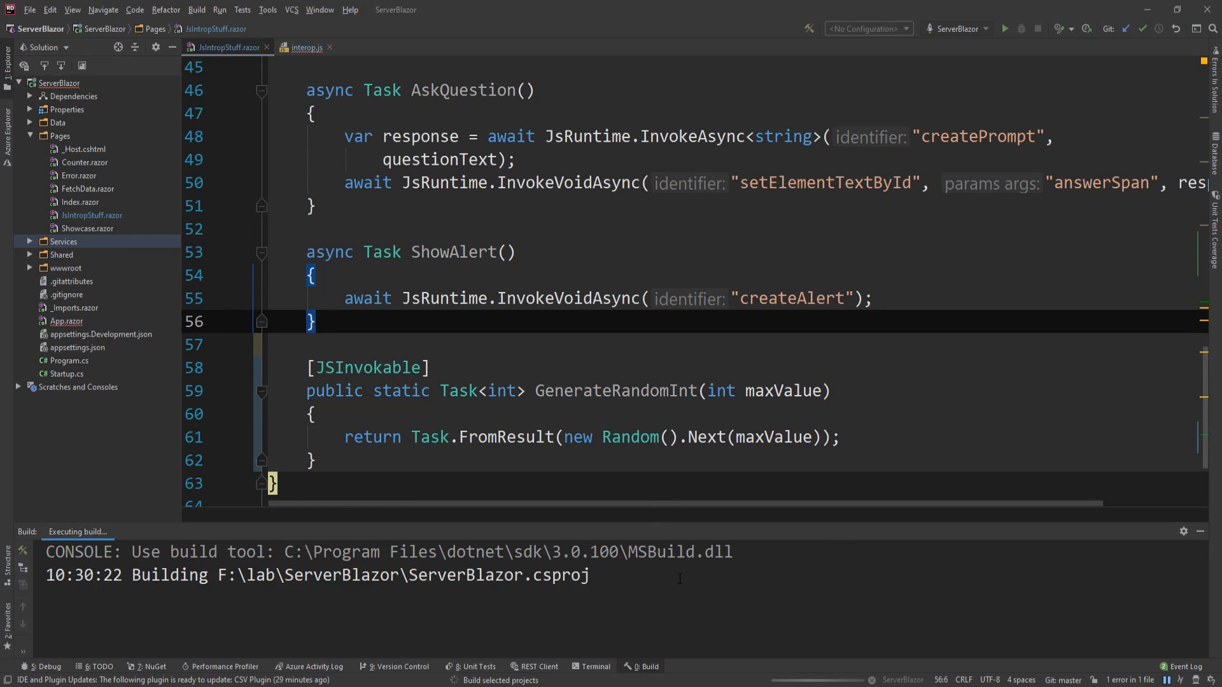
Randomize repeatedly in Chrome, filling the span with integers like 71, 82, 46 and 21
click(1004, 29)
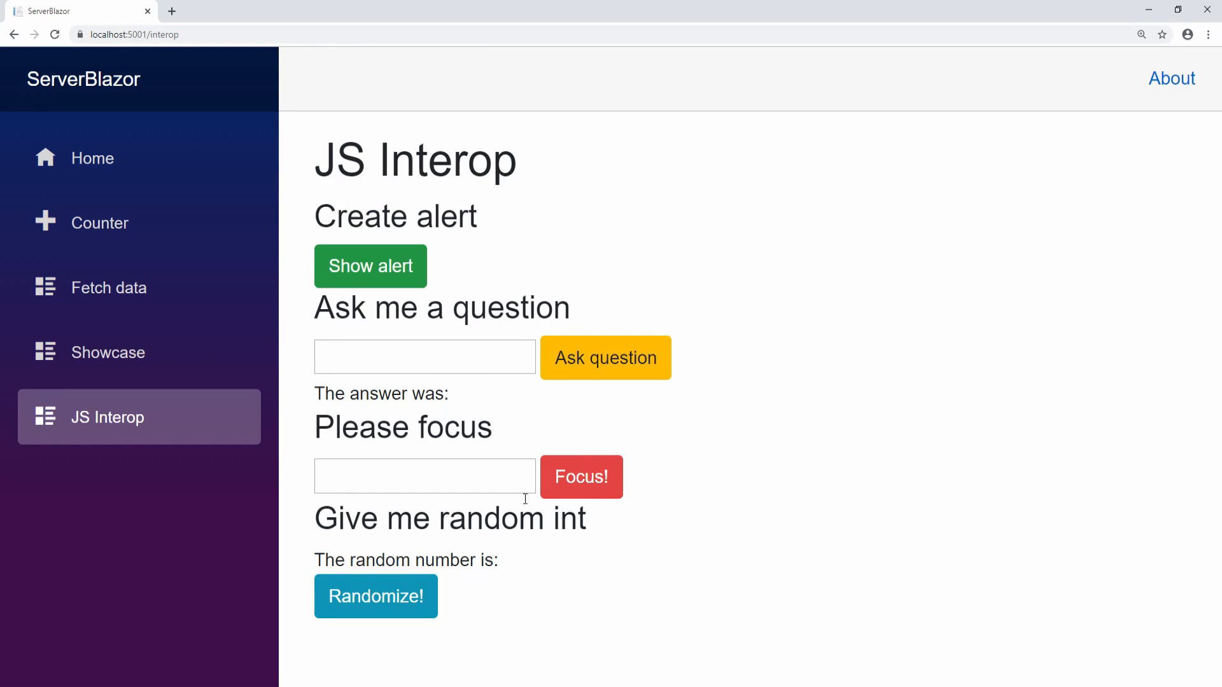
mouse_move(499, 564)
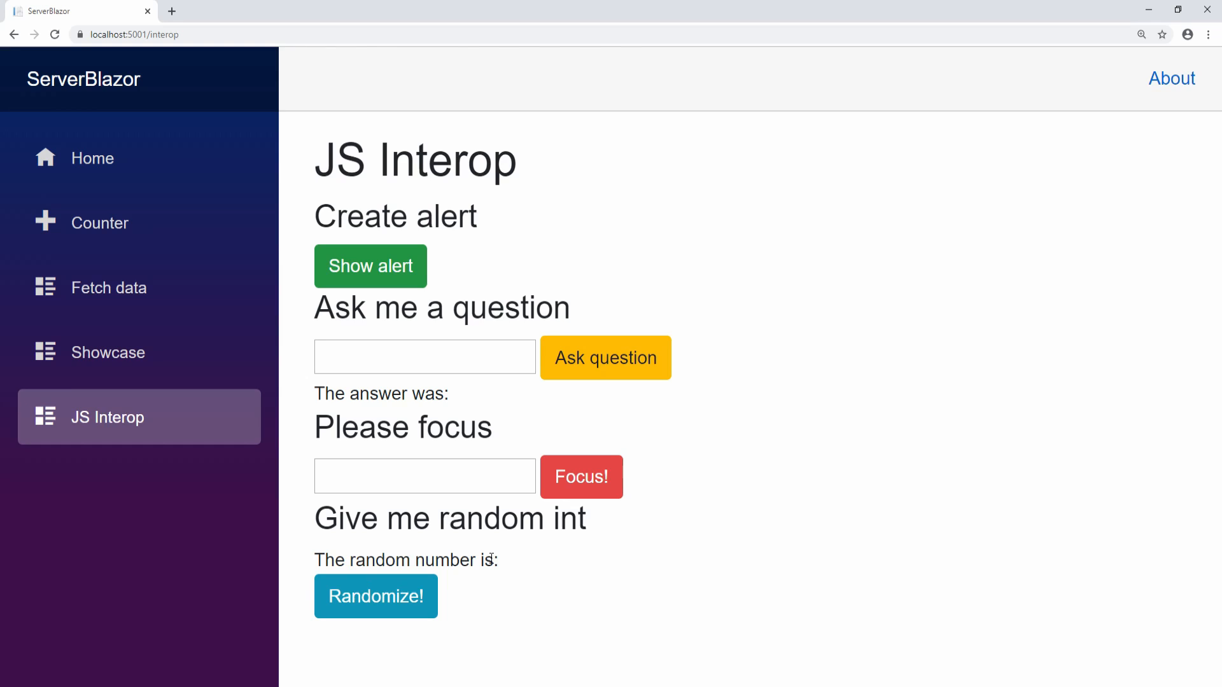
click(376, 596)
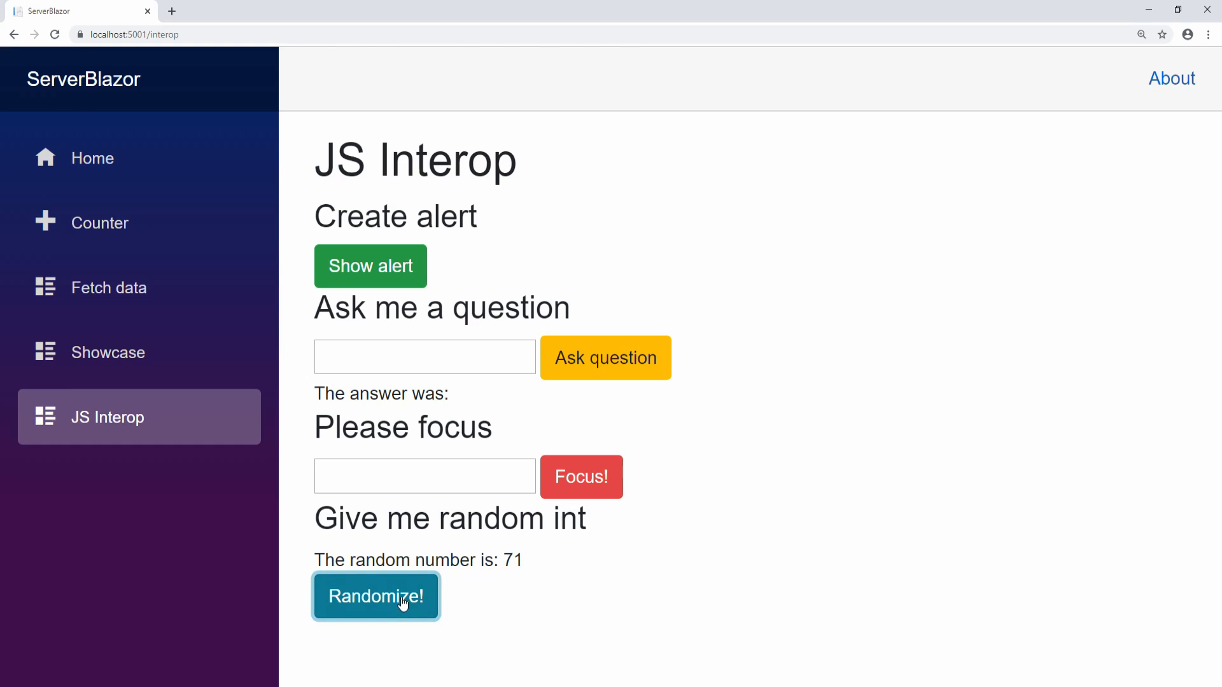
click(375, 596)
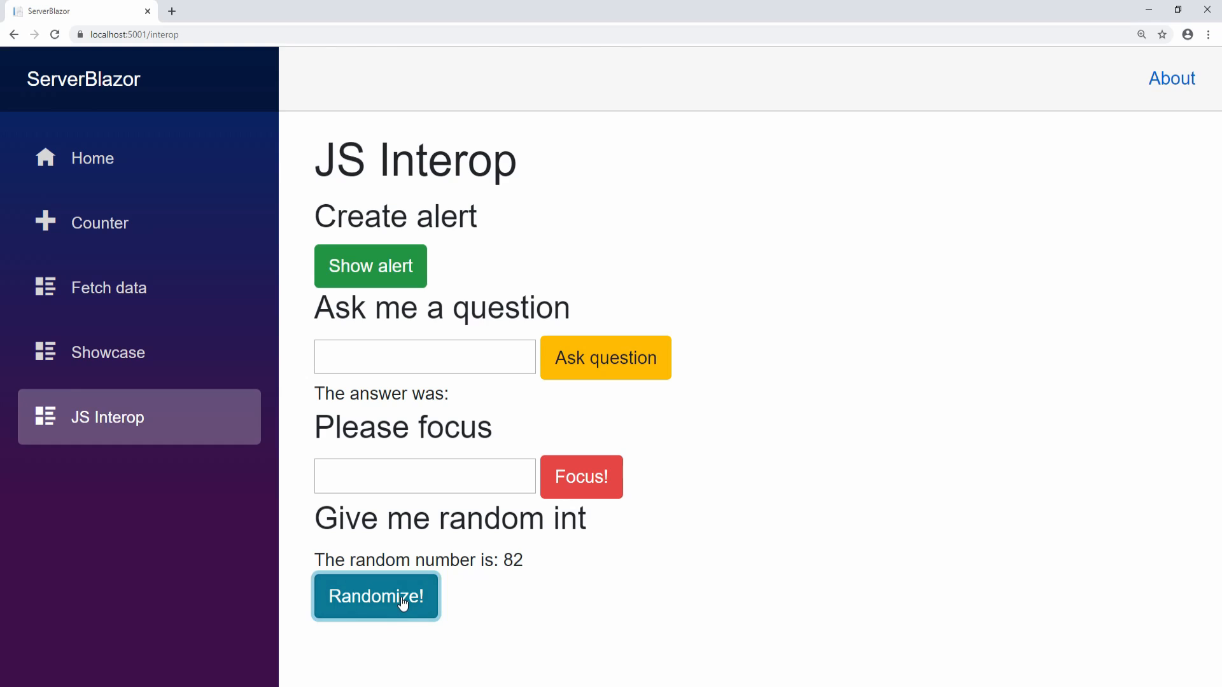
click(376, 596)
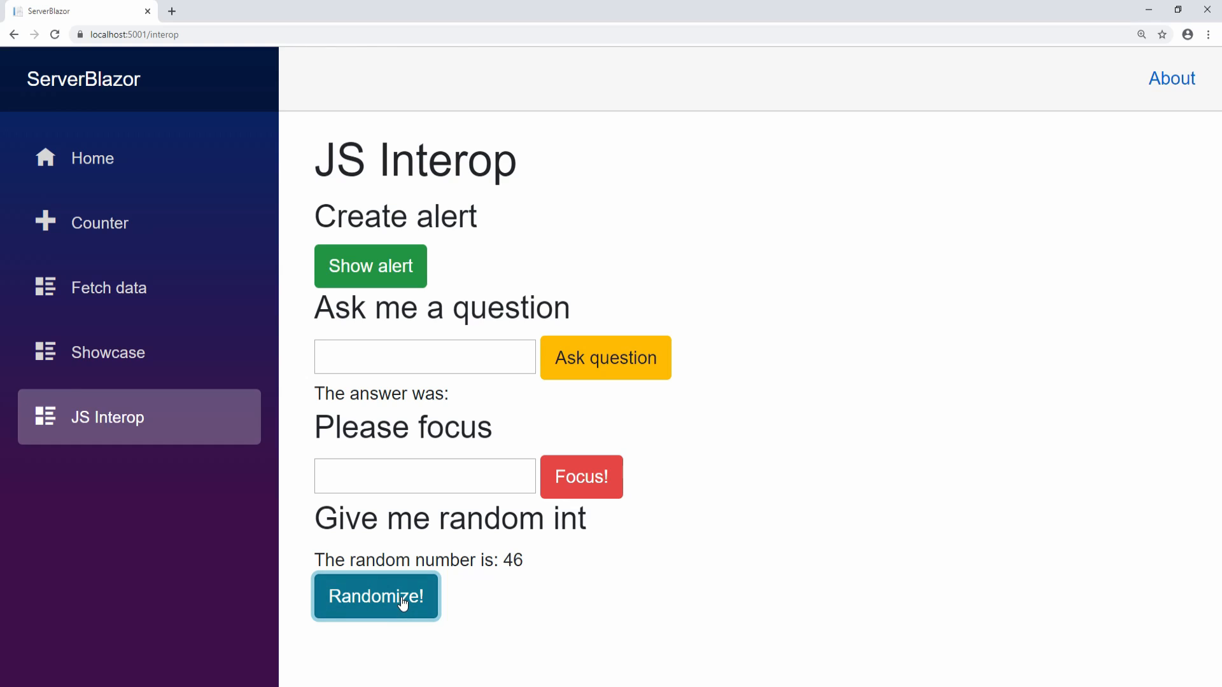
click(375, 595)
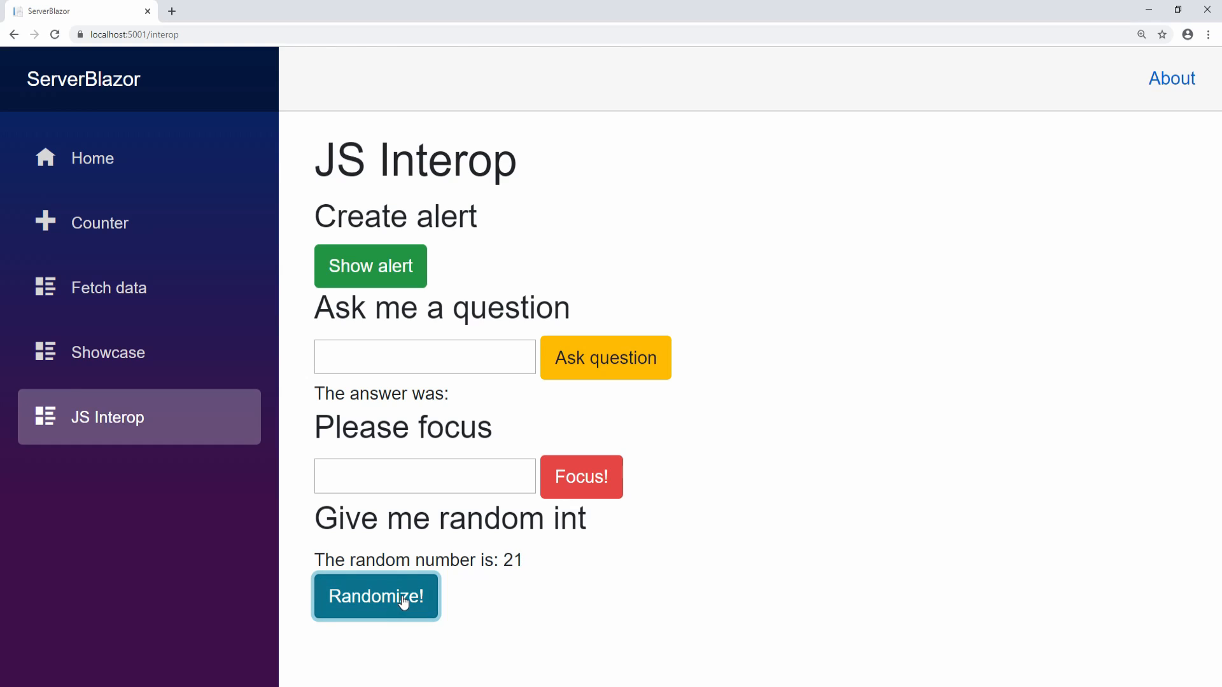
click(376, 596)
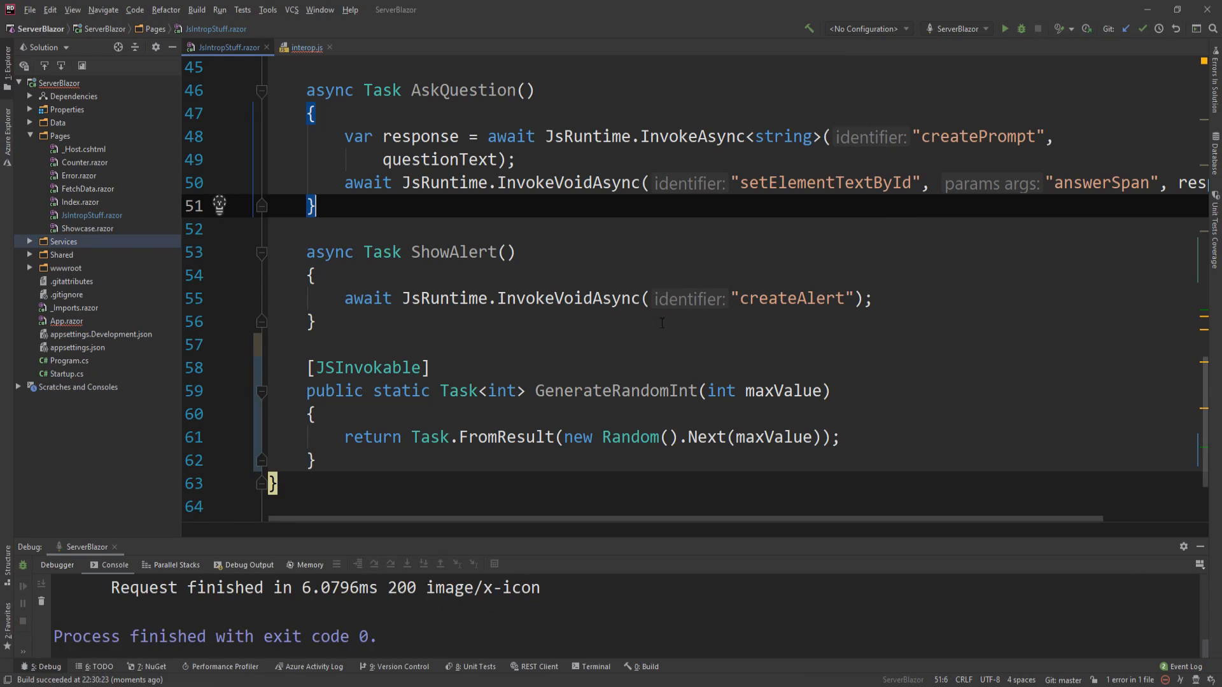
mouse_move(532, 391)
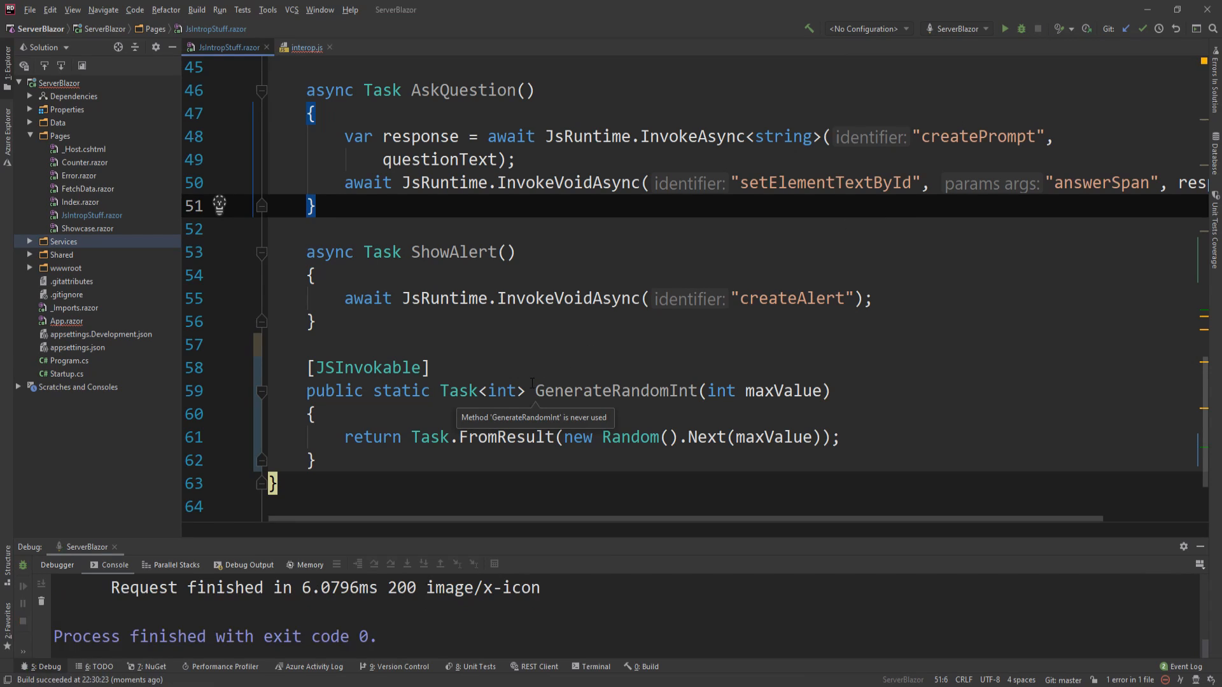
mouse_move(491, 378)
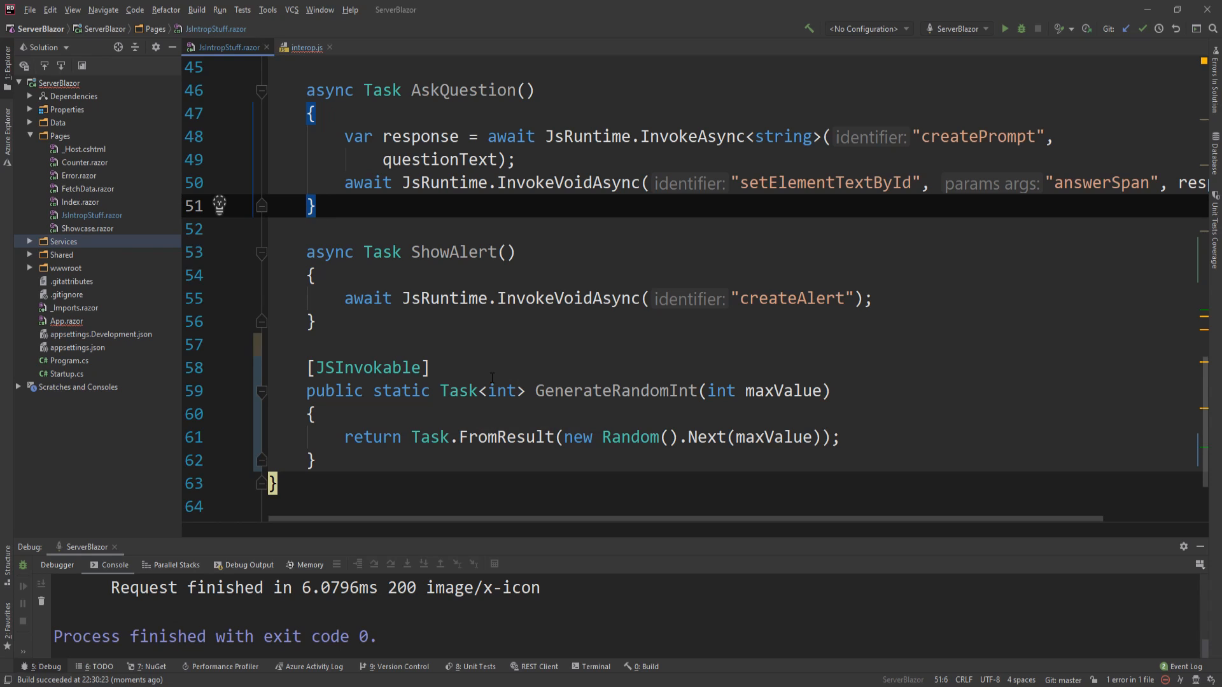
mouse_move(367, 367)
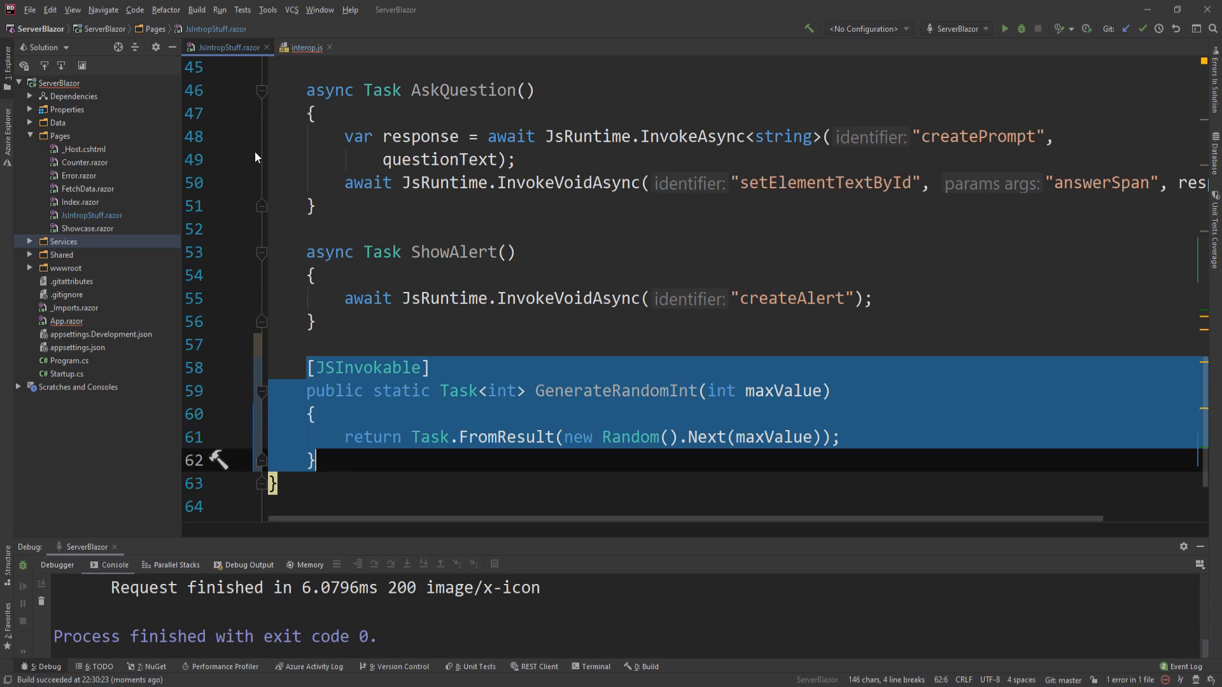
mouse_move(348, 444)
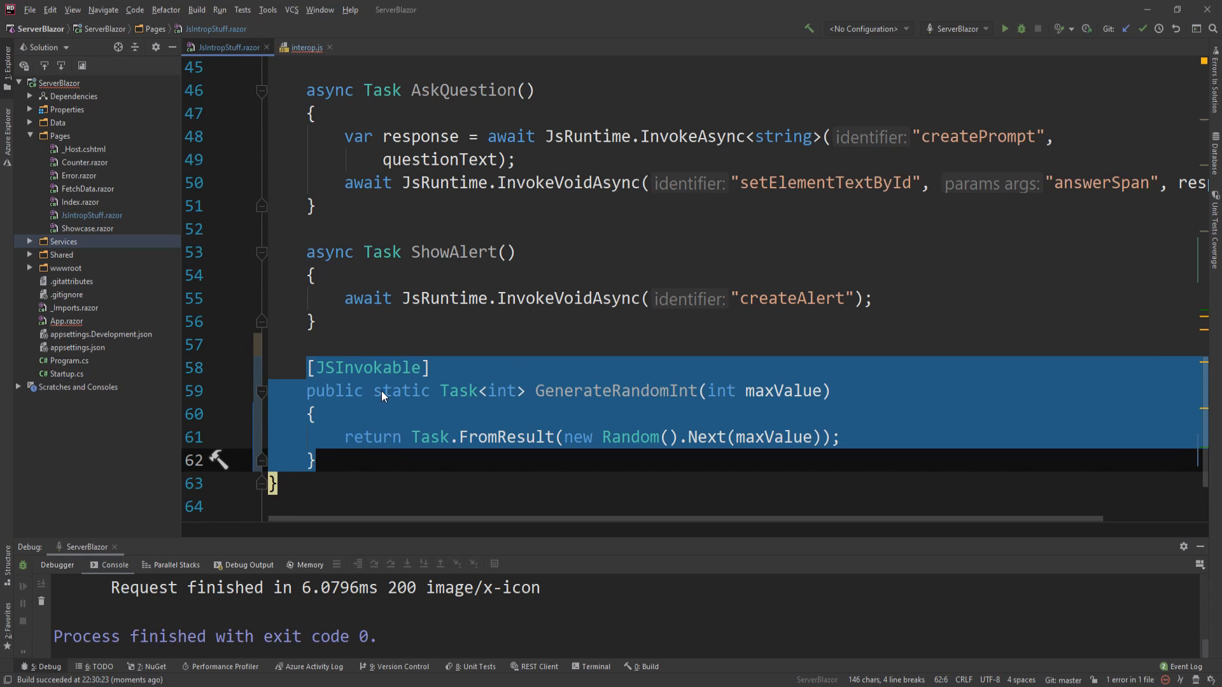
mouse_move(397, 404)
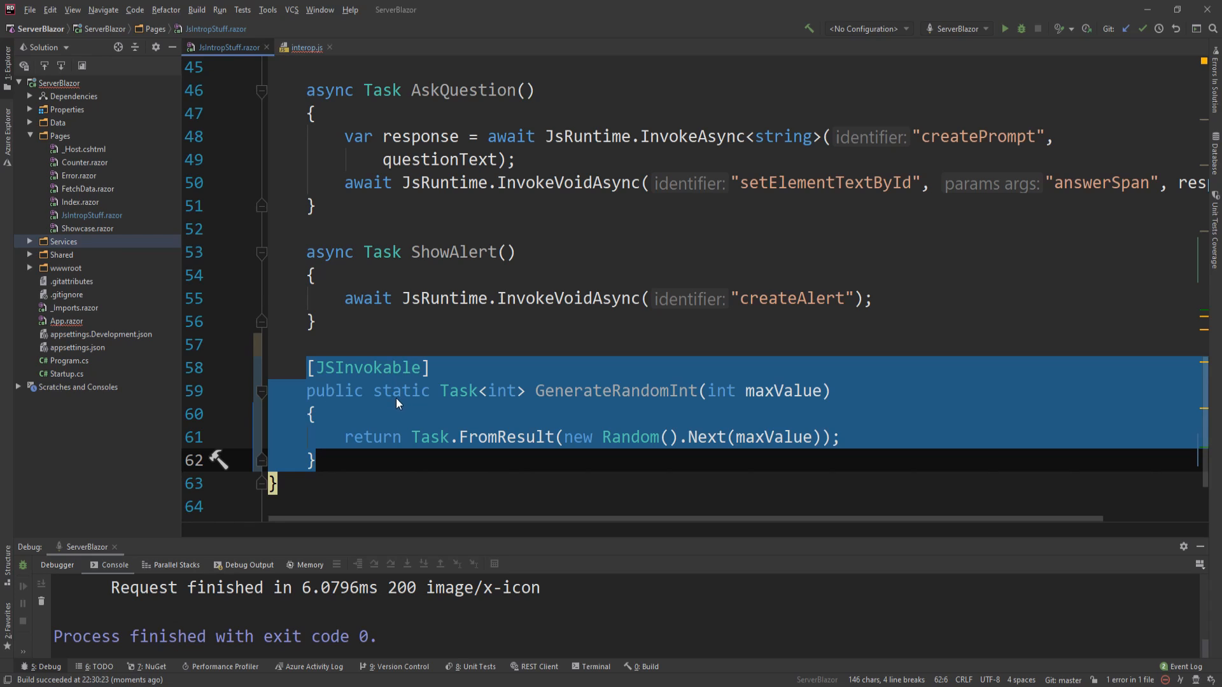
mouse_move(404, 399)
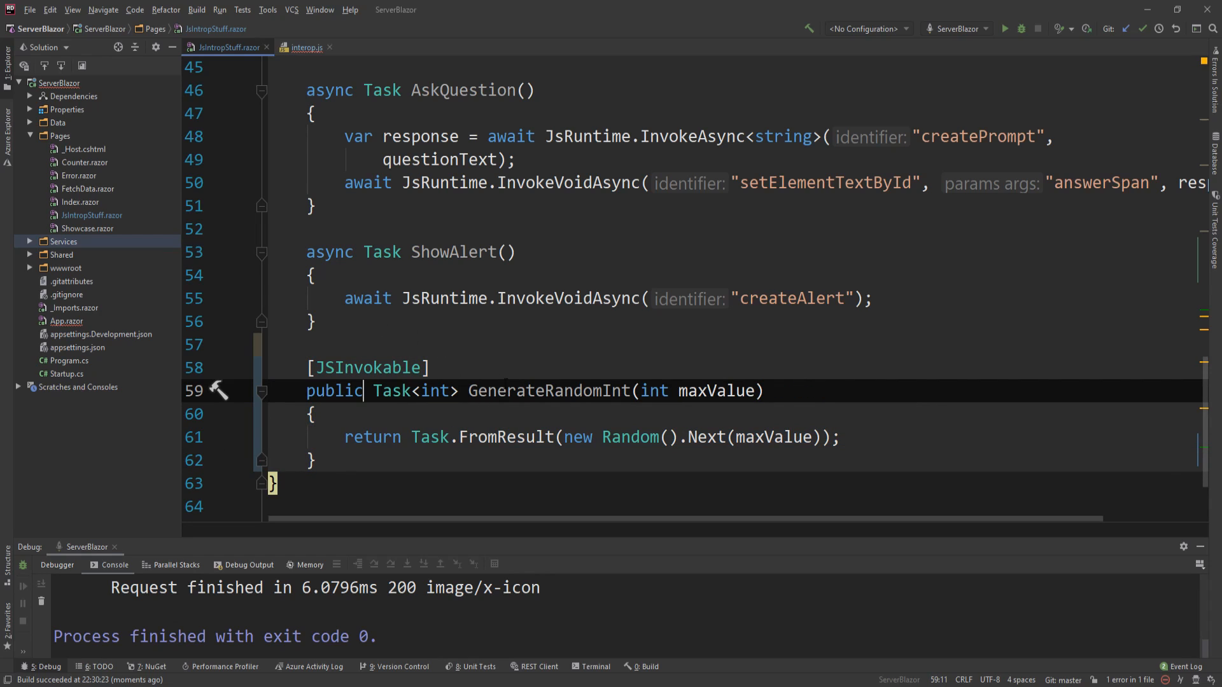
Review interop.js, then select the Randomize! button's giveMeRandomInt(100) onclick value for removal
click(306, 47)
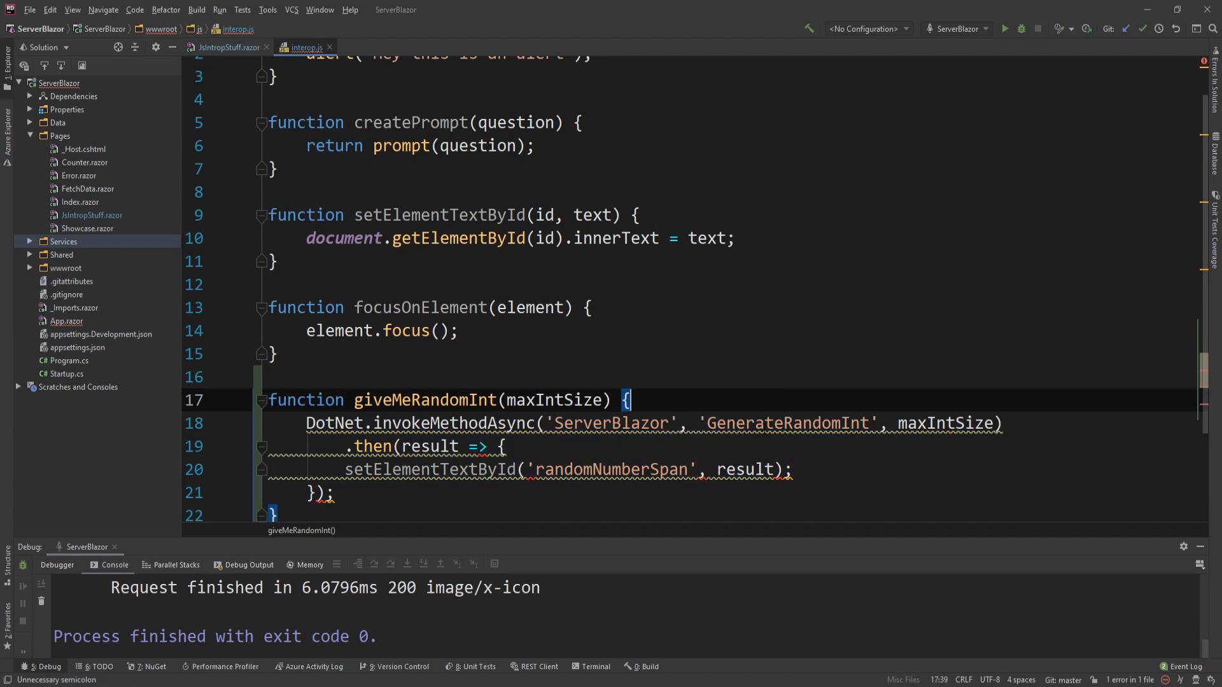
double_click(786, 422)
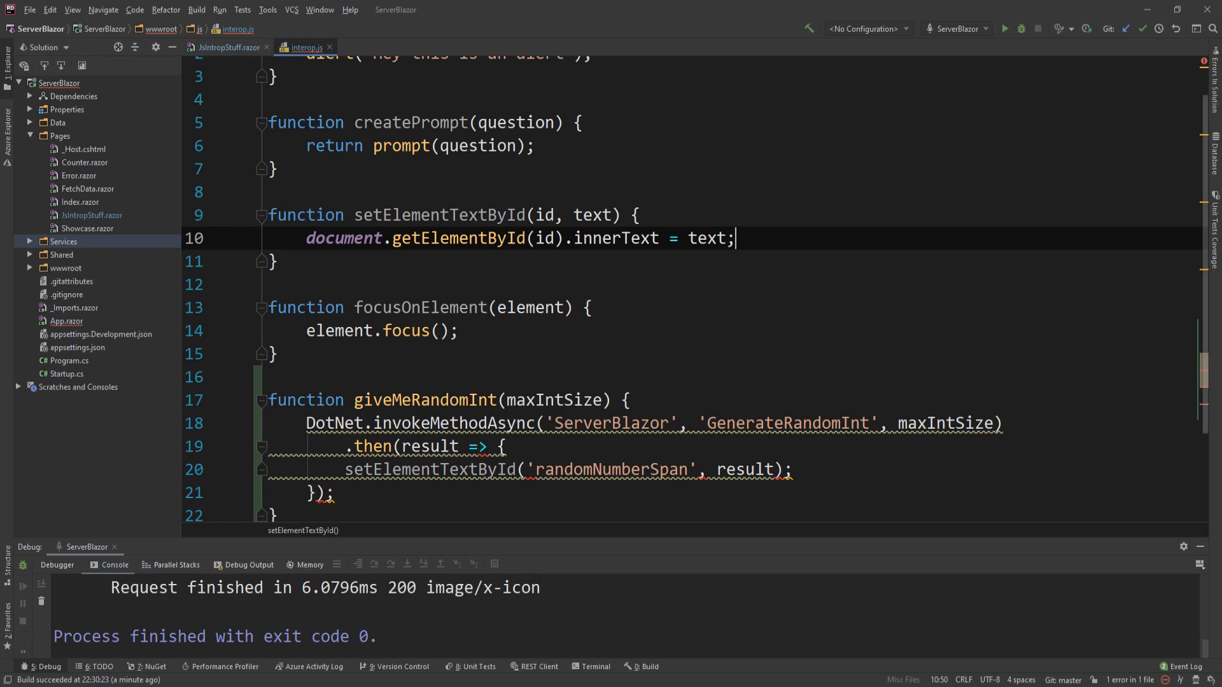
click(226, 47)
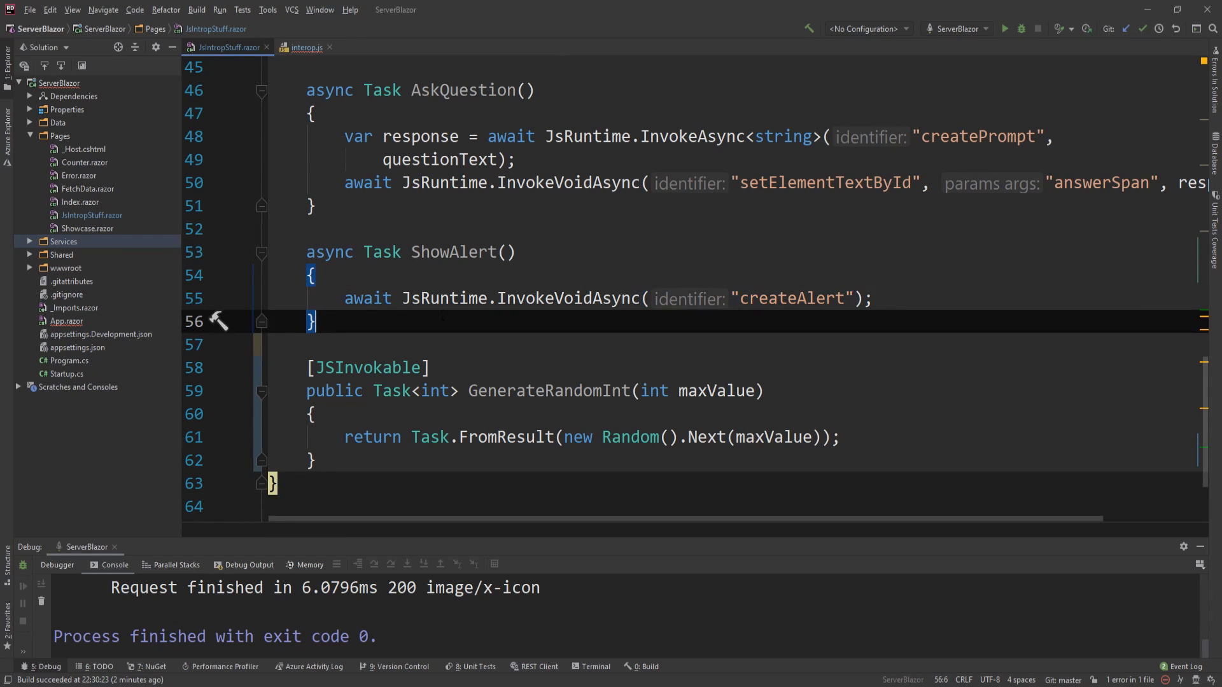
scroll(up, 3)
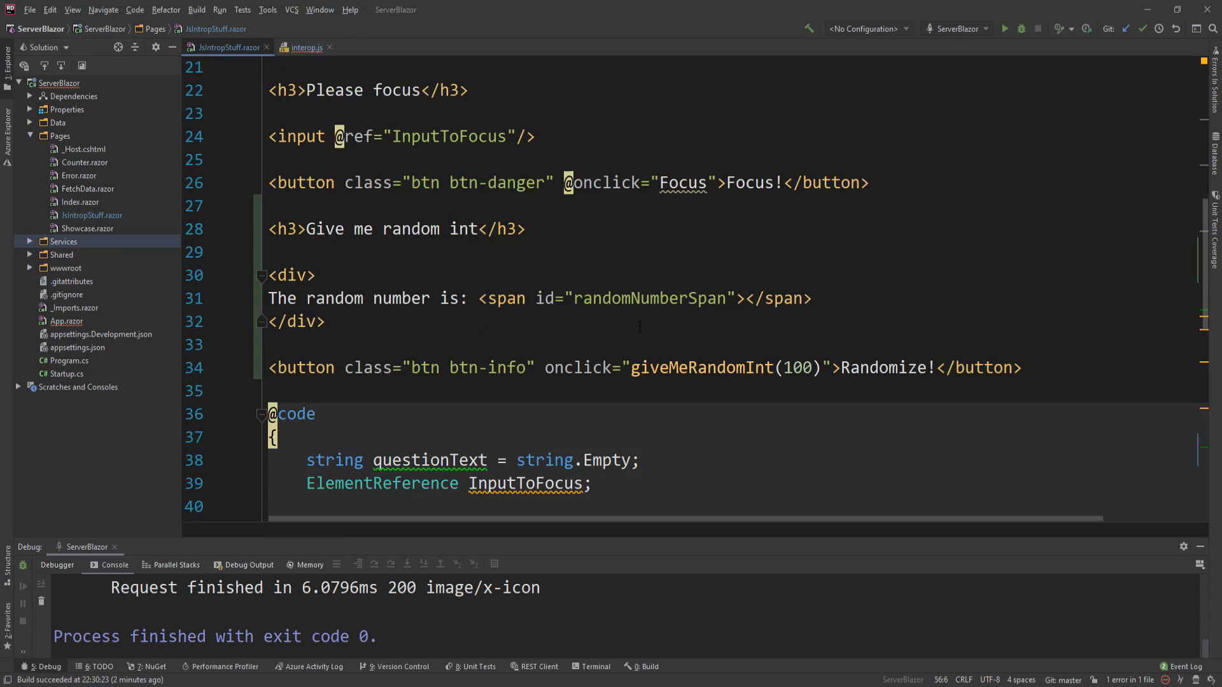
double_click(694, 367)
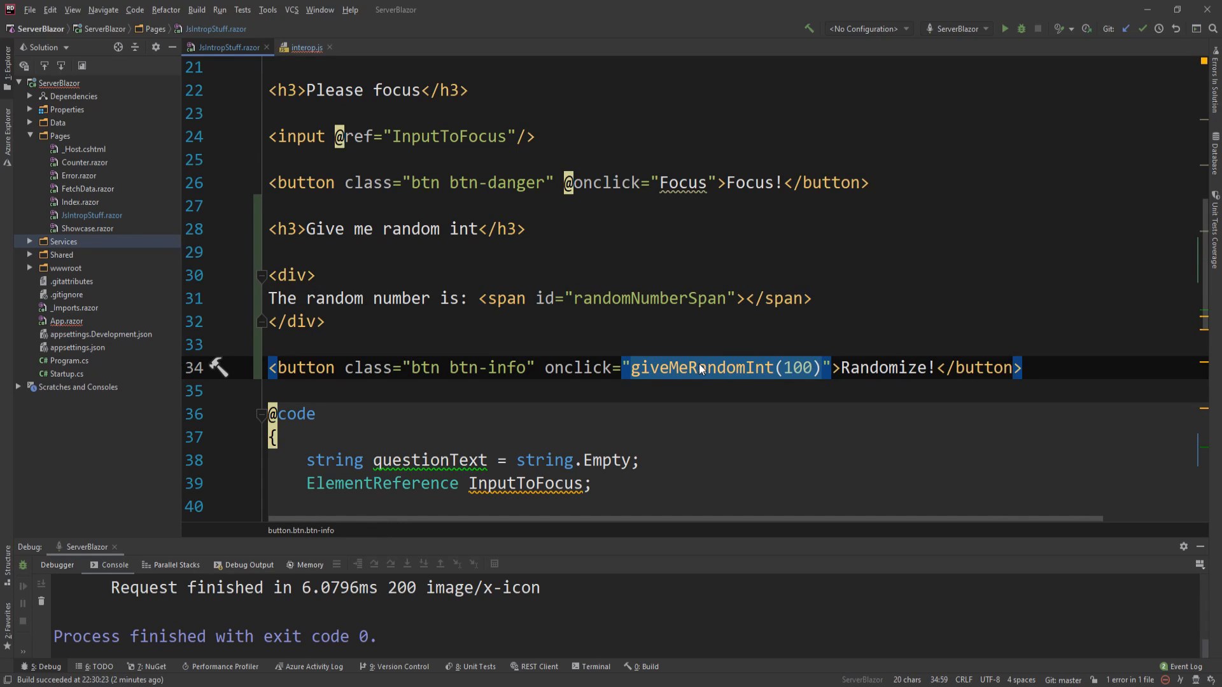
mouse_move(697, 351)
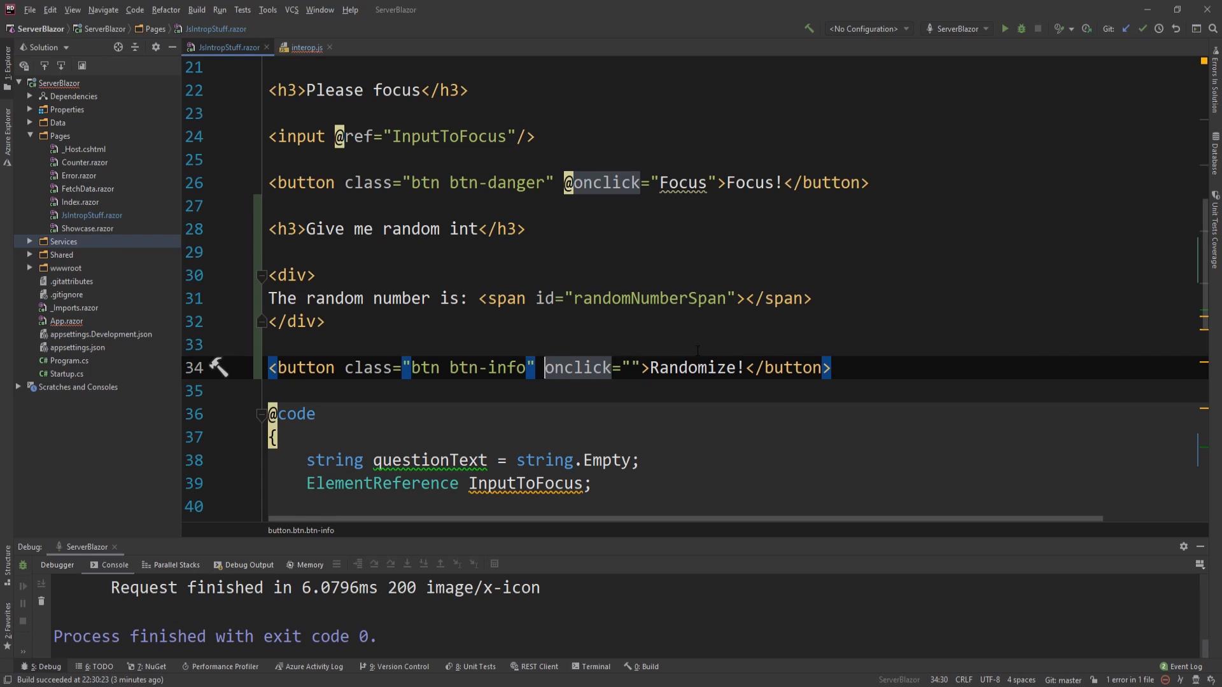
text(@)
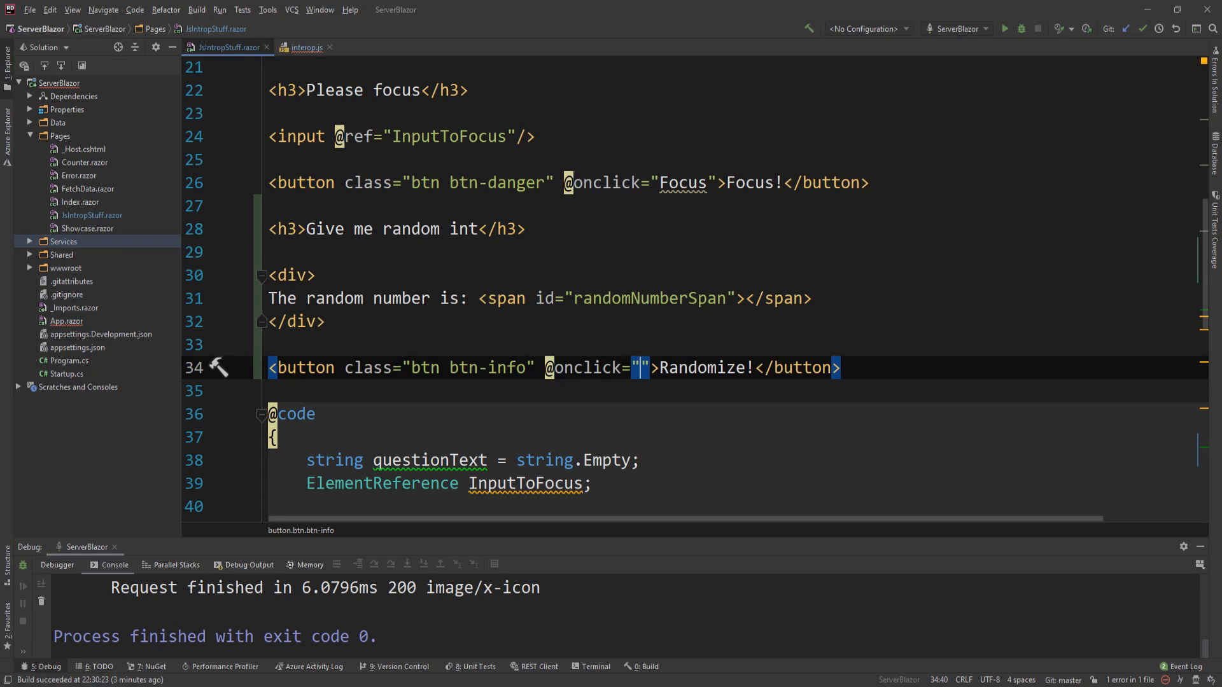
scroll(down, 3)
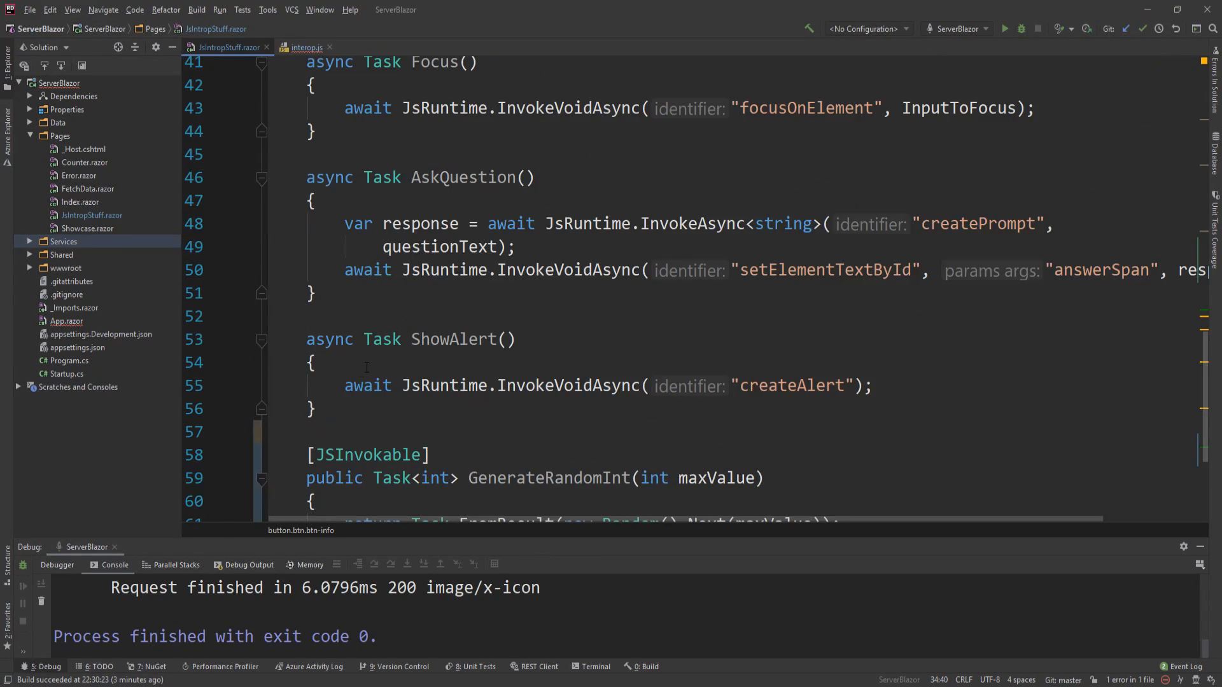
text(async Task)
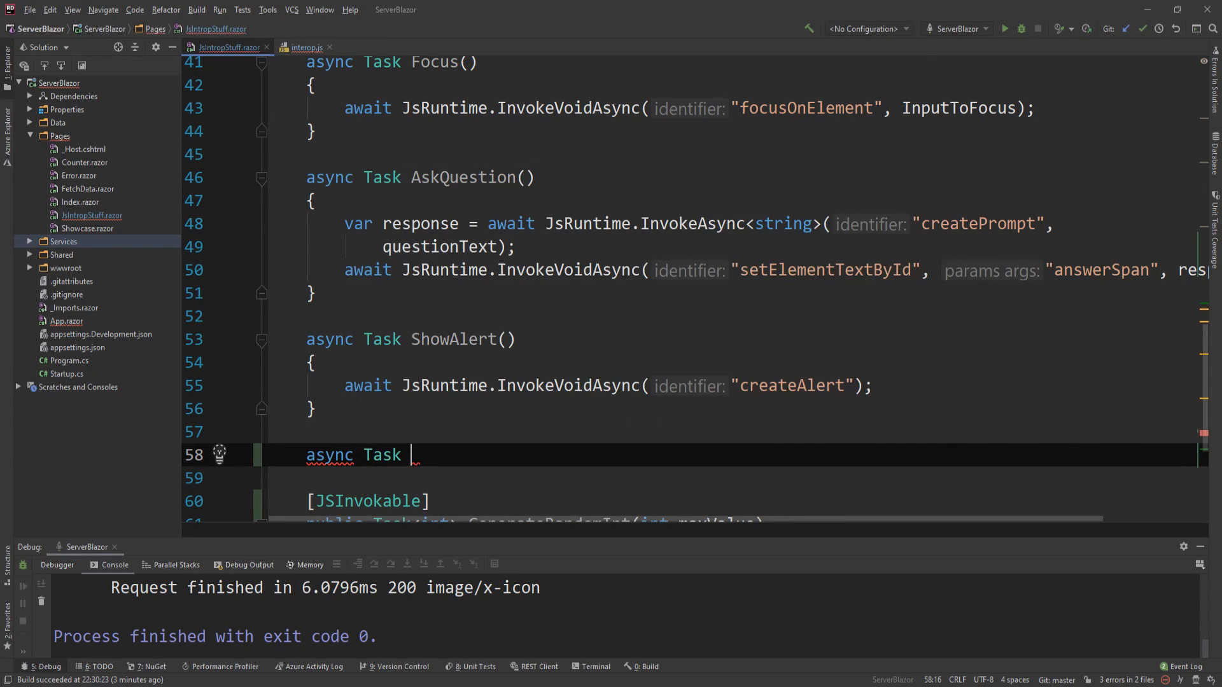
text(GenerateRandom()
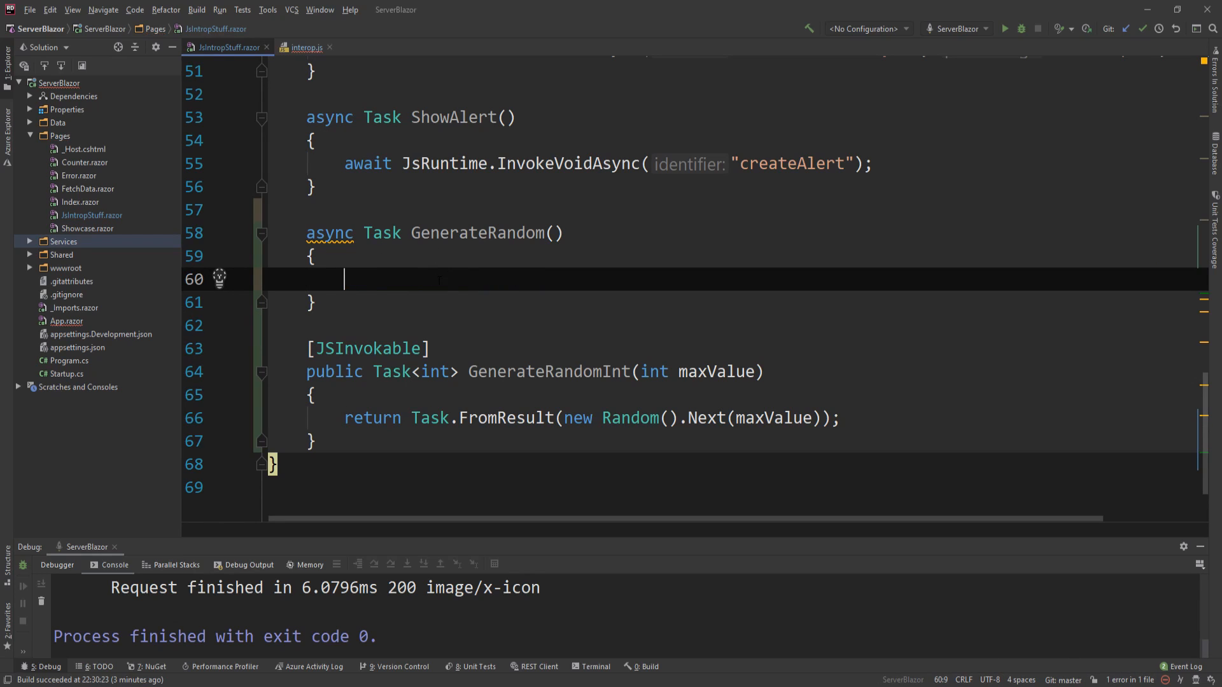
text(giveMeRandomInt(100))
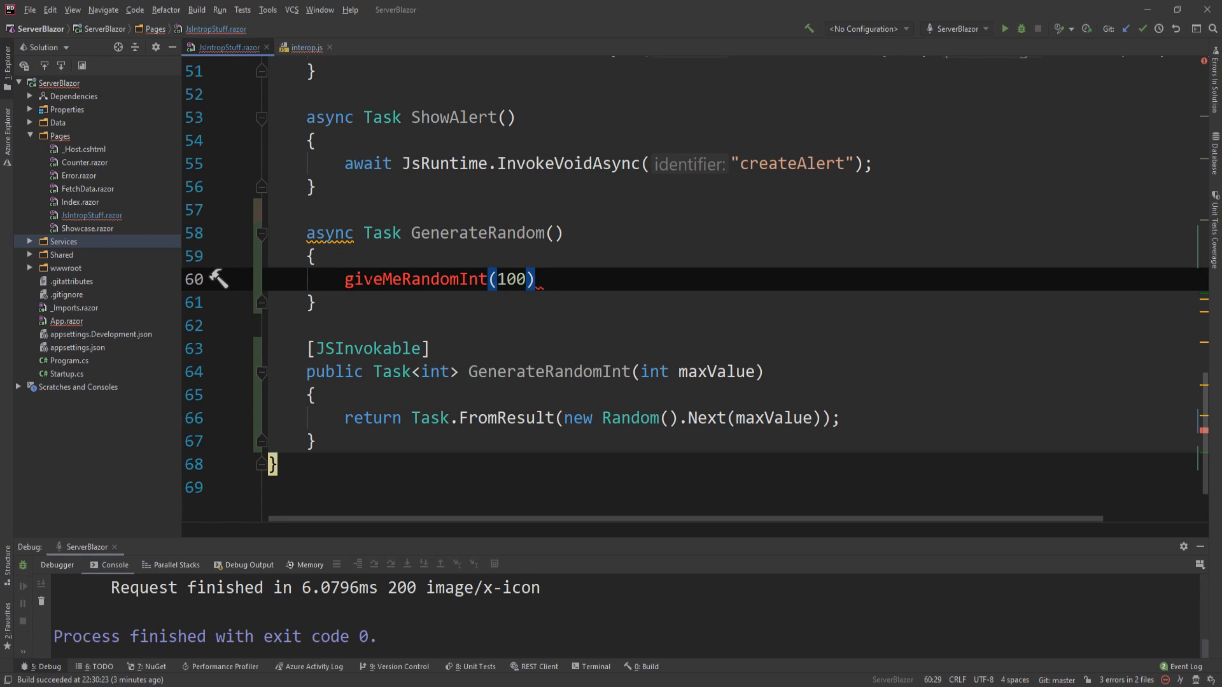
key(ctrl+/)
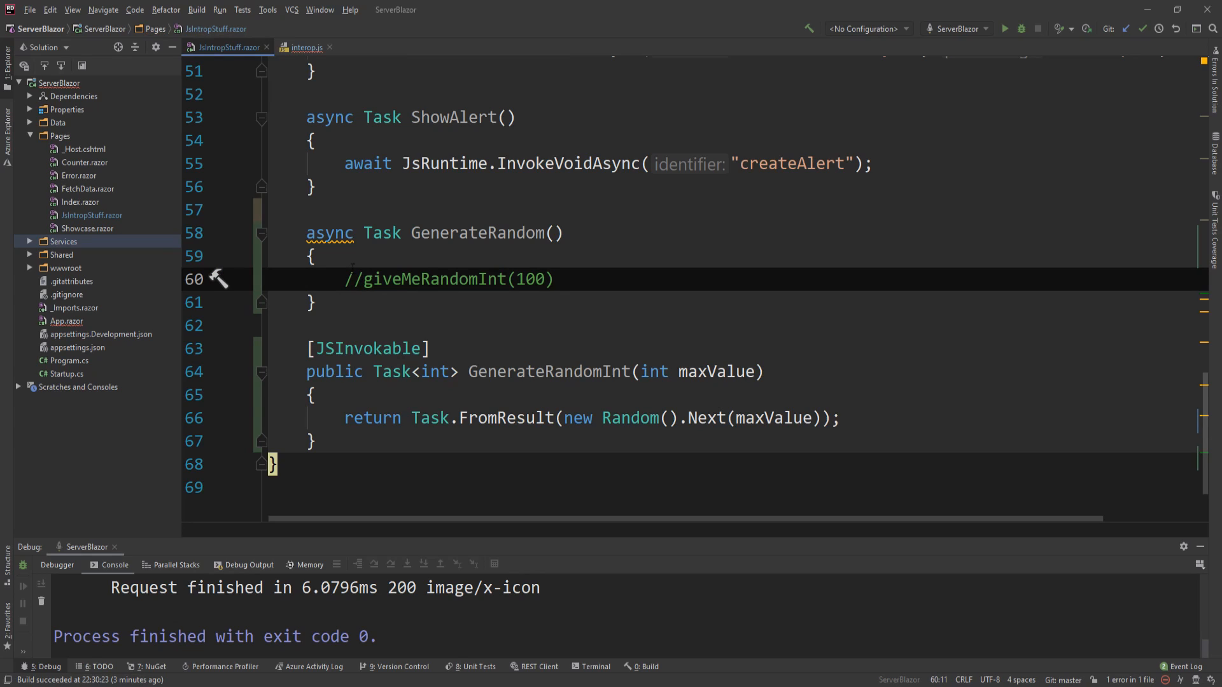
Reuse the createAlert line as JsRuntime.InvokeVoidAsync("giveMeRandomInt", 100) in GenerateRandom
double_click(434, 279)
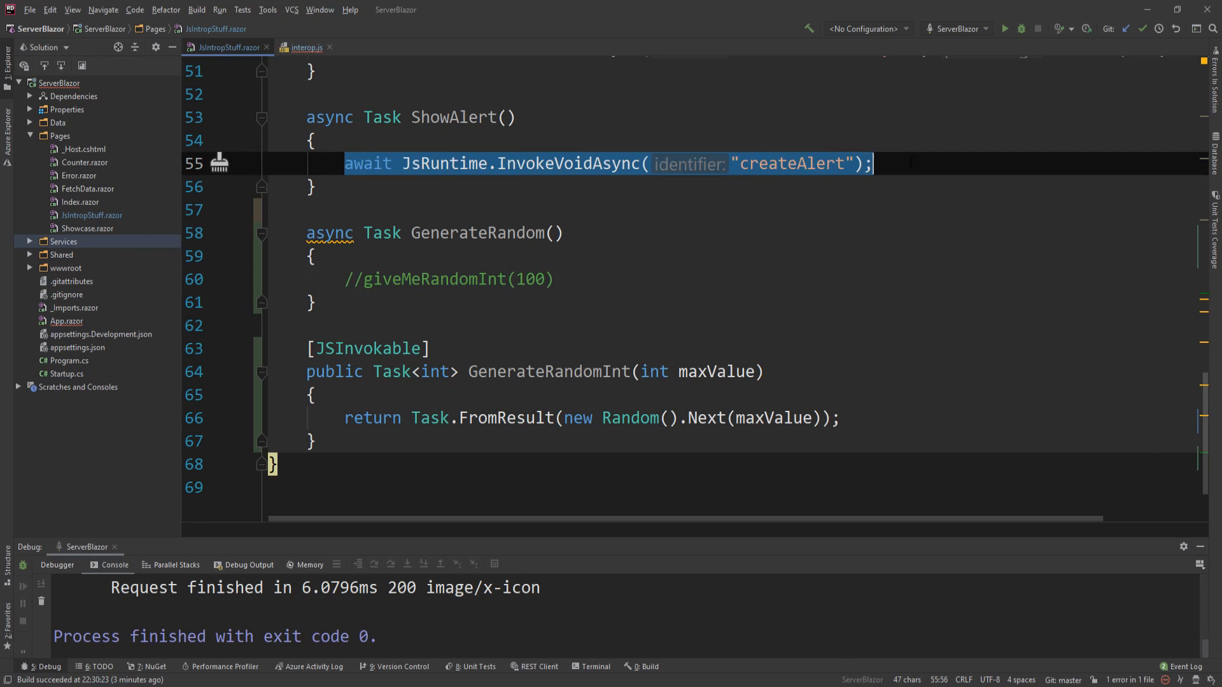
scroll(up, 3)
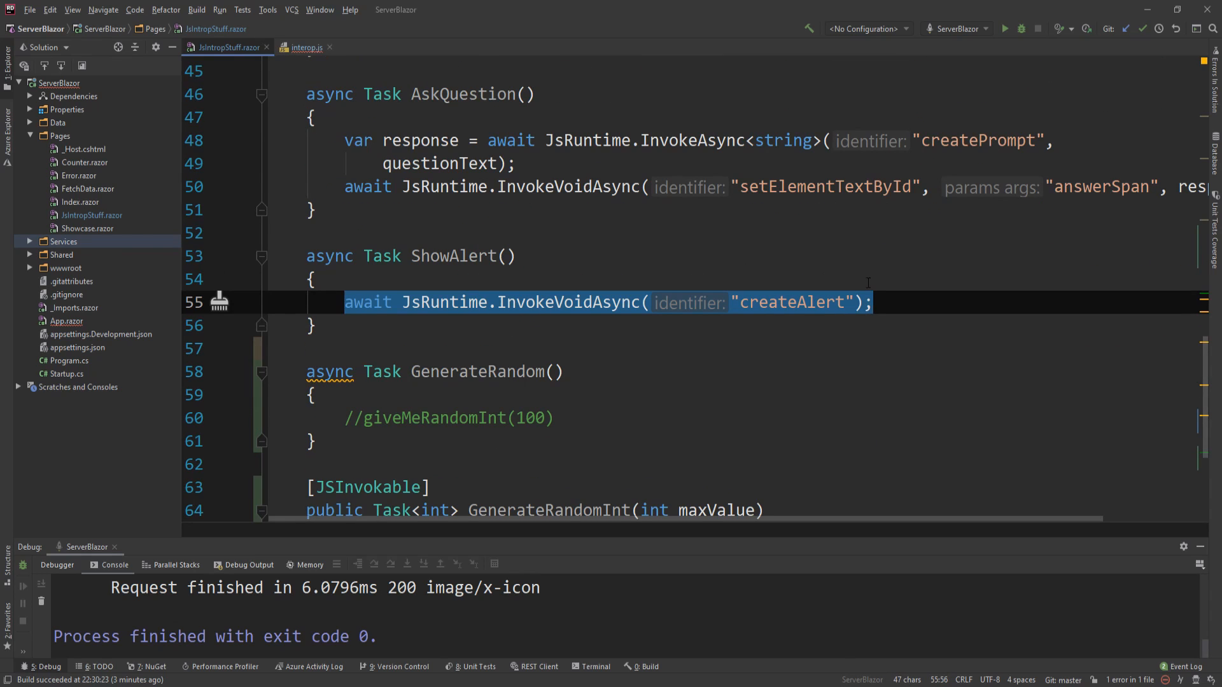
scroll(down, 3)
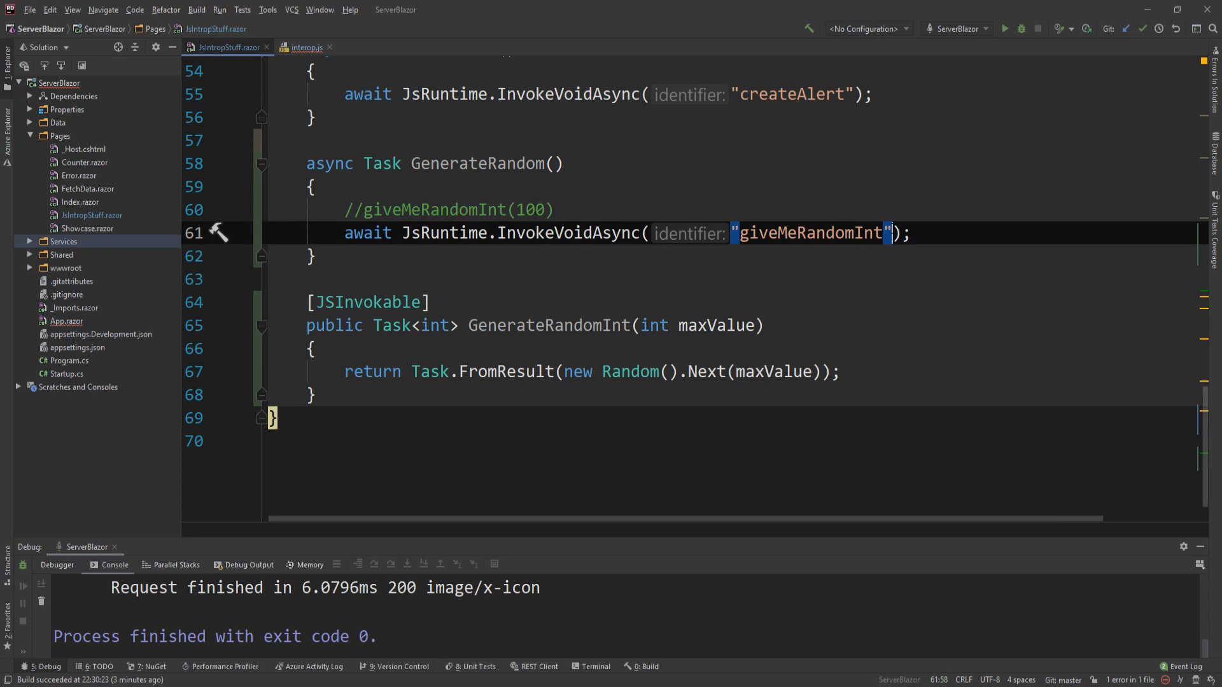
text(, 100)
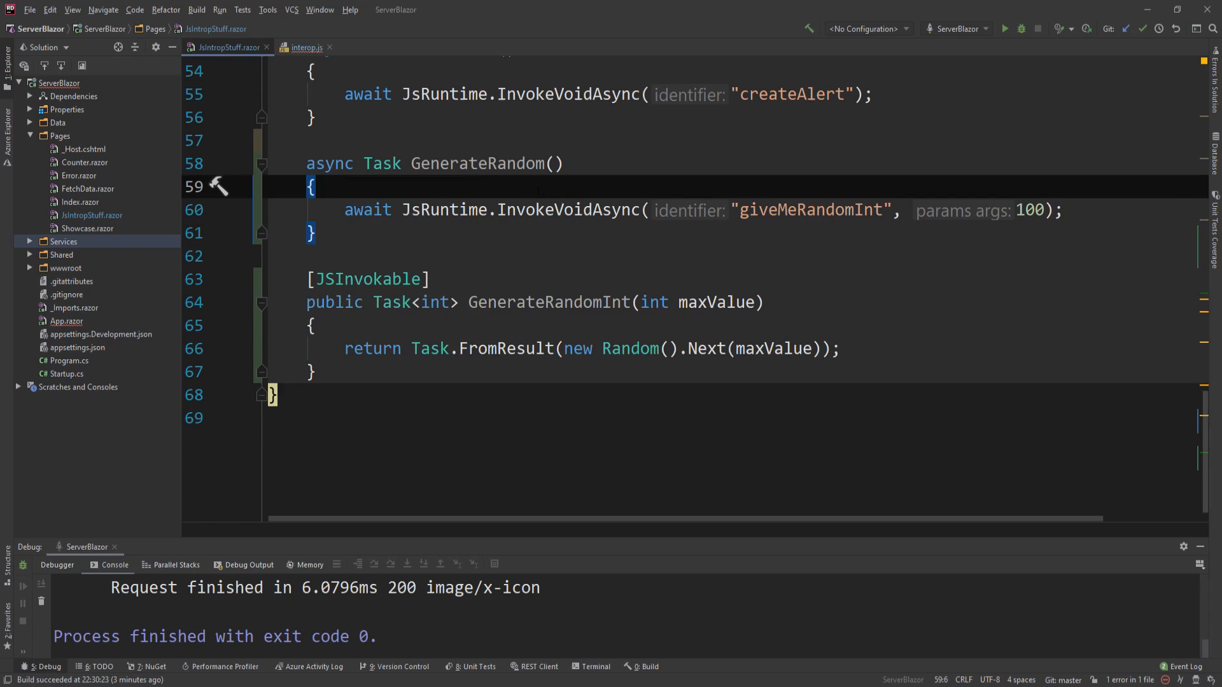
double_click(809, 210)
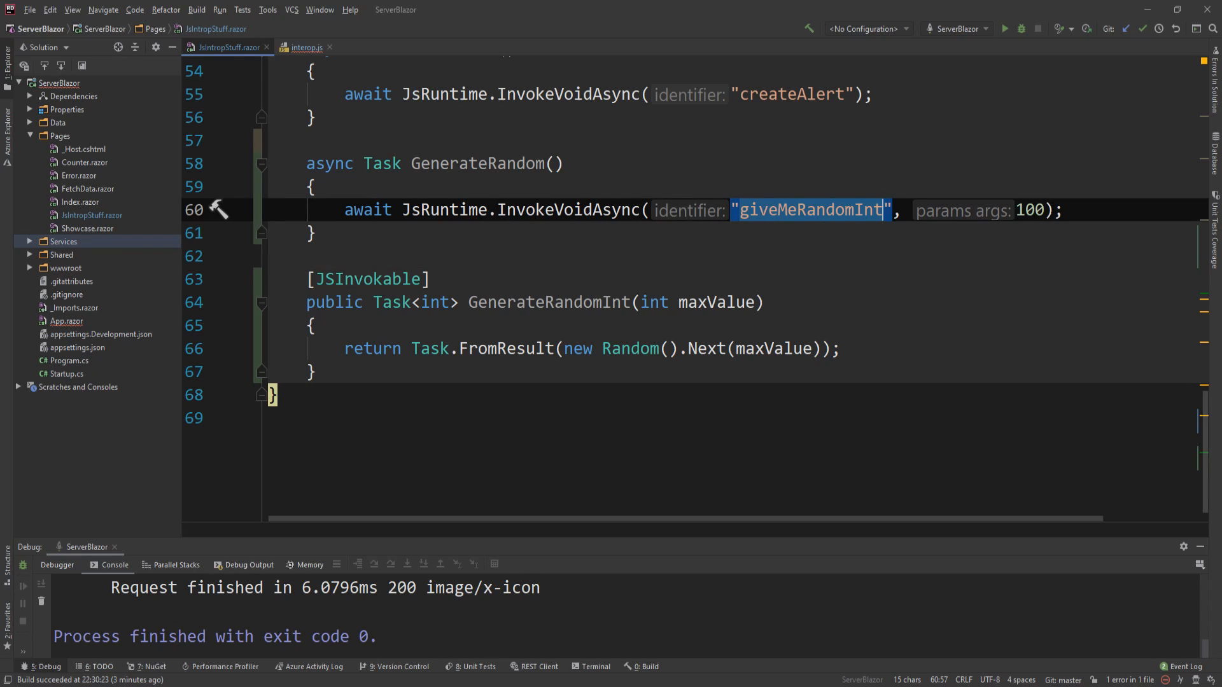
Add DotNetObjectReference.Create(this) as a second argument to the giveMeRandomInt call
key(Enter)
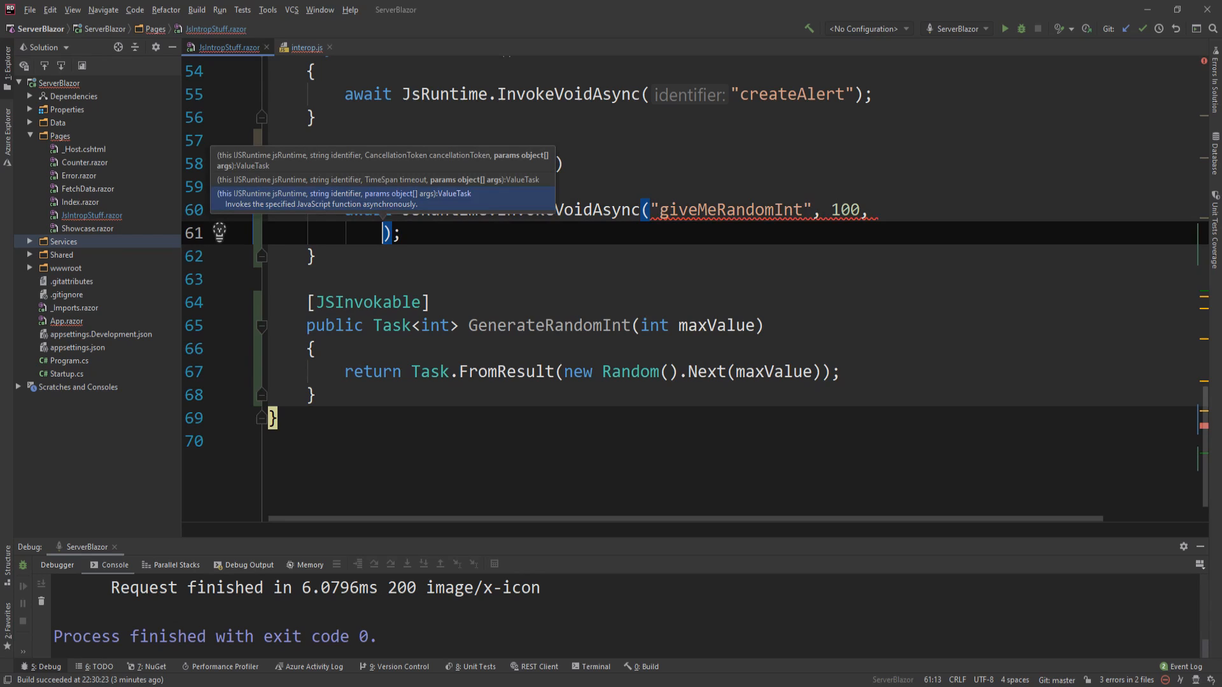
text(DotNetObjectReference.Create()
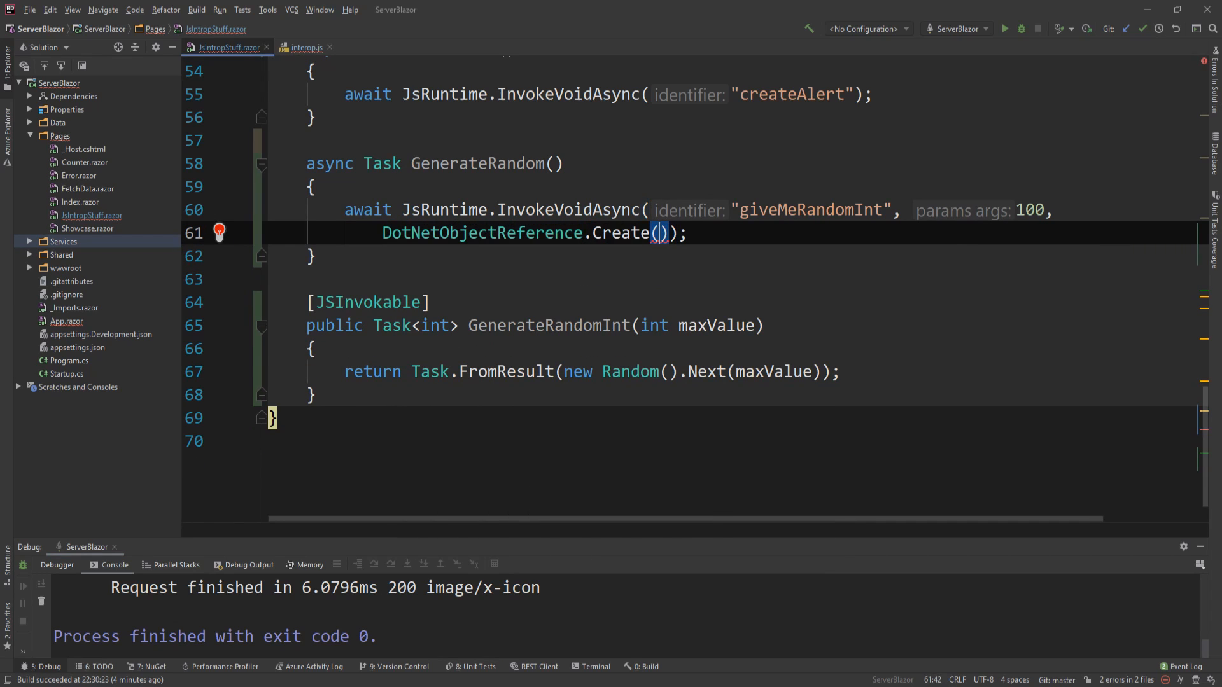
text(this)
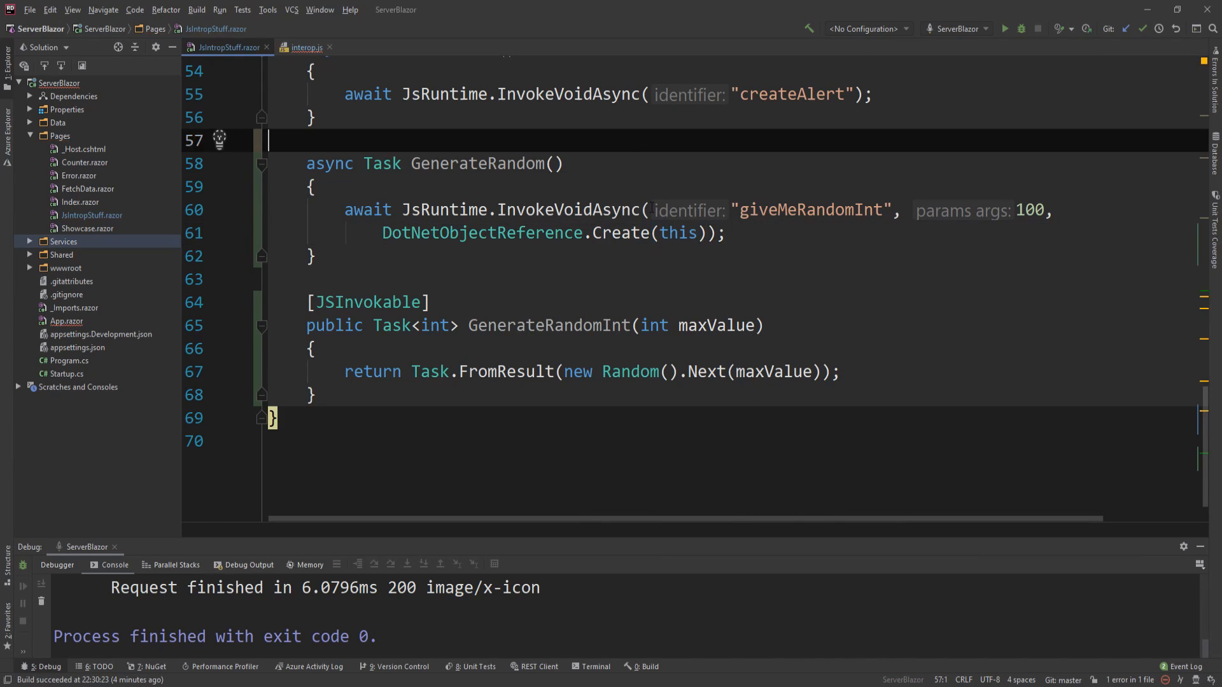
double_click(677, 232)
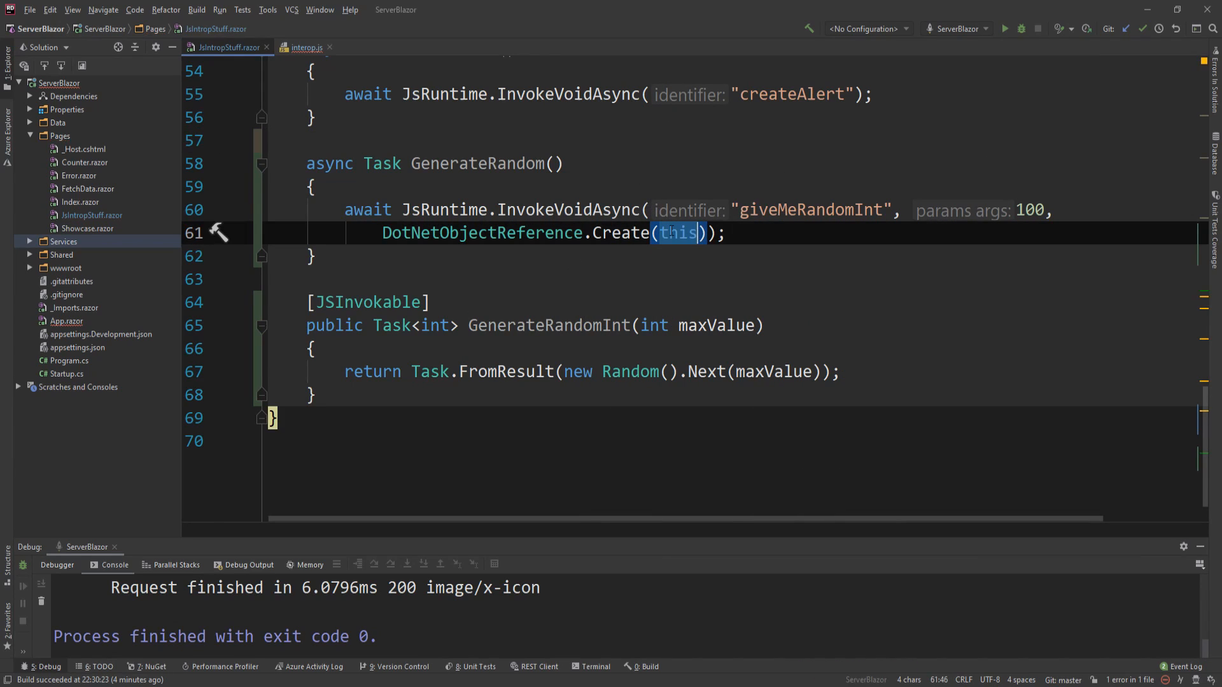
mouse_move(663, 232)
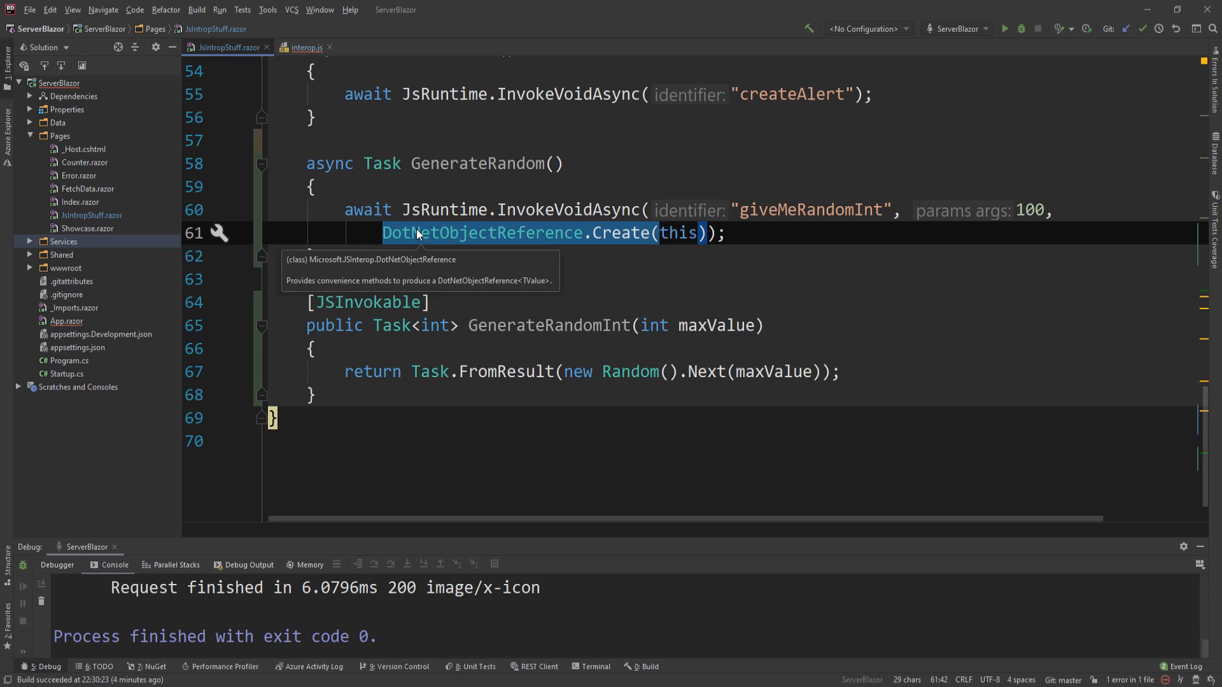
Give giveMeRandomInt a dotnetInstance parameter in interop.js and comment out the old static DotNet call
click(304, 47)
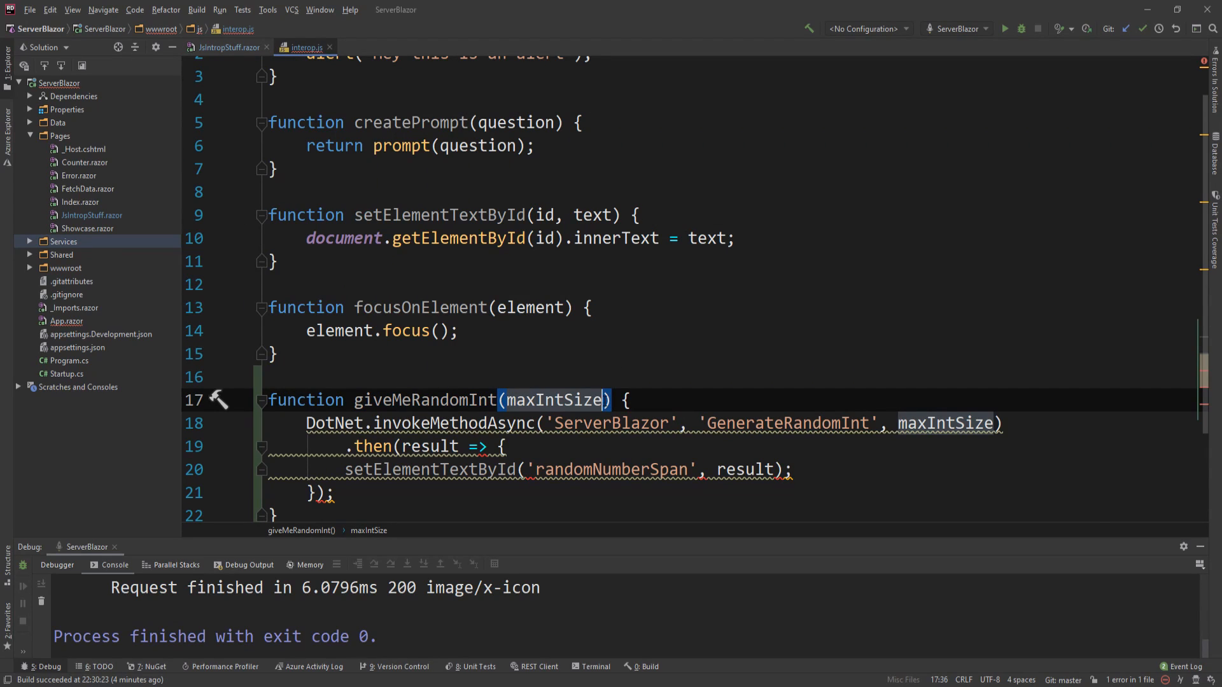
text(, dot)
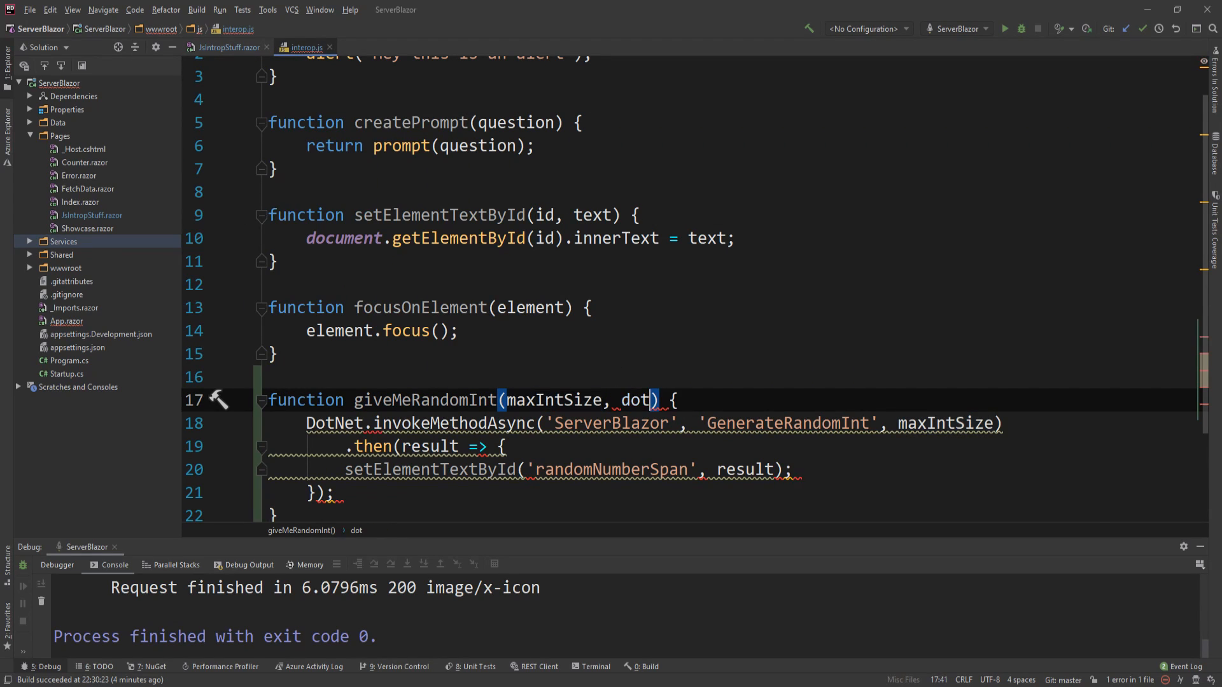
text(netInt)
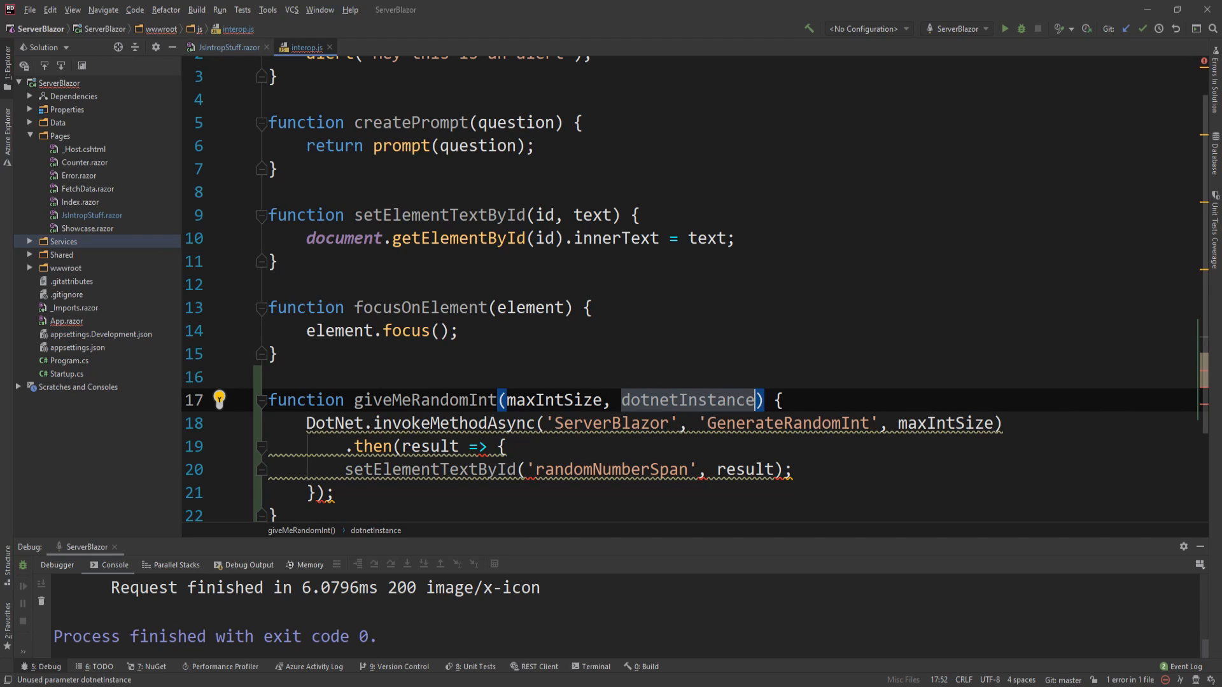
click(307, 423)
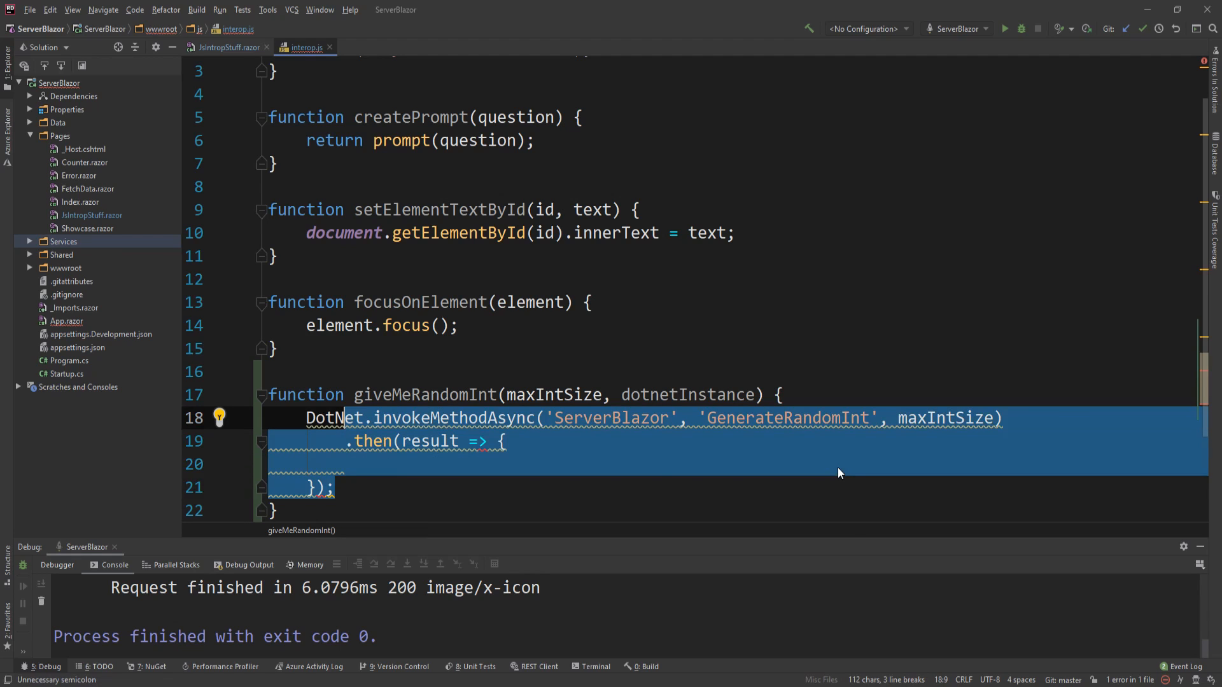
text(//)
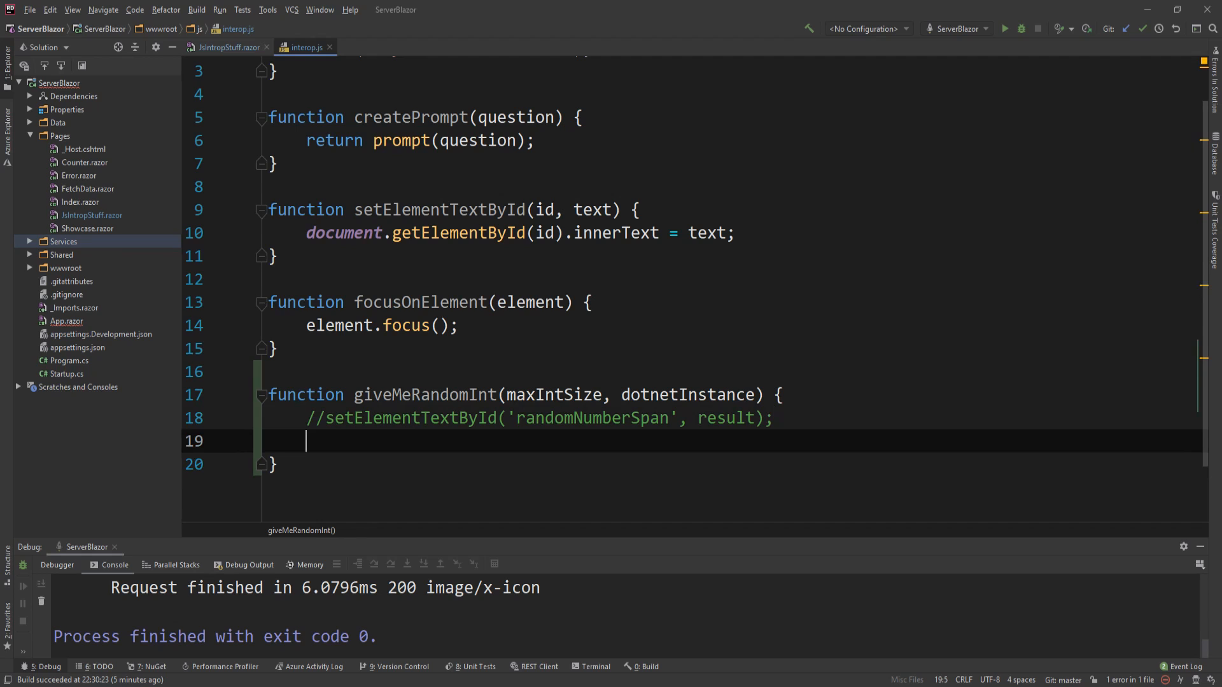
Call dotnetInstance.invokeMethodAsync('GenerateRandomInt', maxIntSize).then(...) to fill randomNumberSpan, then rebuild
text(dotnetInstance.)
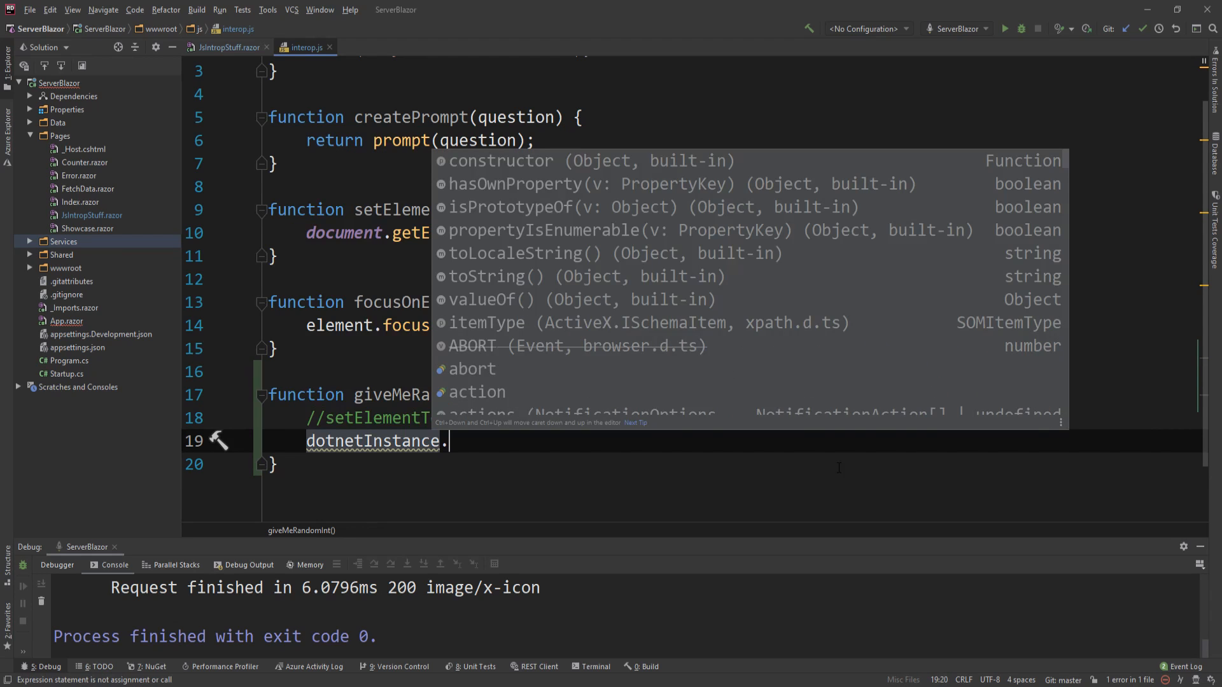
text(invokeMeth)
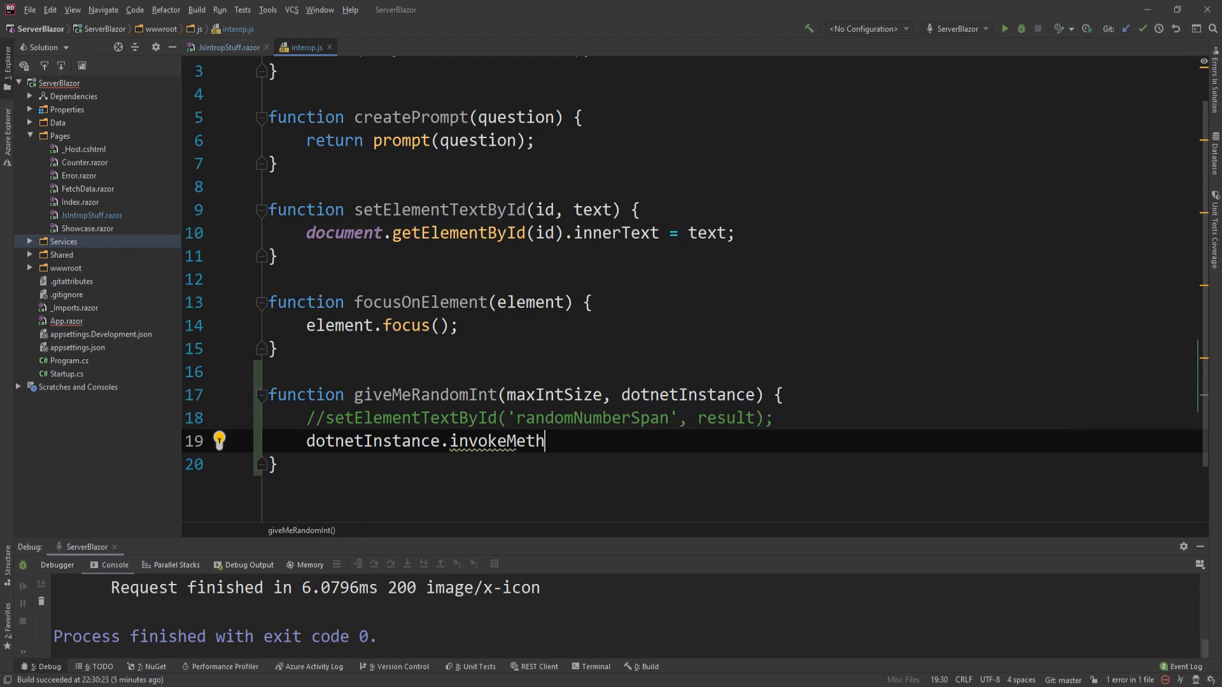
text(odAsync())
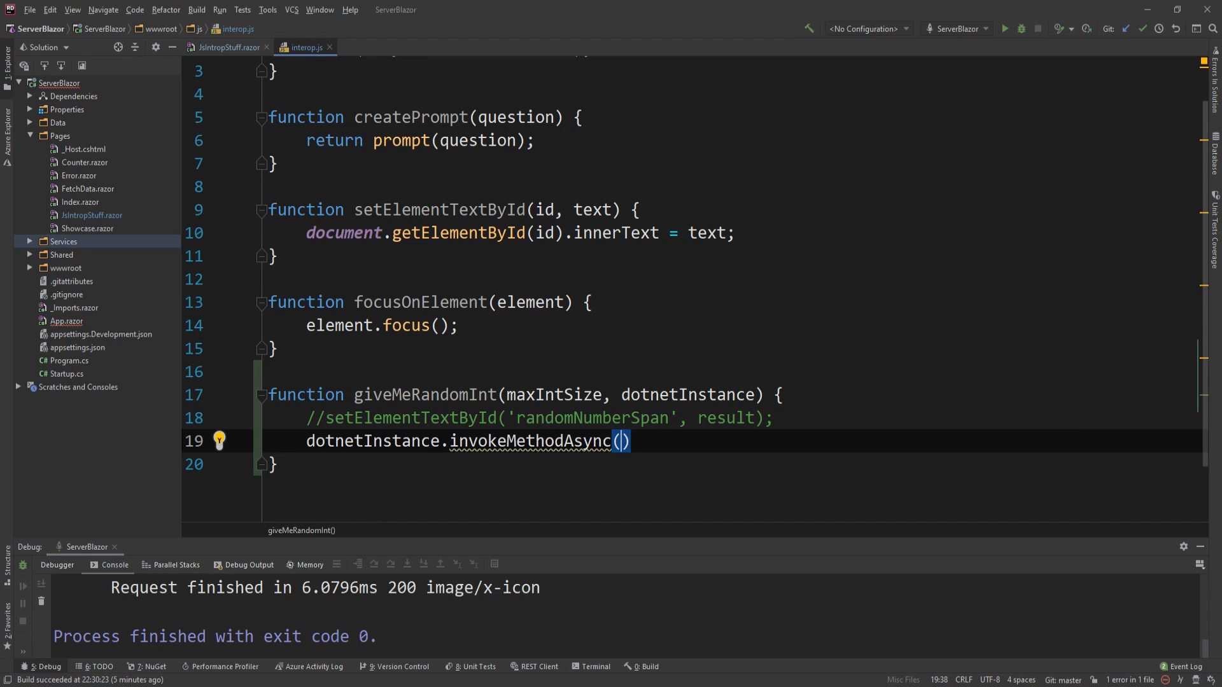
text(')
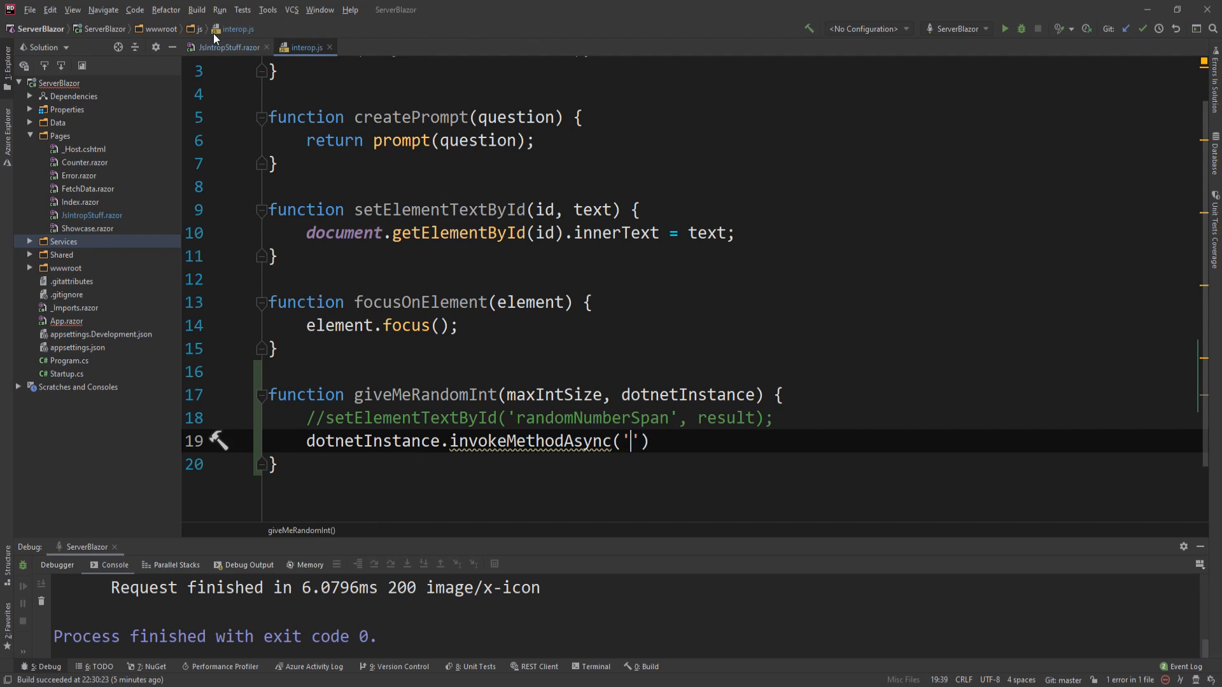
click(228, 47)
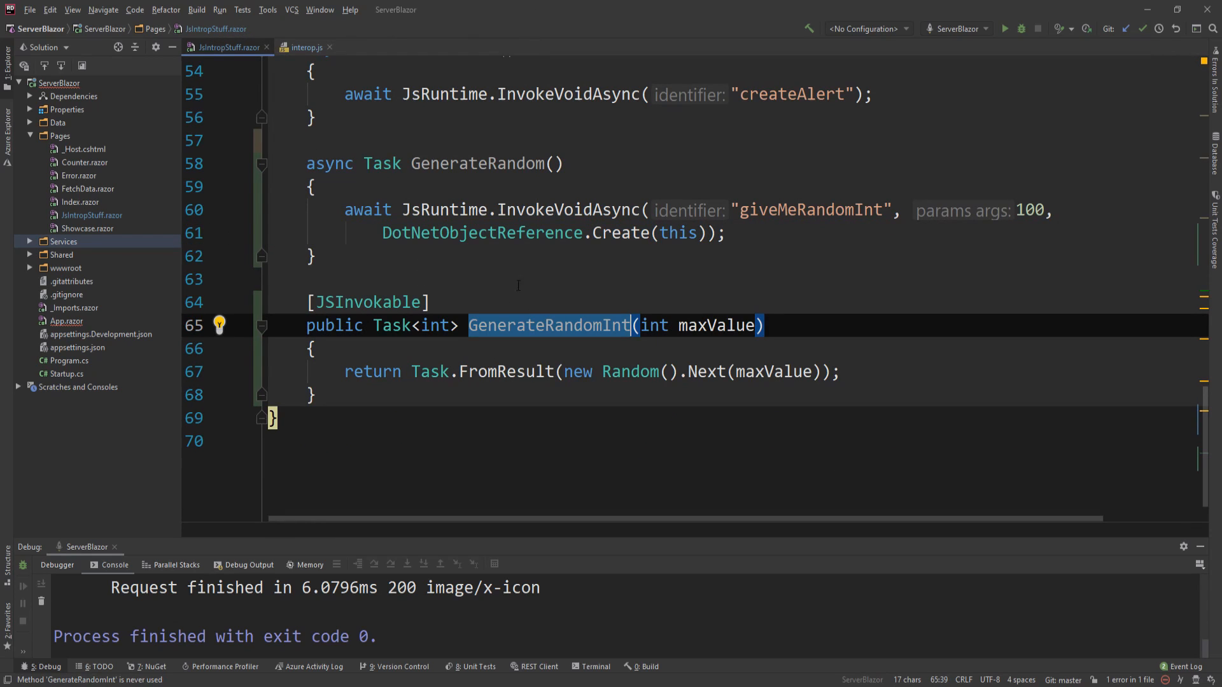
click(304, 47)
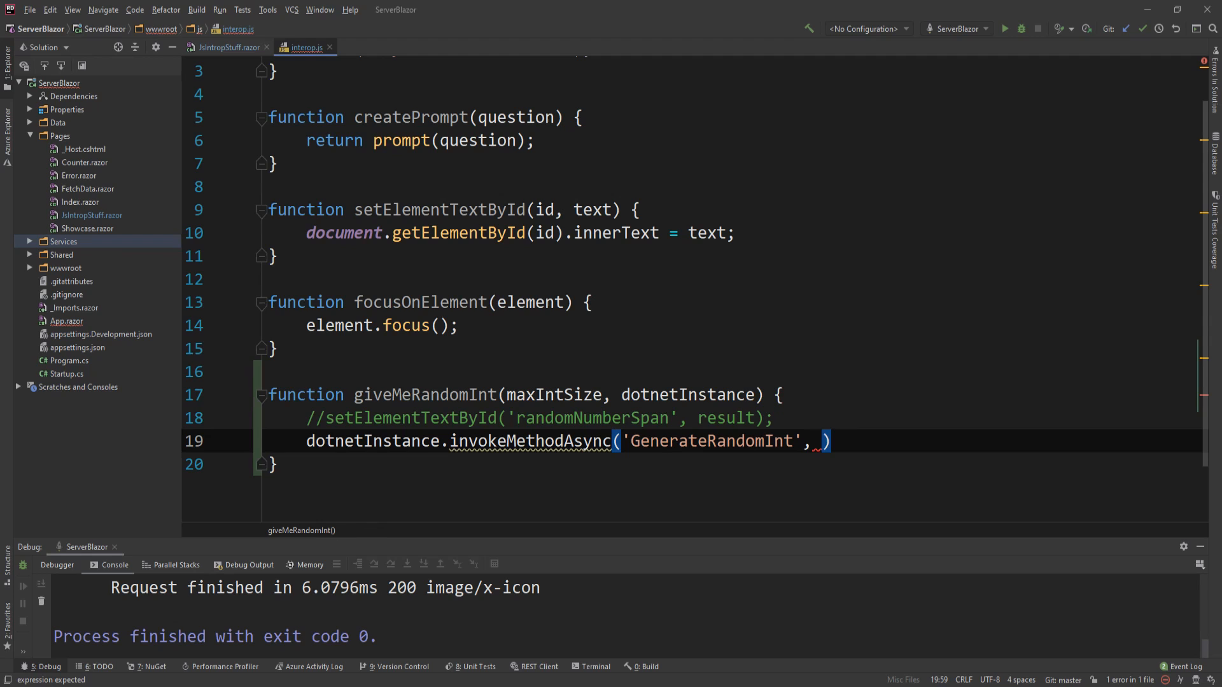
text(maxIntSize)
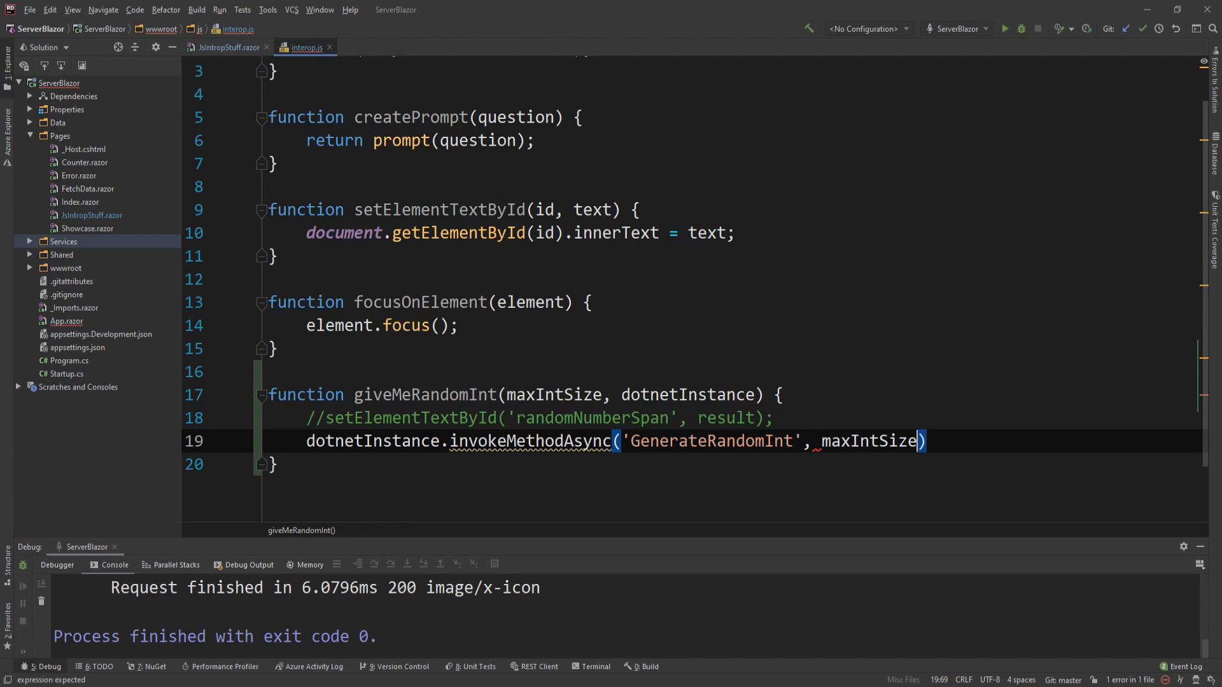
text(.then()
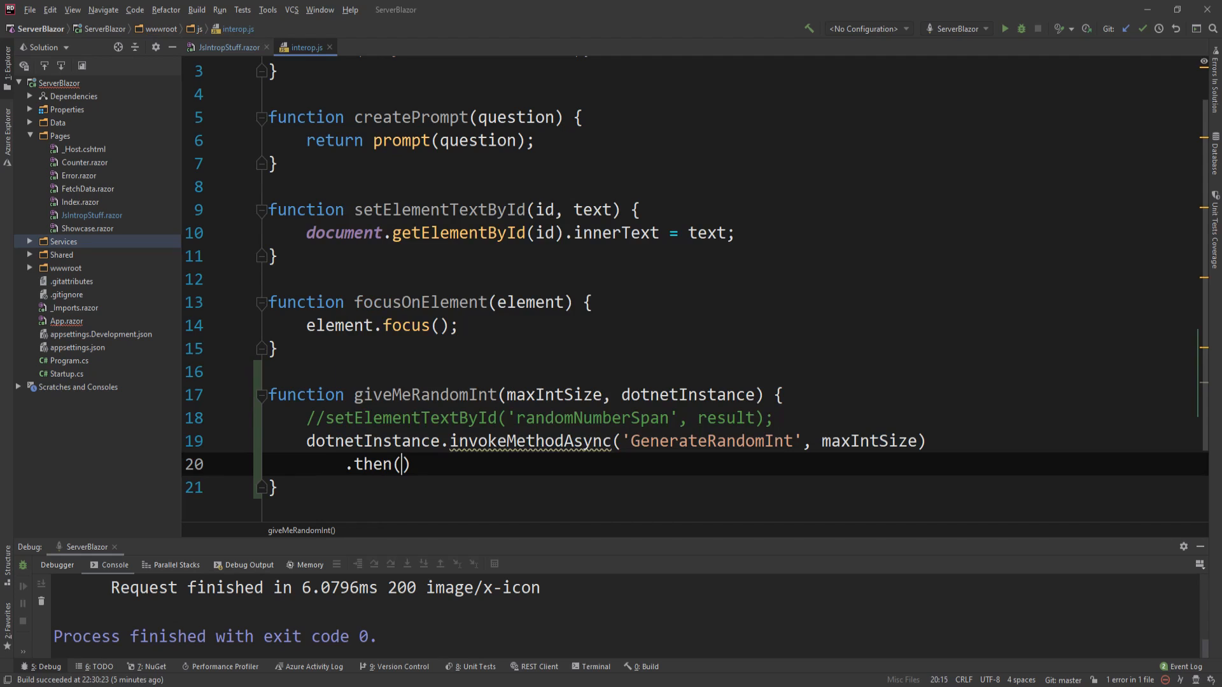
text(result => {)
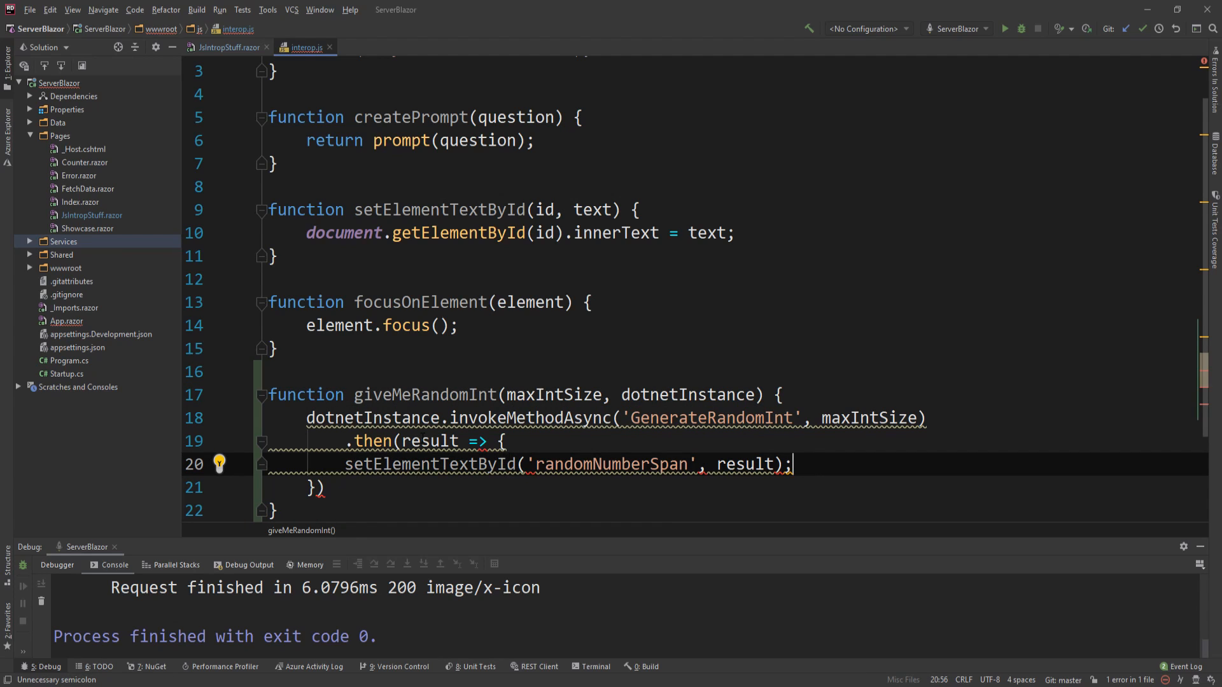
click(227, 47)
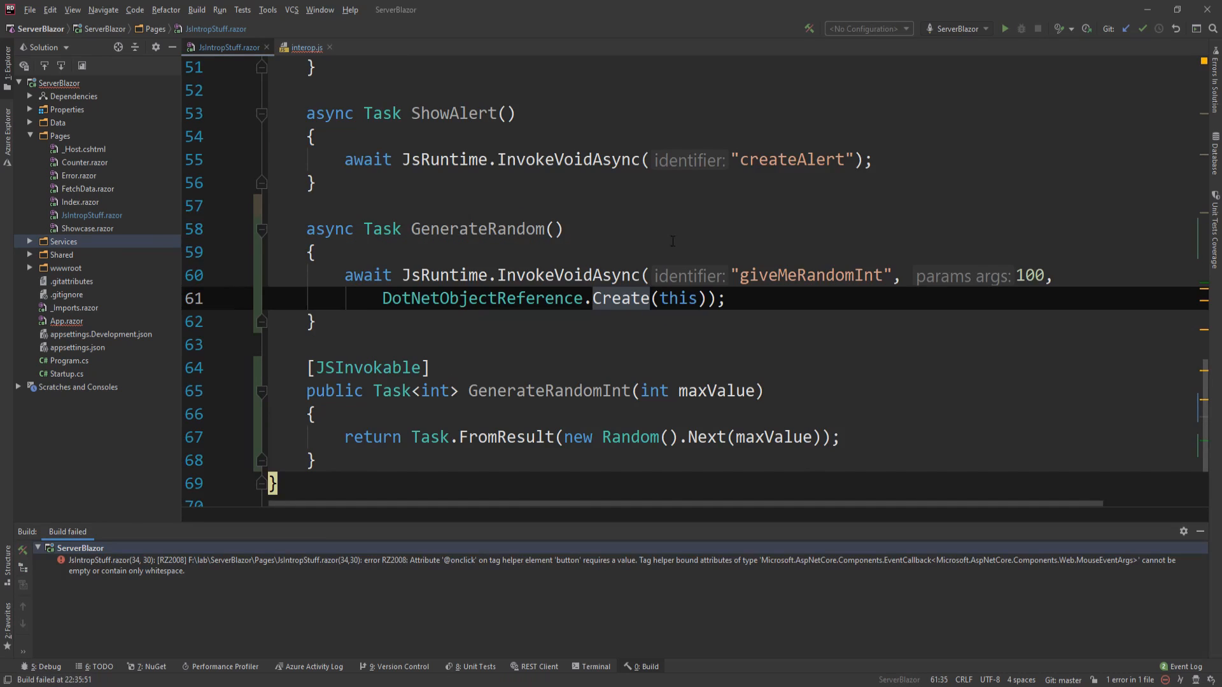
Run the rebuilt app and request a random number with Randomize! on the JS Interop page
scroll(down, 3)
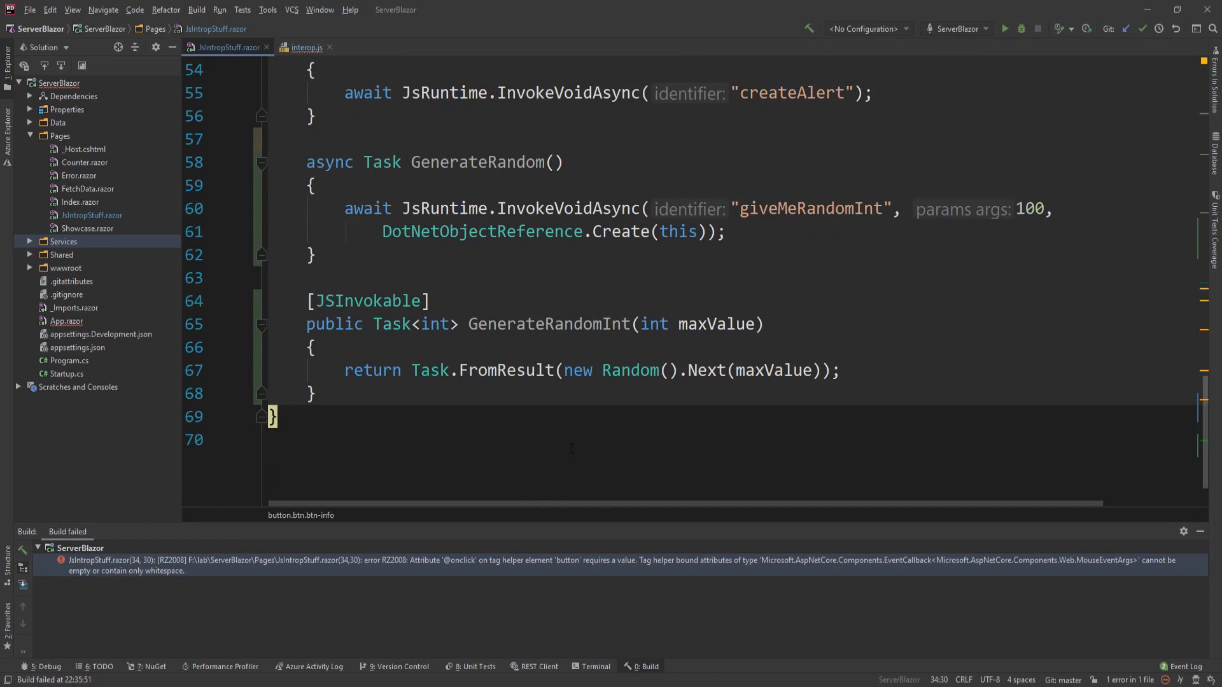
scroll(up, 3)
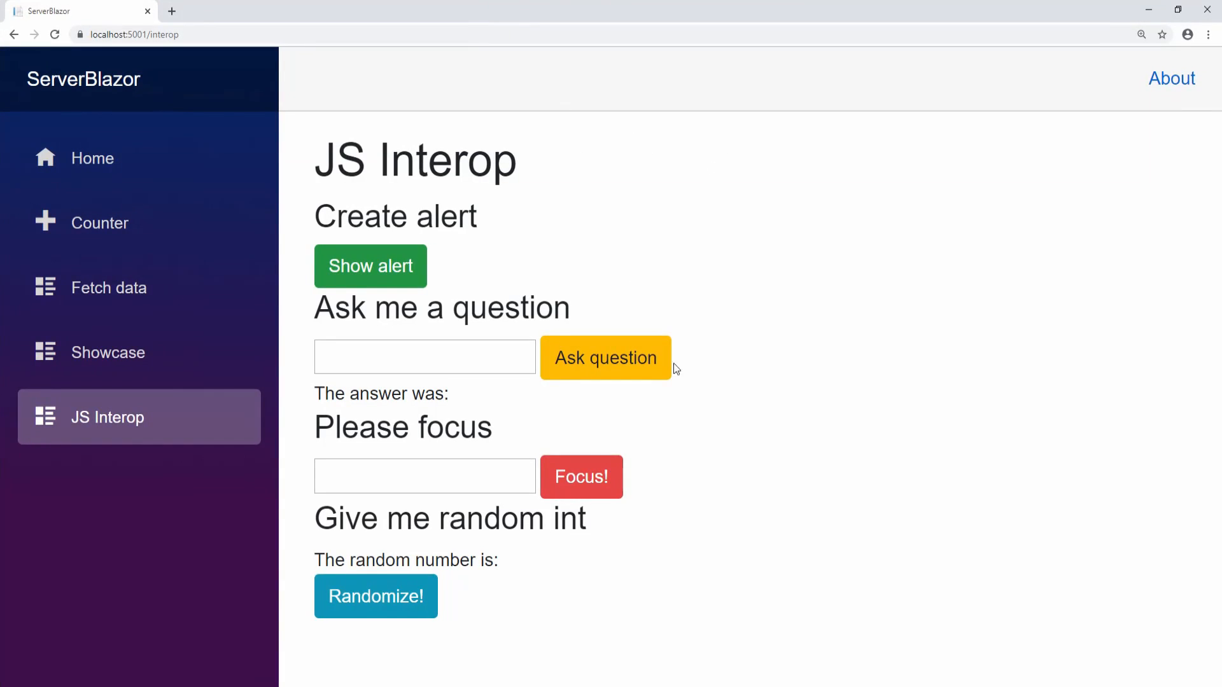
click(375, 596)
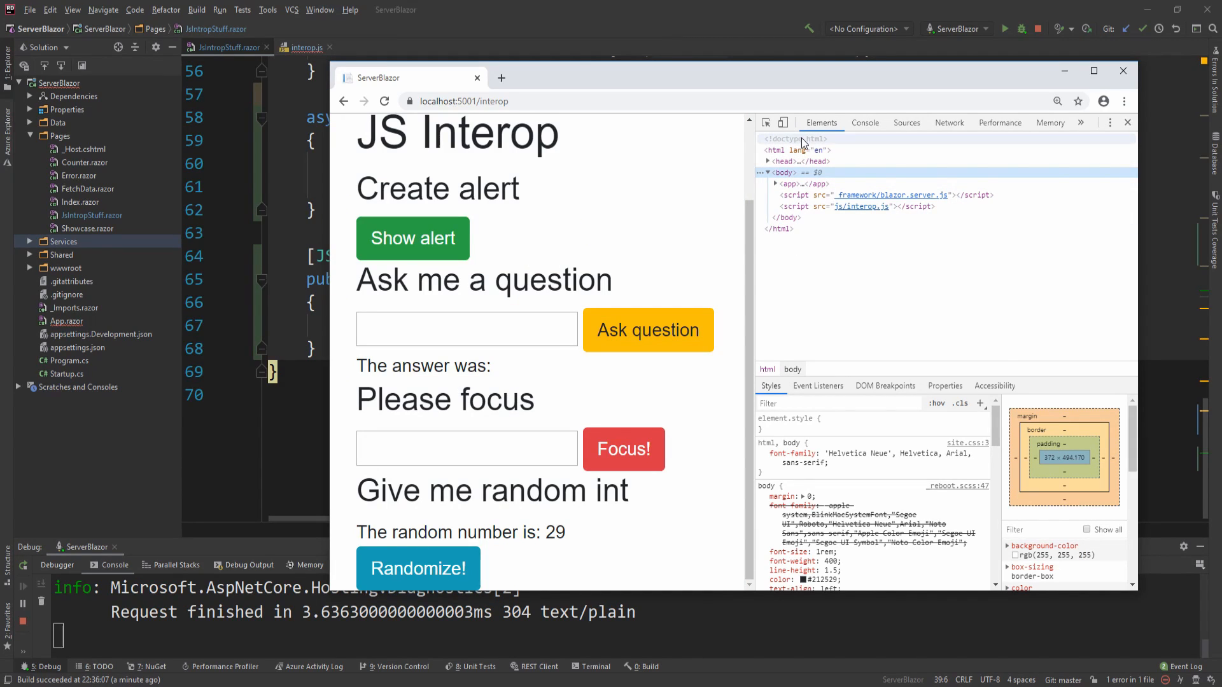
Set a breakpoint on line 18 of the served interop.js in DevTools Sources
click(905, 122)
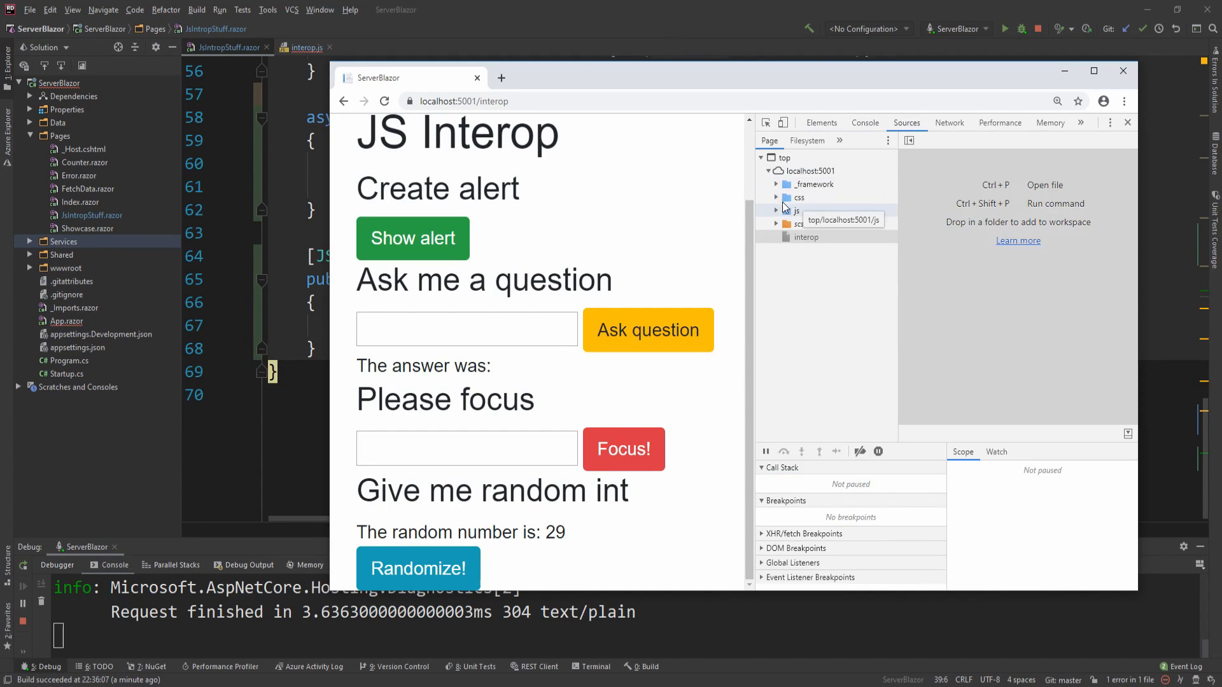
click(816, 224)
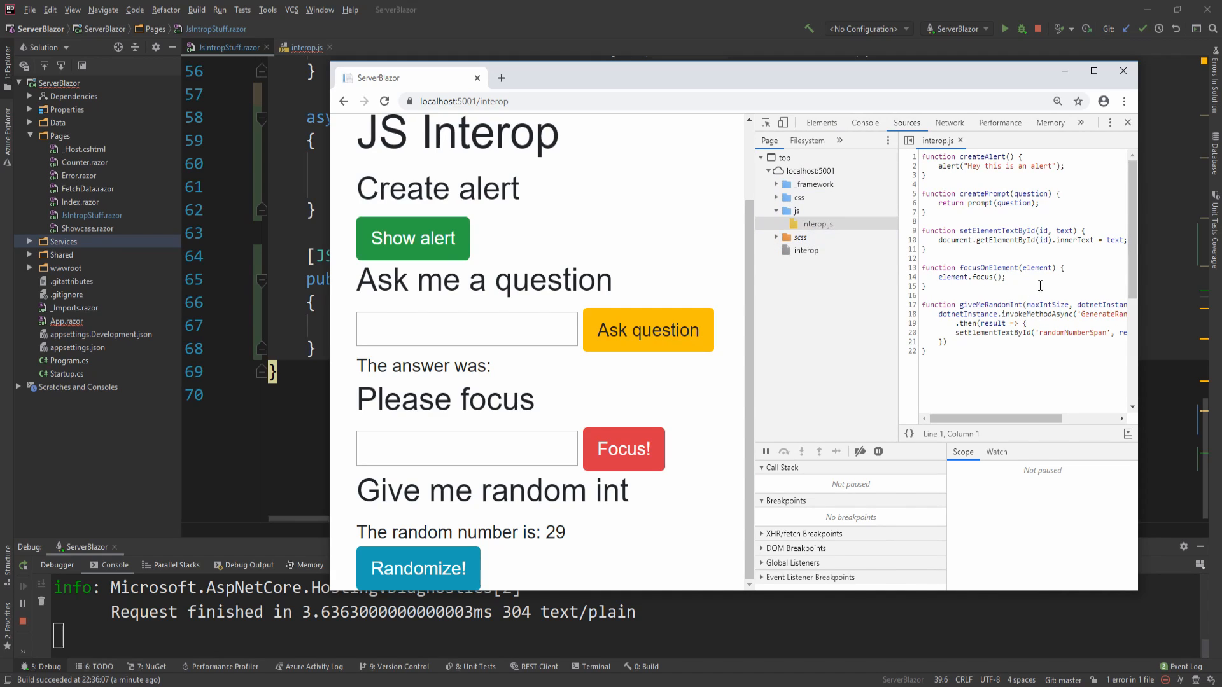
mouse_move(990, 419)
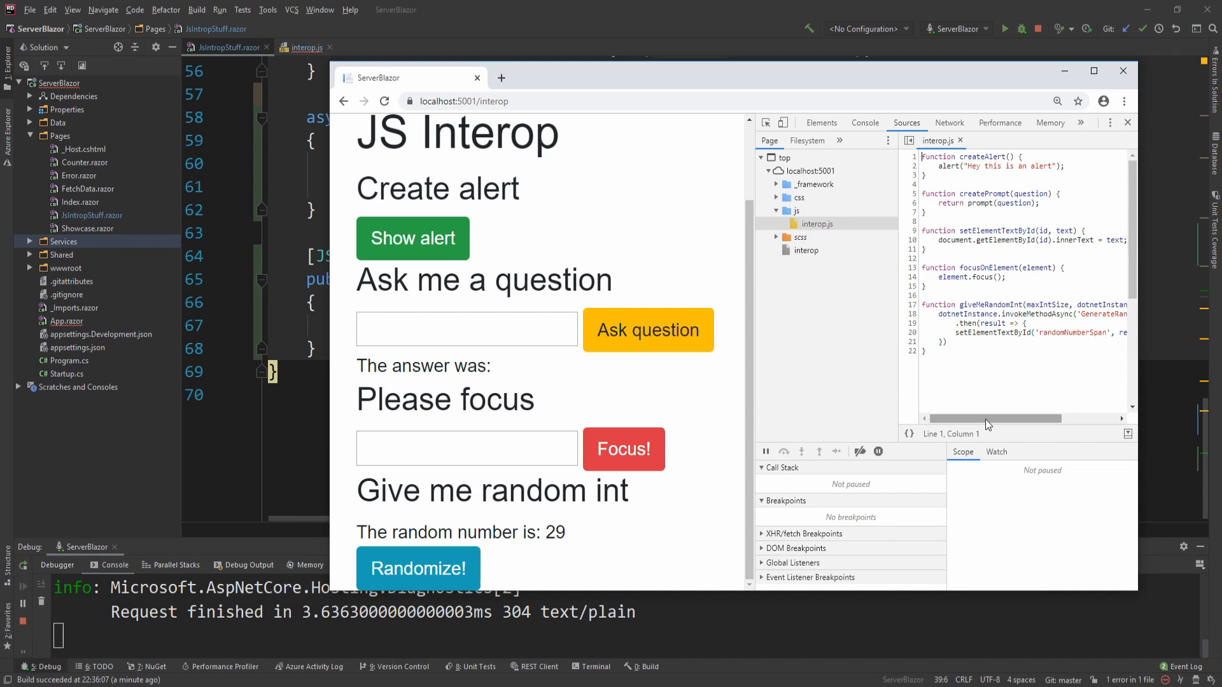
click(911, 313)
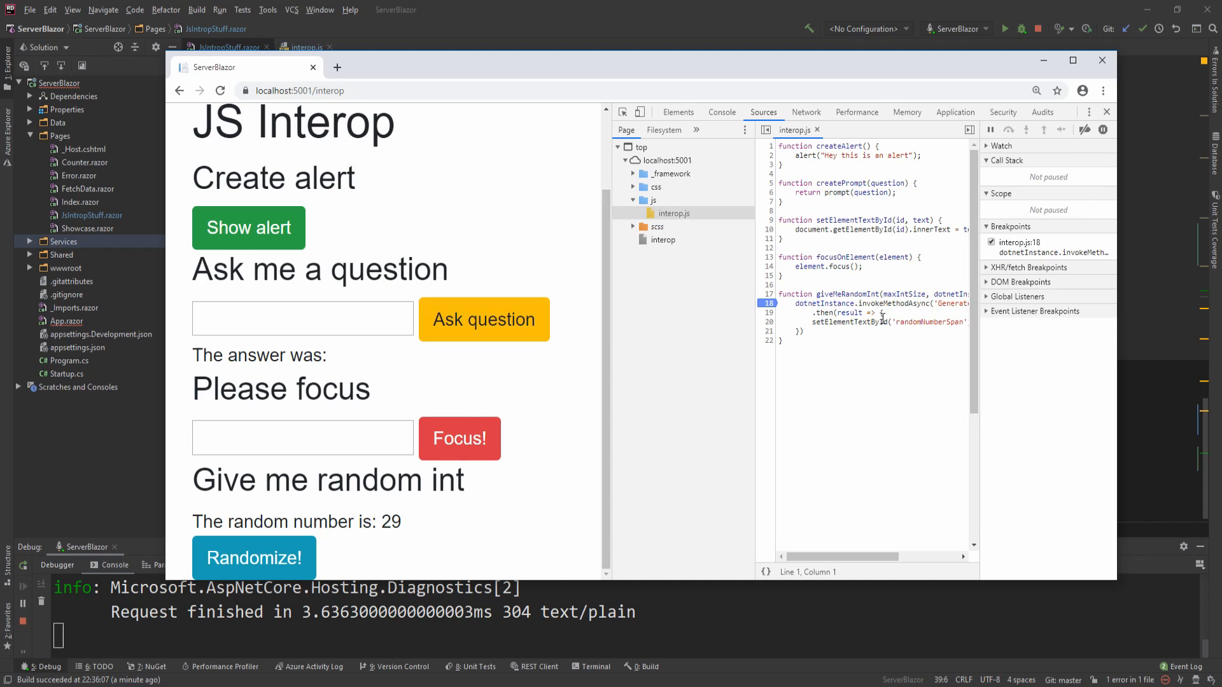
Hit the breakpoint via Randomize! and inspect dotnetInstance, an object with _id 14
click(255, 558)
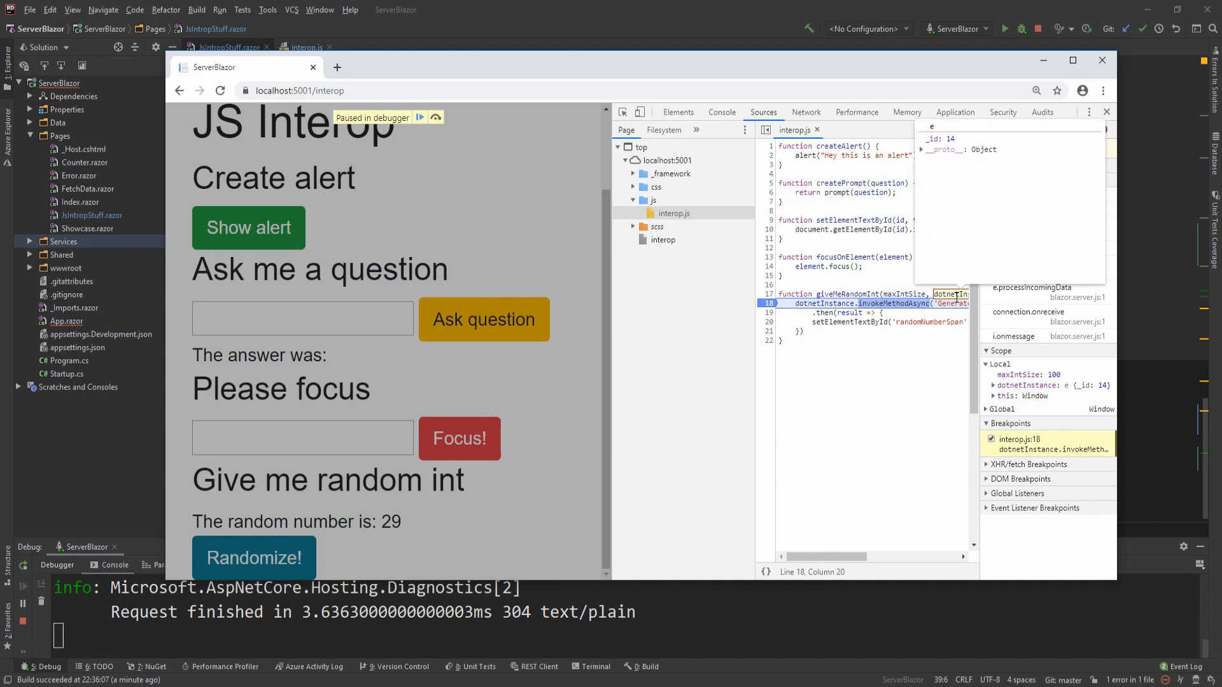
click(928, 149)
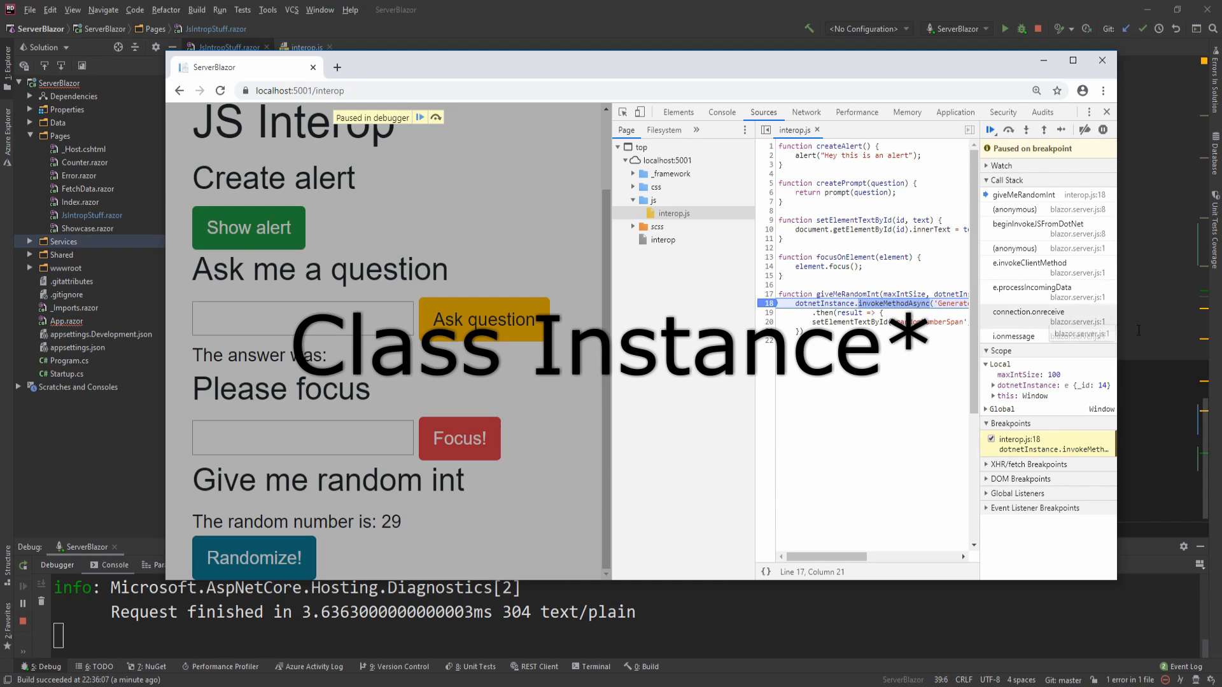
click(990, 129)
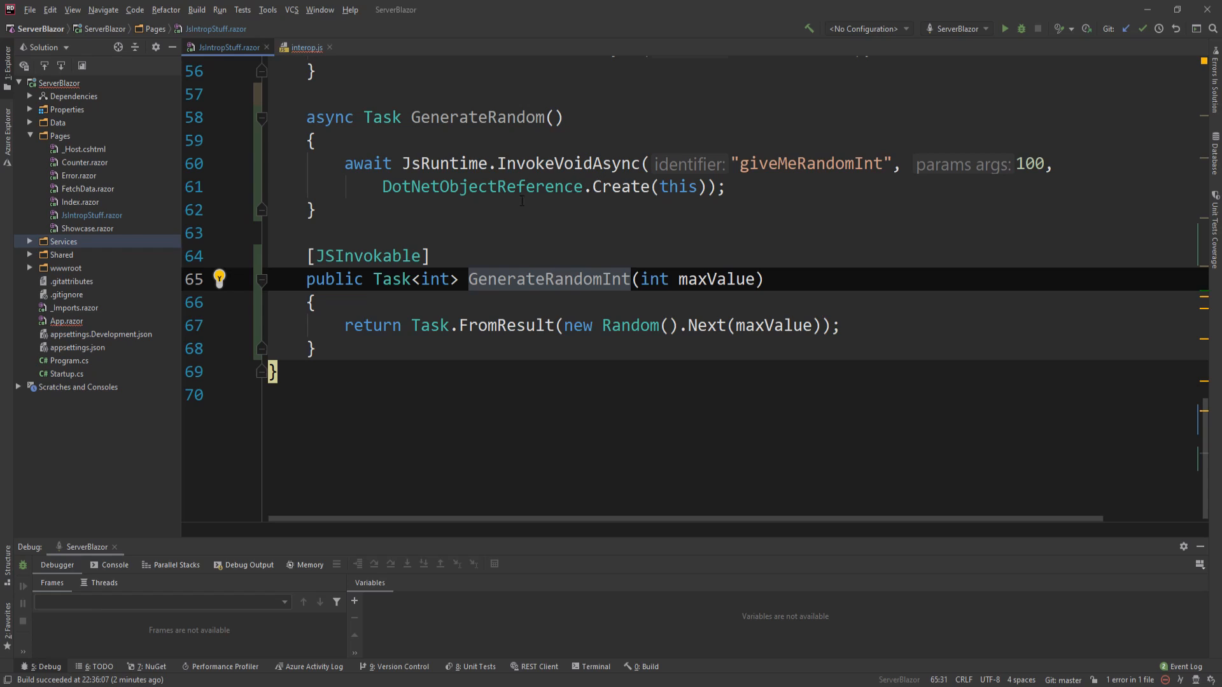
Cut the GenerateRandomInt method and create a Helpers folder in the project
double_click(677, 186)
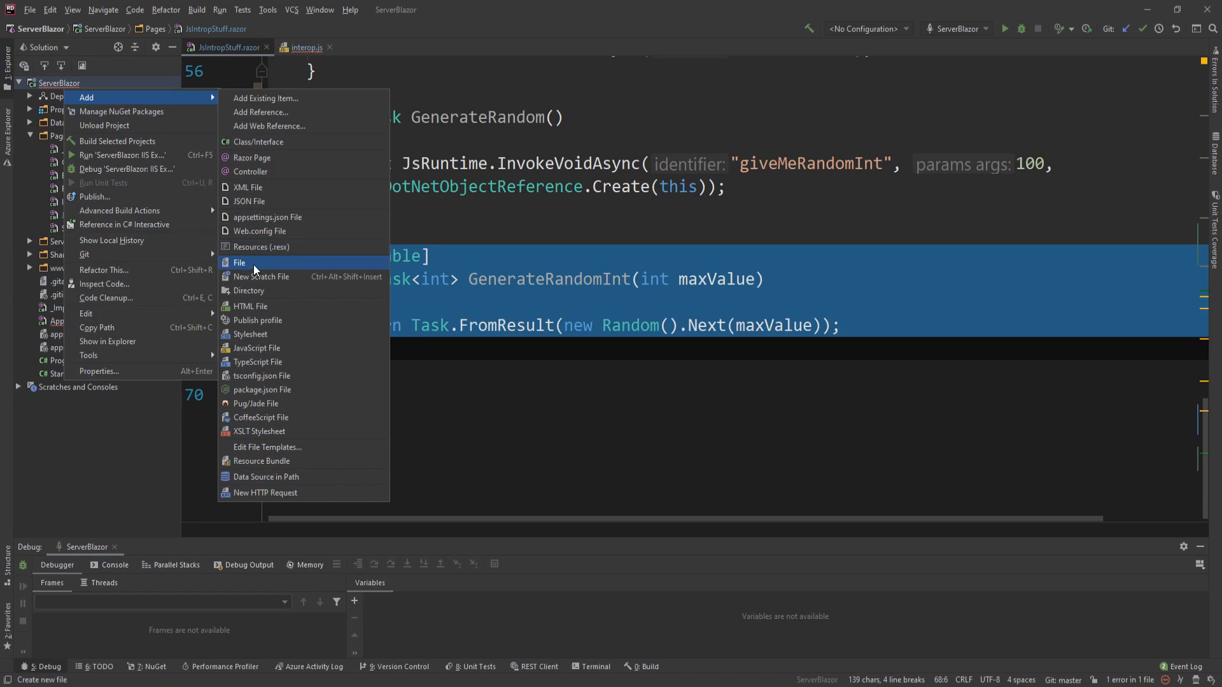
click(248, 290)
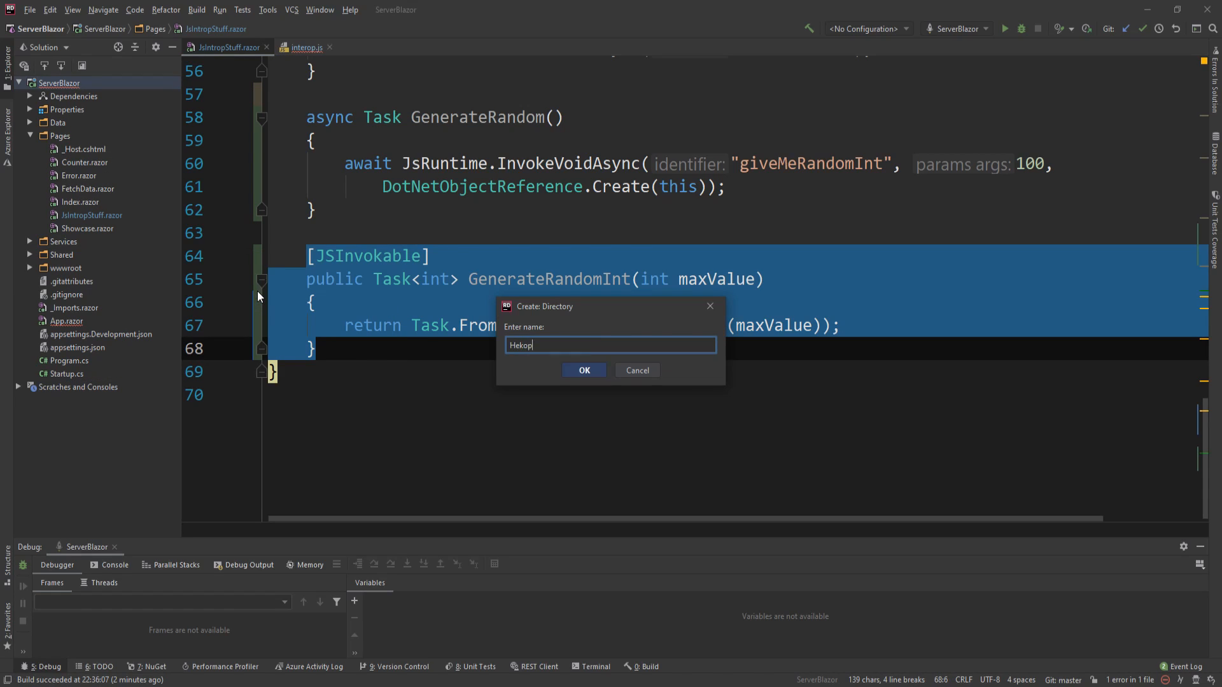
click(583, 370)
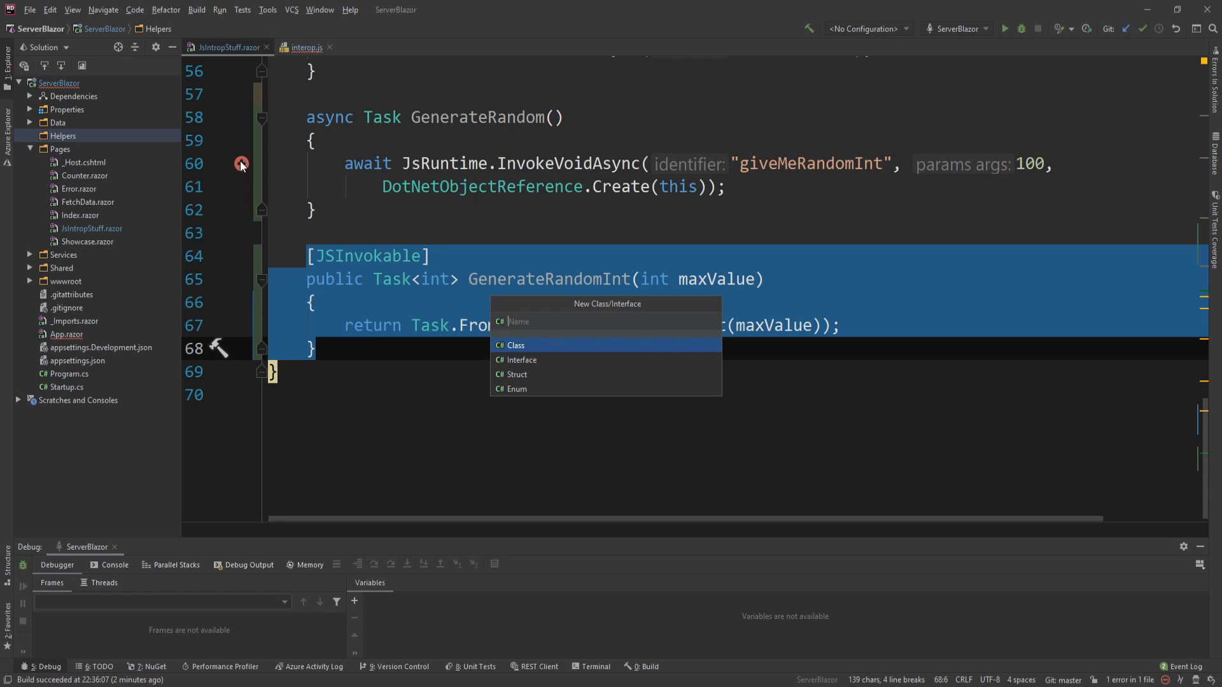
Create a RandomHelper class in Helpers and paste GenerateRandomInt into it
text(Random)
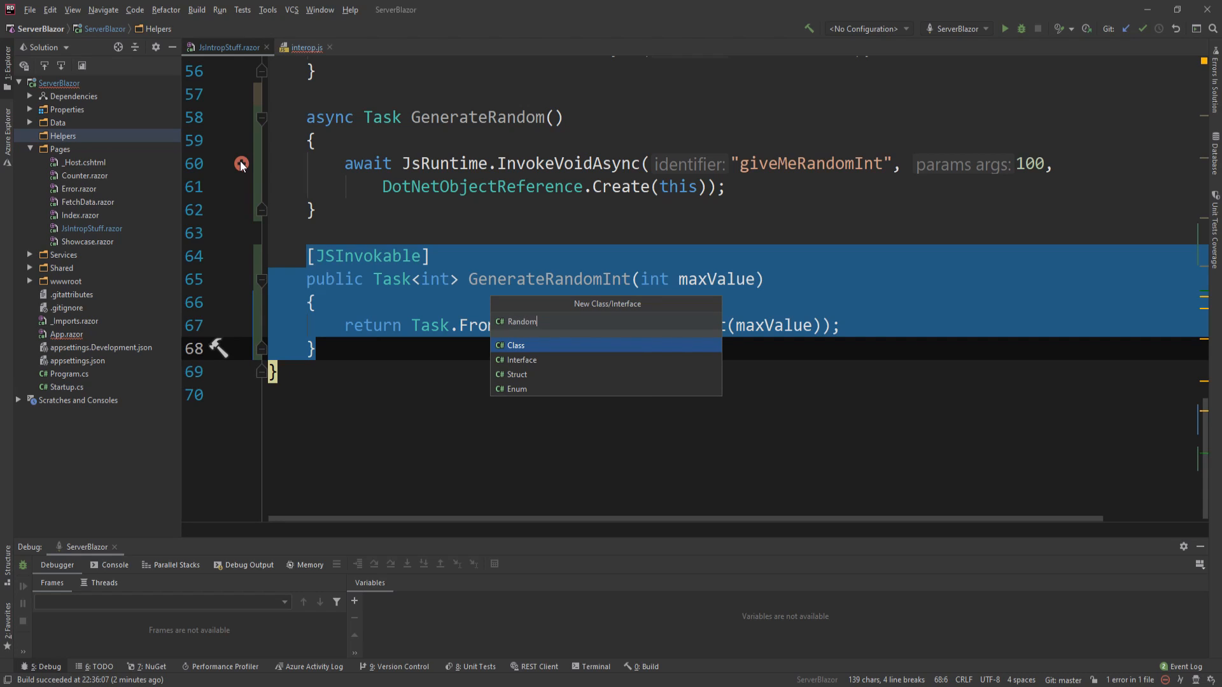
click(516, 344)
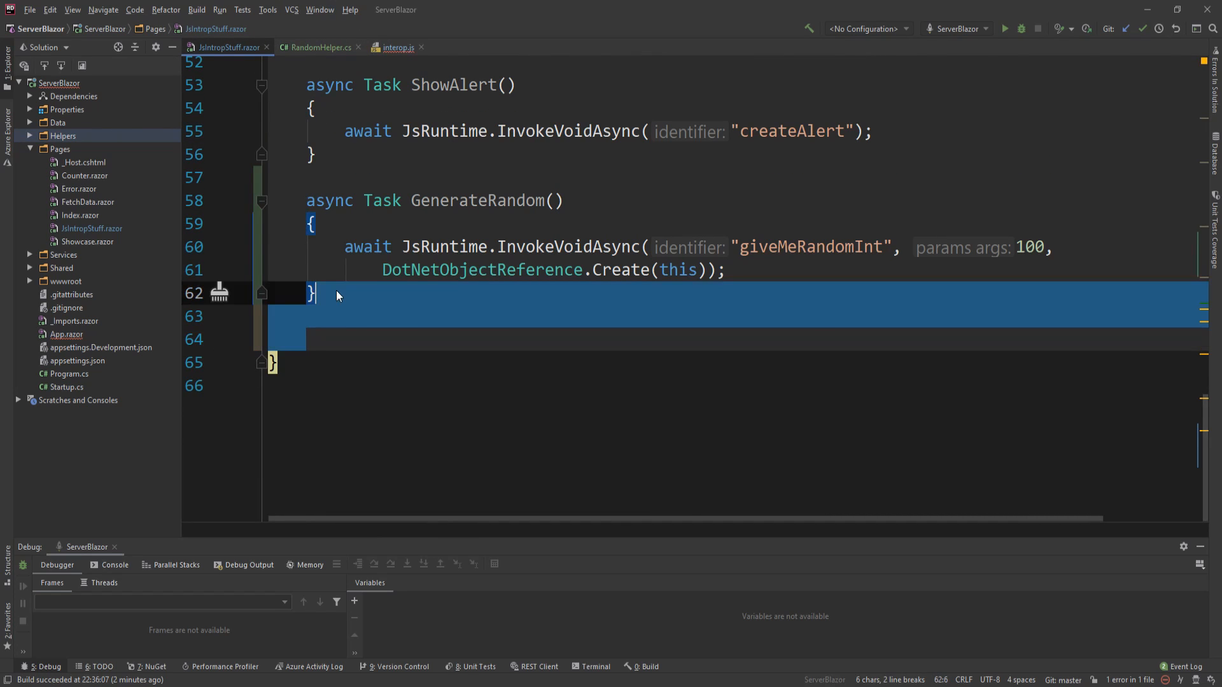
click(320, 47)
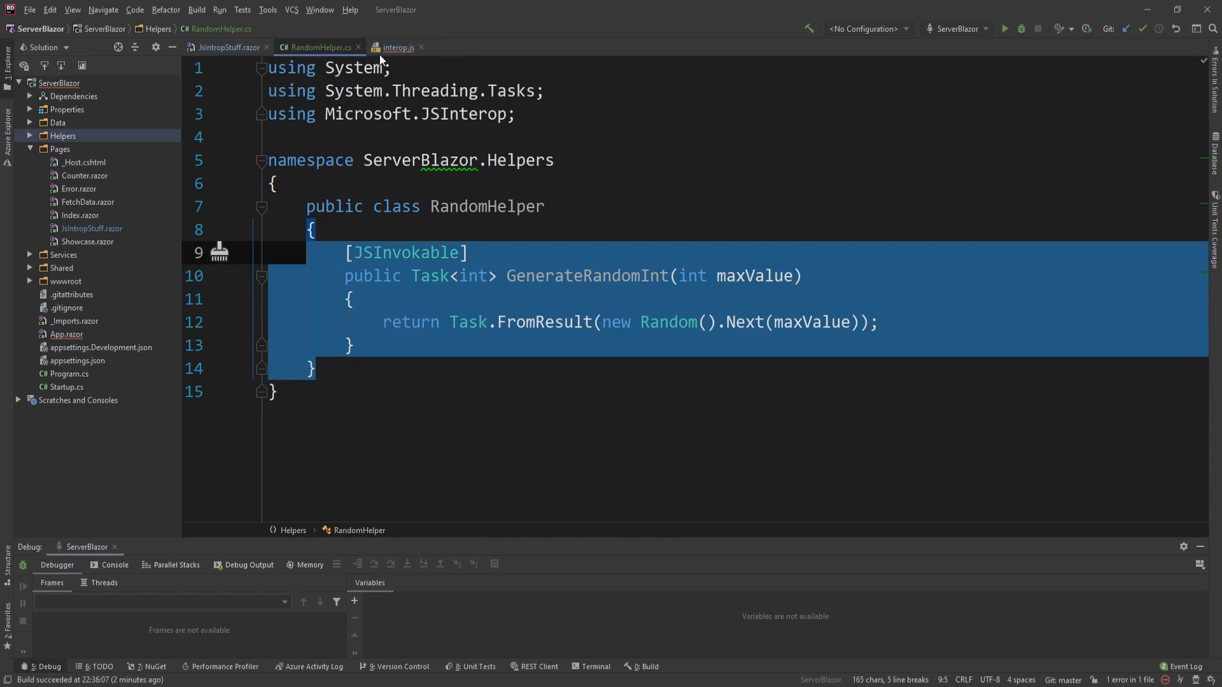
Replace this with new RandomHelper() in DotNetObjectReference.Create within GenerateRandom
click(227, 47)
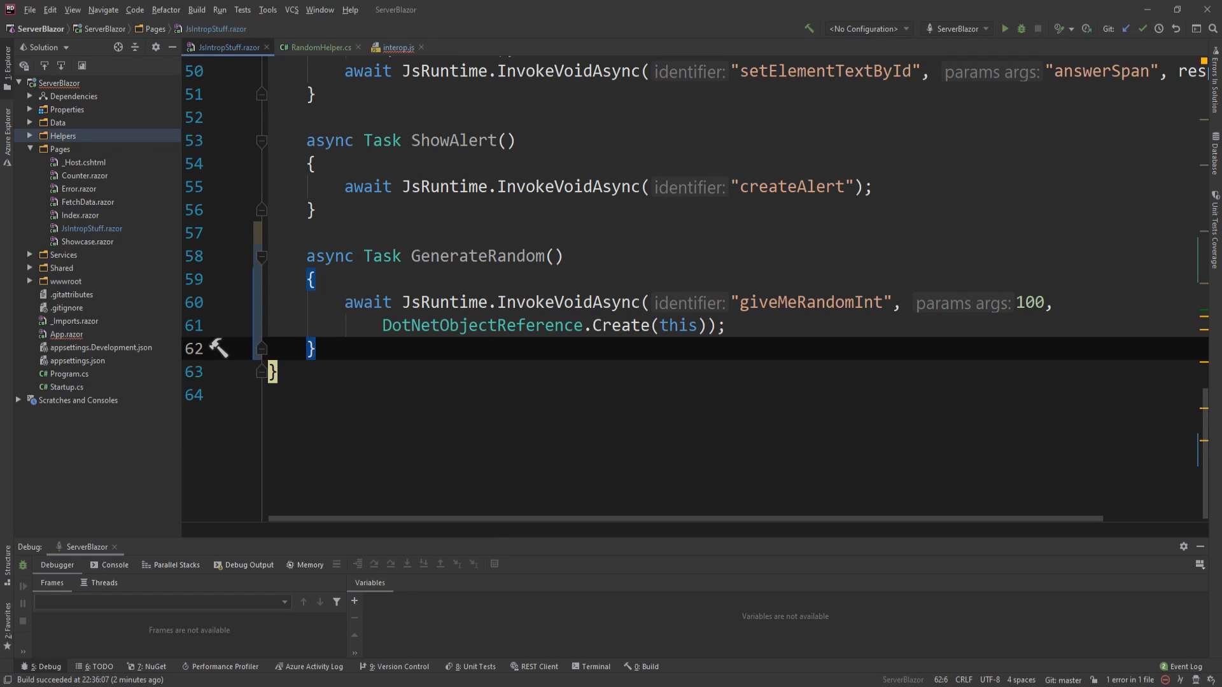
double_click(679, 325)
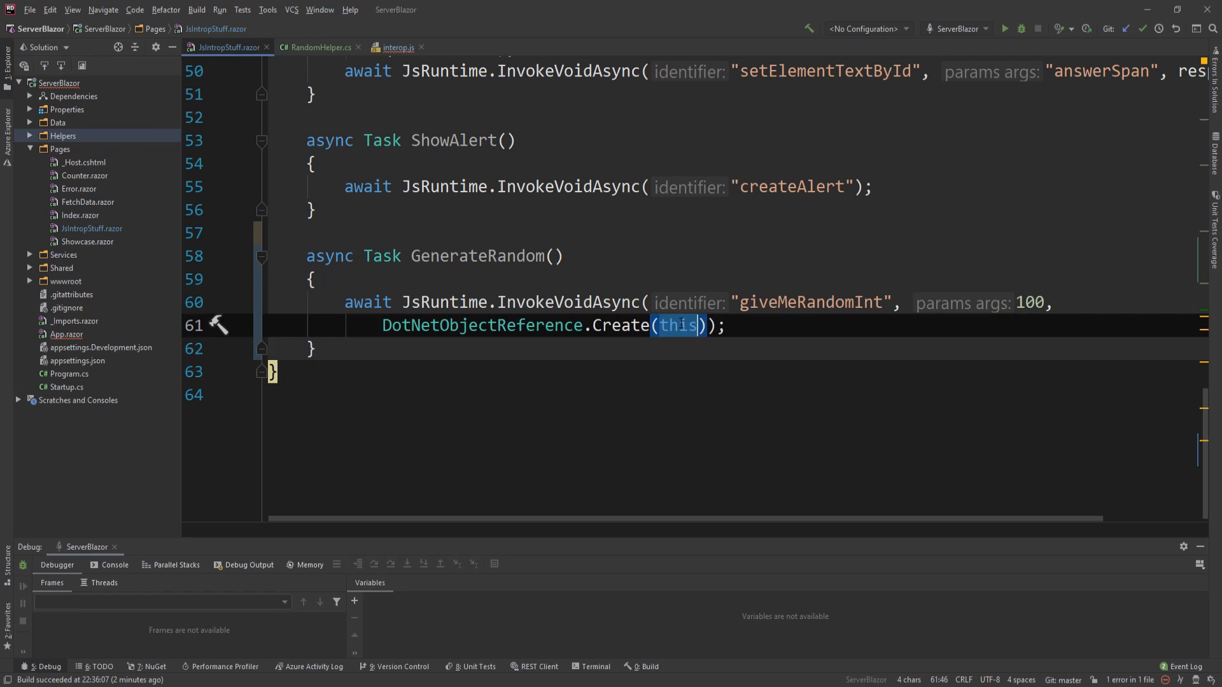
text(new)
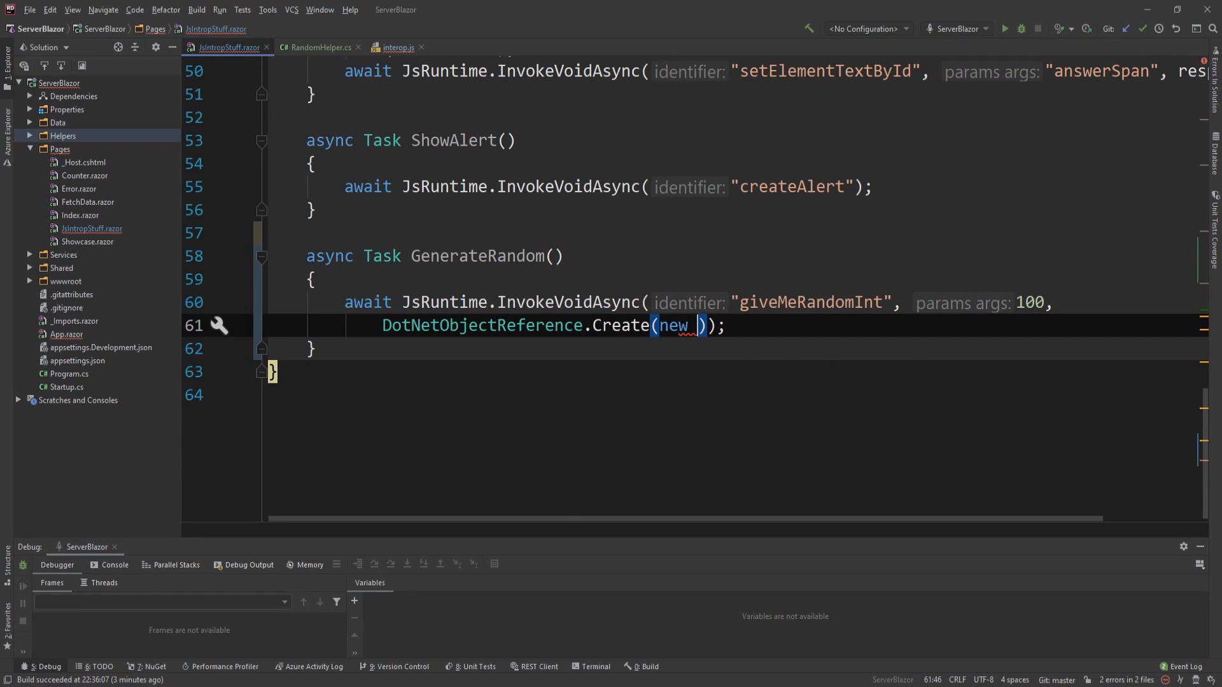
text(RandomHelper()
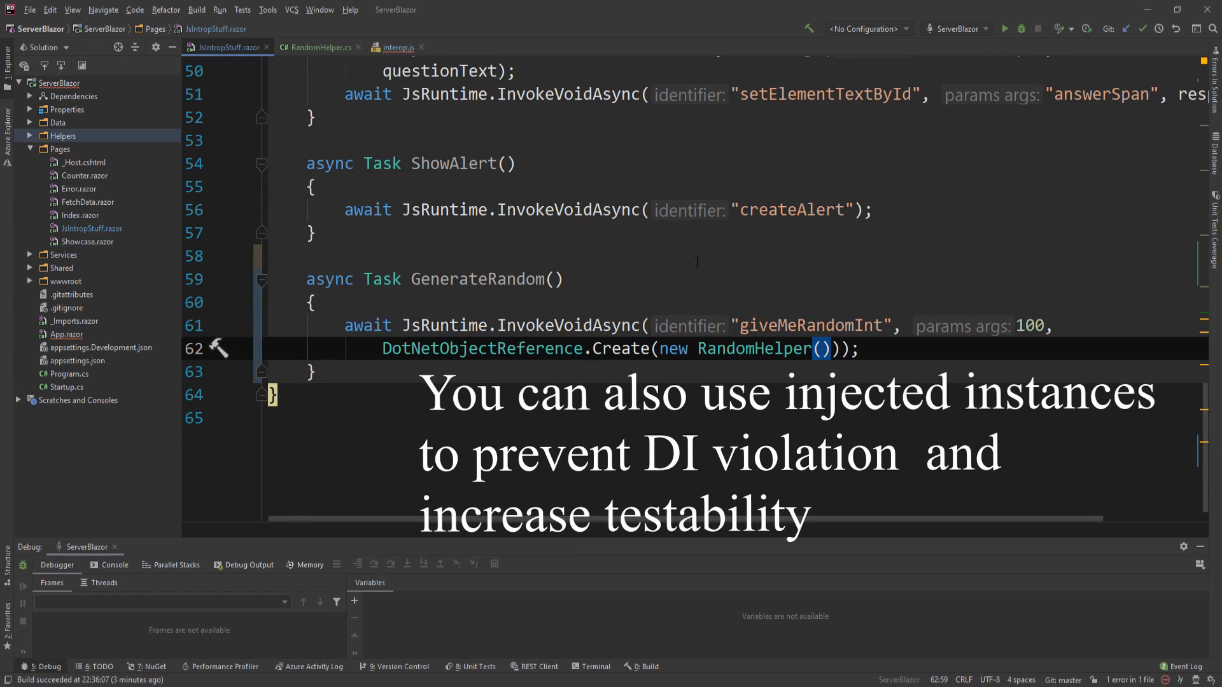
double_click(753, 349)
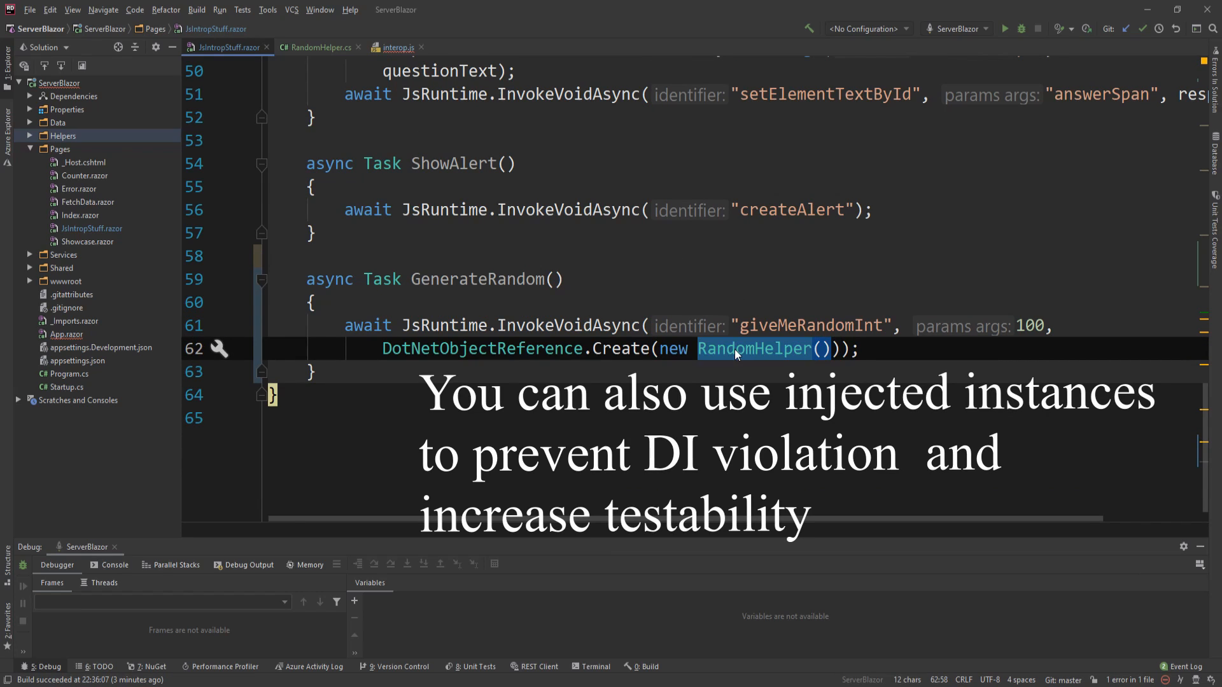
Check the RandomHelper class definition, then return to the page and reopen the app in the browser
click(320, 47)
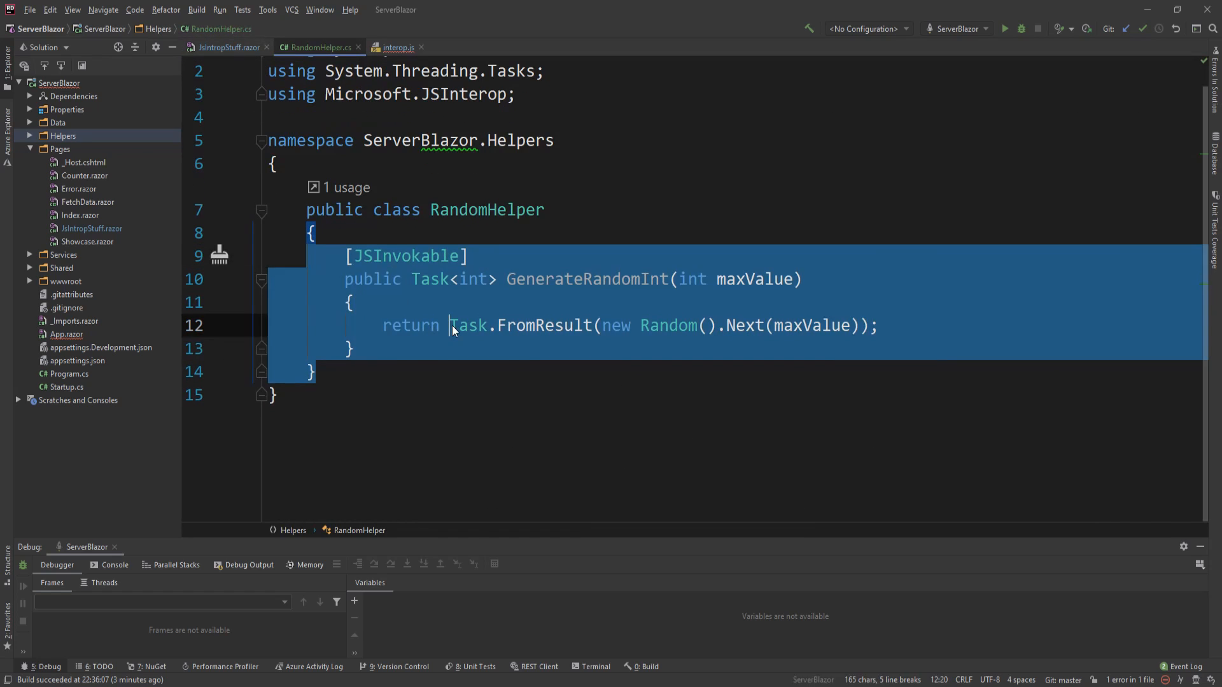
click(467, 324)
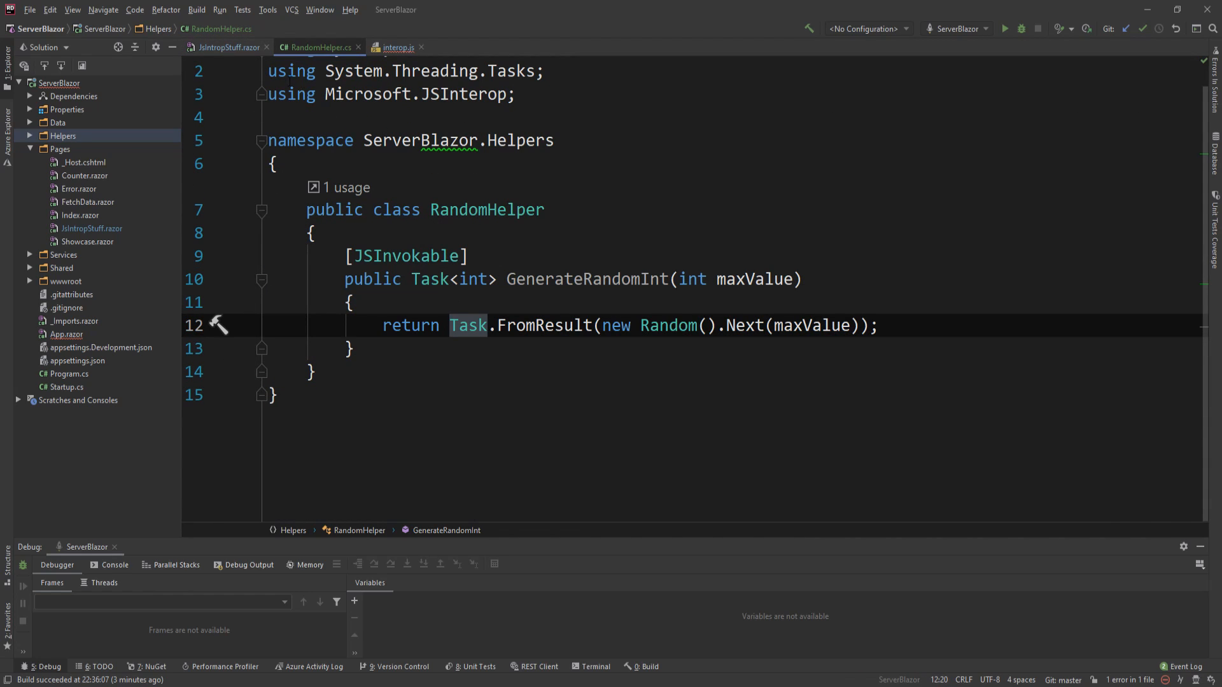
click(227, 47)
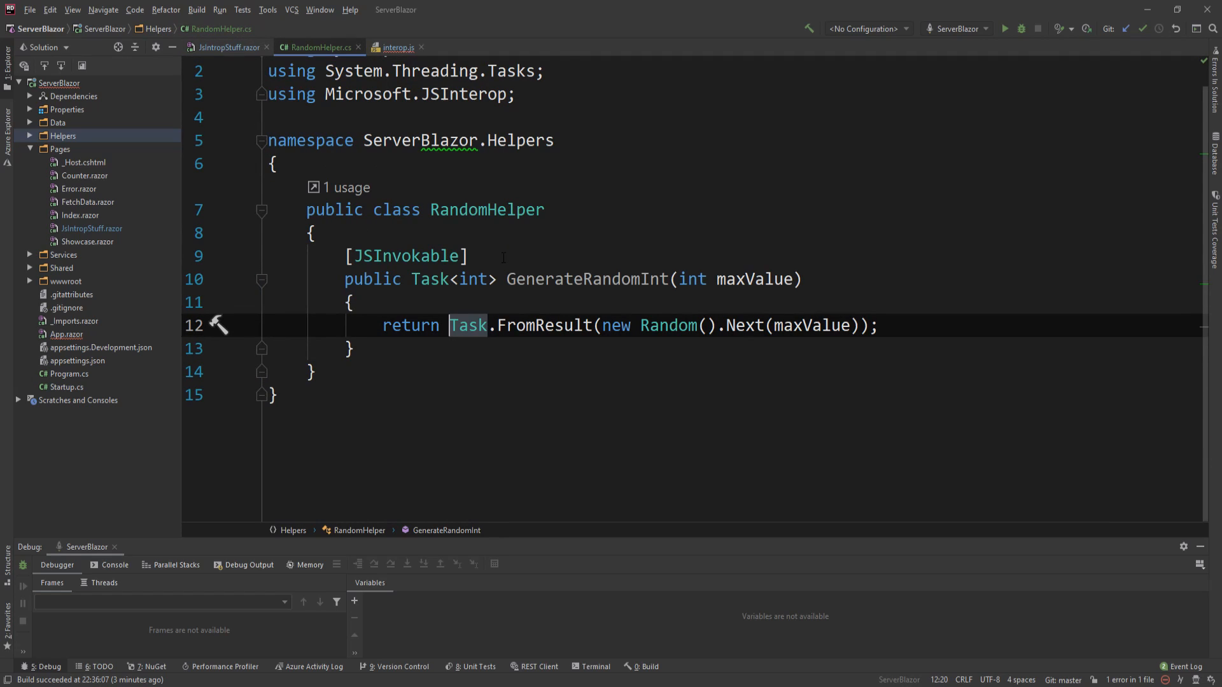
click(312, 371)
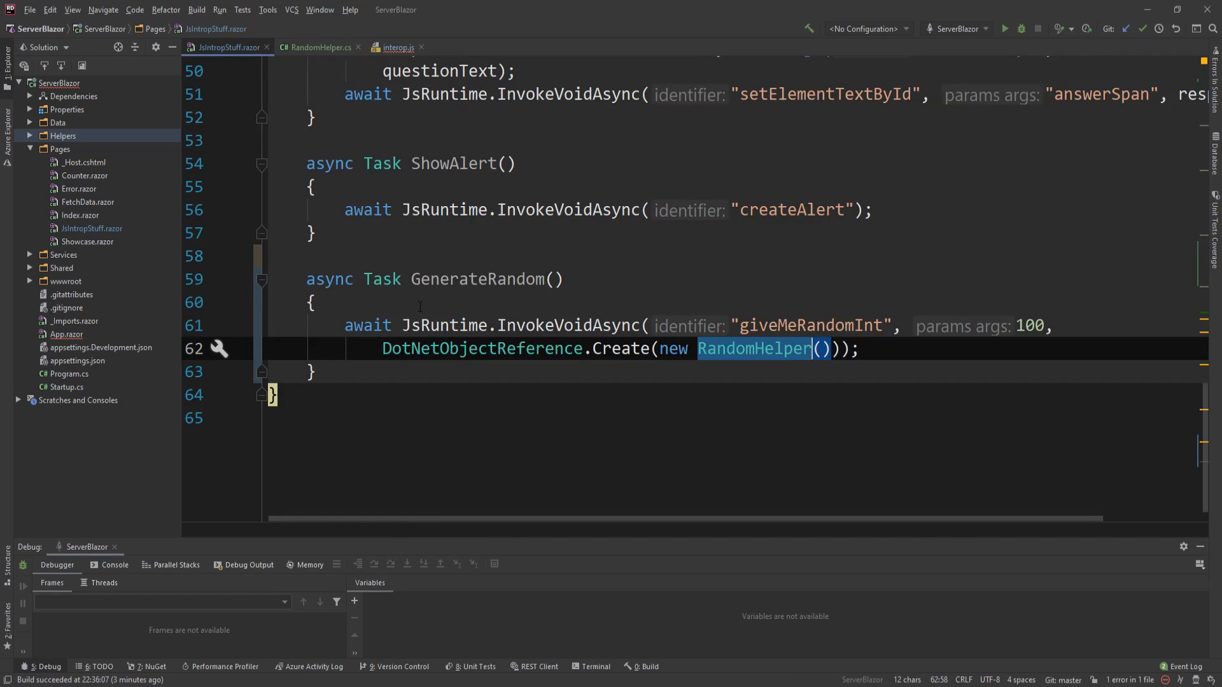
click(379, 210)
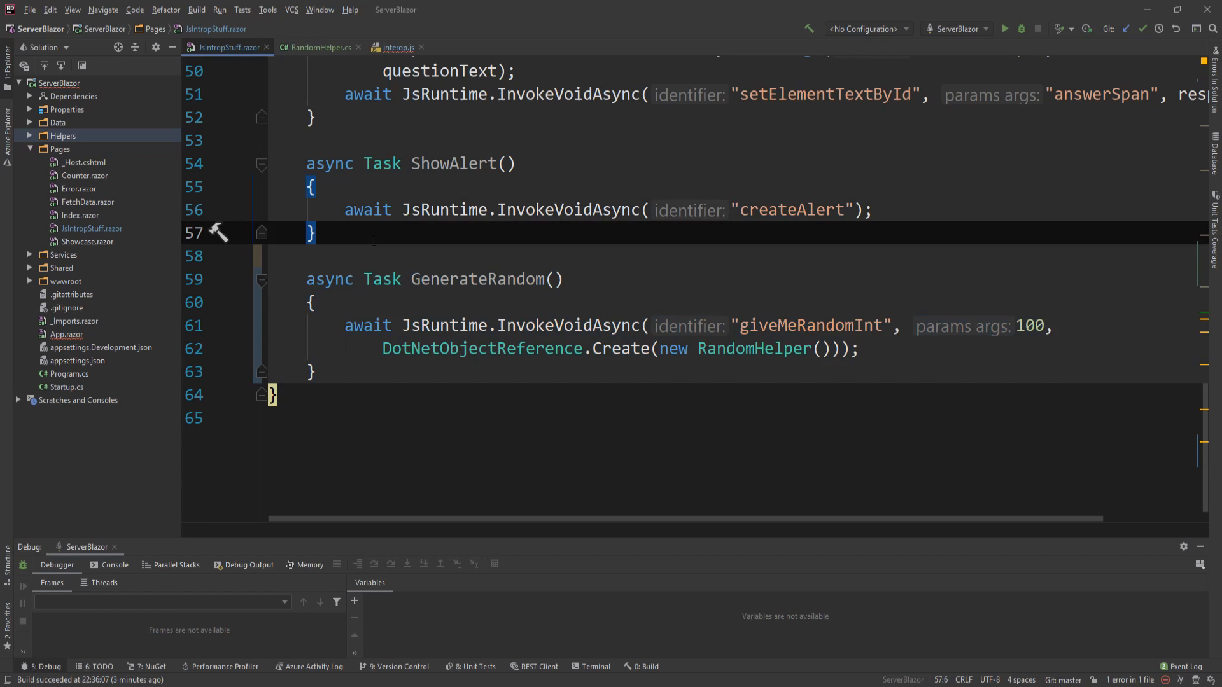
click(397, 47)
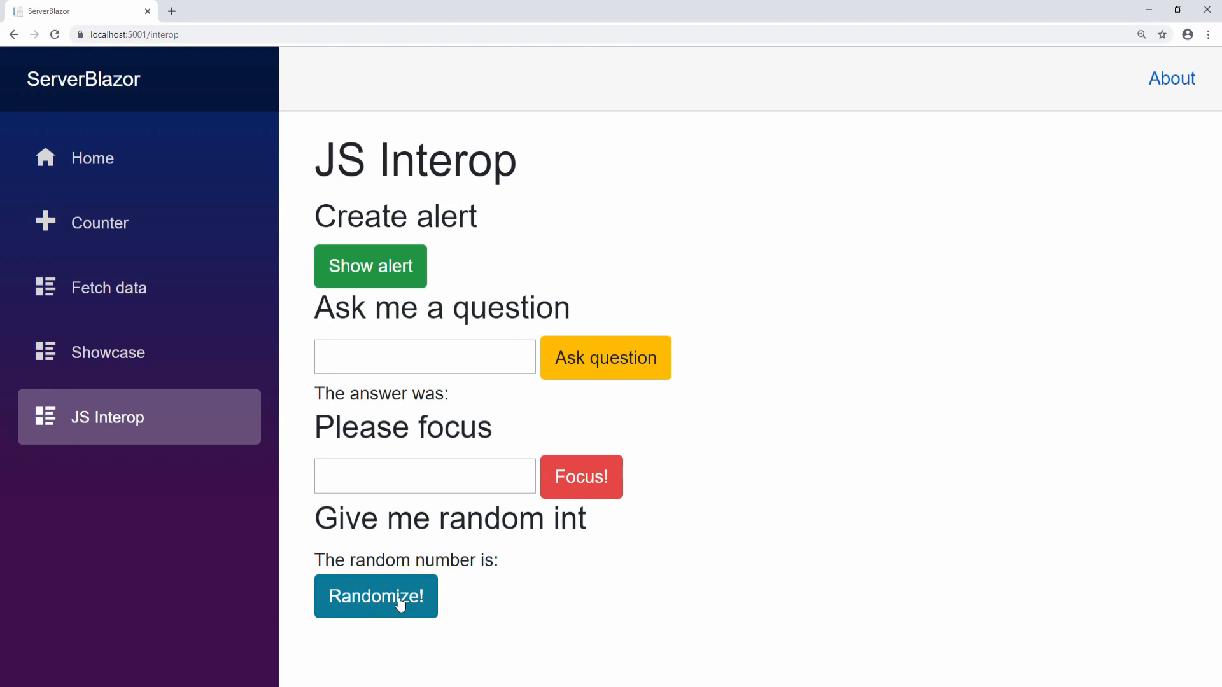
Get a fresh random number (73) via Randomize! and switch back from the browser
click(376, 596)
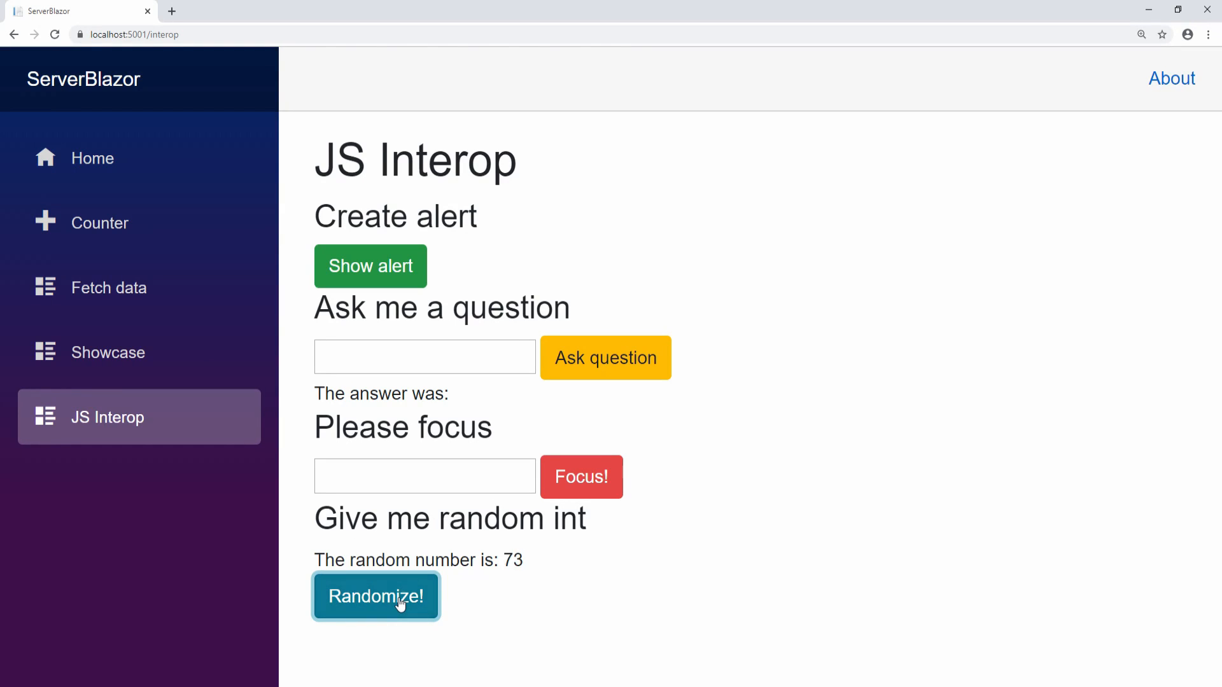
key(alt+tab)
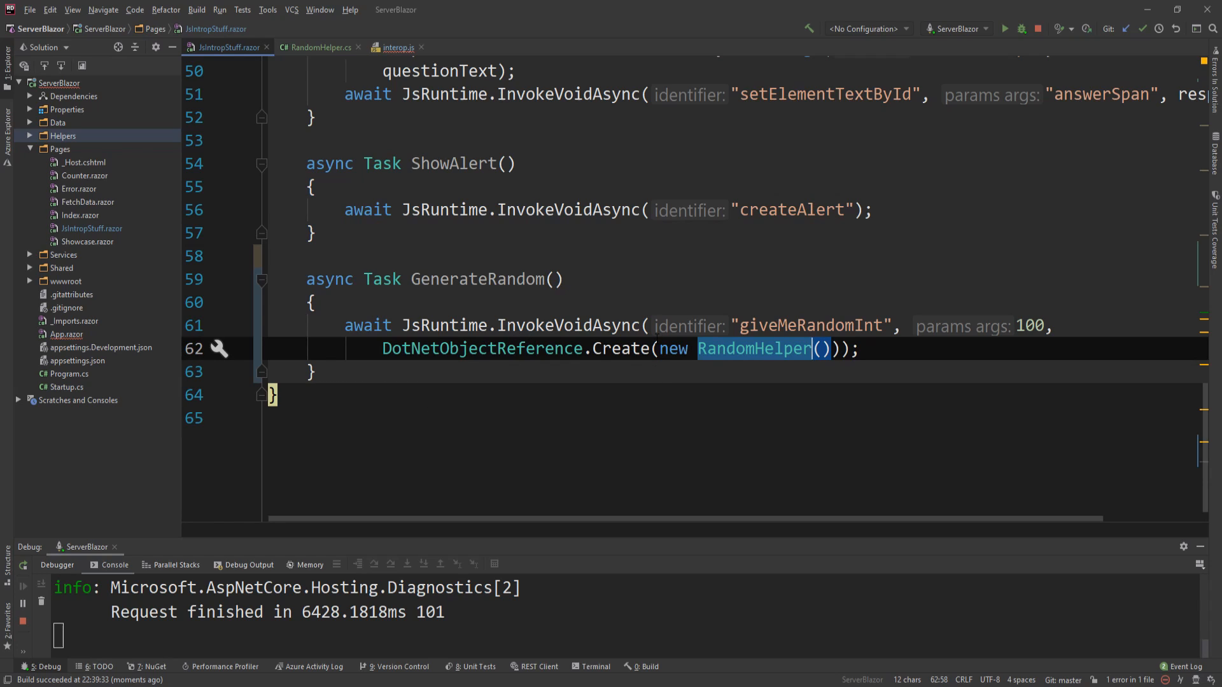
mouse_move(717, 342)
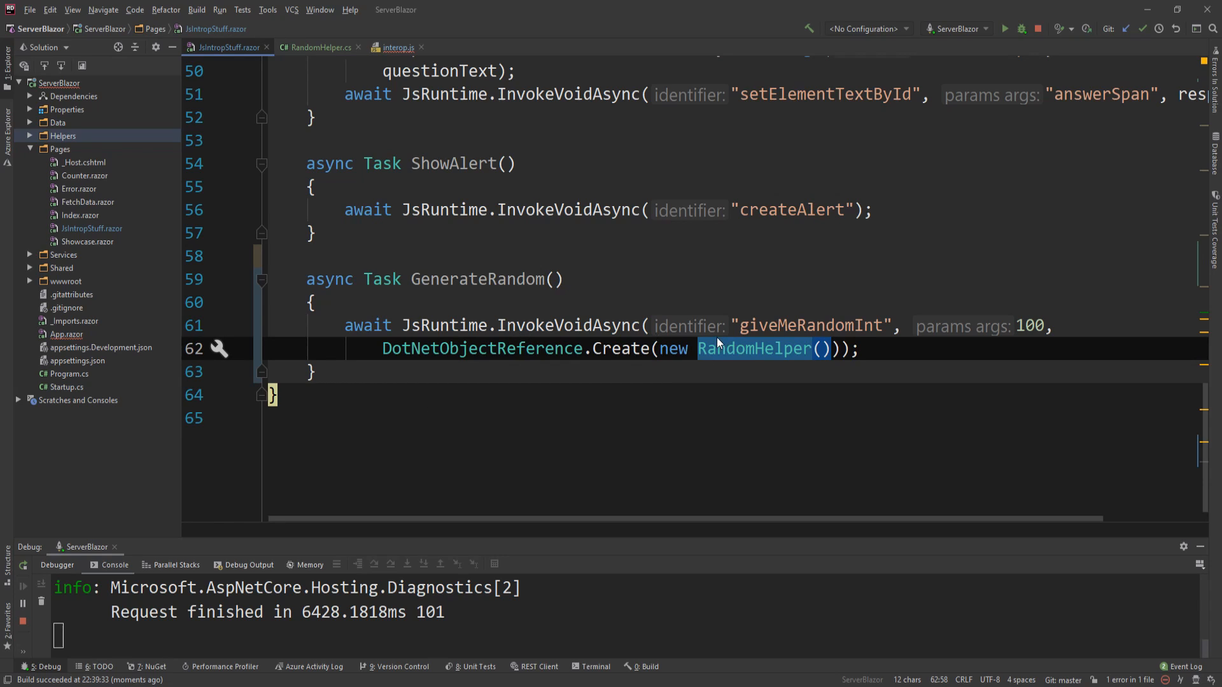
mouse_move(752, 349)
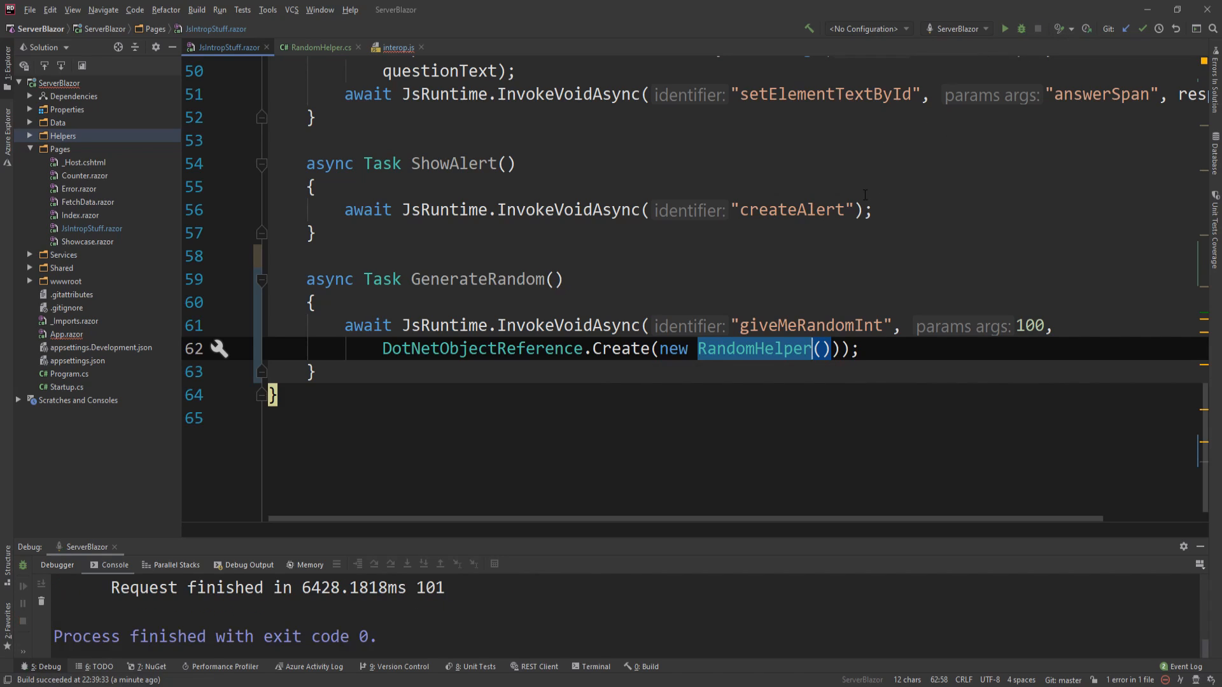
Stop the ServerBlazor debug session and review the setElementTextById call in the code
click(312, 186)
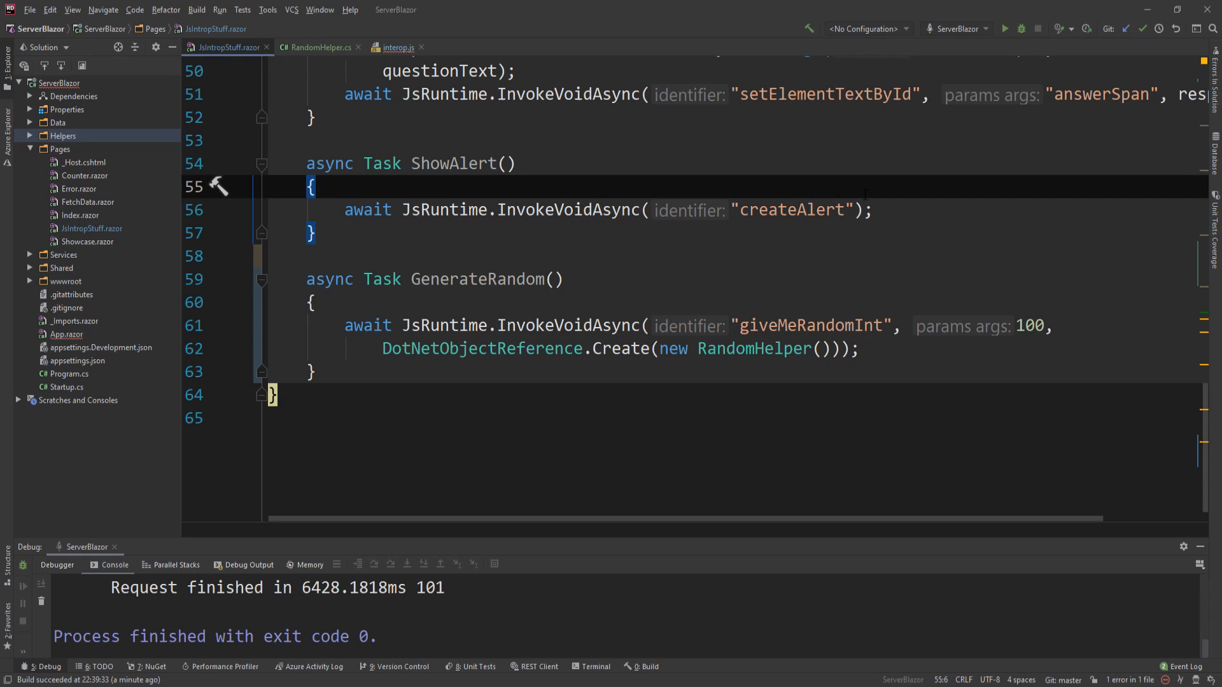
double_click(822, 94)
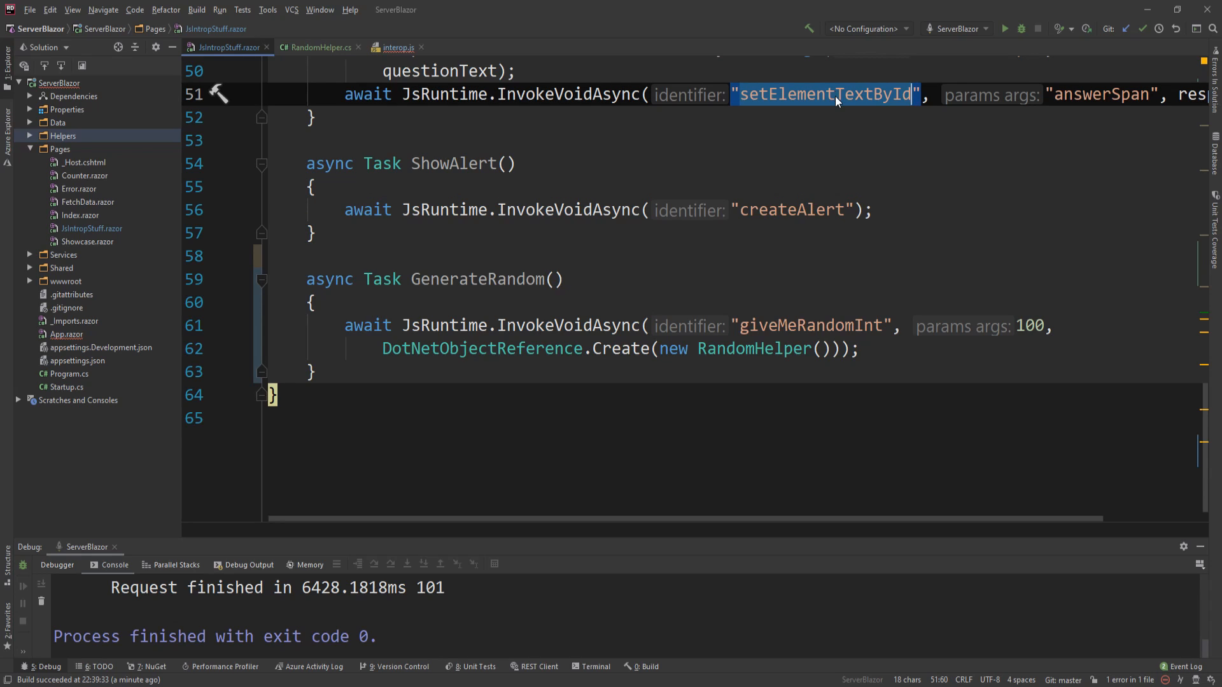